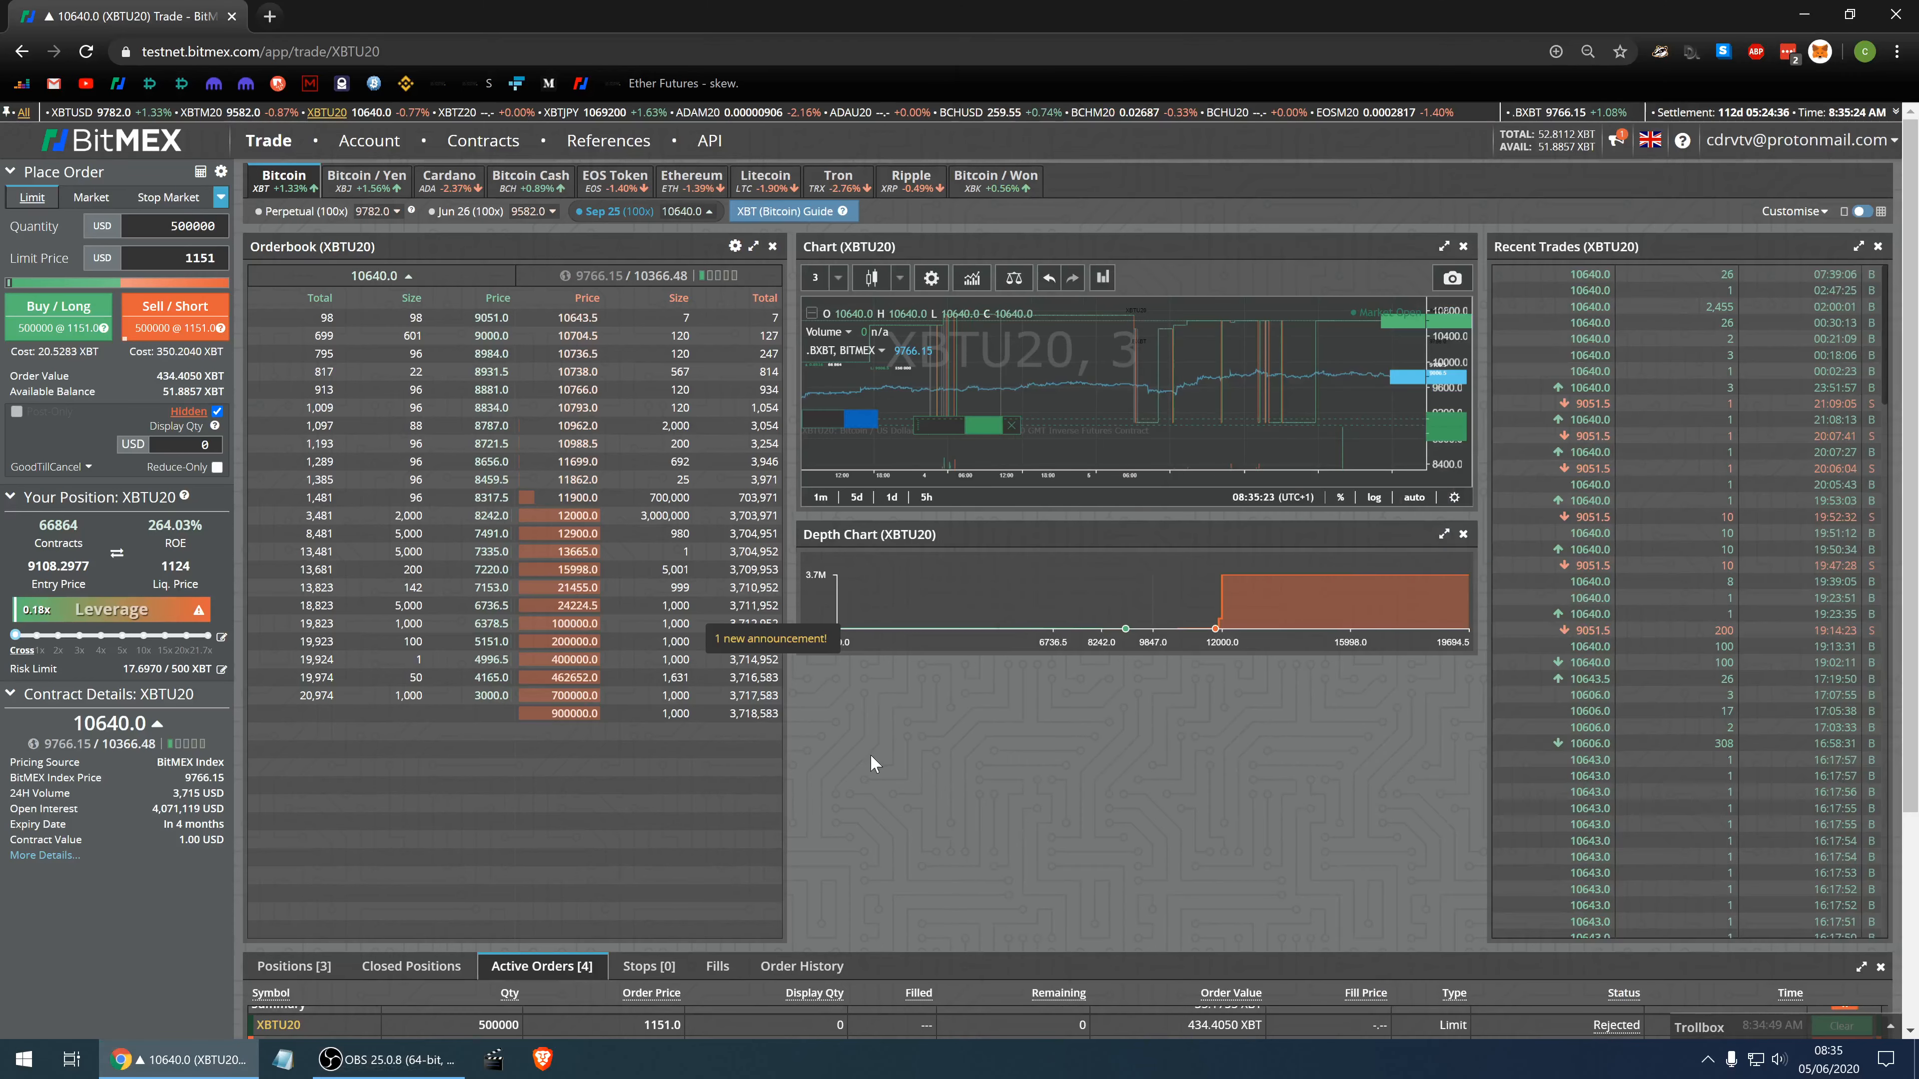
pyautogui.moveTo(898, 748)
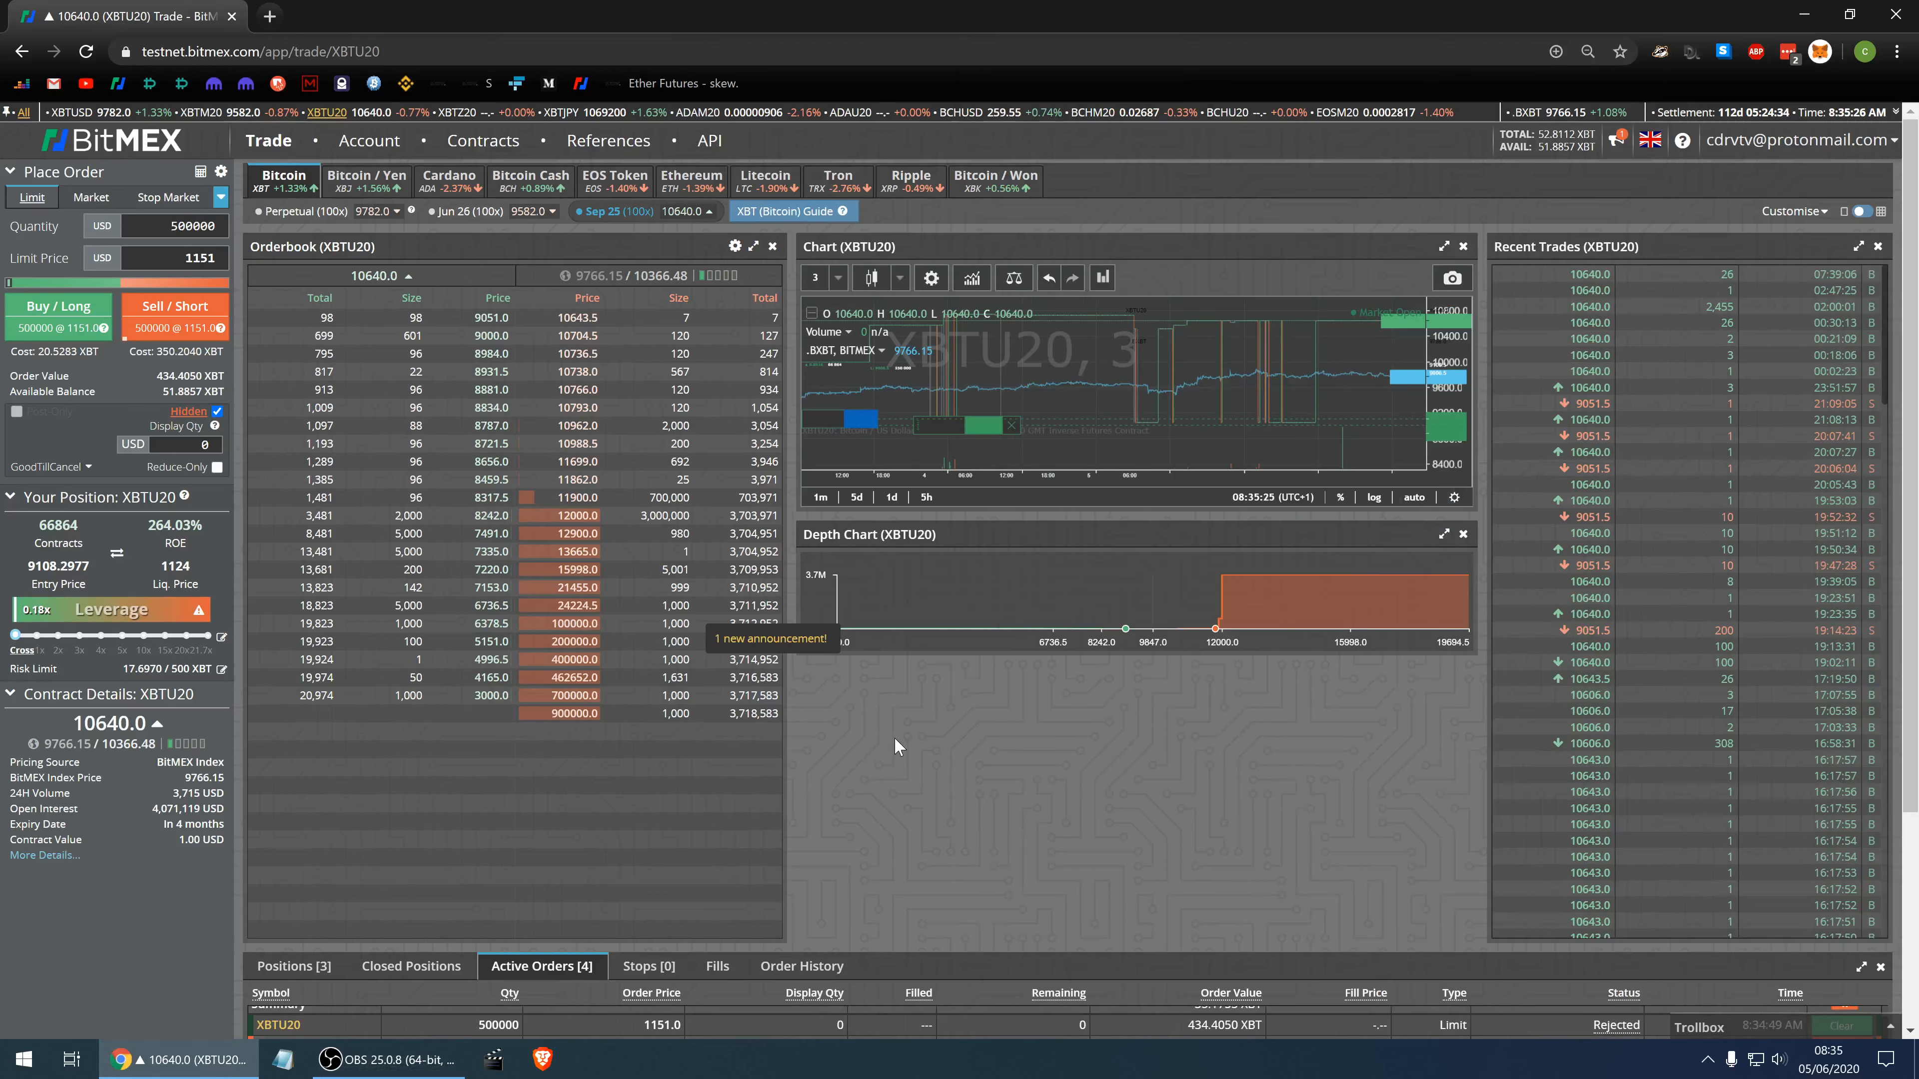
pyautogui.moveTo(907, 728)
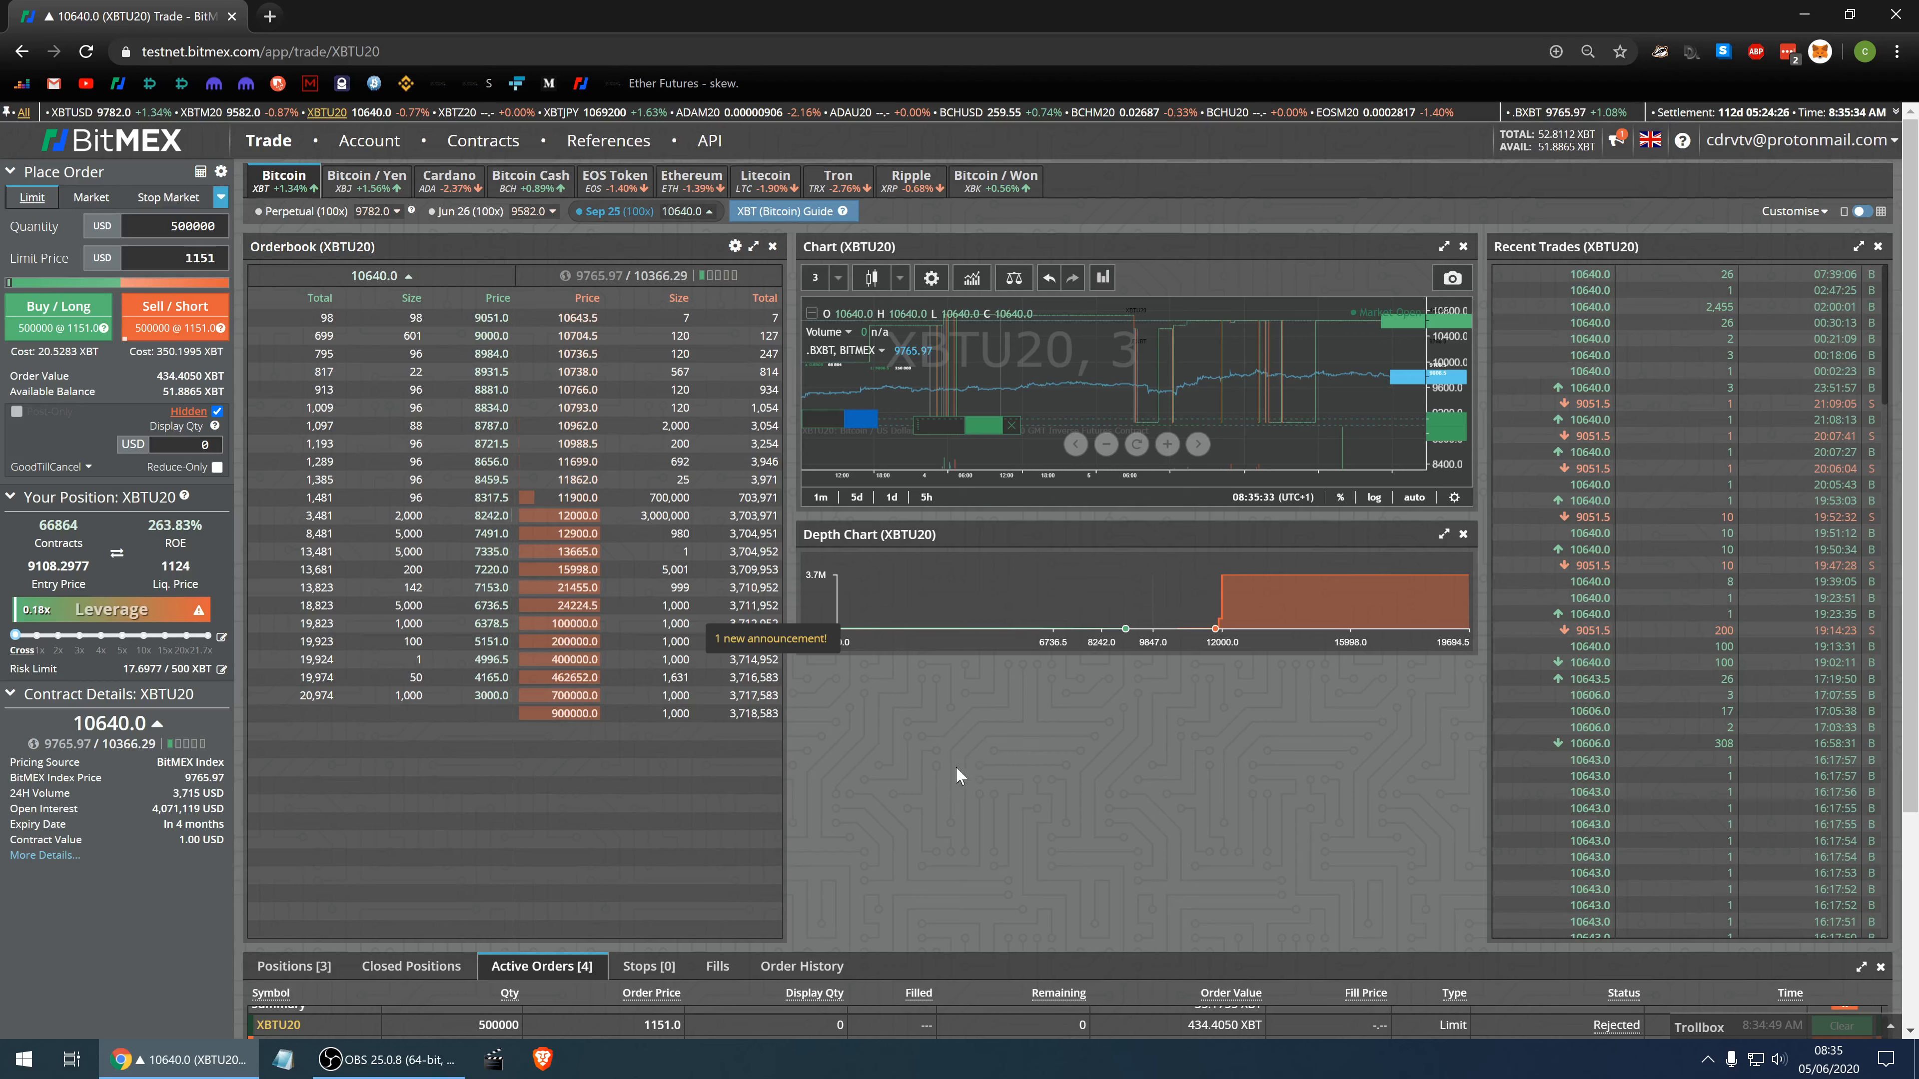
pyautogui.moveTo(963, 768)
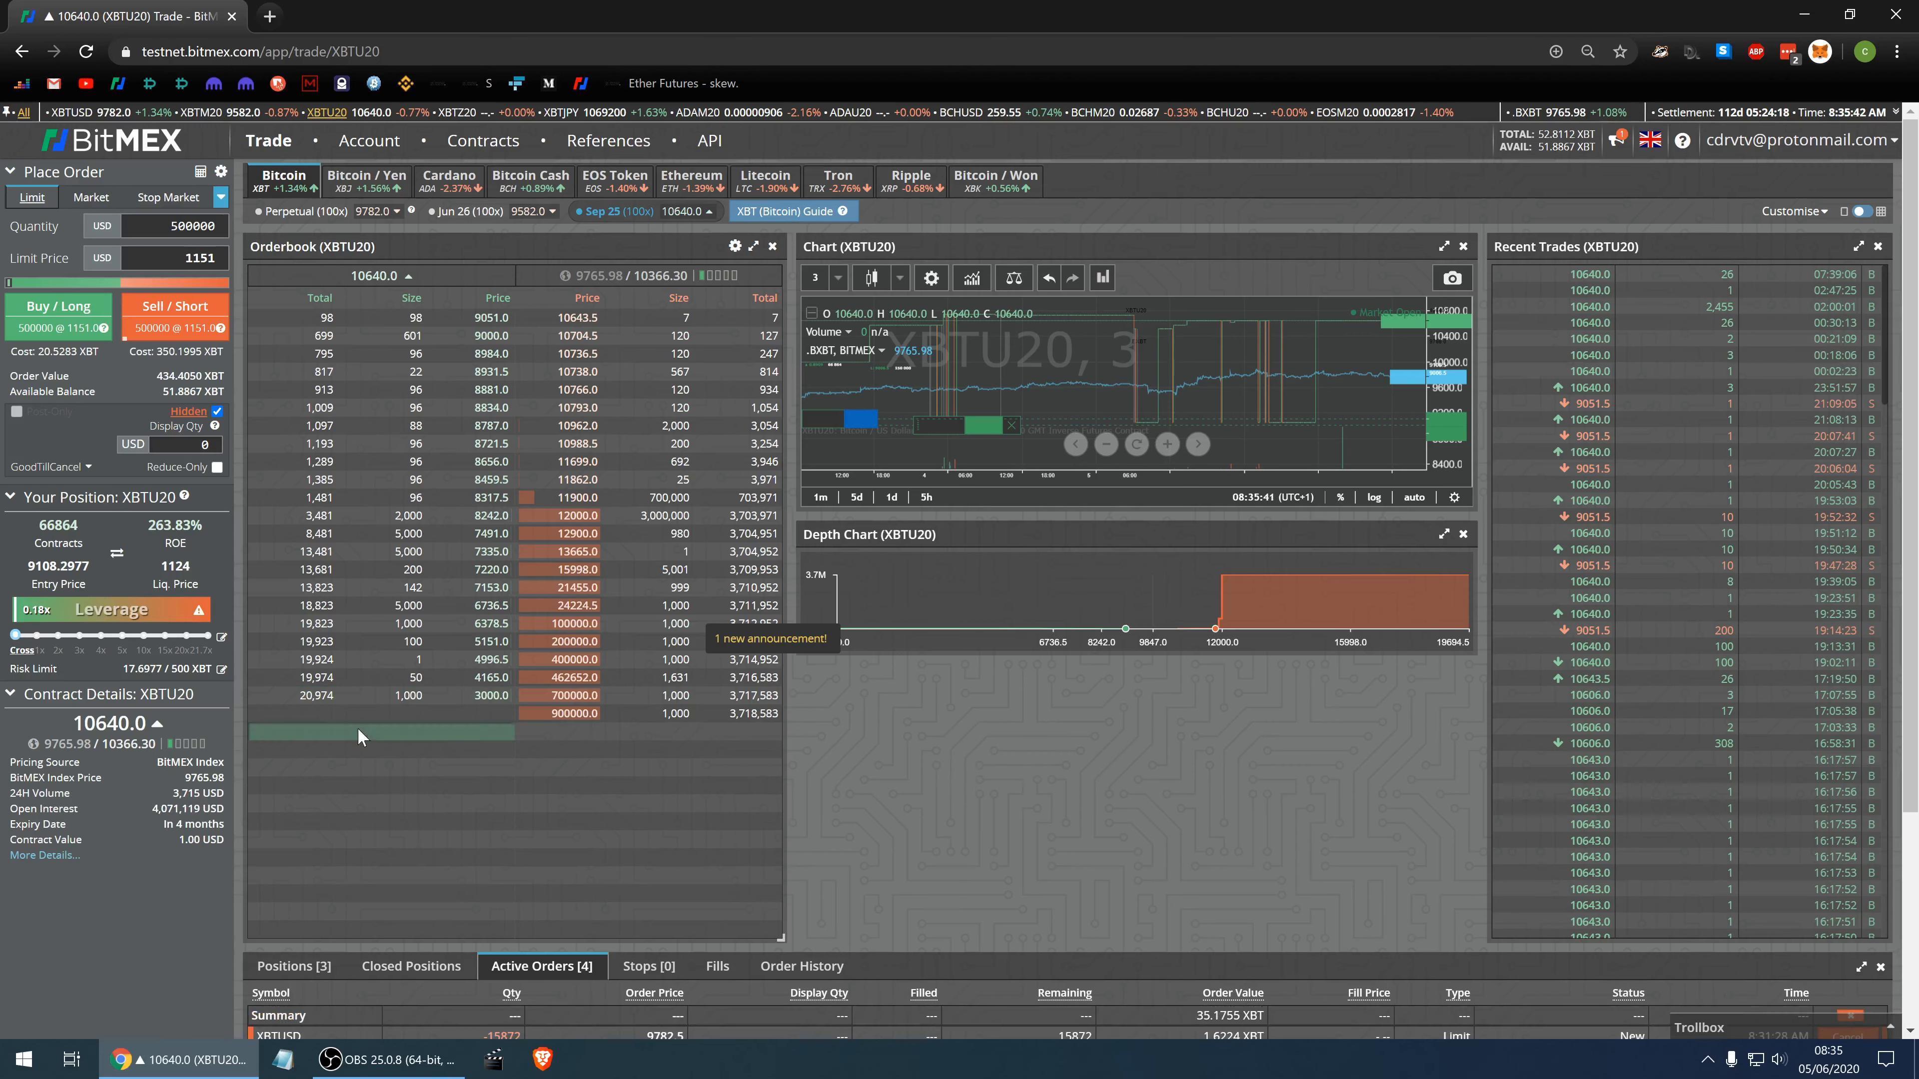
# Step: From Active Orders, cancel the XBTU20 buy order for 150,000 contracts at 9006.5
pyautogui.scroll(-3)
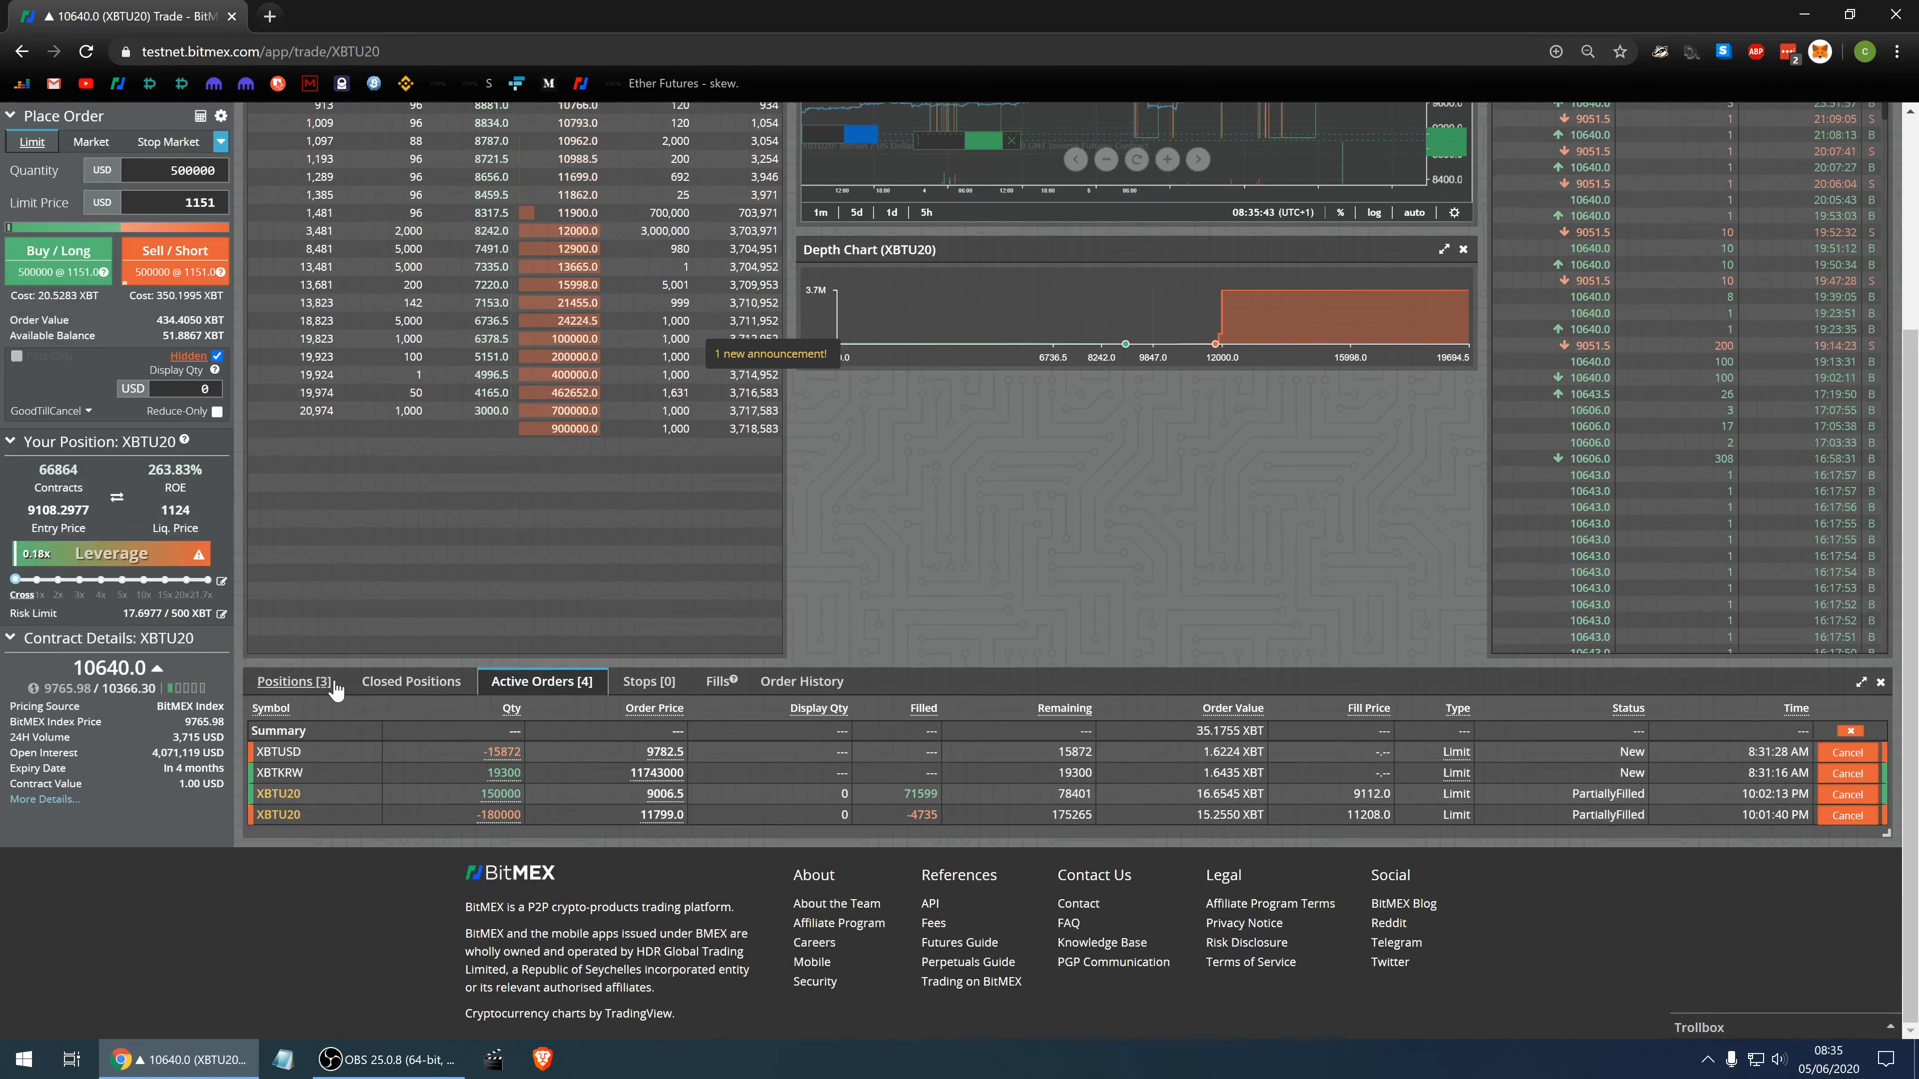
pyautogui.click(293, 682)
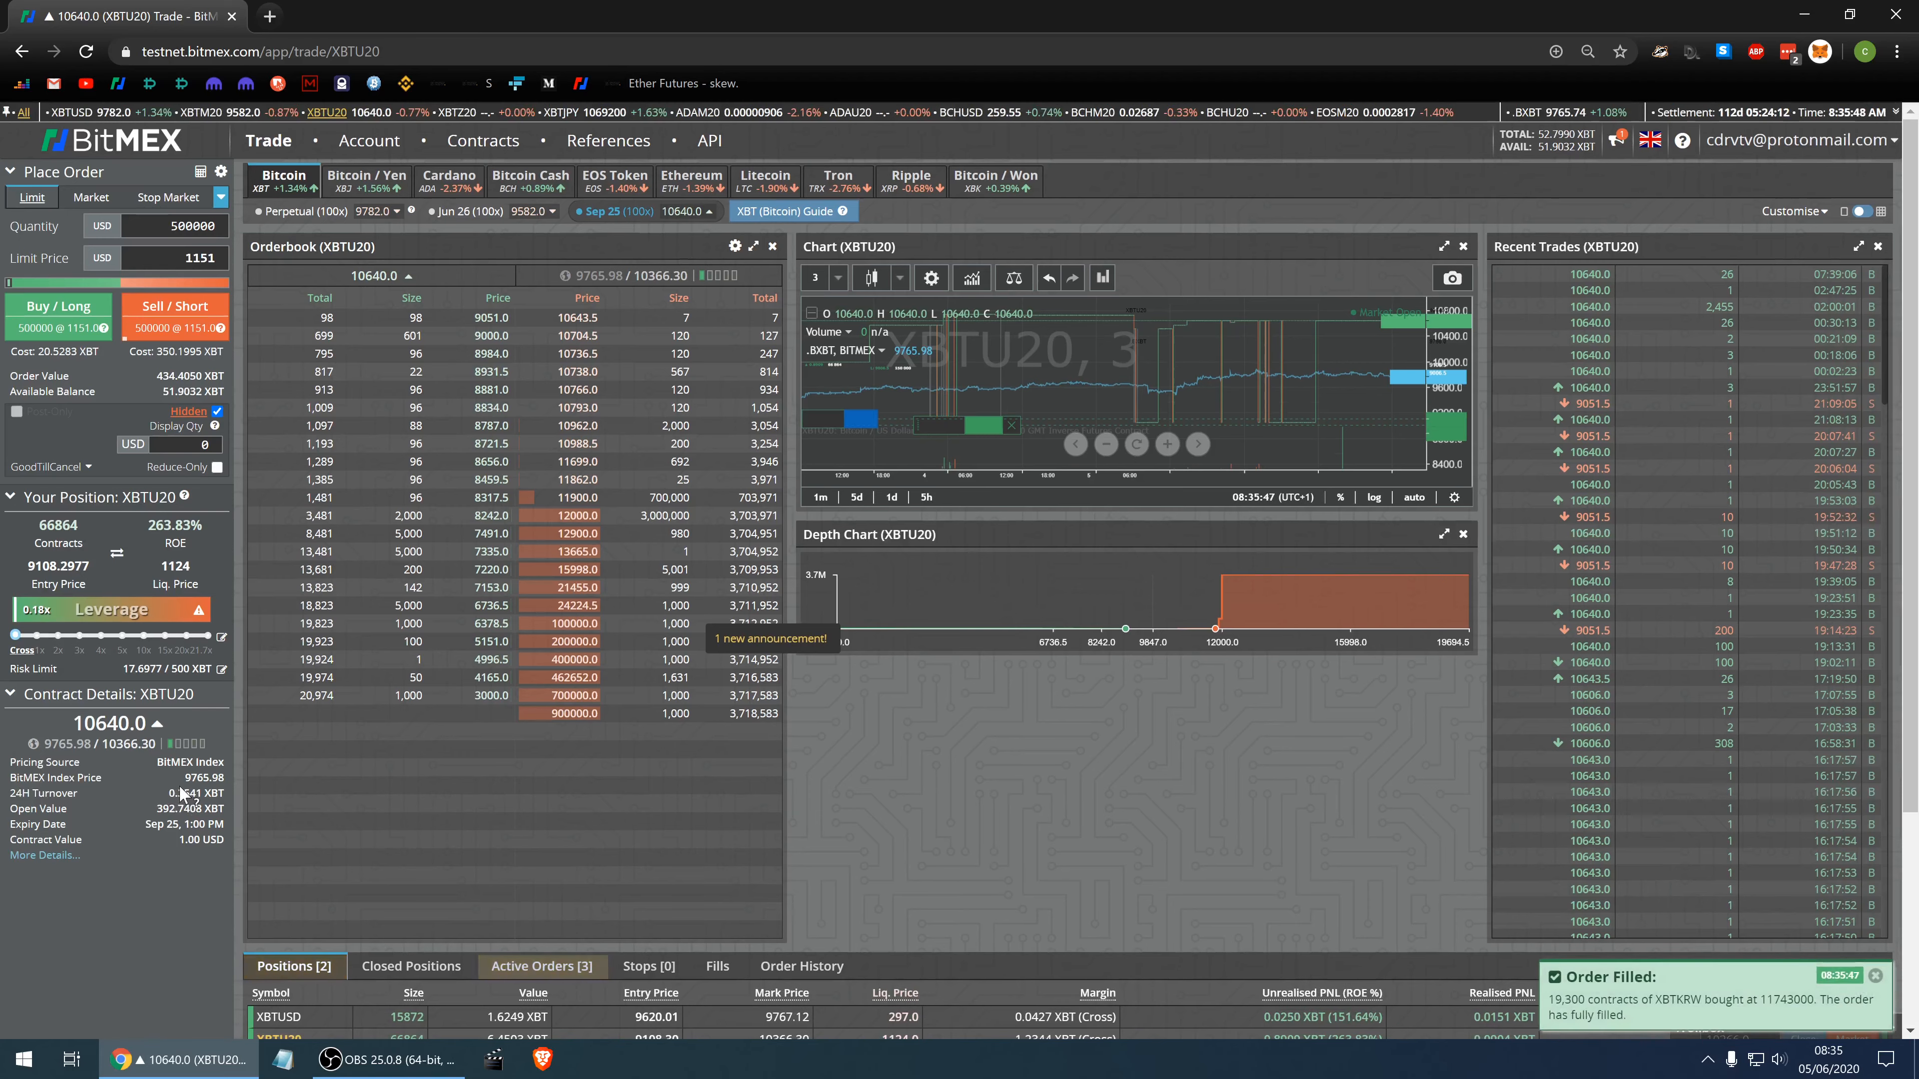
pyautogui.scroll(-3)
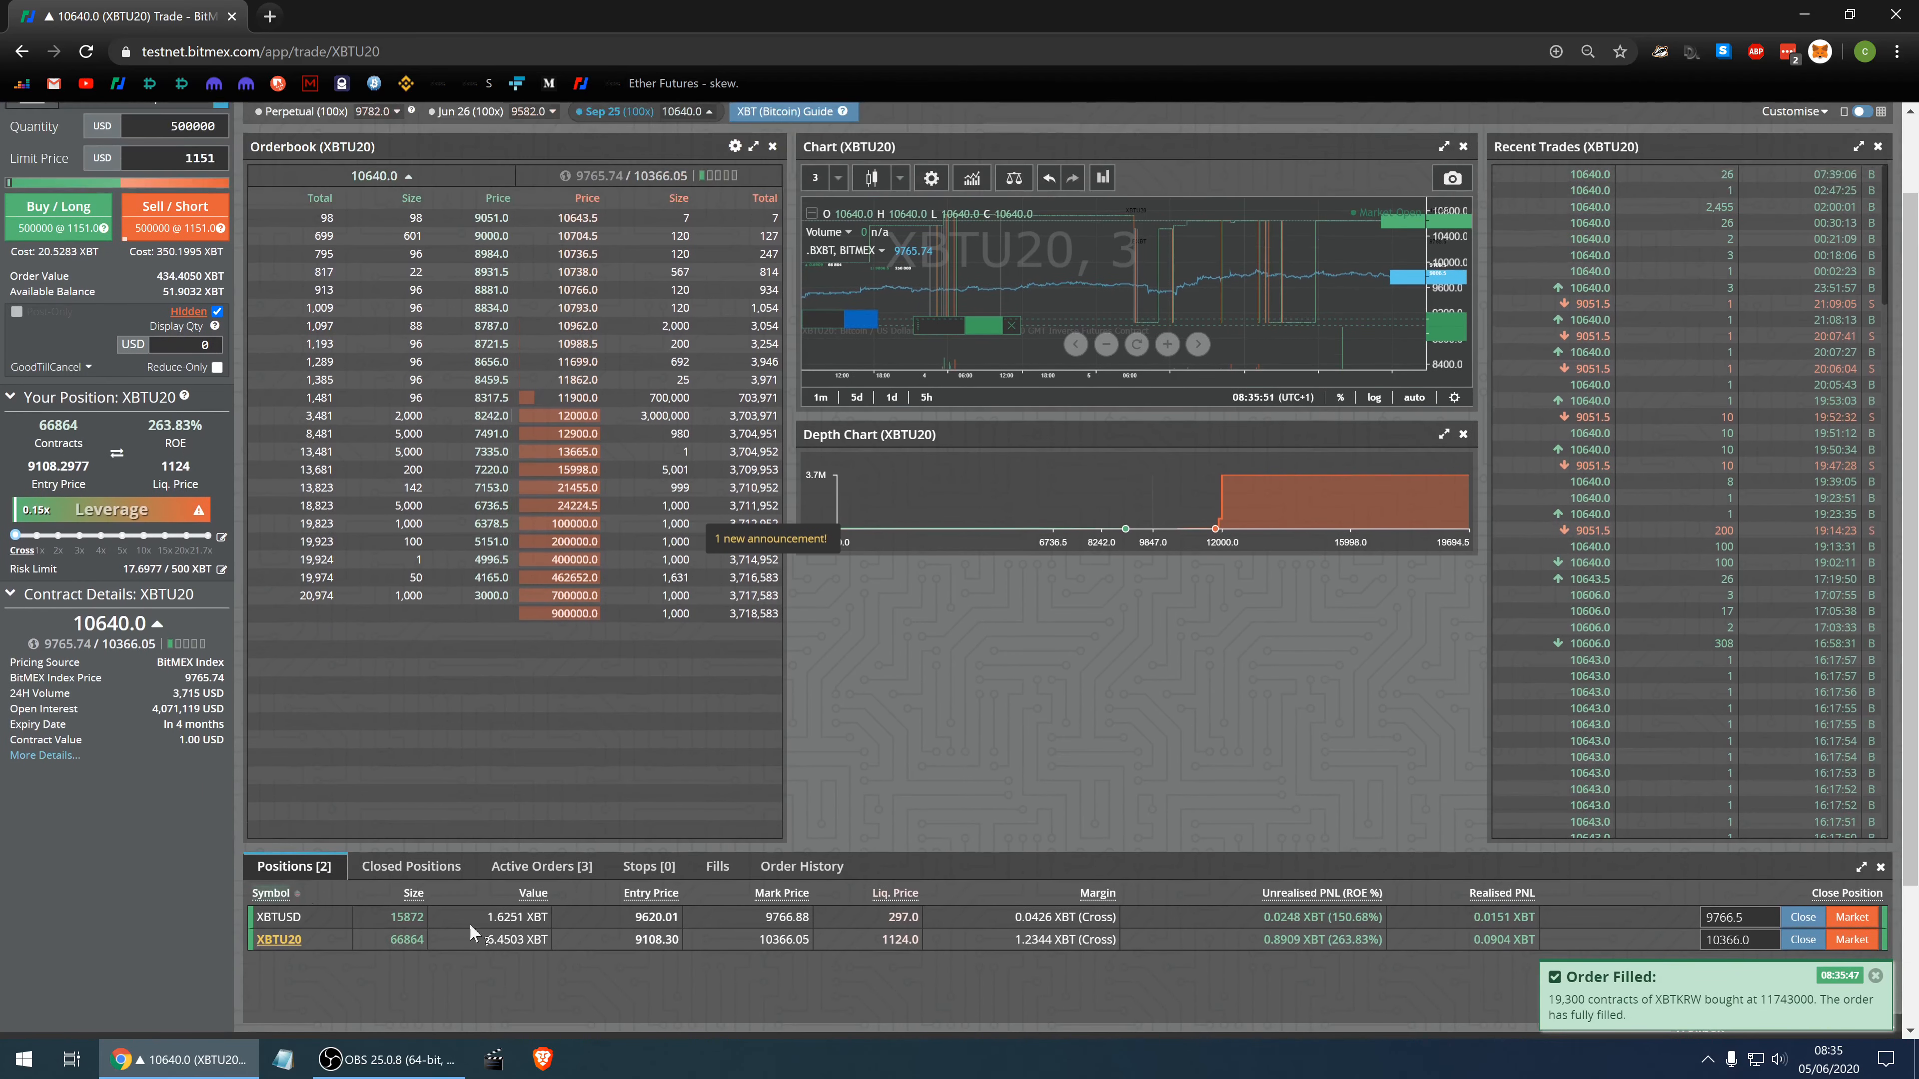
pyautogui.moveTo(537, 951)
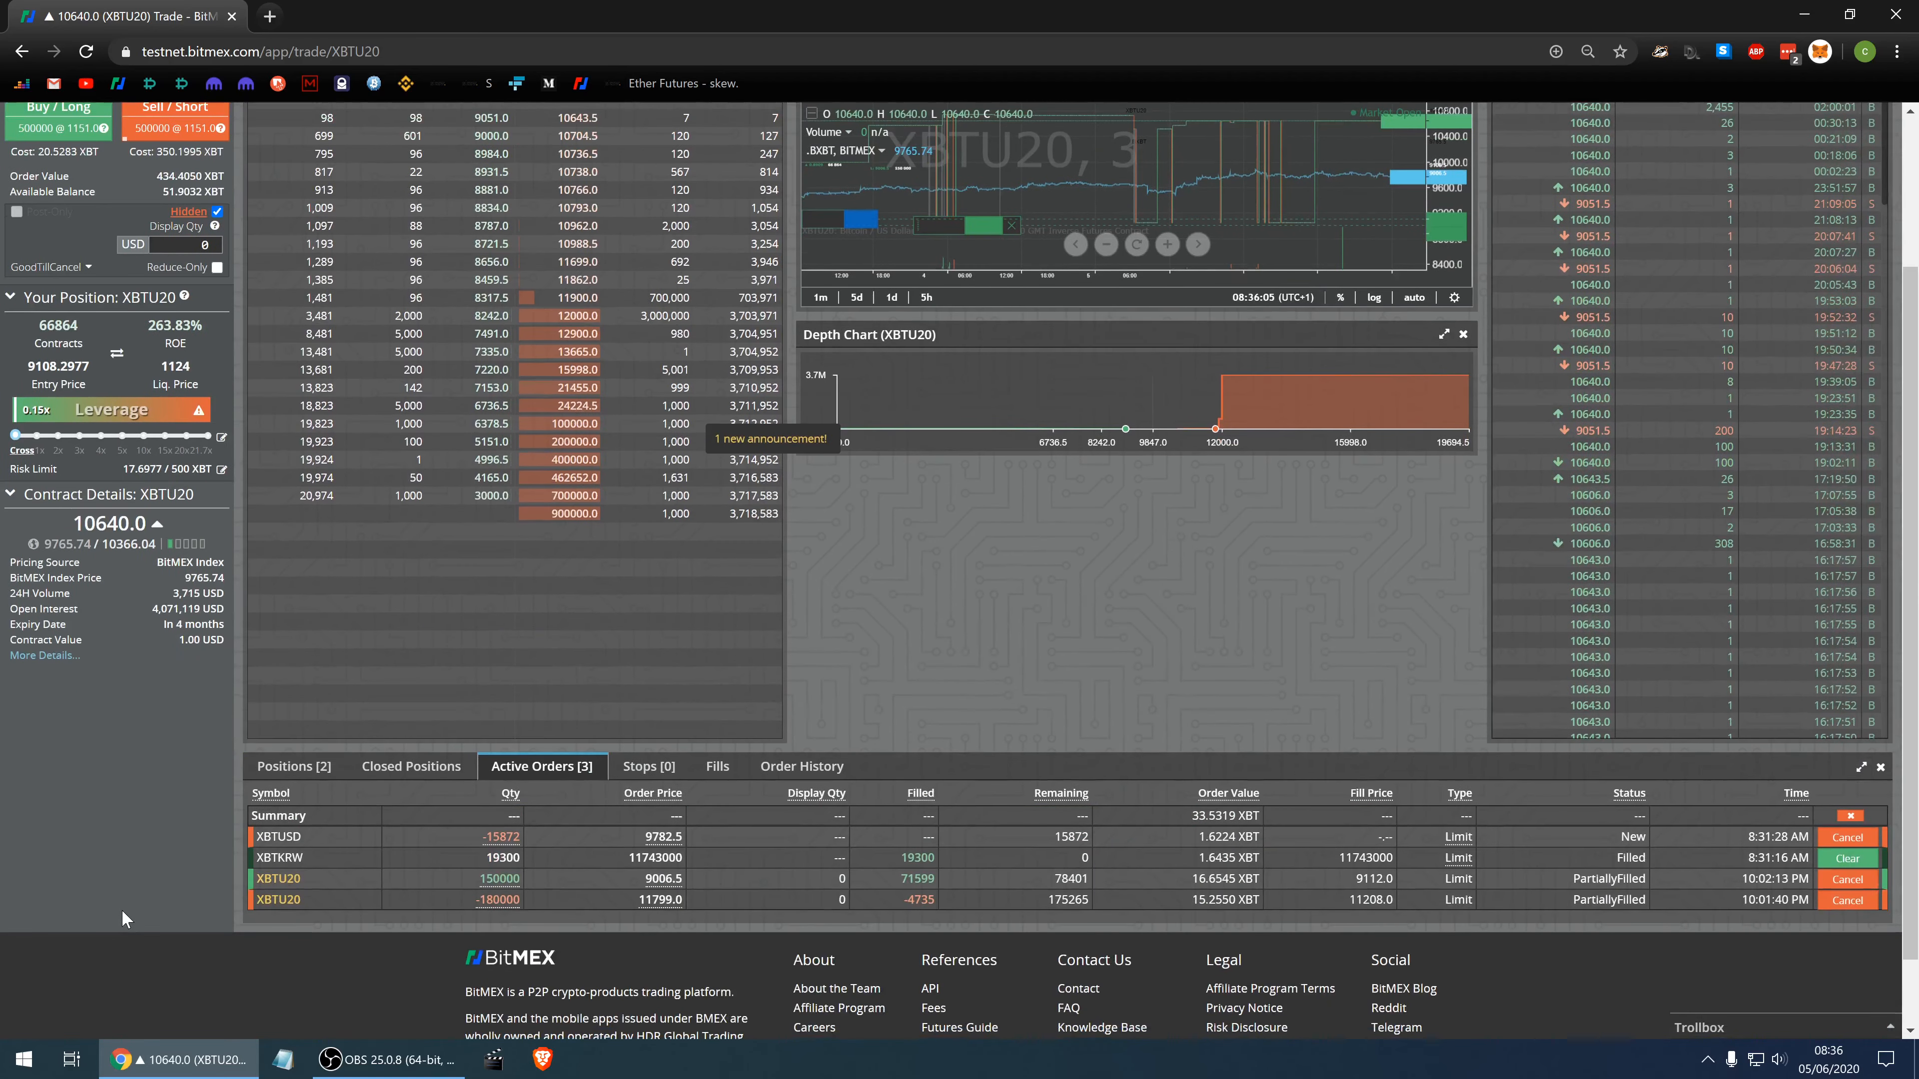
pyautogui.moveTo(1852, 891)
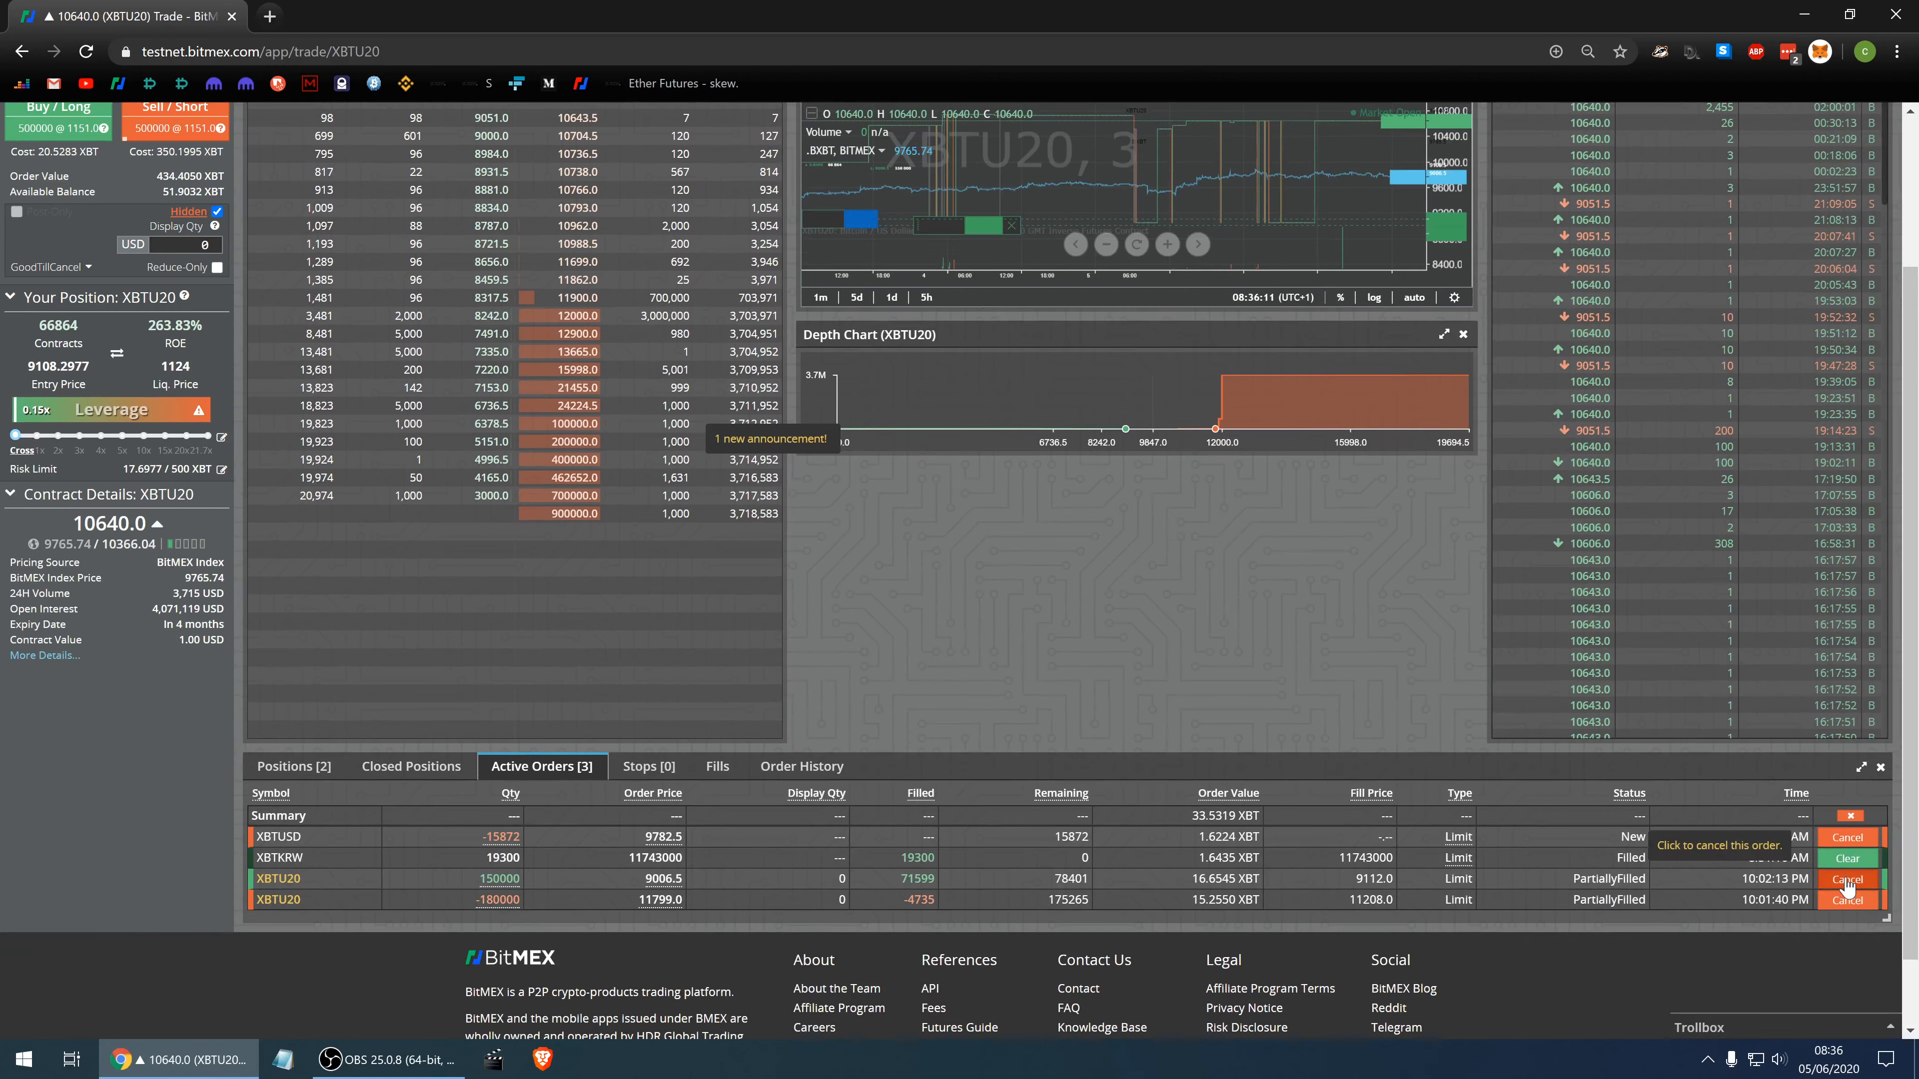
pyautogui.click(1846, 879)
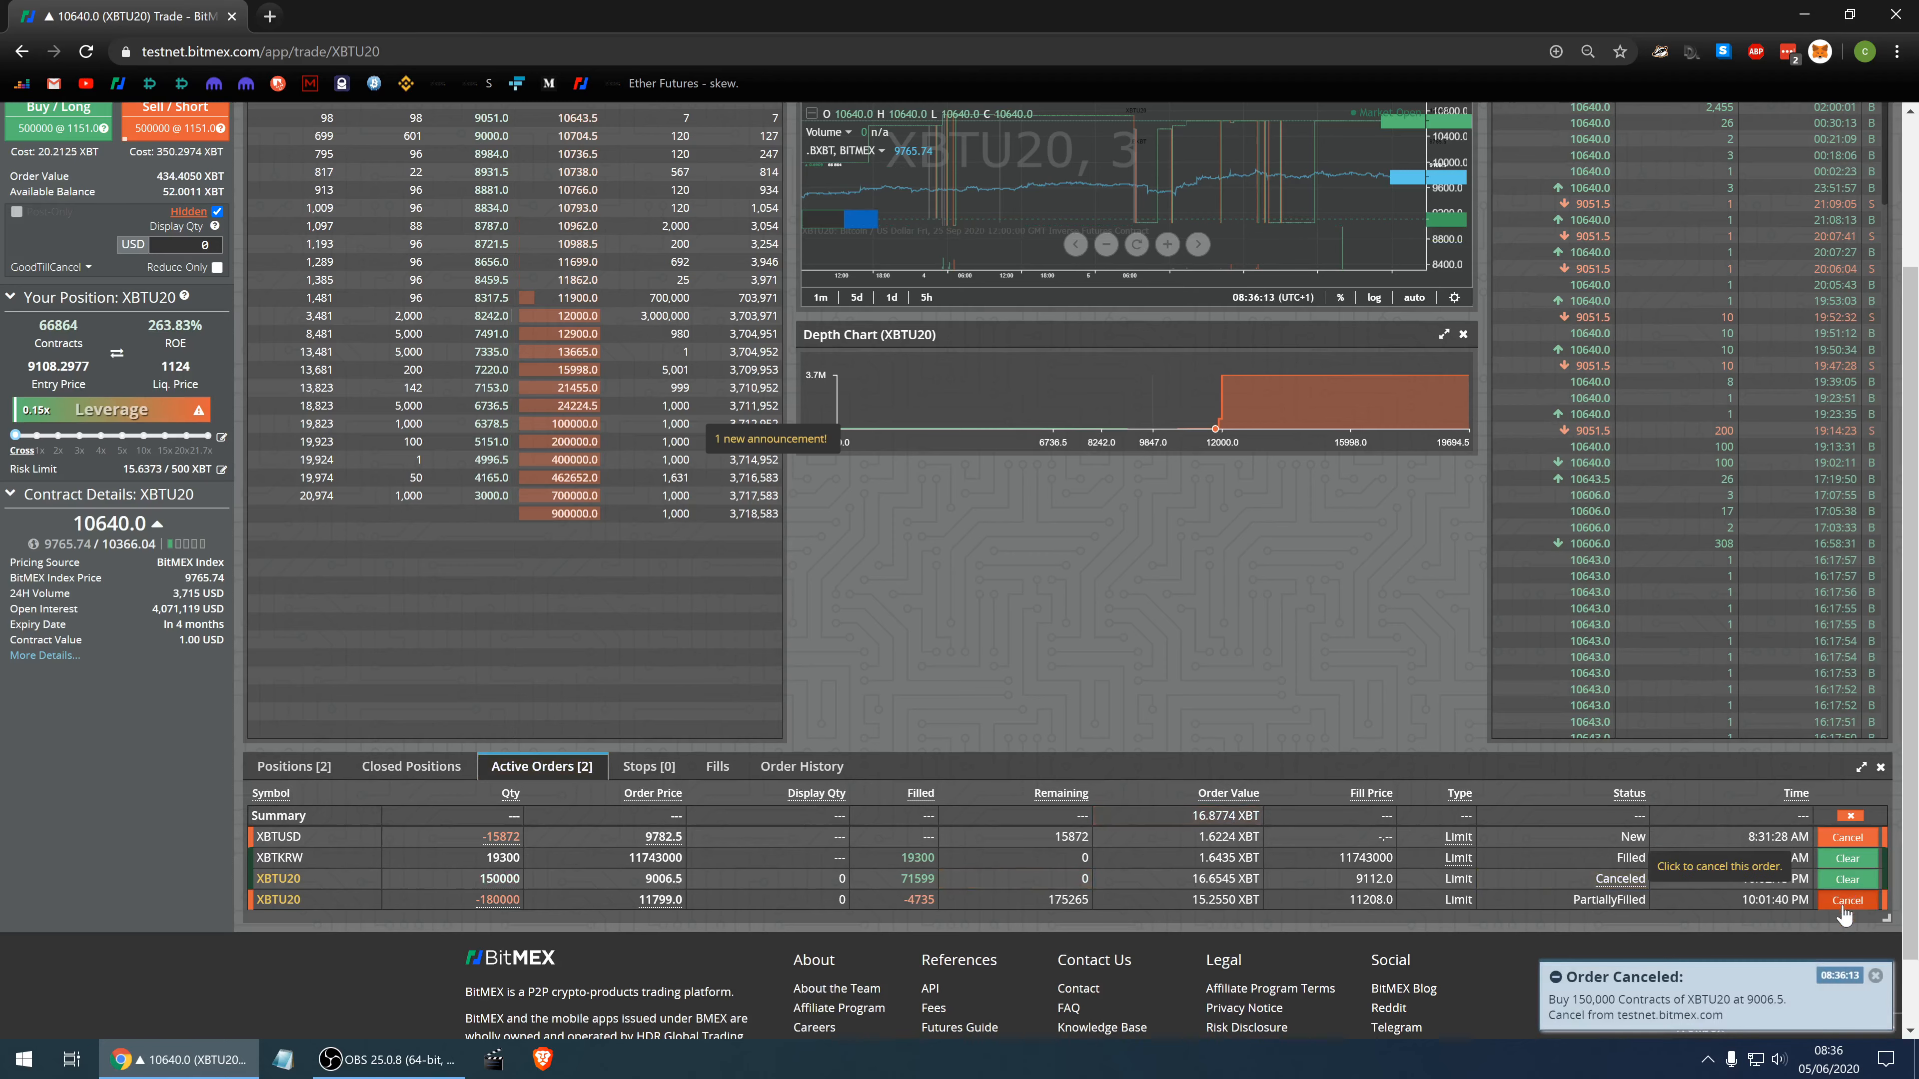
# Step: Cancel the XBTU20 sell at 11799.0, then show the Sep 25 XBTU20 contract's open positions
pyautogui.click(1846, 900)
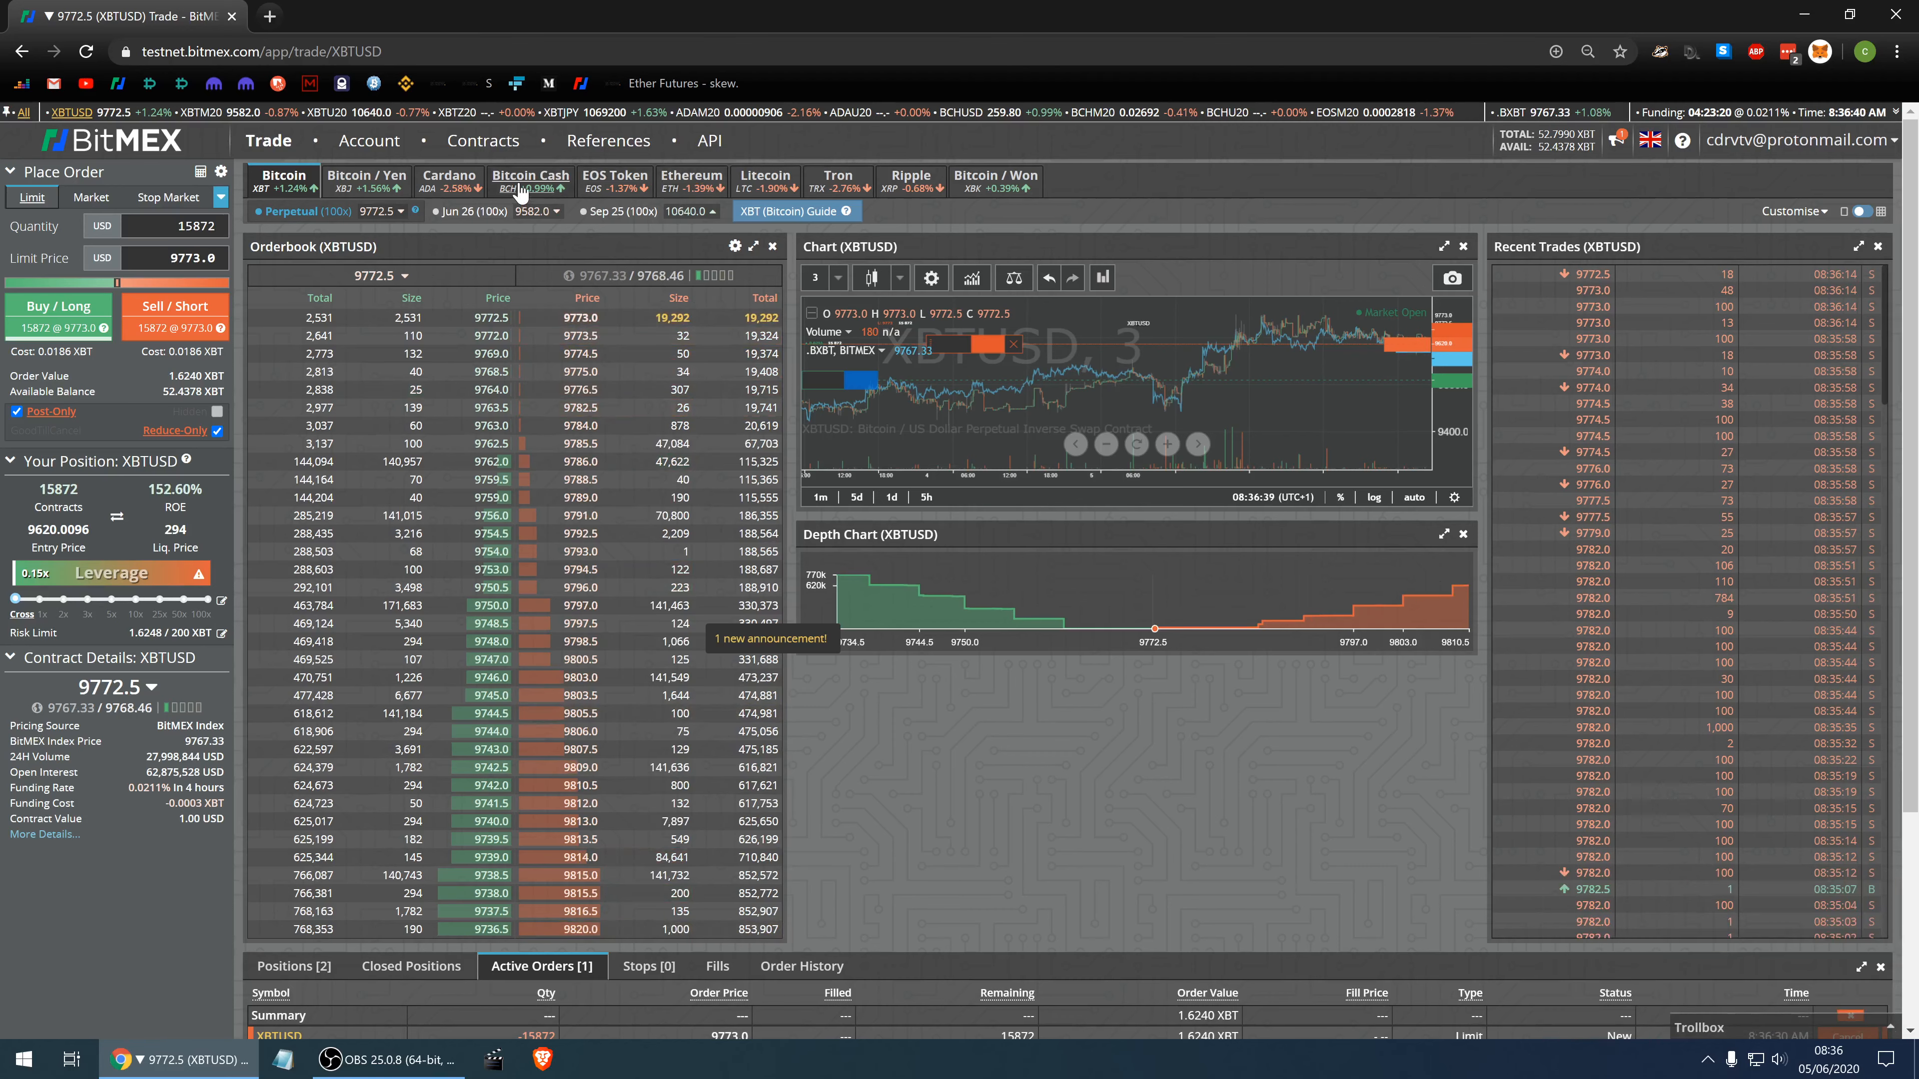
pyautogui.moveTo(665, 228)
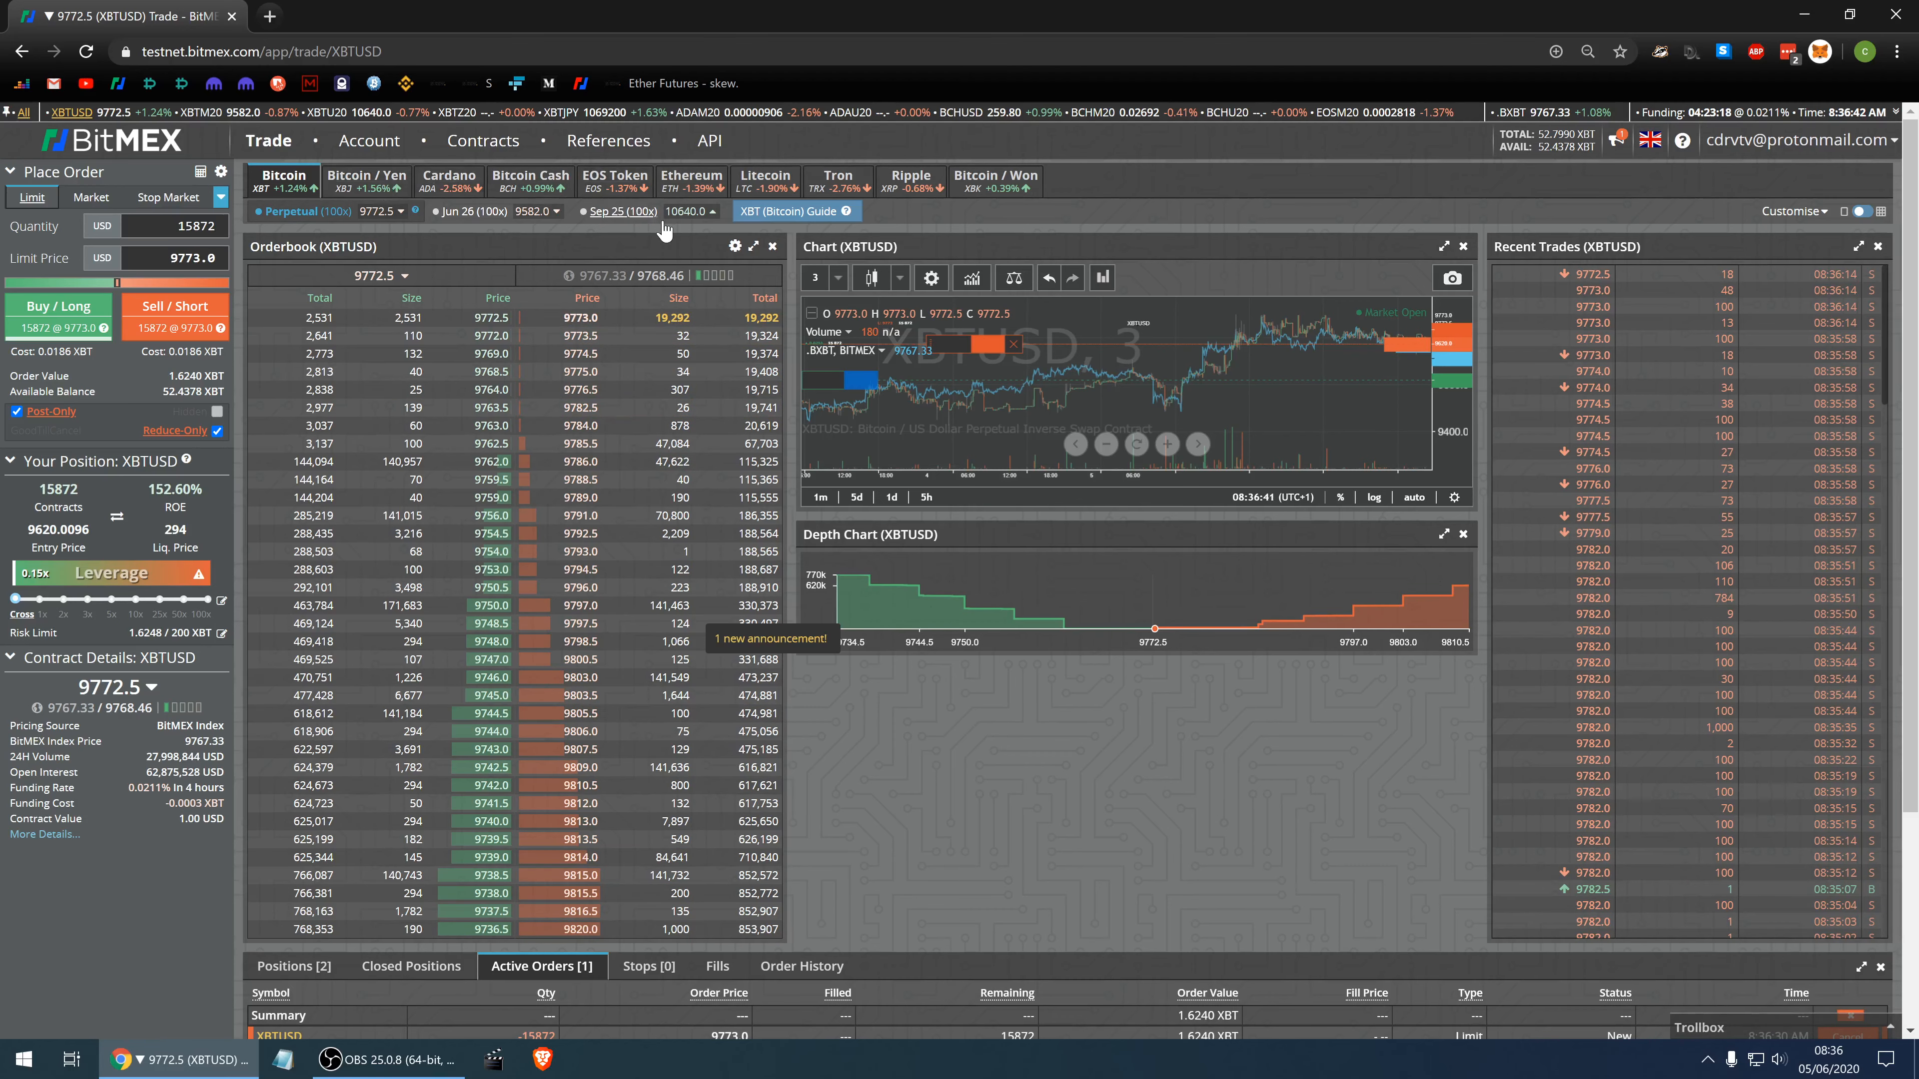
pyautogui.click(622, 212)
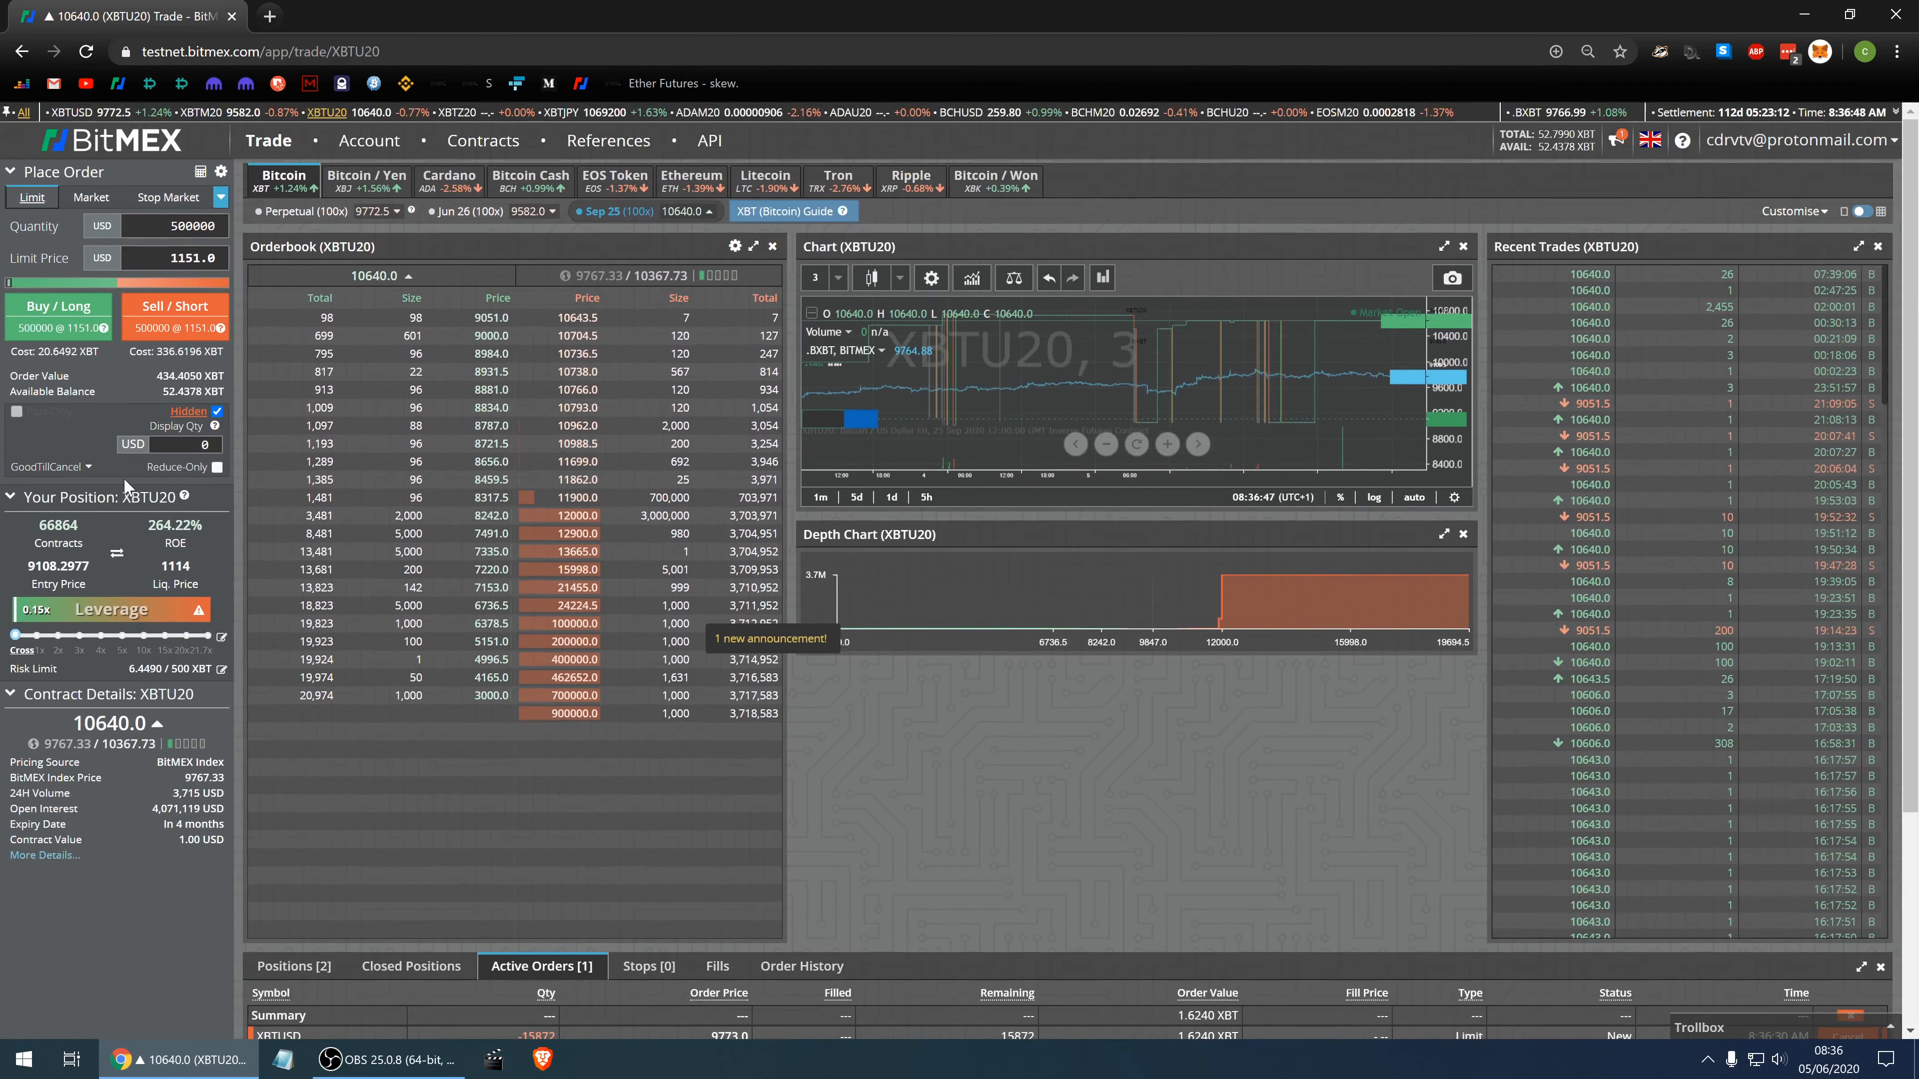
pyautogui.scroll(-3)
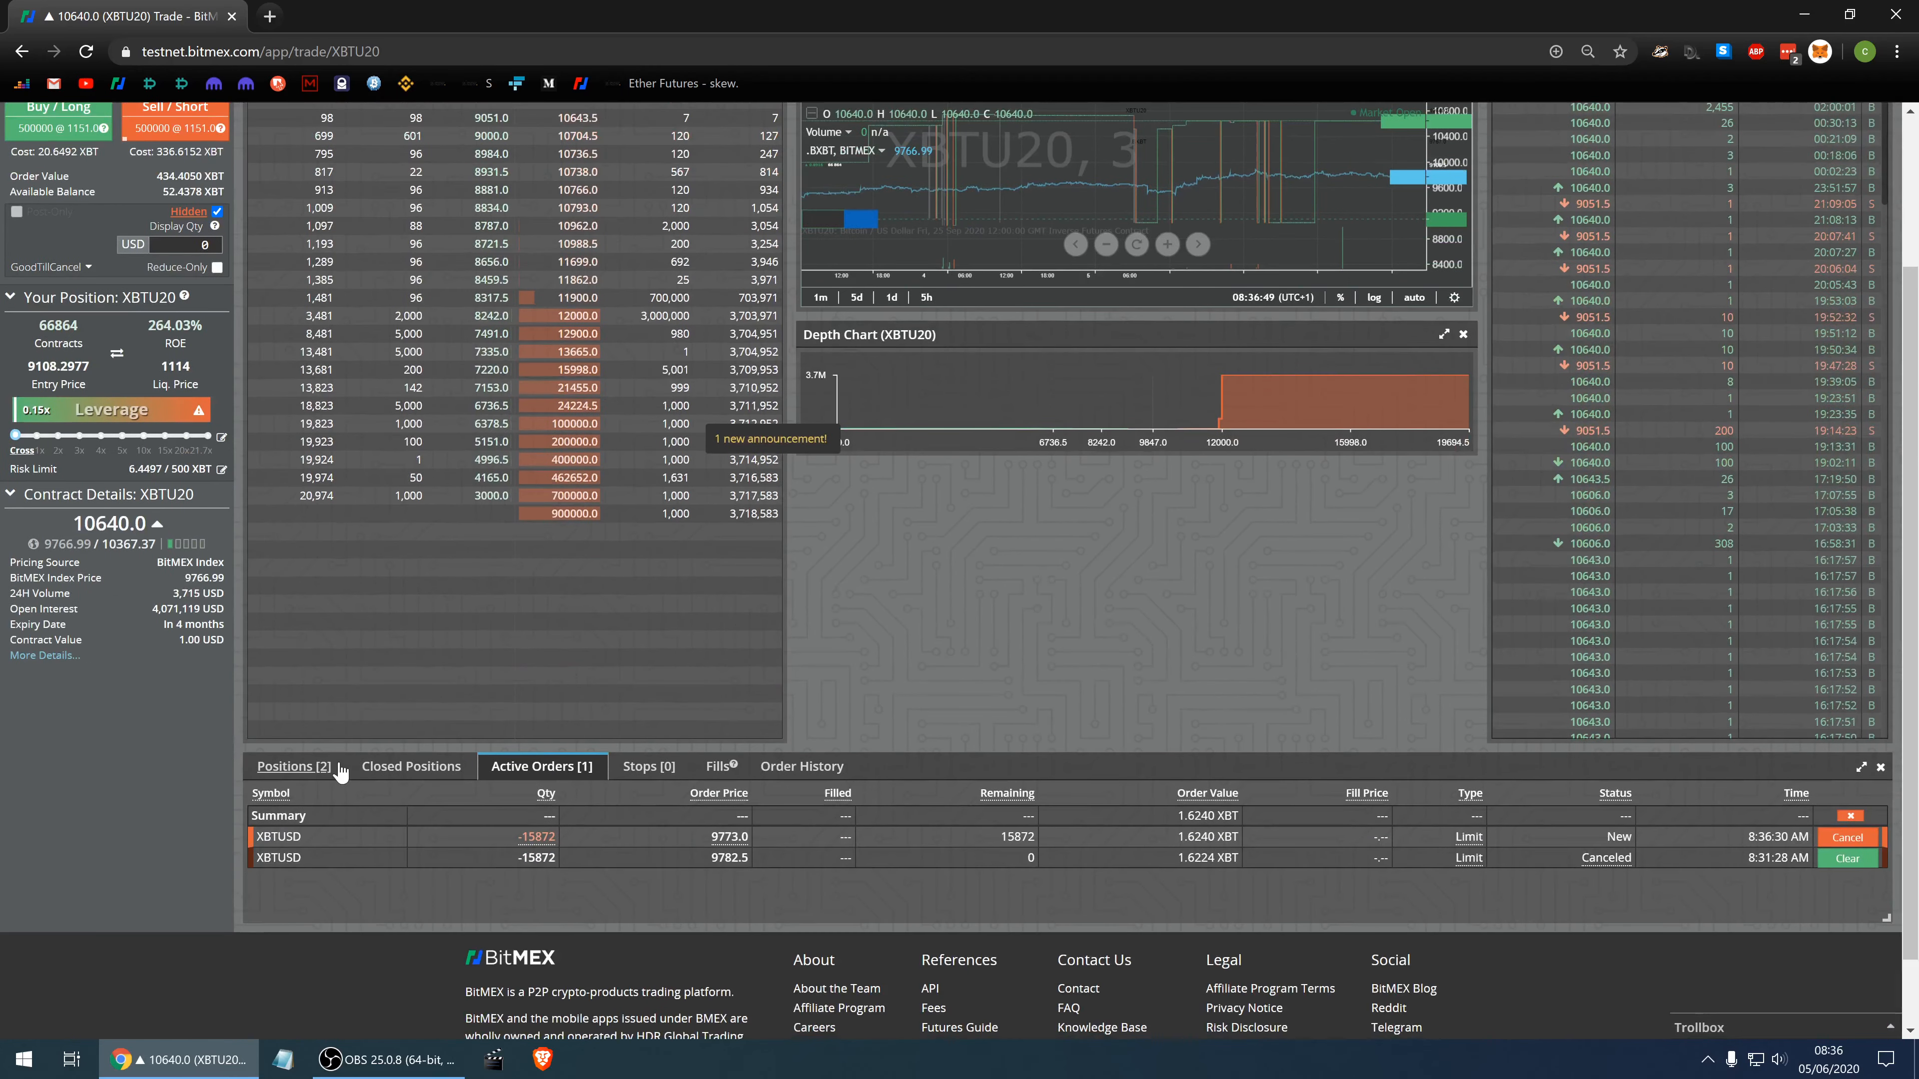
pyautogui.click(294, 766)
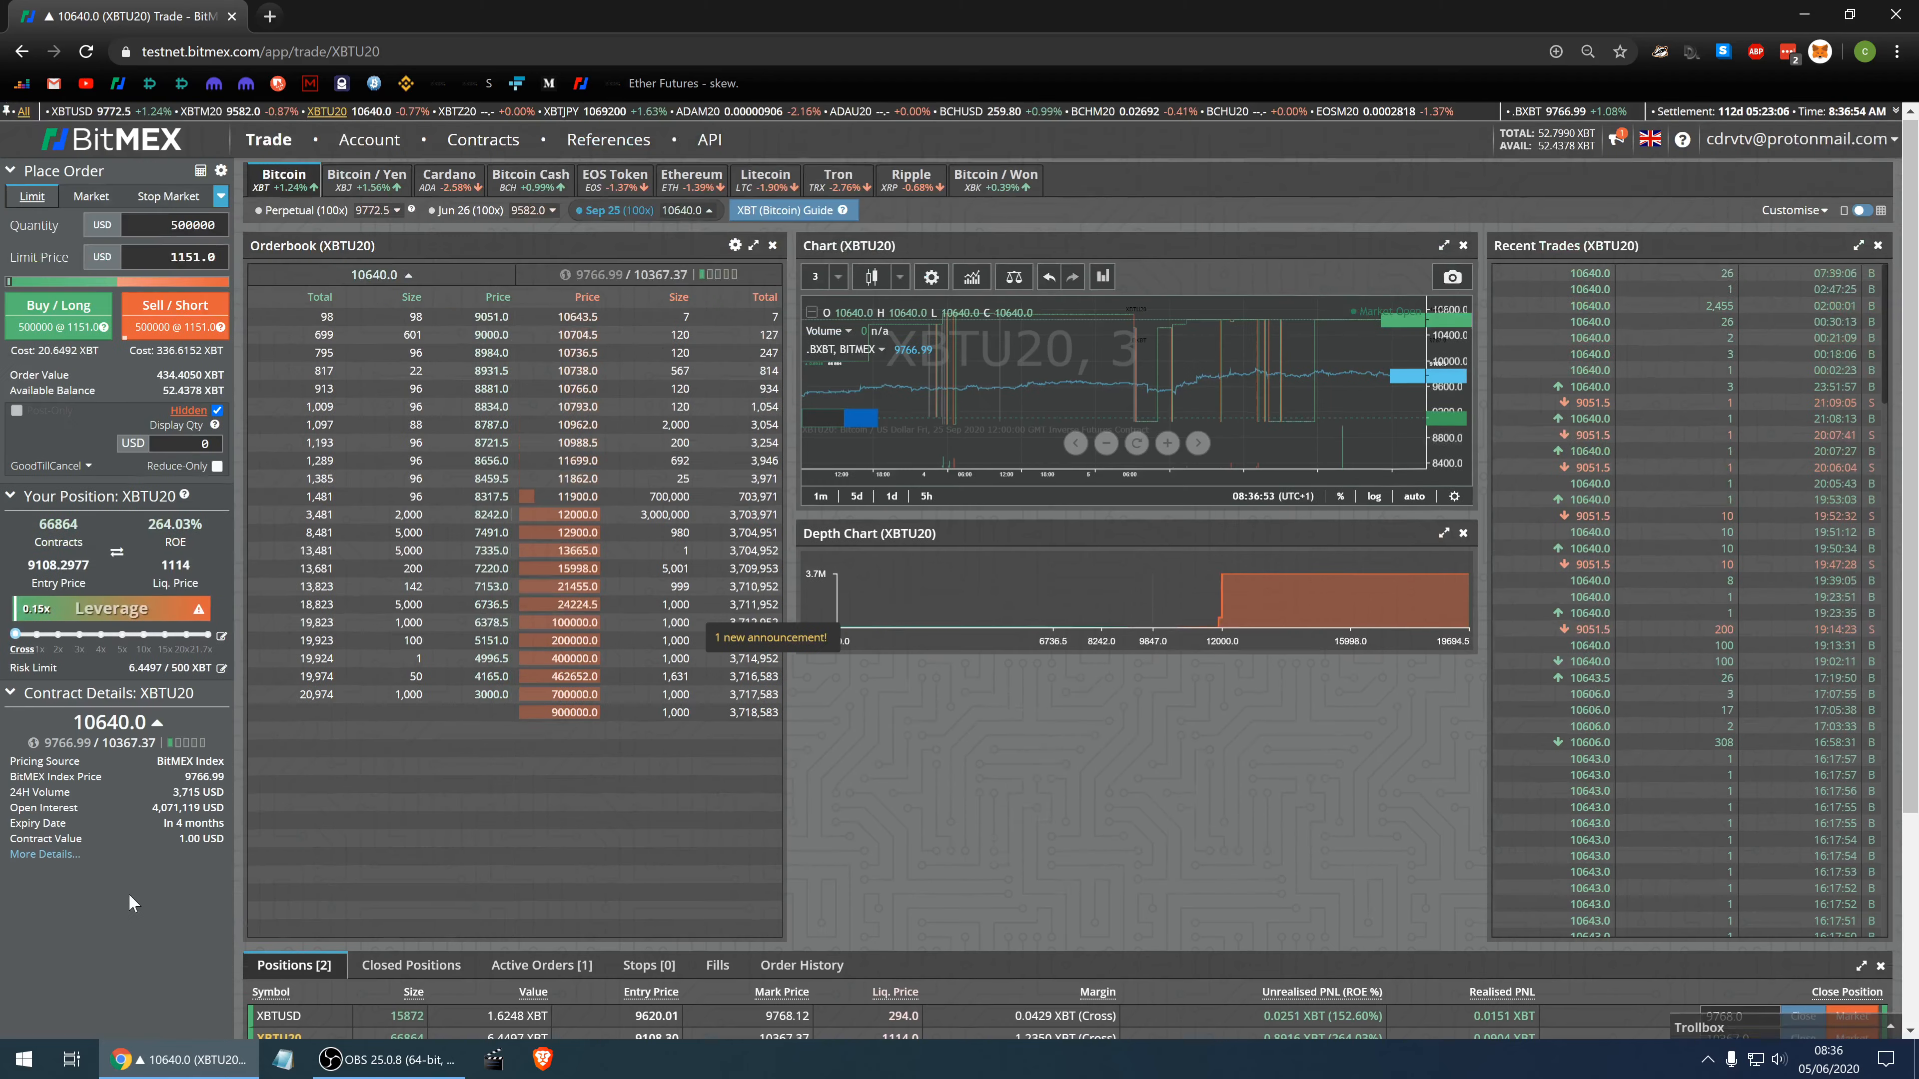
pyautogui.scroll(-3)
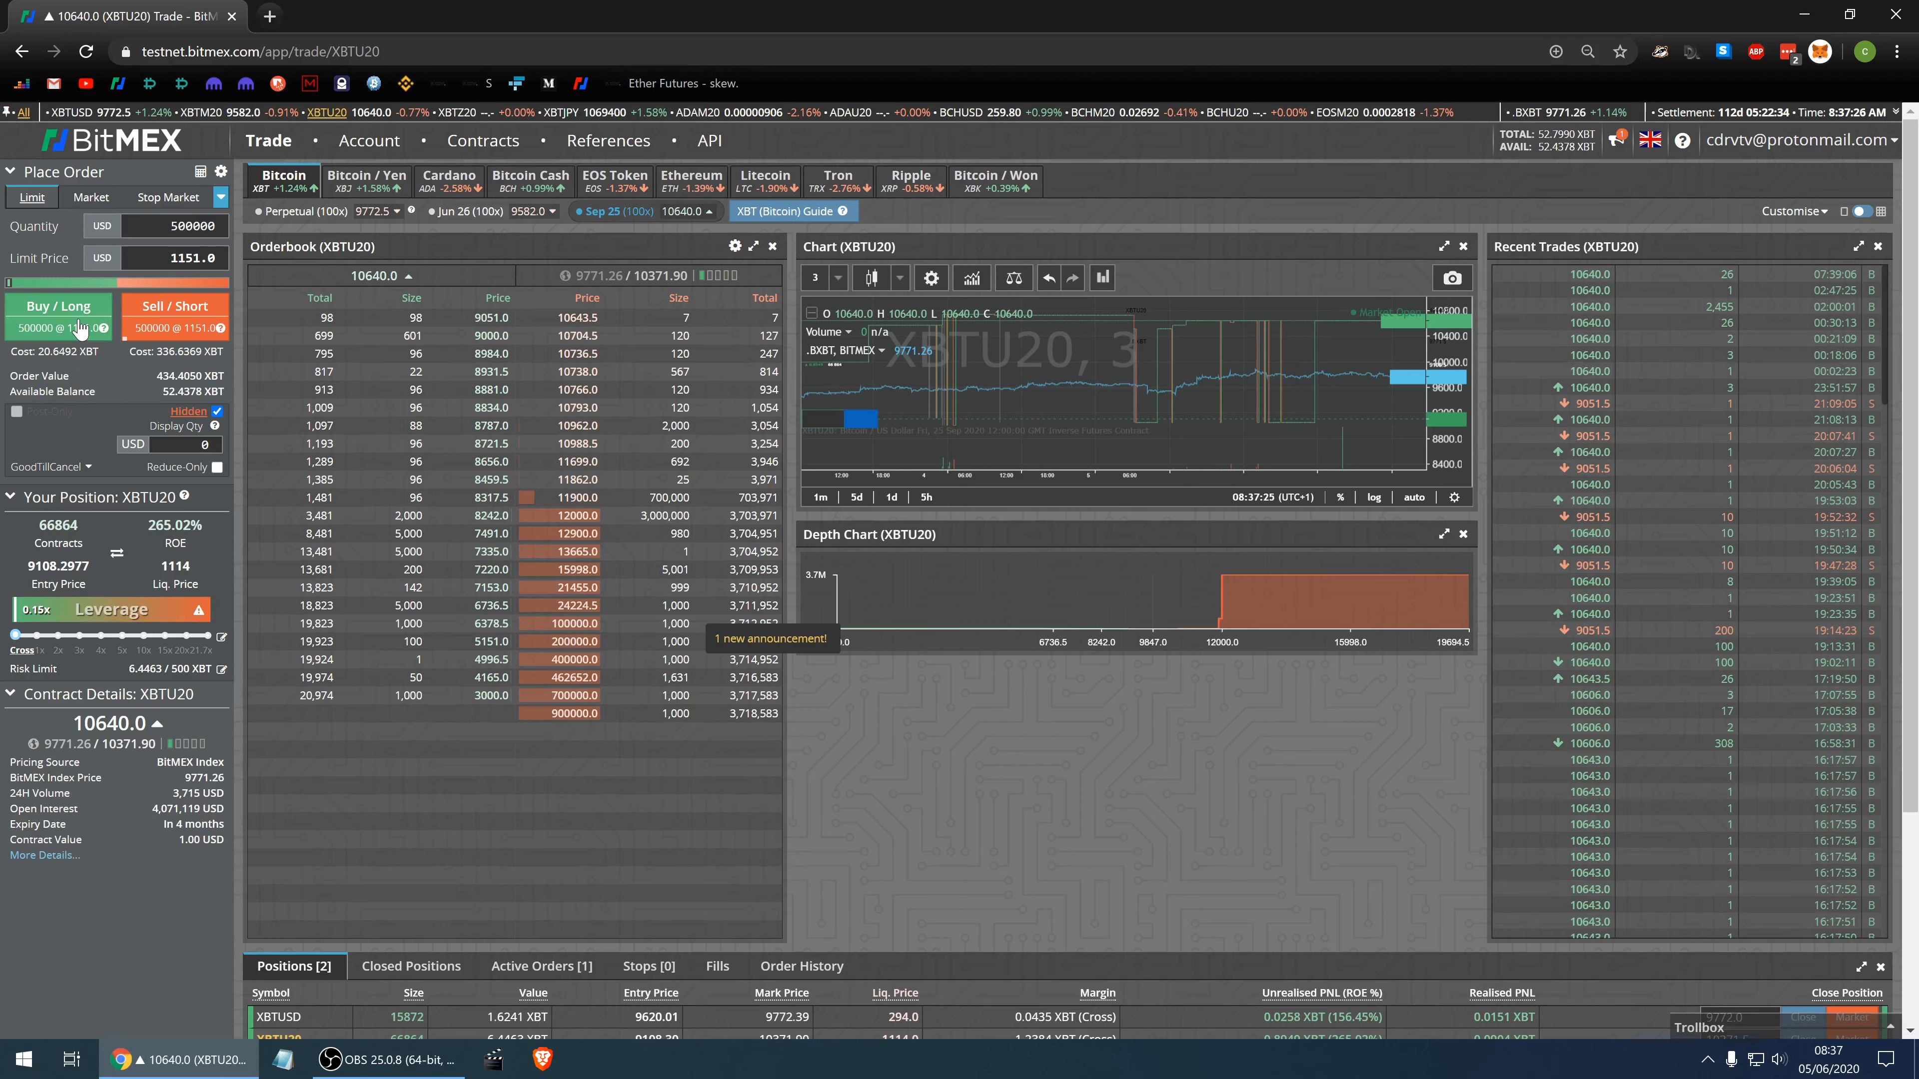
# Step: Attempt XBTU20 limit buys from 500,000 down to 44,000 contracts at prices 1151, 1221 and 1500
pyautogui.click(58, 306)
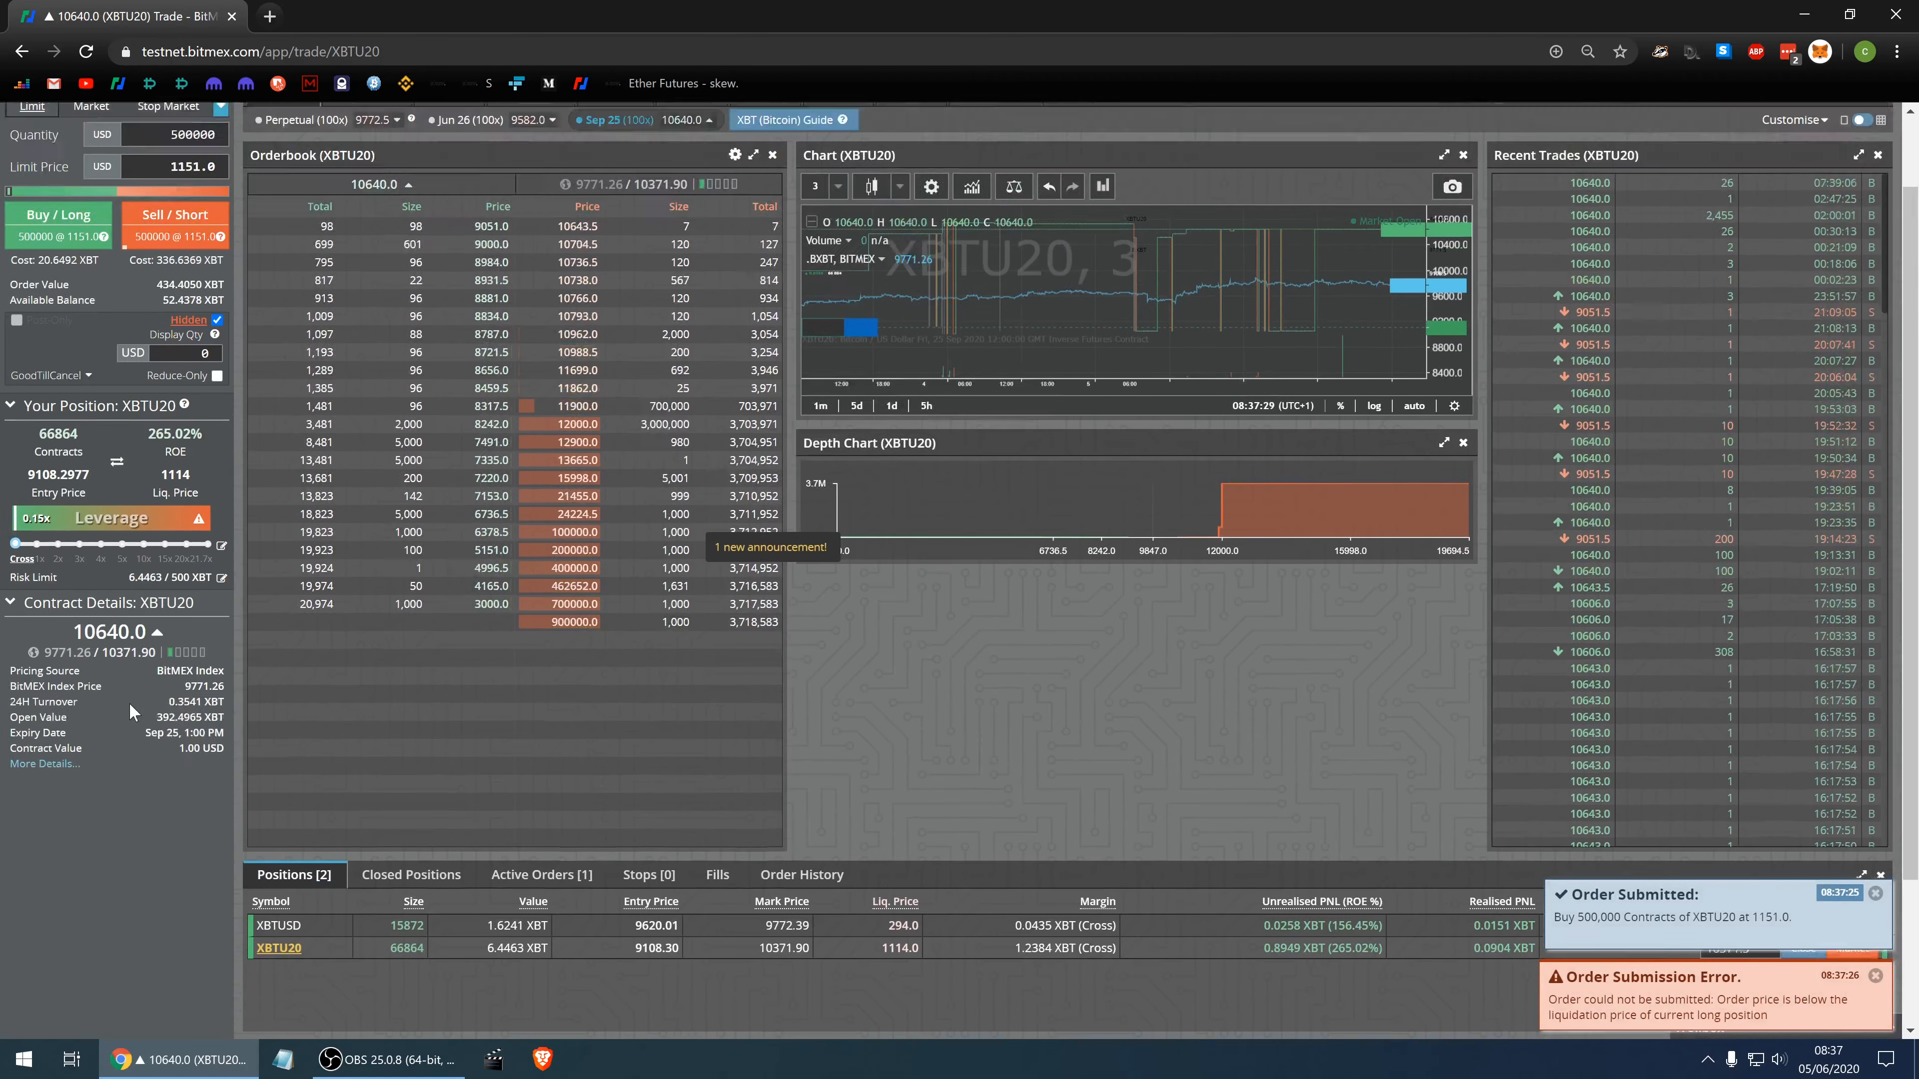
pyautogui.scroll(-3)
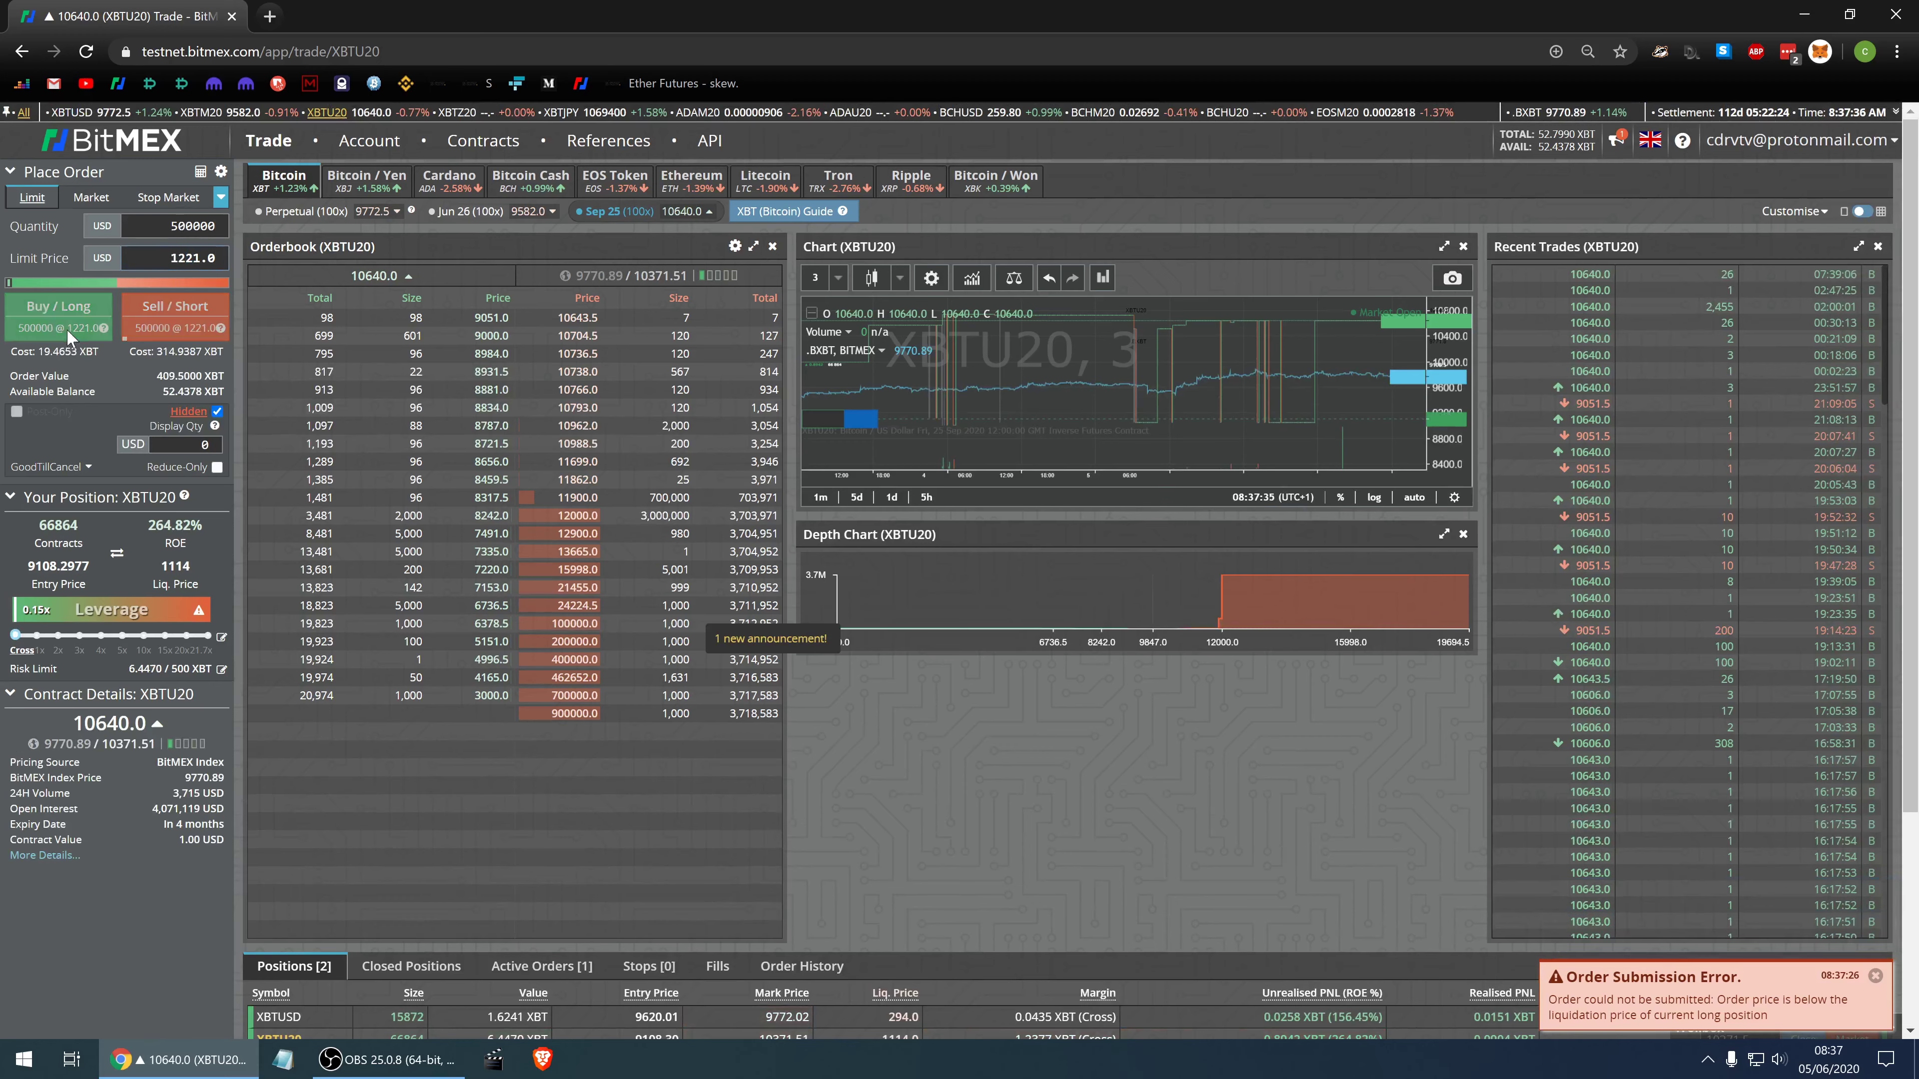
pyautogui.click(57, 306)
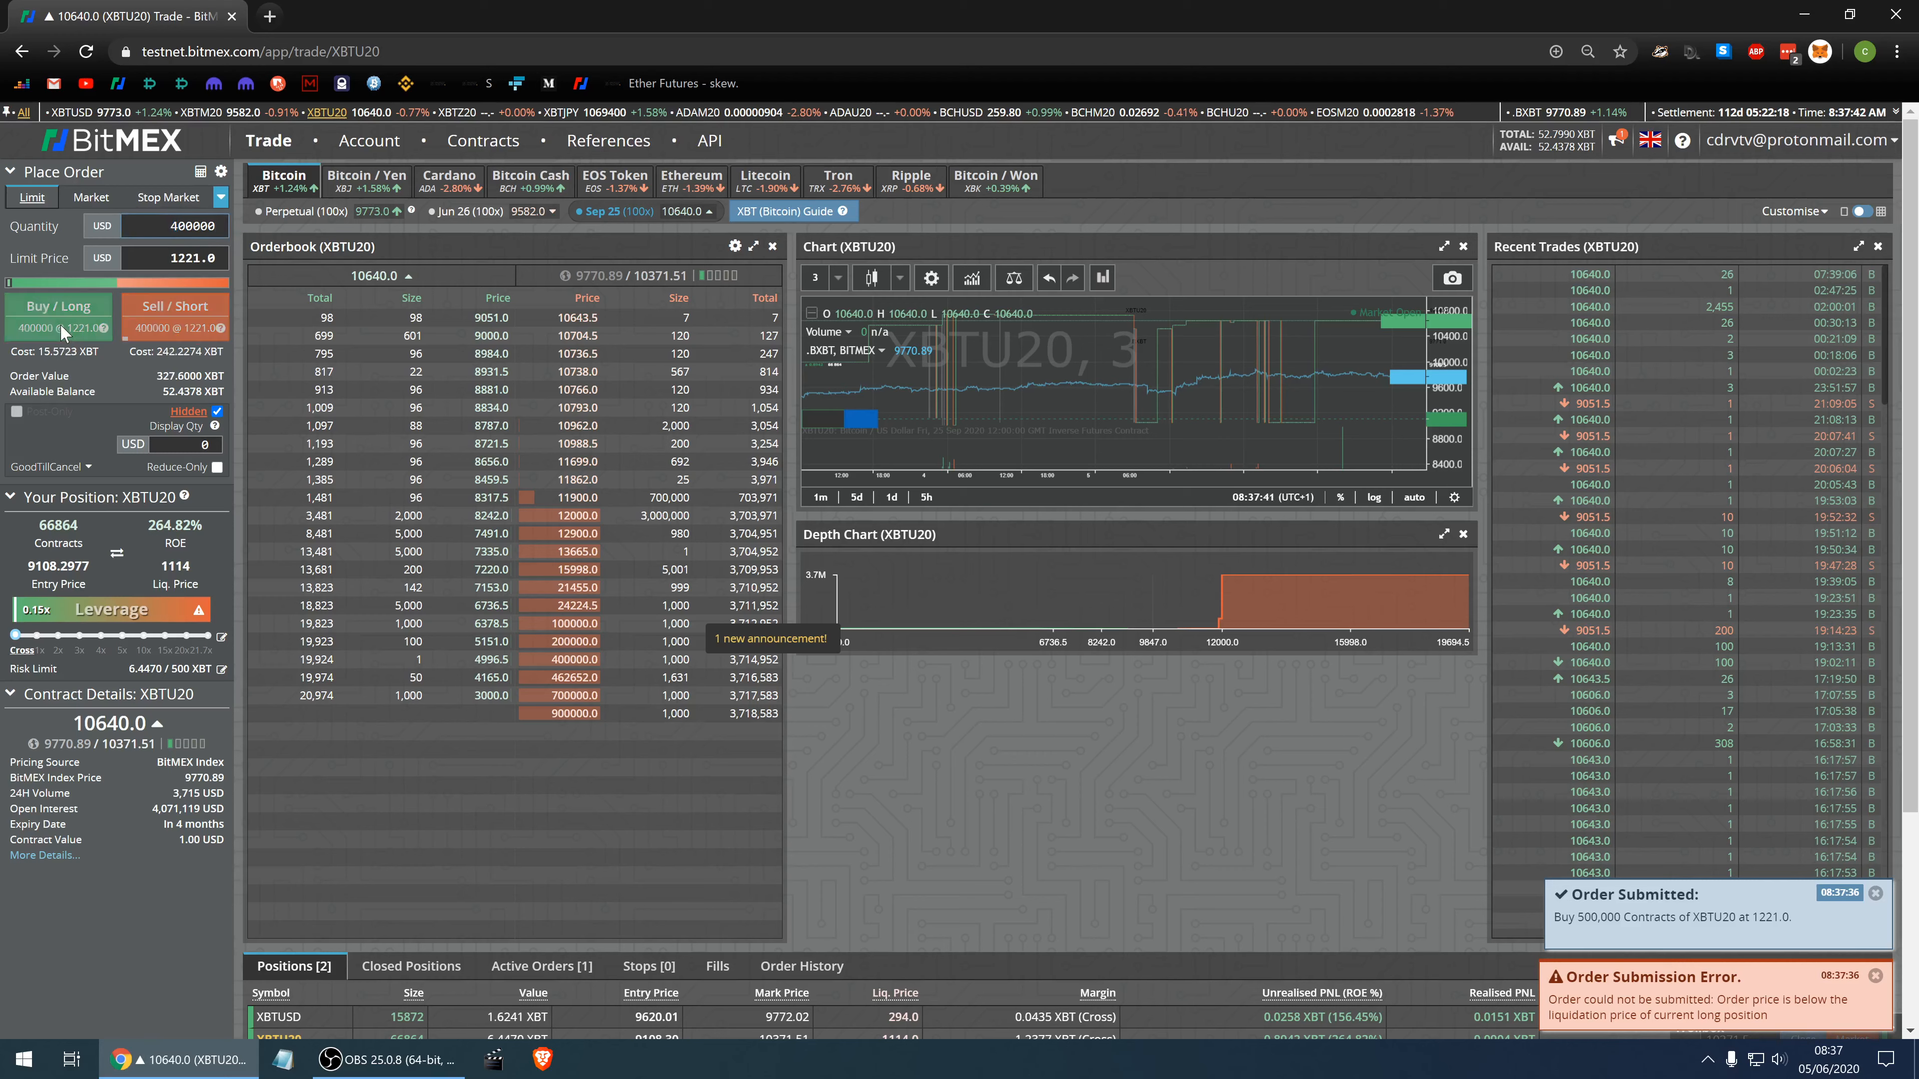
pyautogui.click(58, 306)
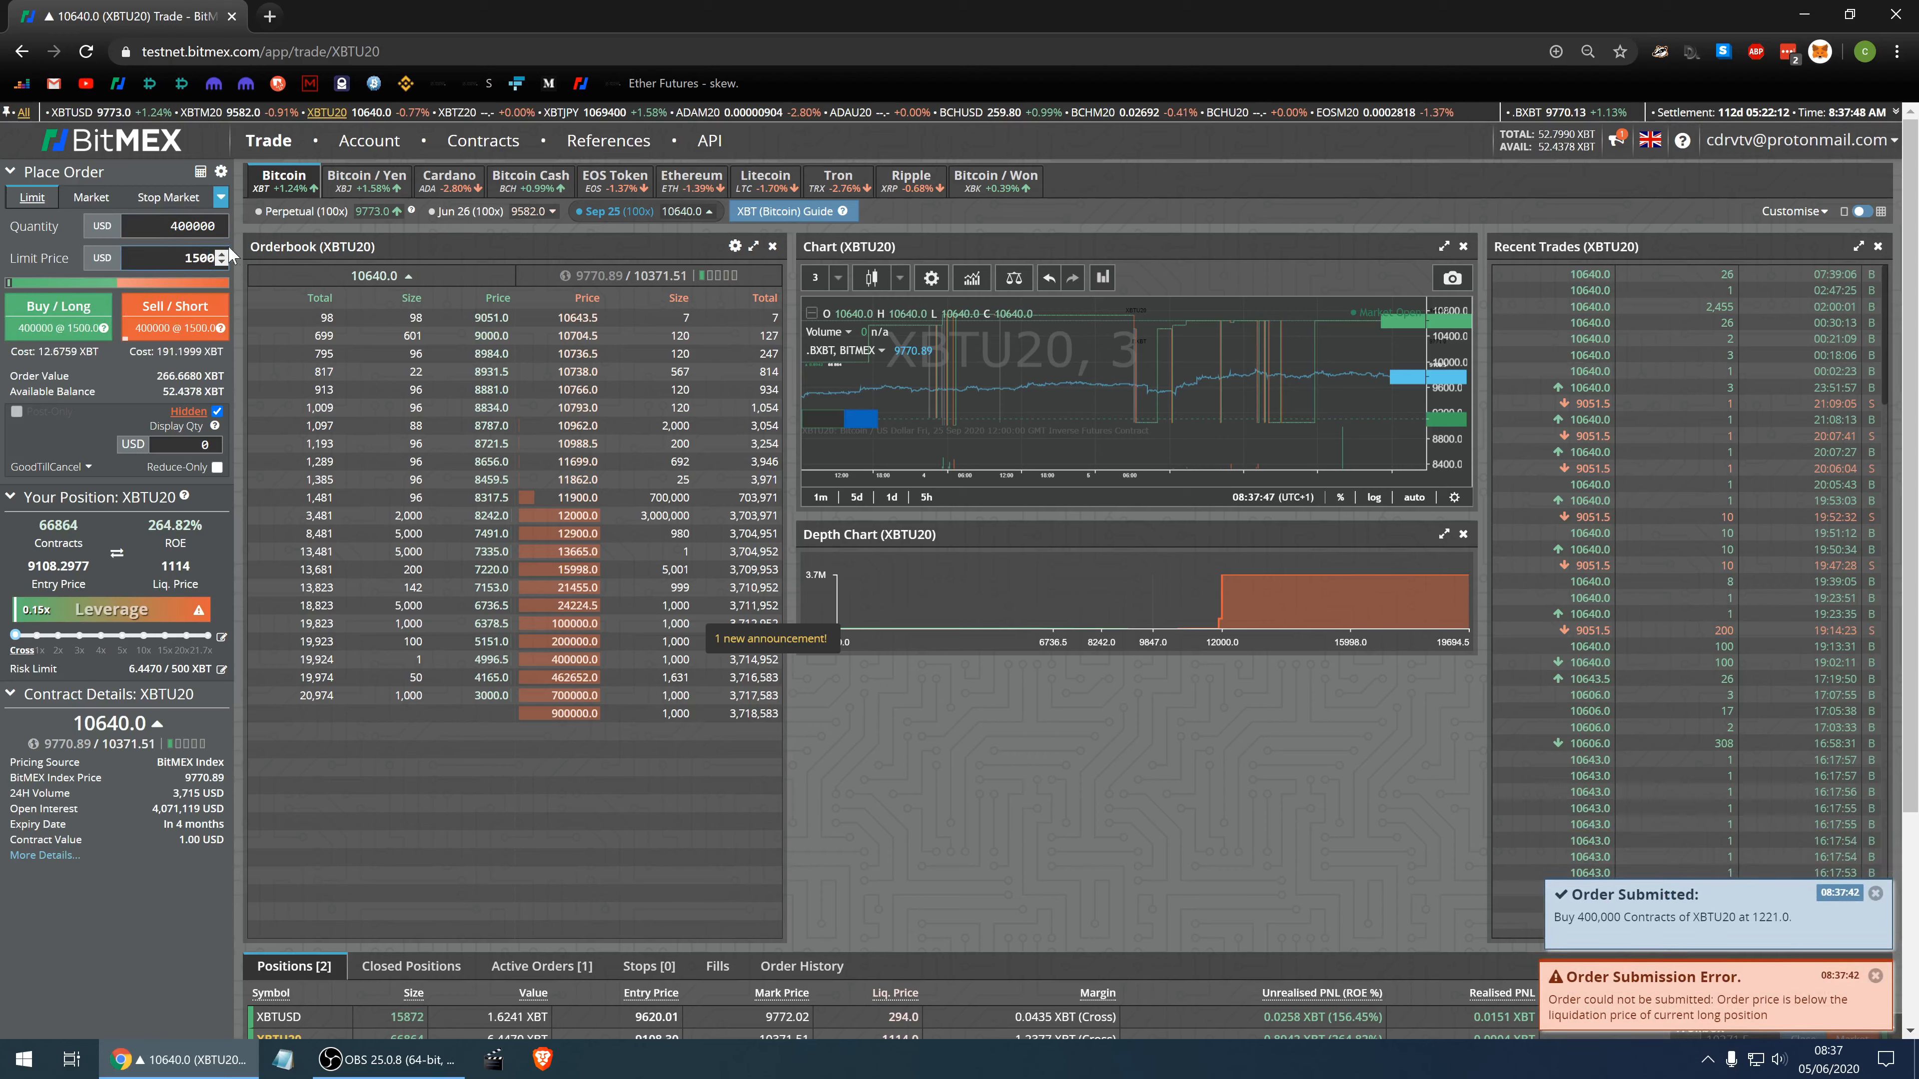
pyautogui.click(58, 305)
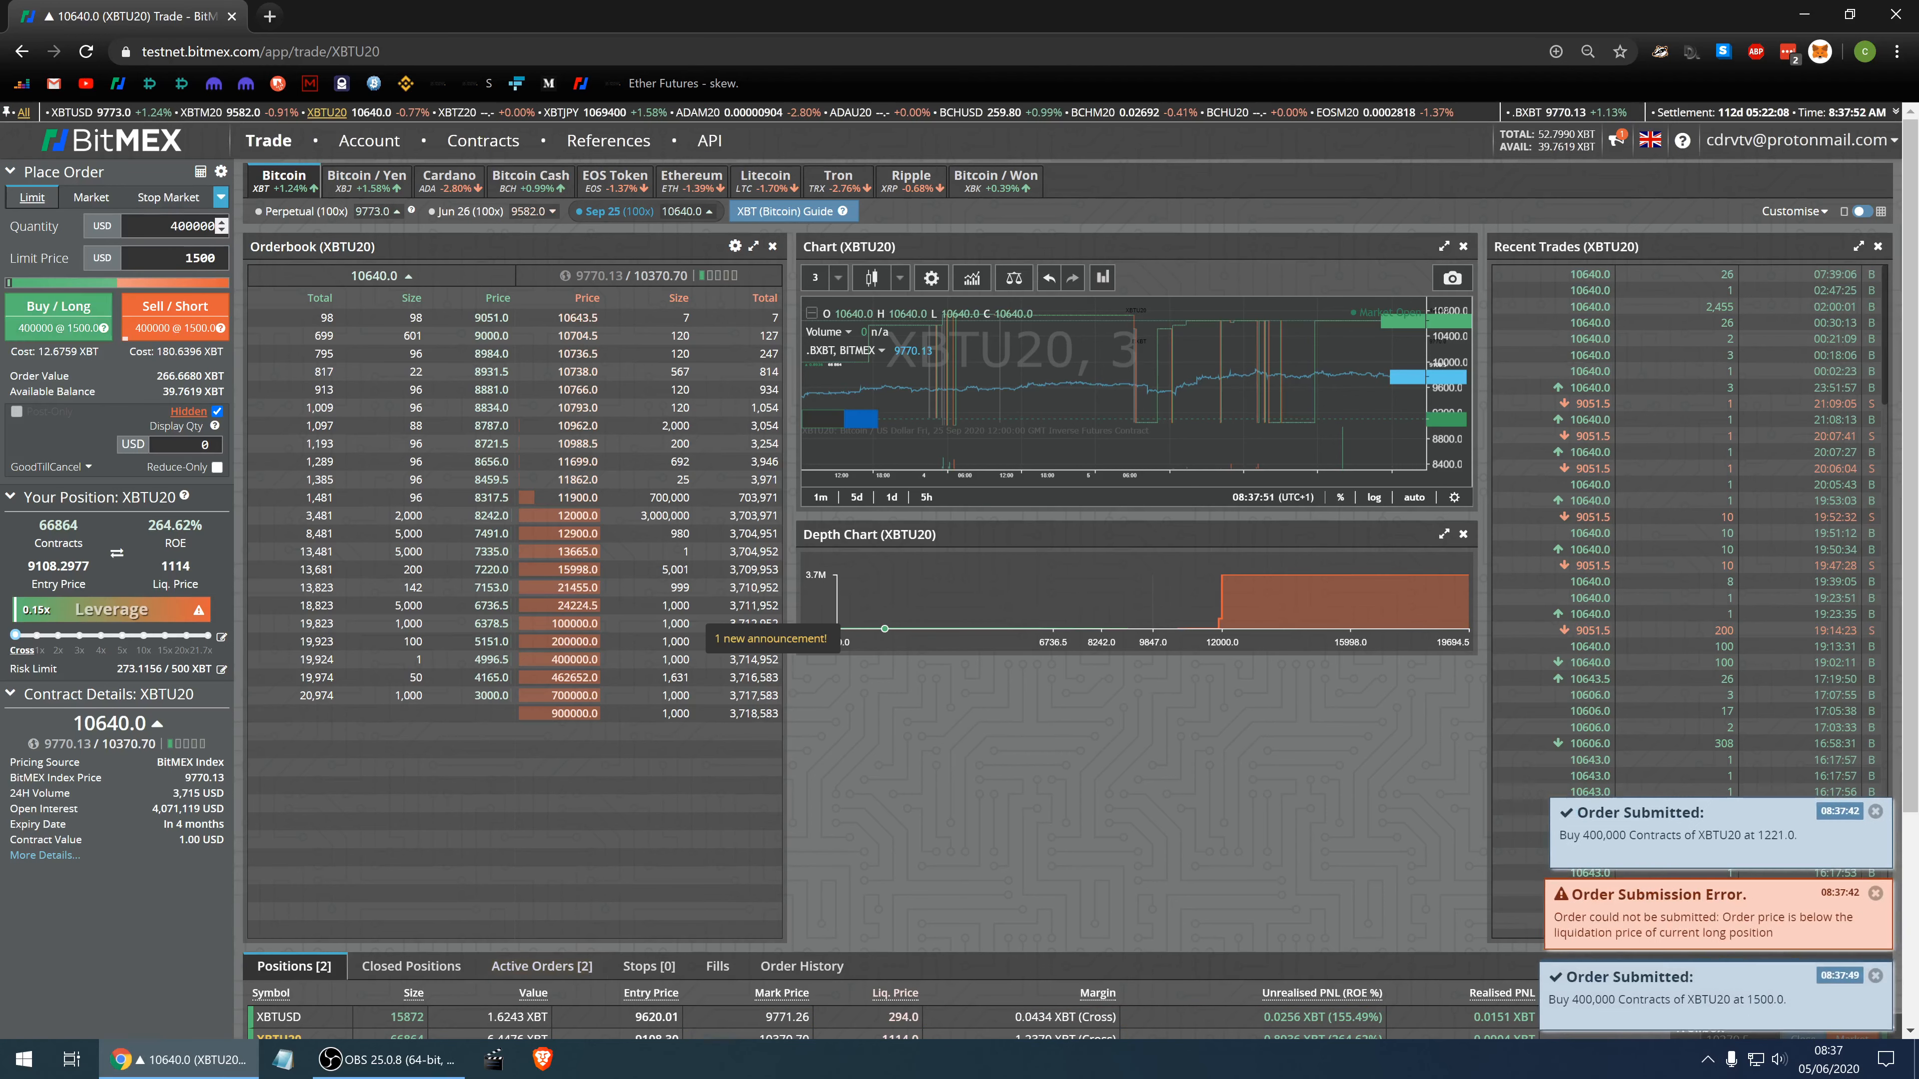
pyautogui.click(58, 306)
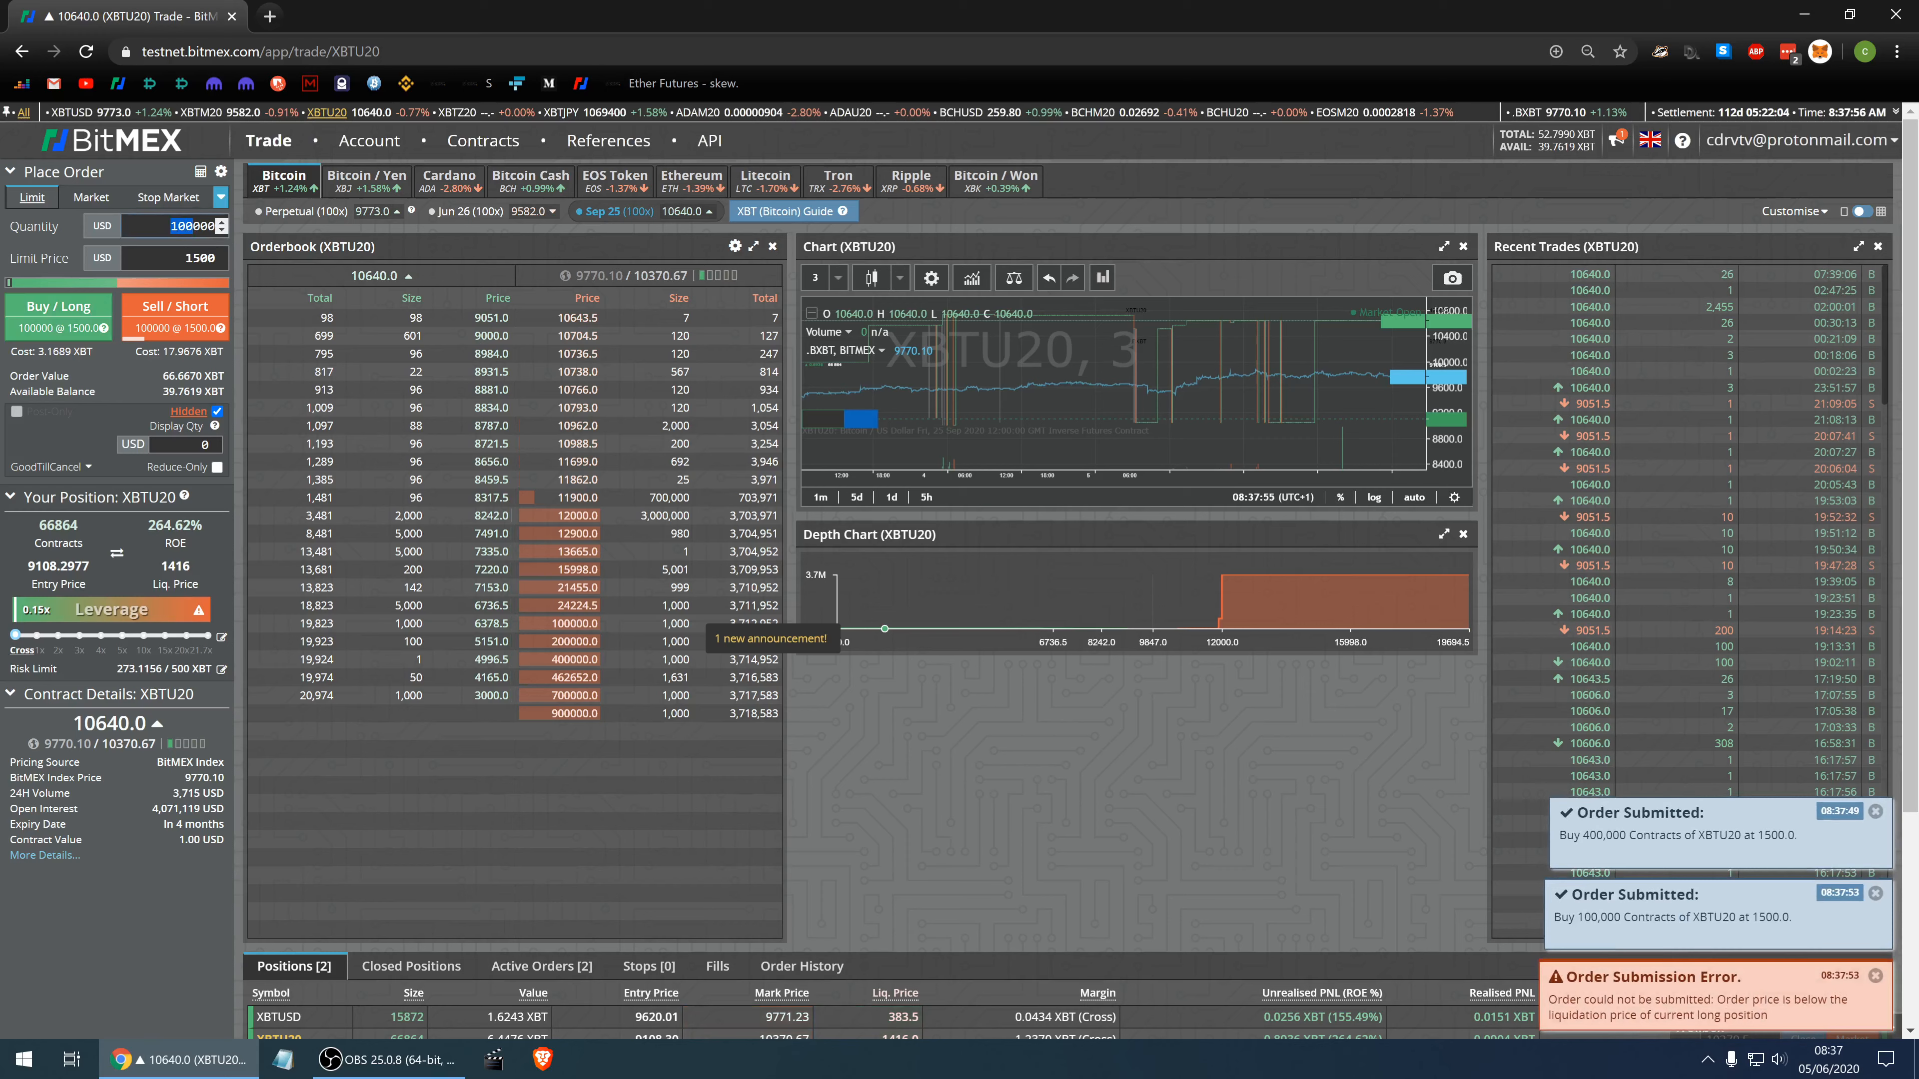
pyautogui.click(58, 307)
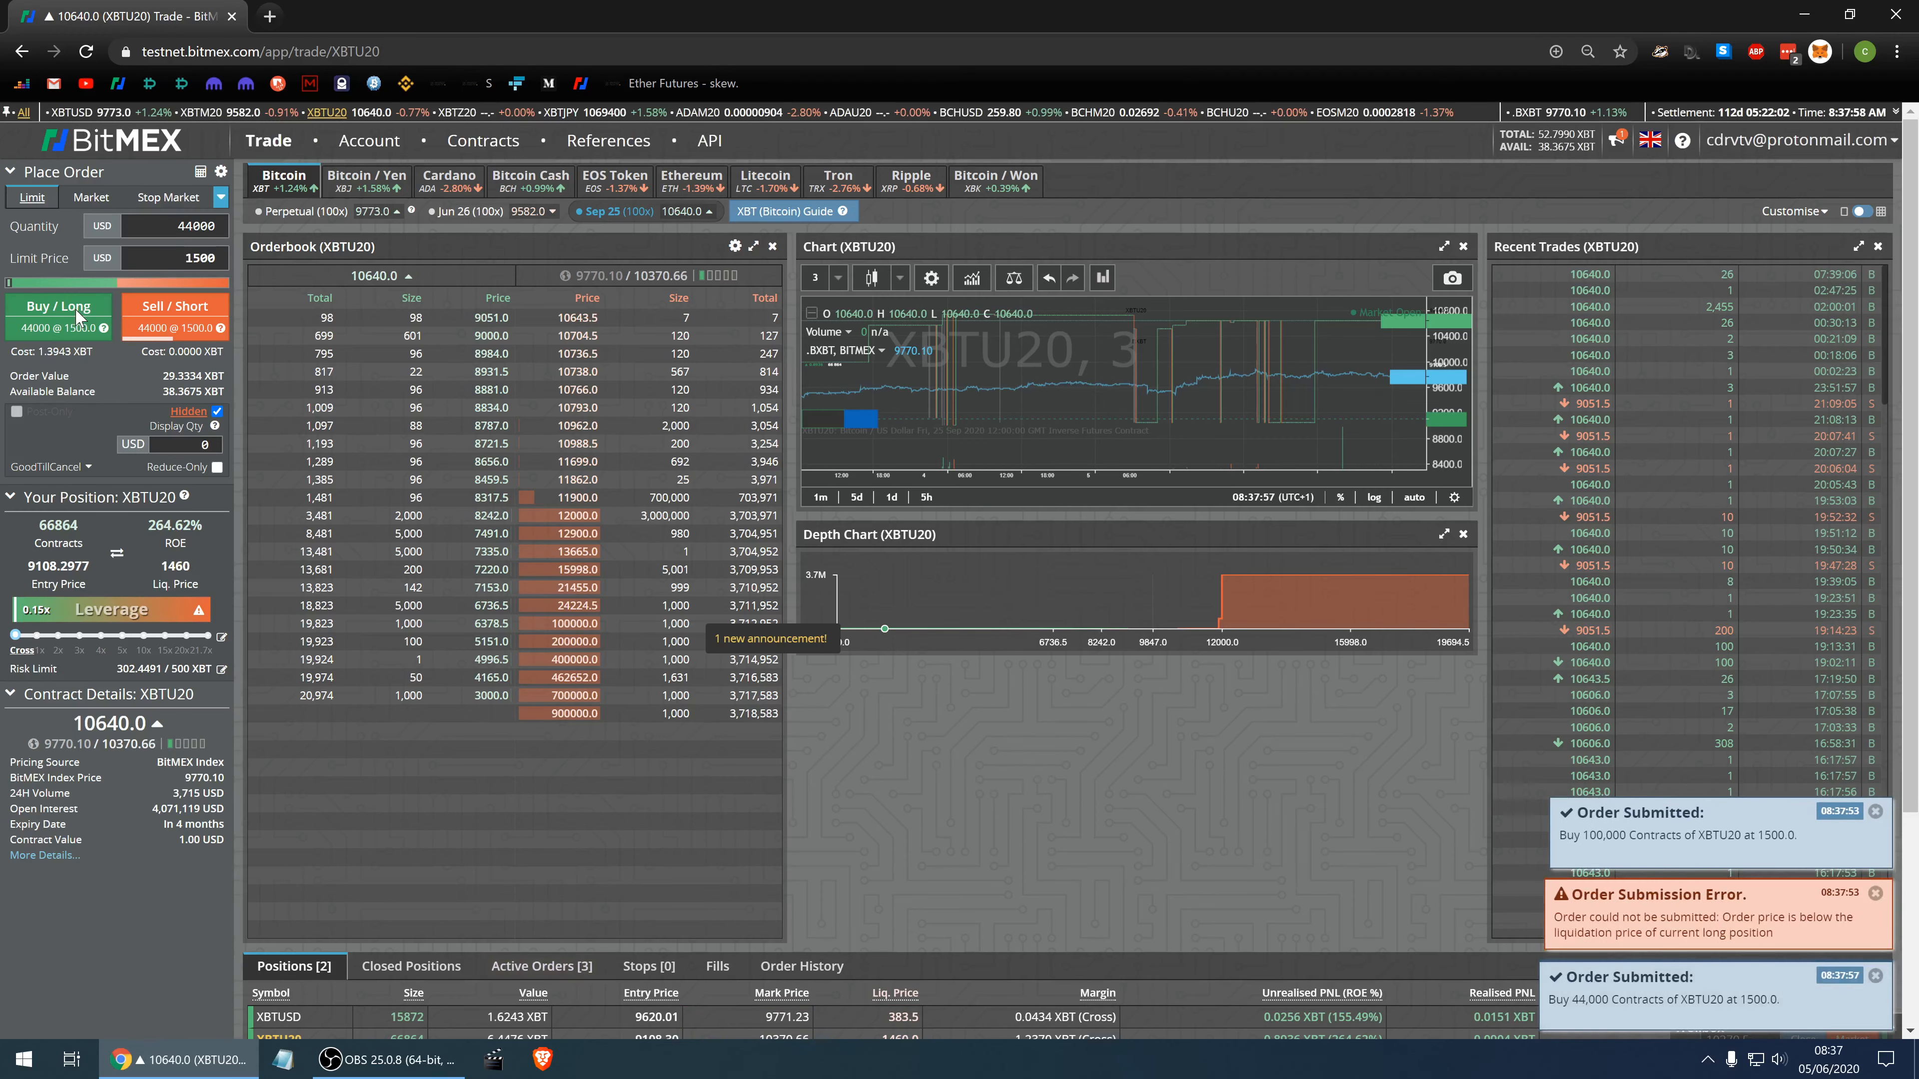
# Step: Submit XBTU20 limit buys of 33,000, 11,000 and finally 1,110 contracts at 1500.0
pyautogui.click(57, 306)
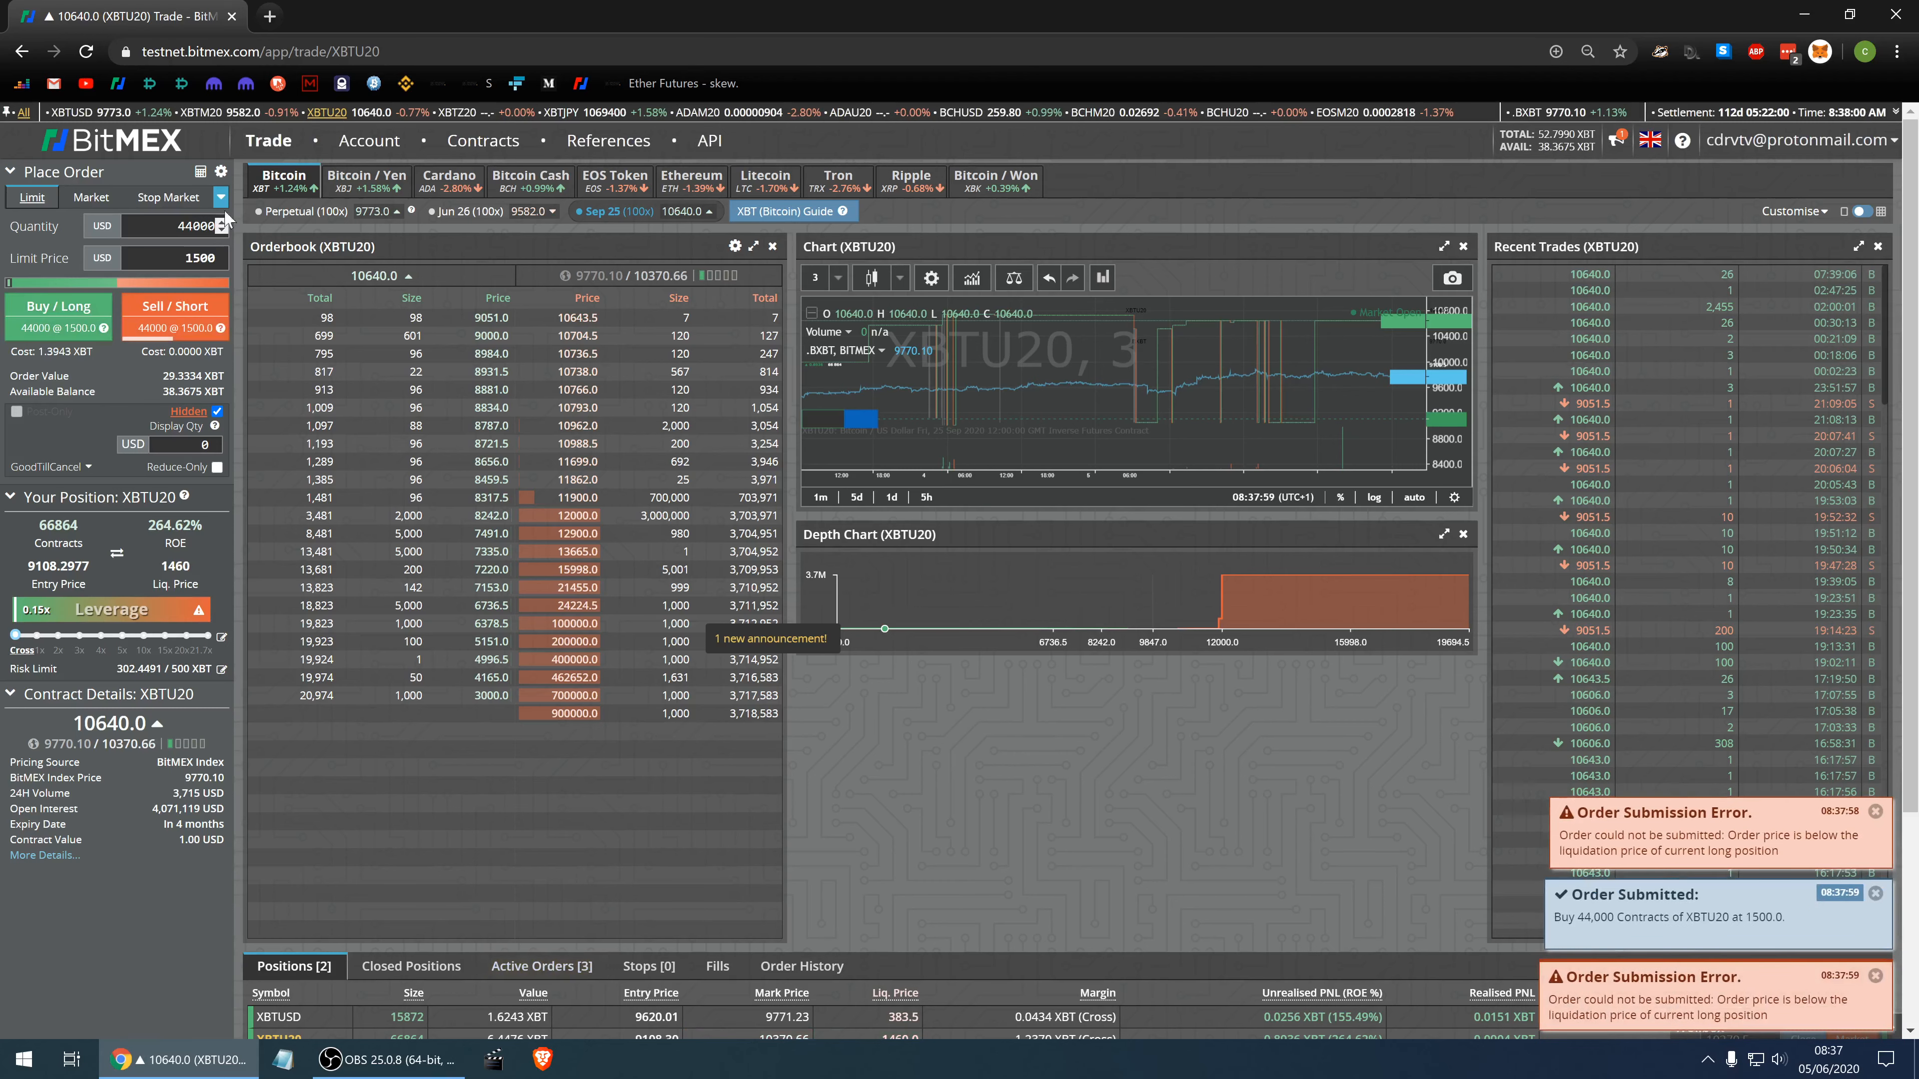
pyautogui.write('33000')
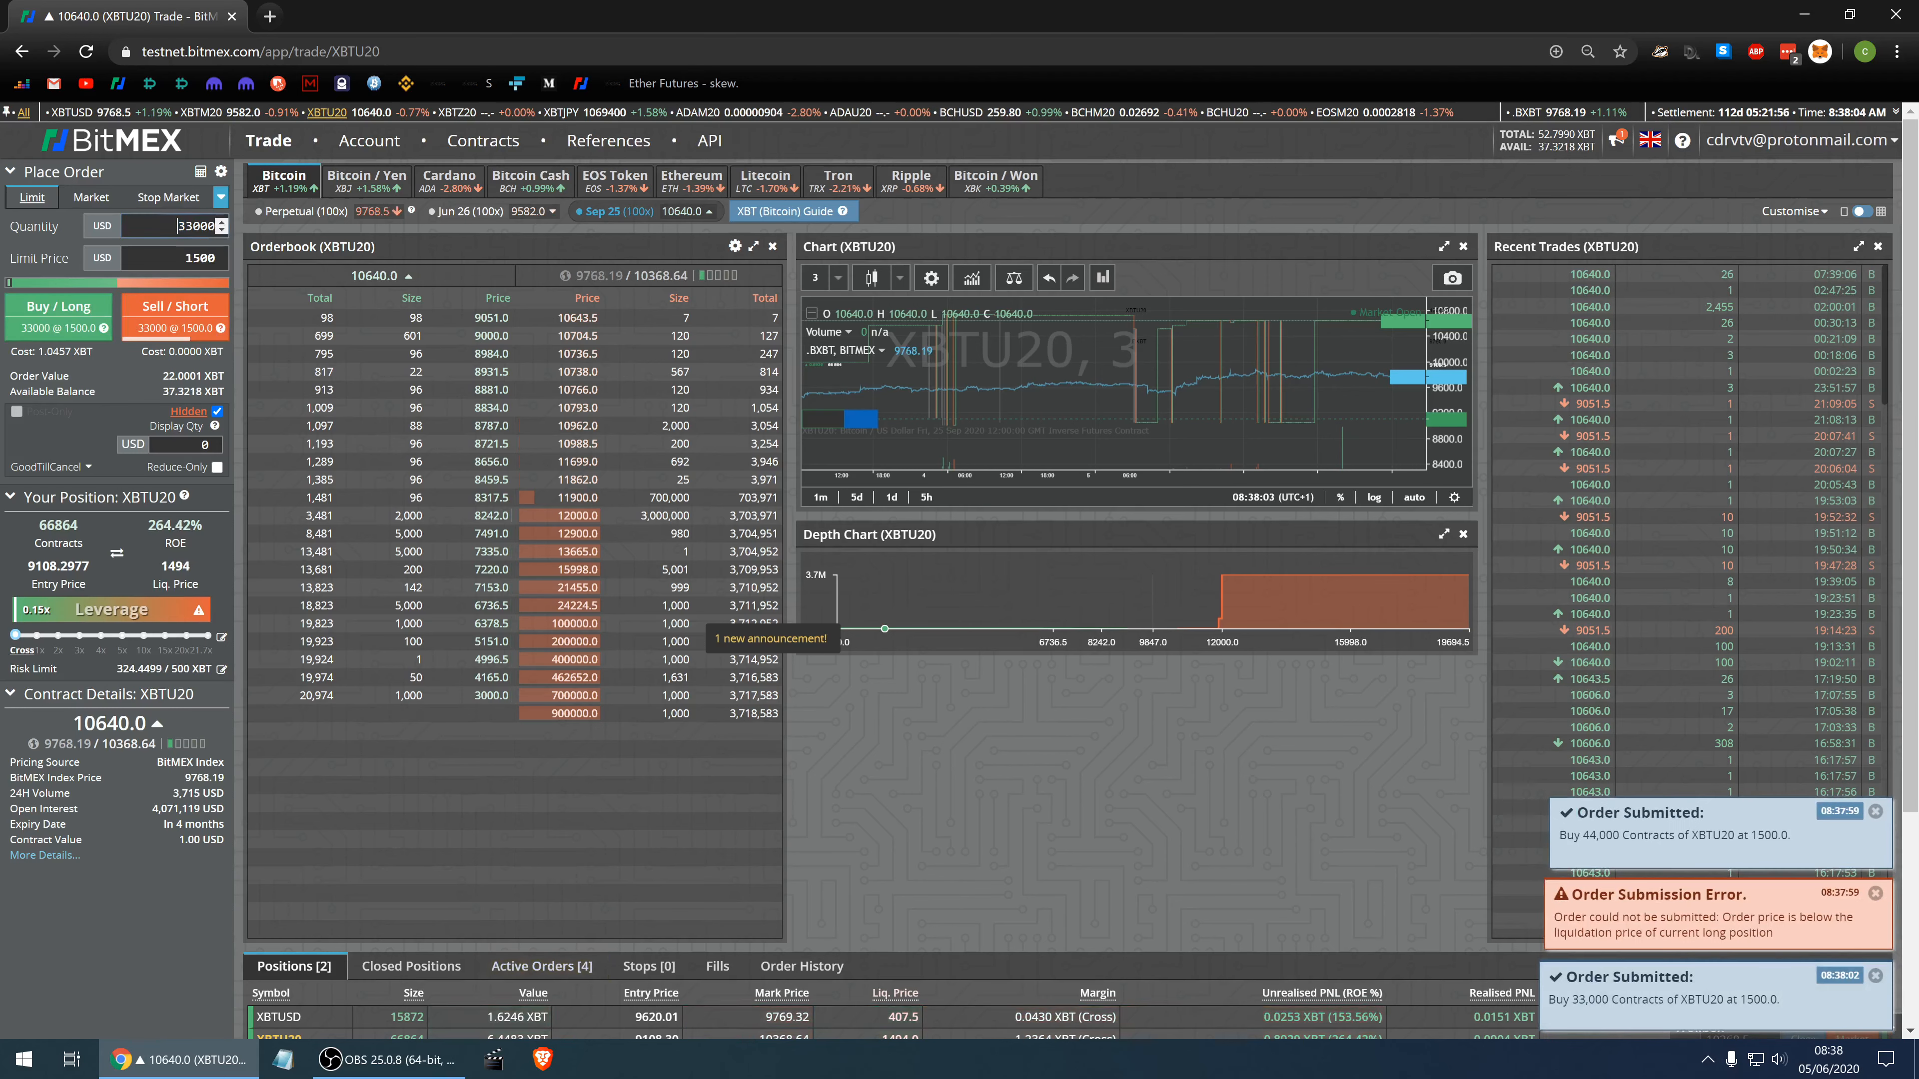
pyautogui.click(58, 307)
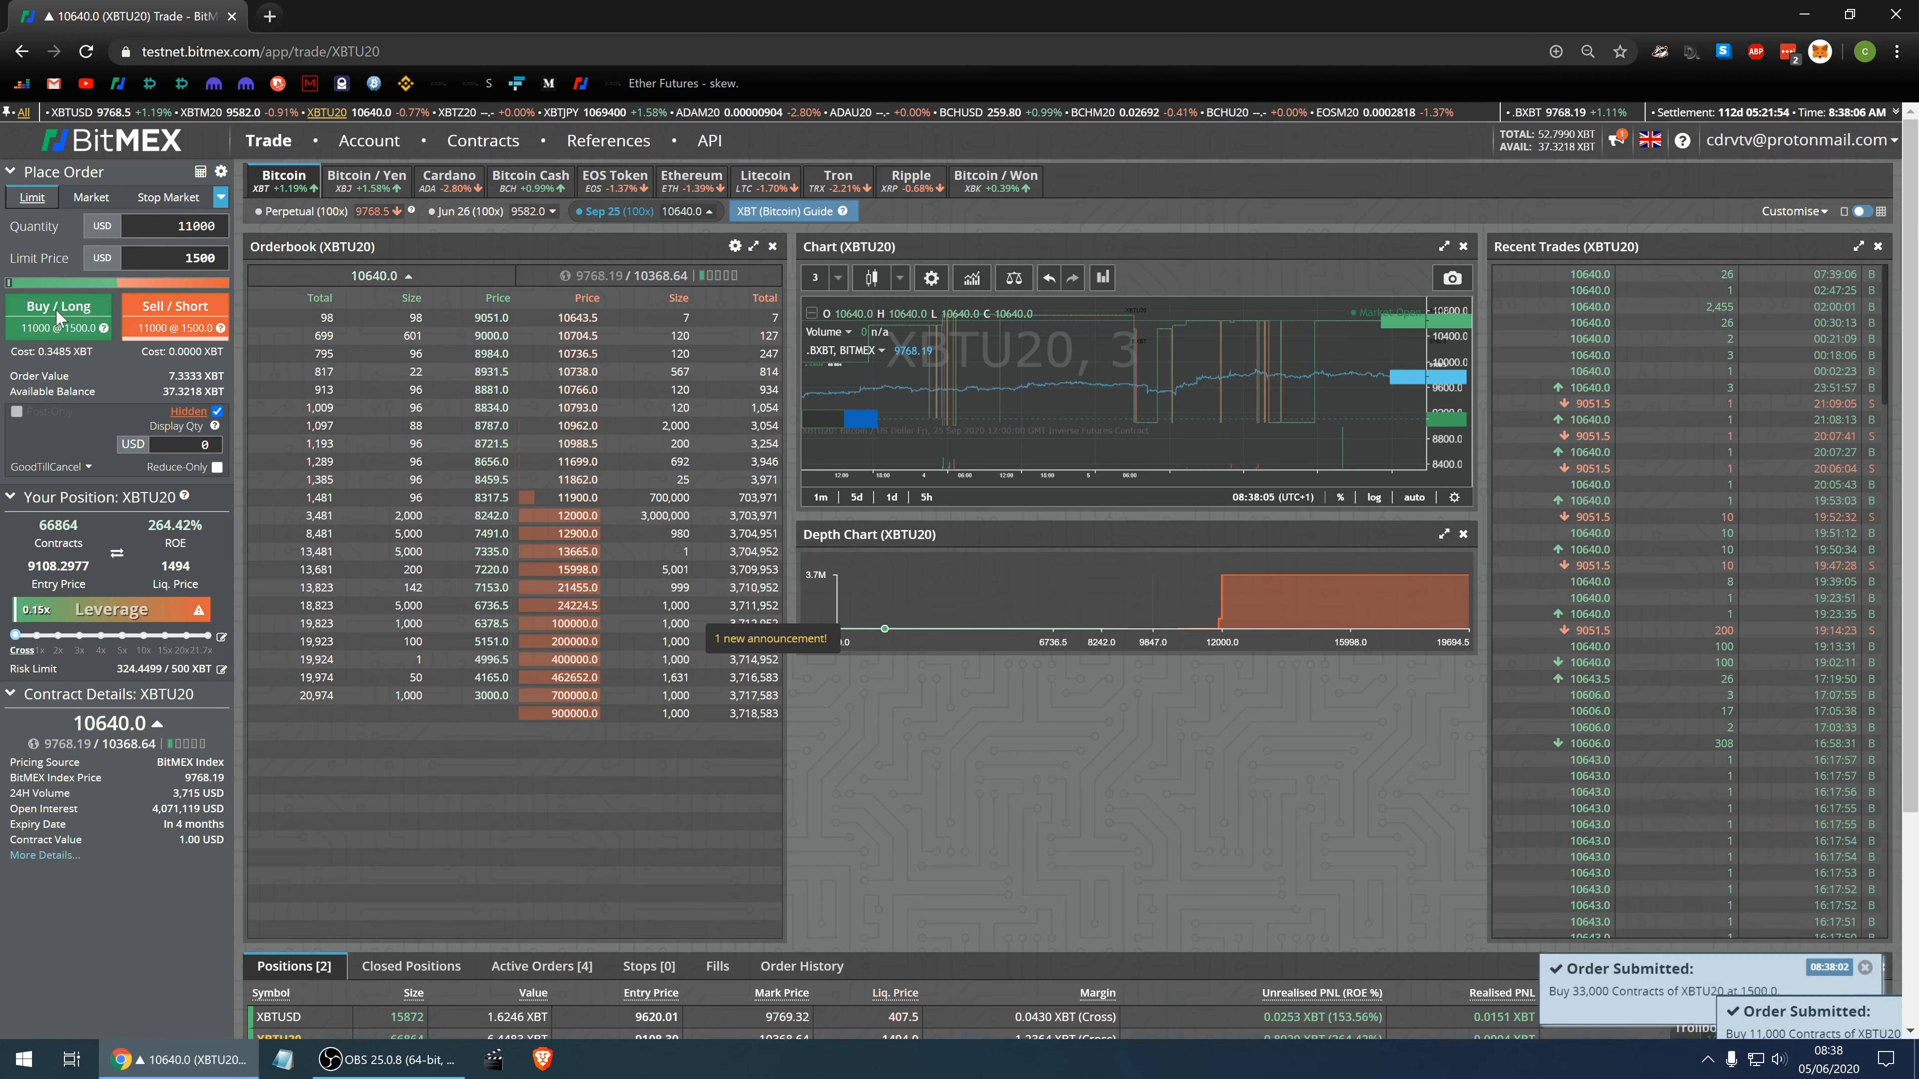
pyautogui.click(58, 306)
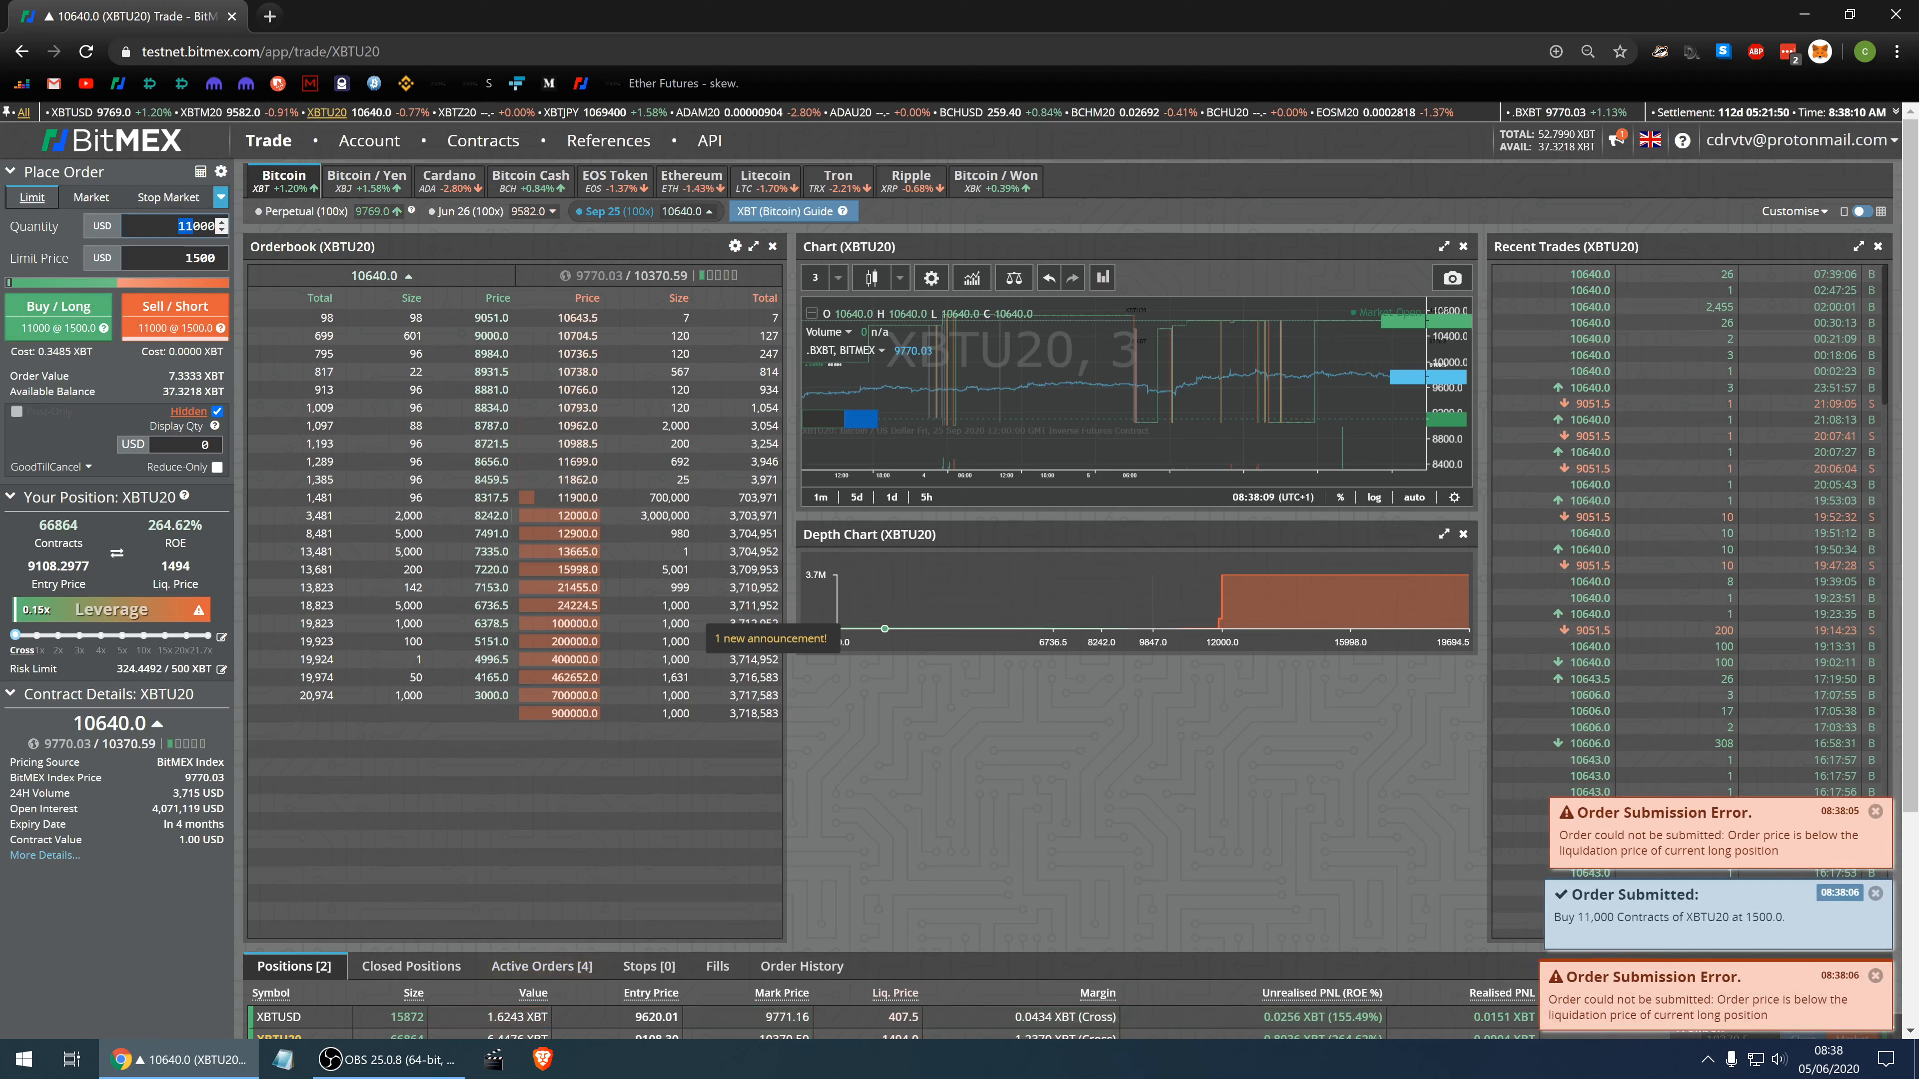
pyautogui.write('1110')
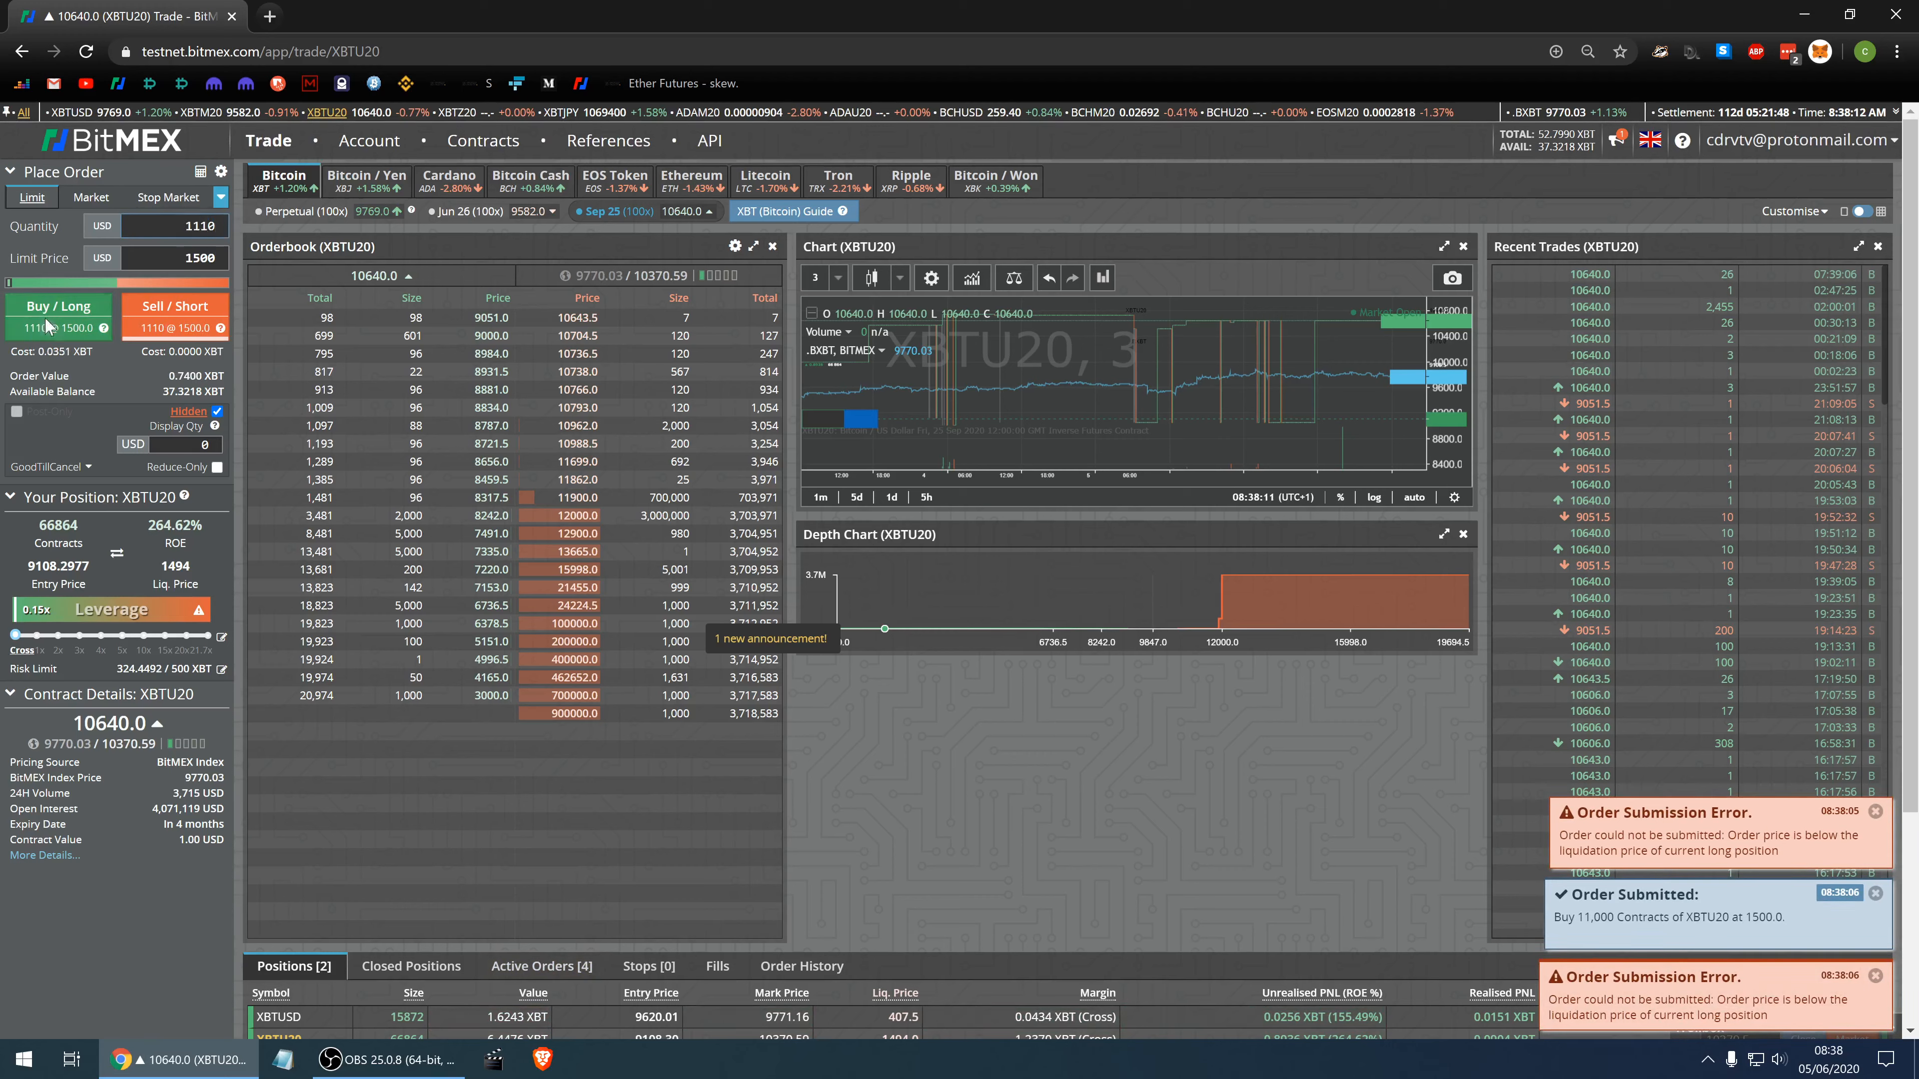
pyautogui.click(58, 306)
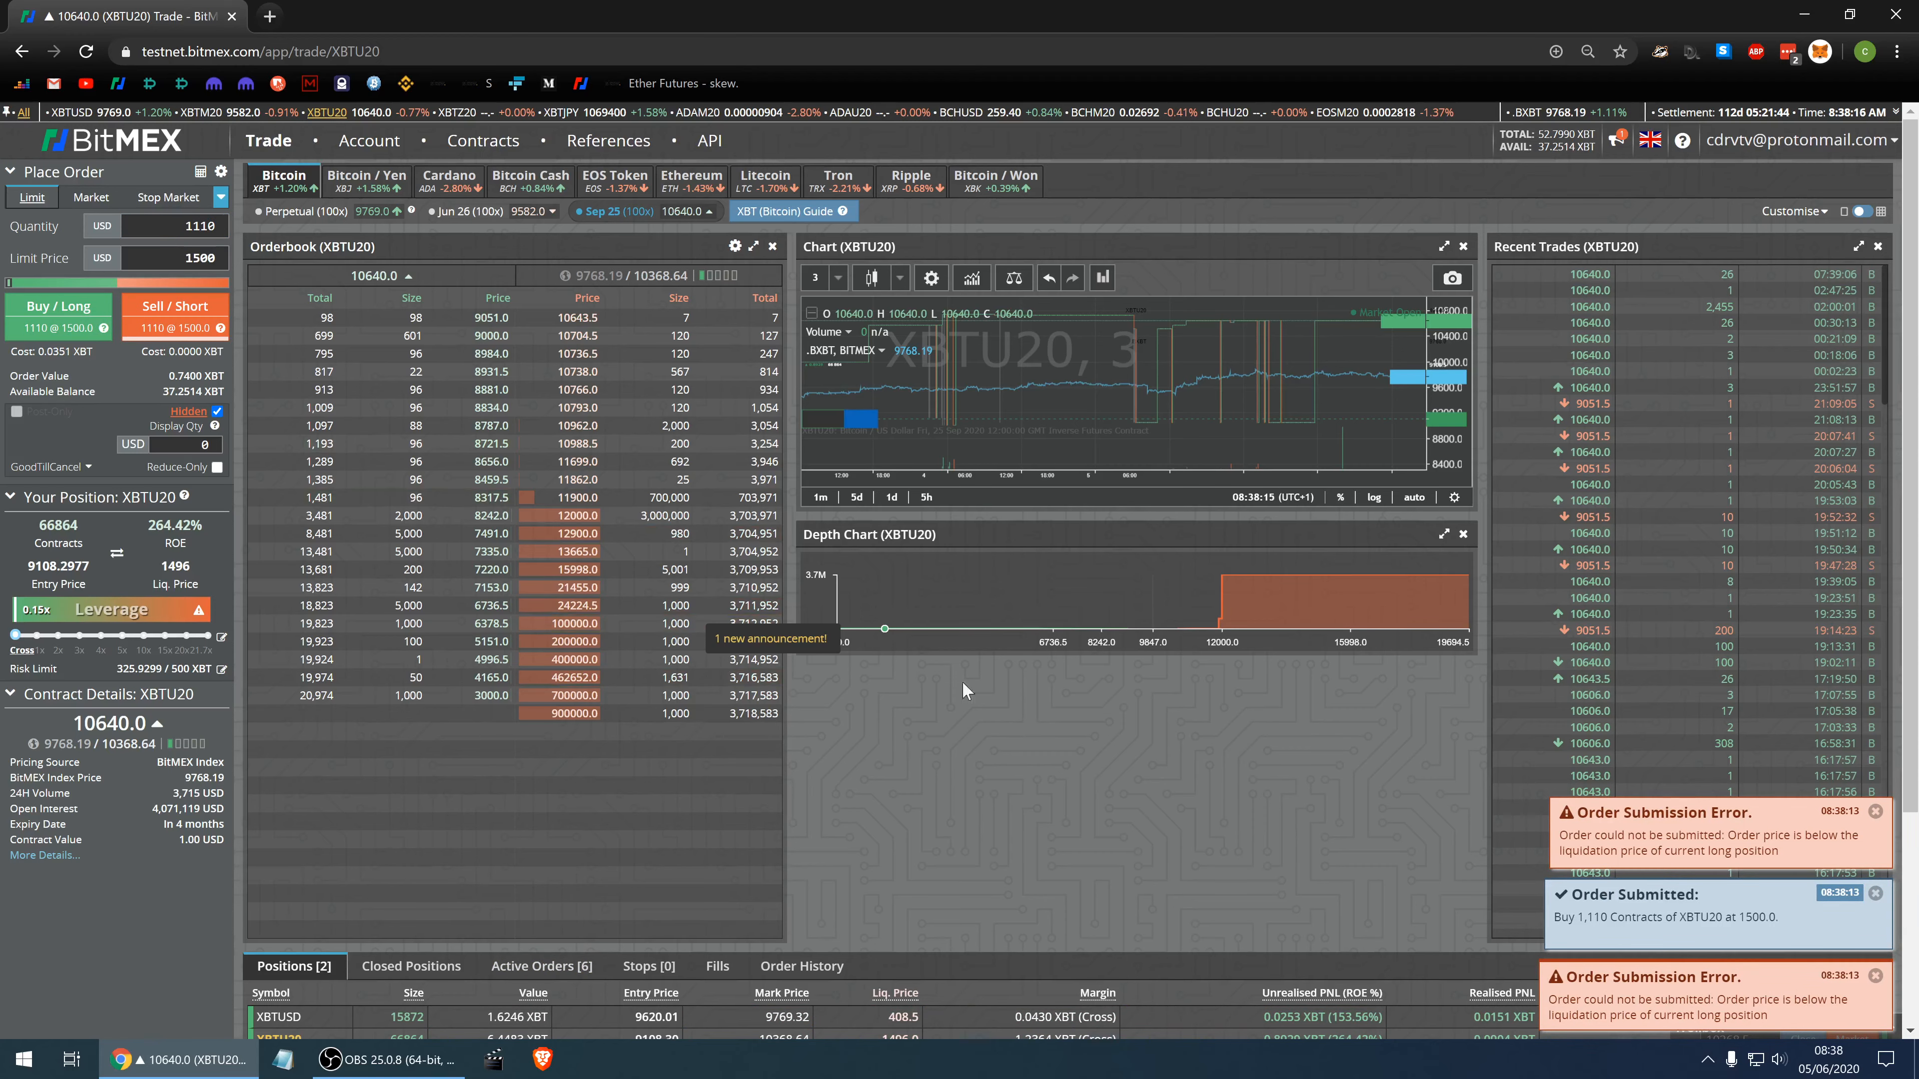
# Step: Scroll to check the Positions panel against the 66,864-contract order quantity
pyautogui.scroll(-3)
pyautogui.write('66864')
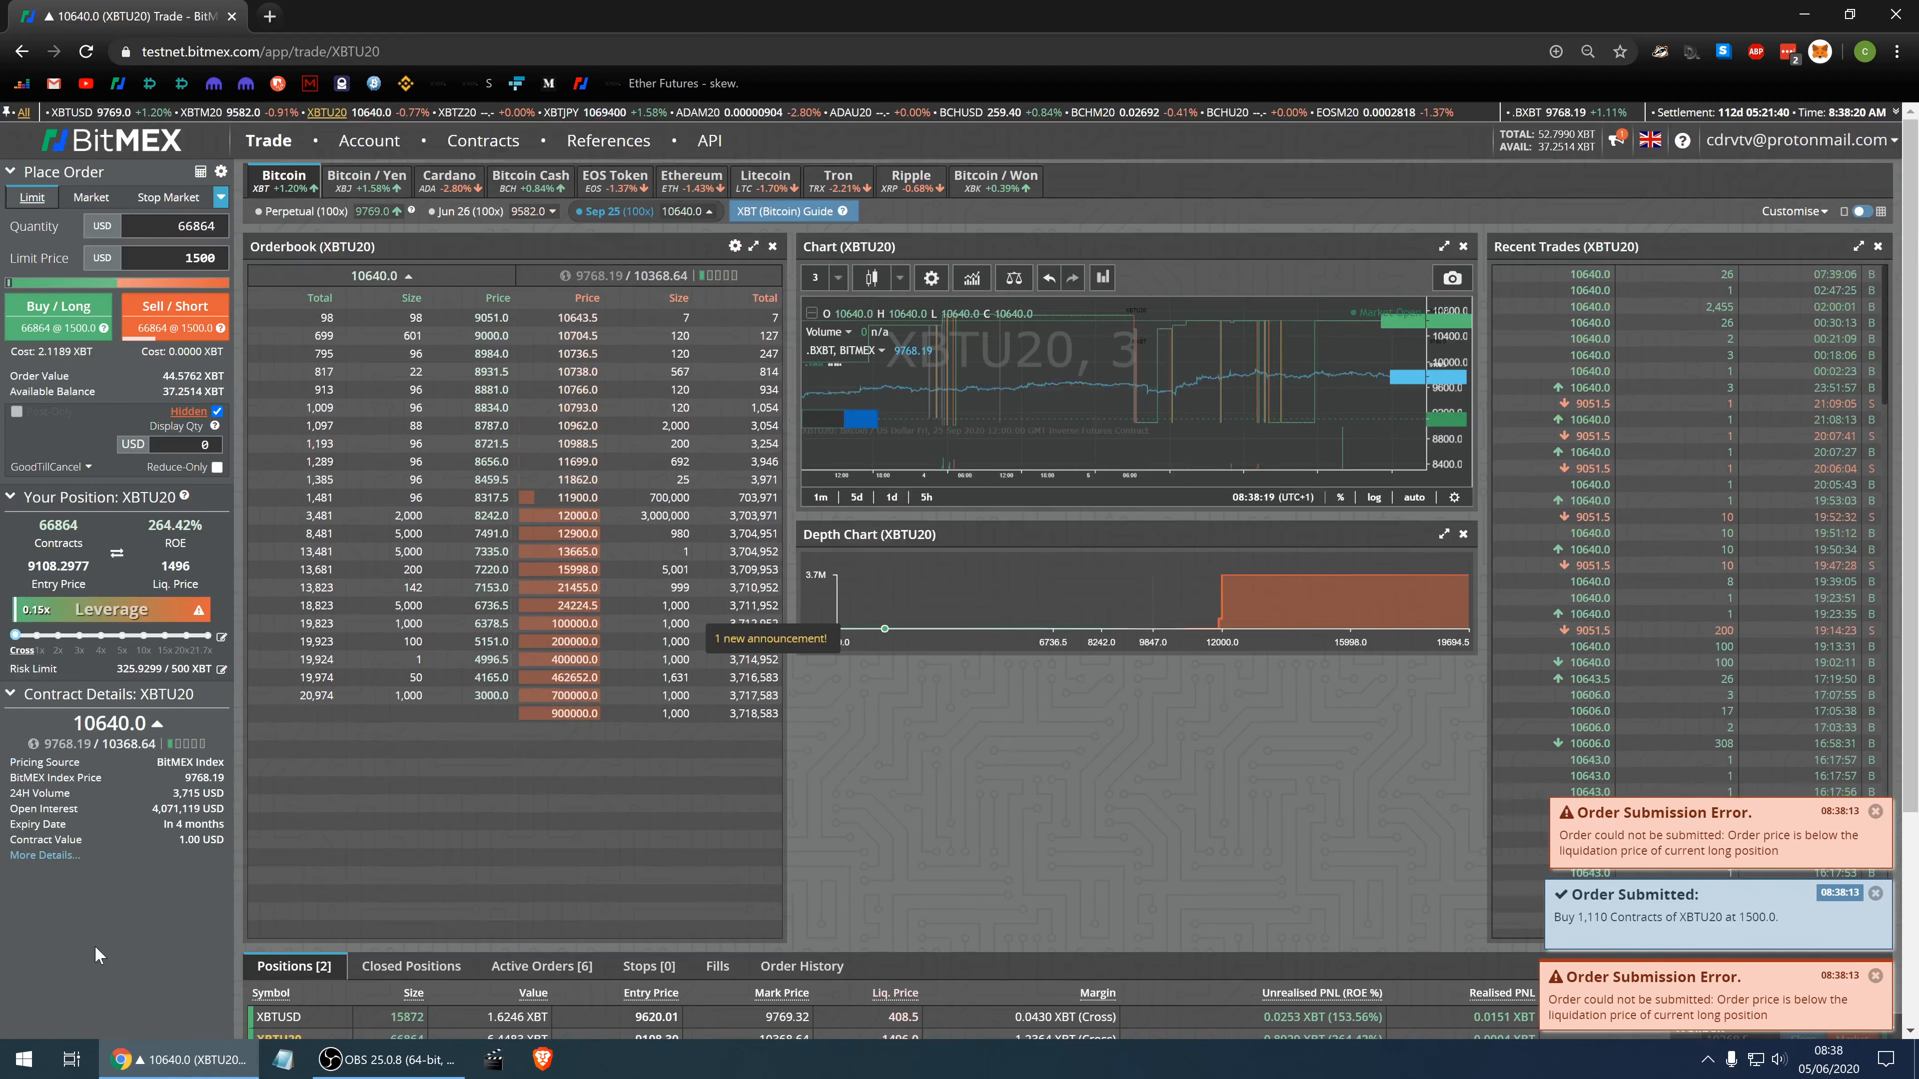
pyautogui.moveTo(1002, 796)
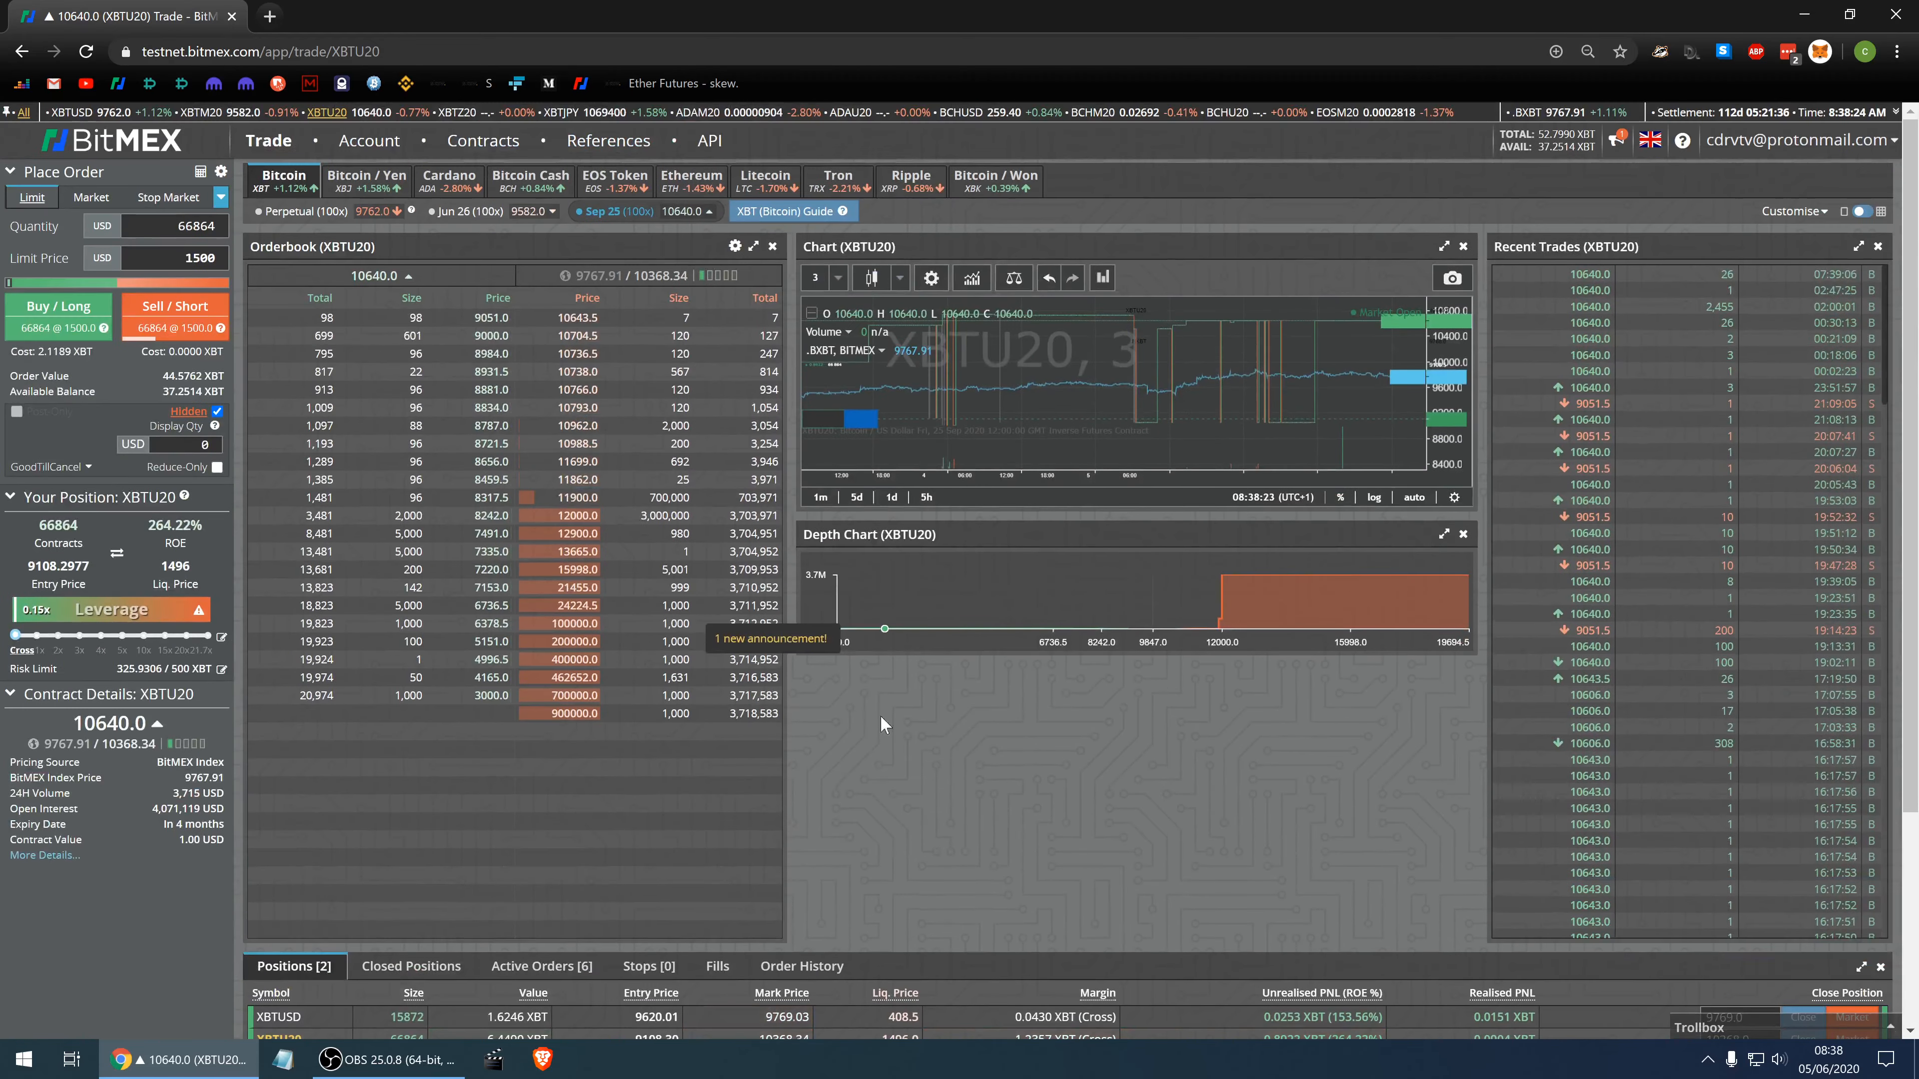
pyautogui.moveTo(659, 279)
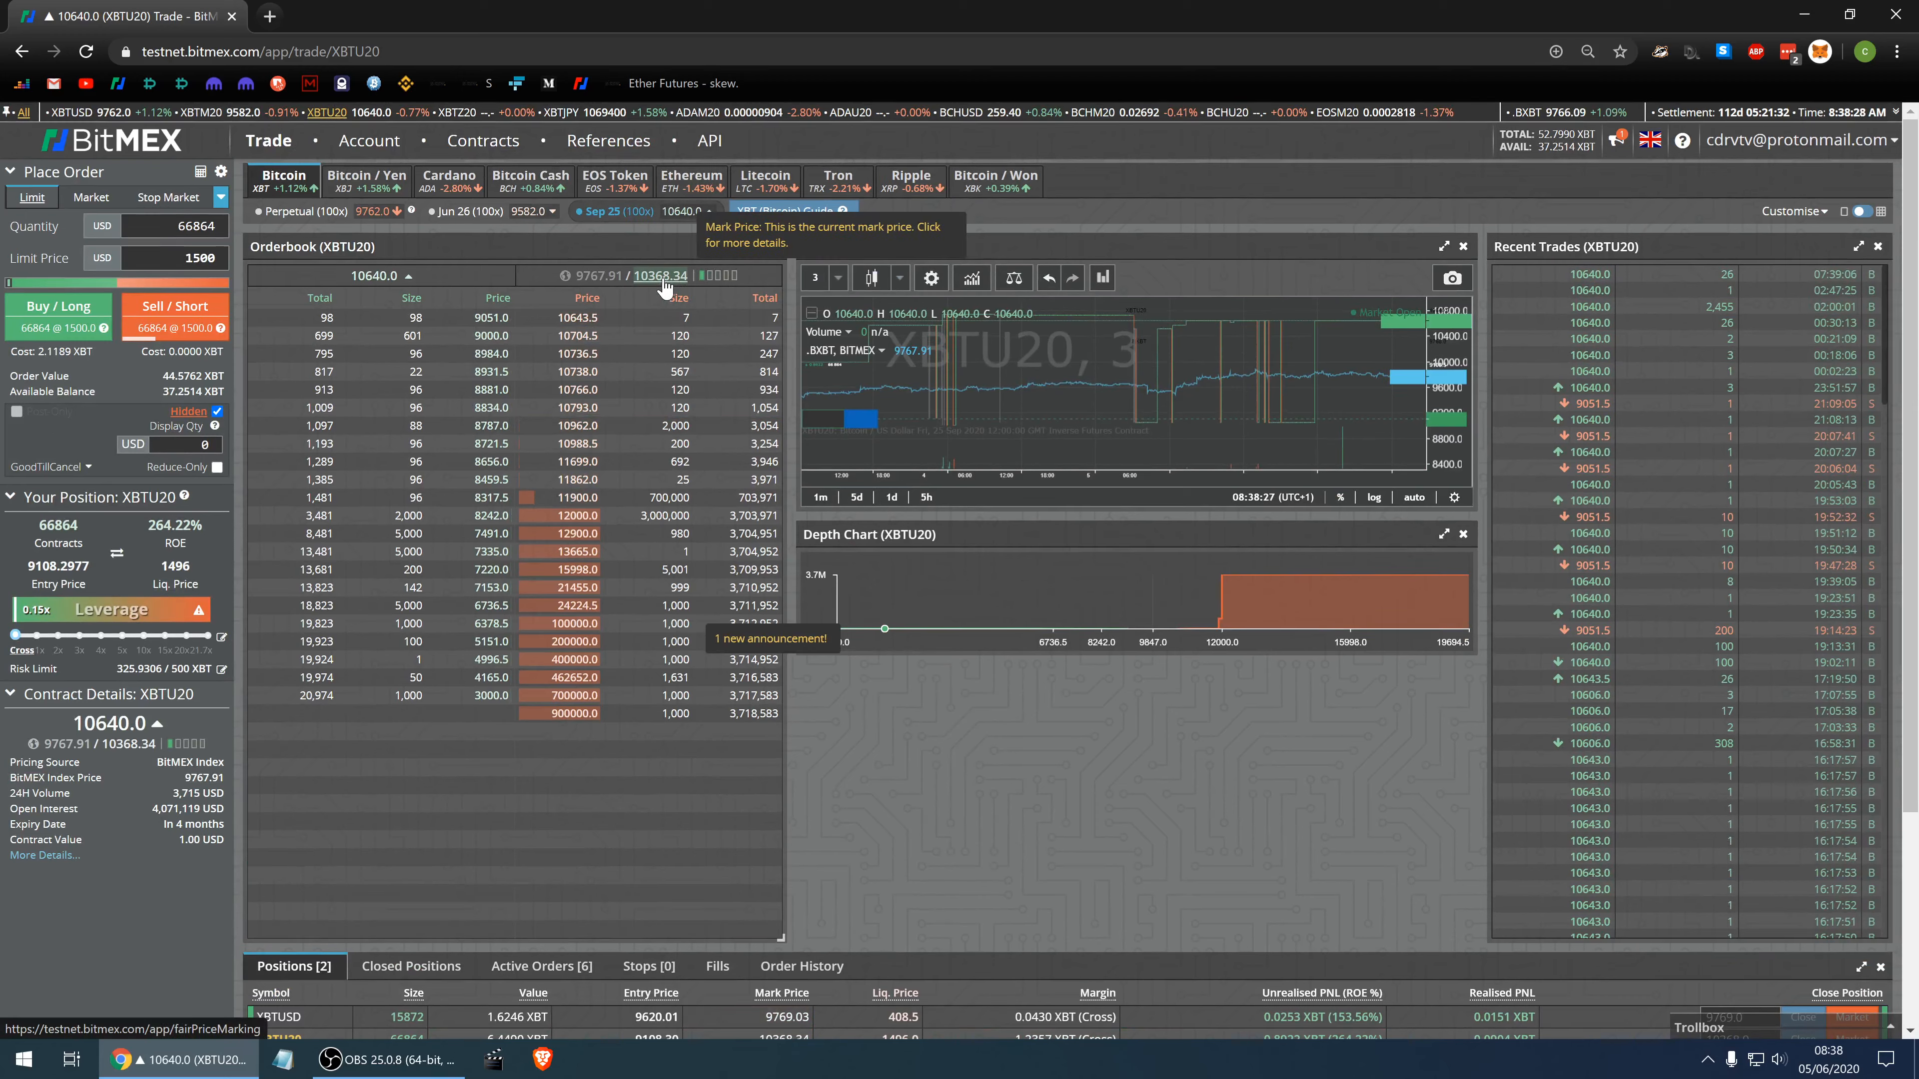
pyautogui.moveTo(647, 388)
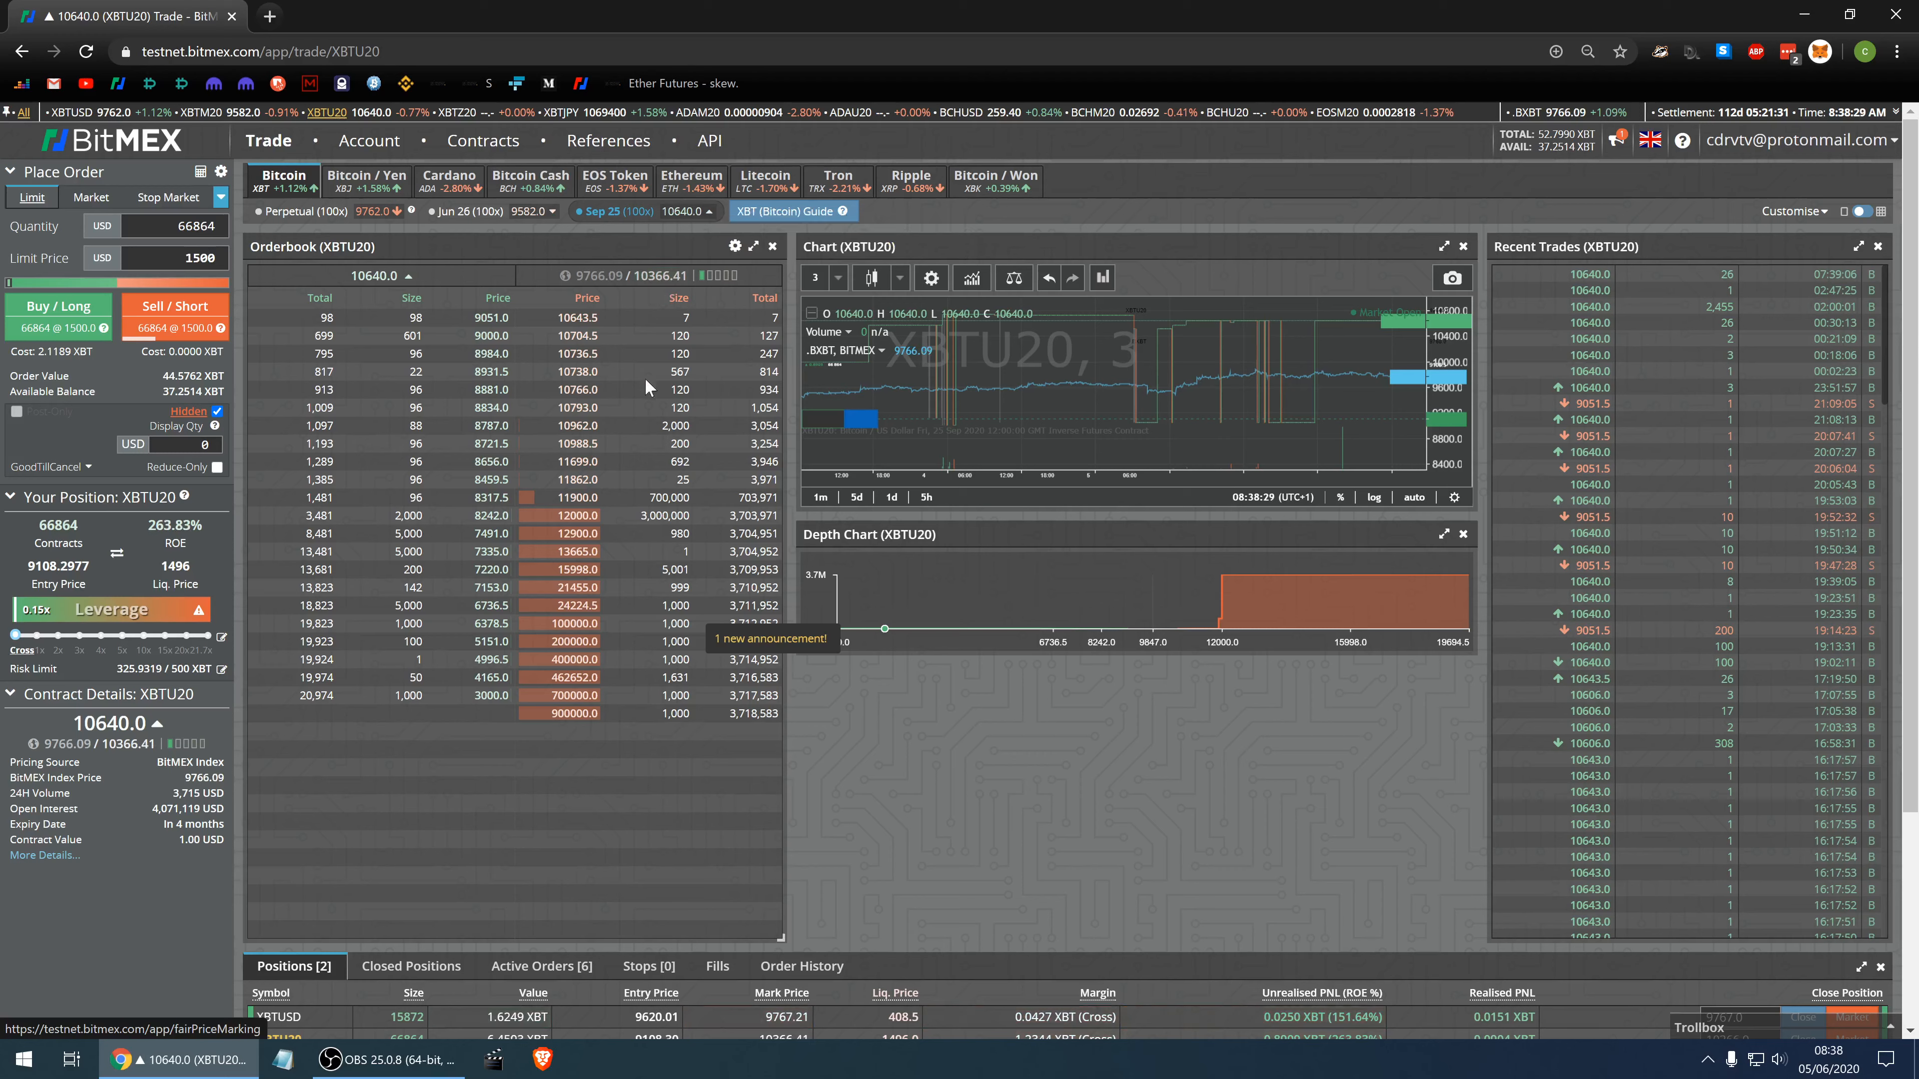
pyautogui.moveTo(661, 276)
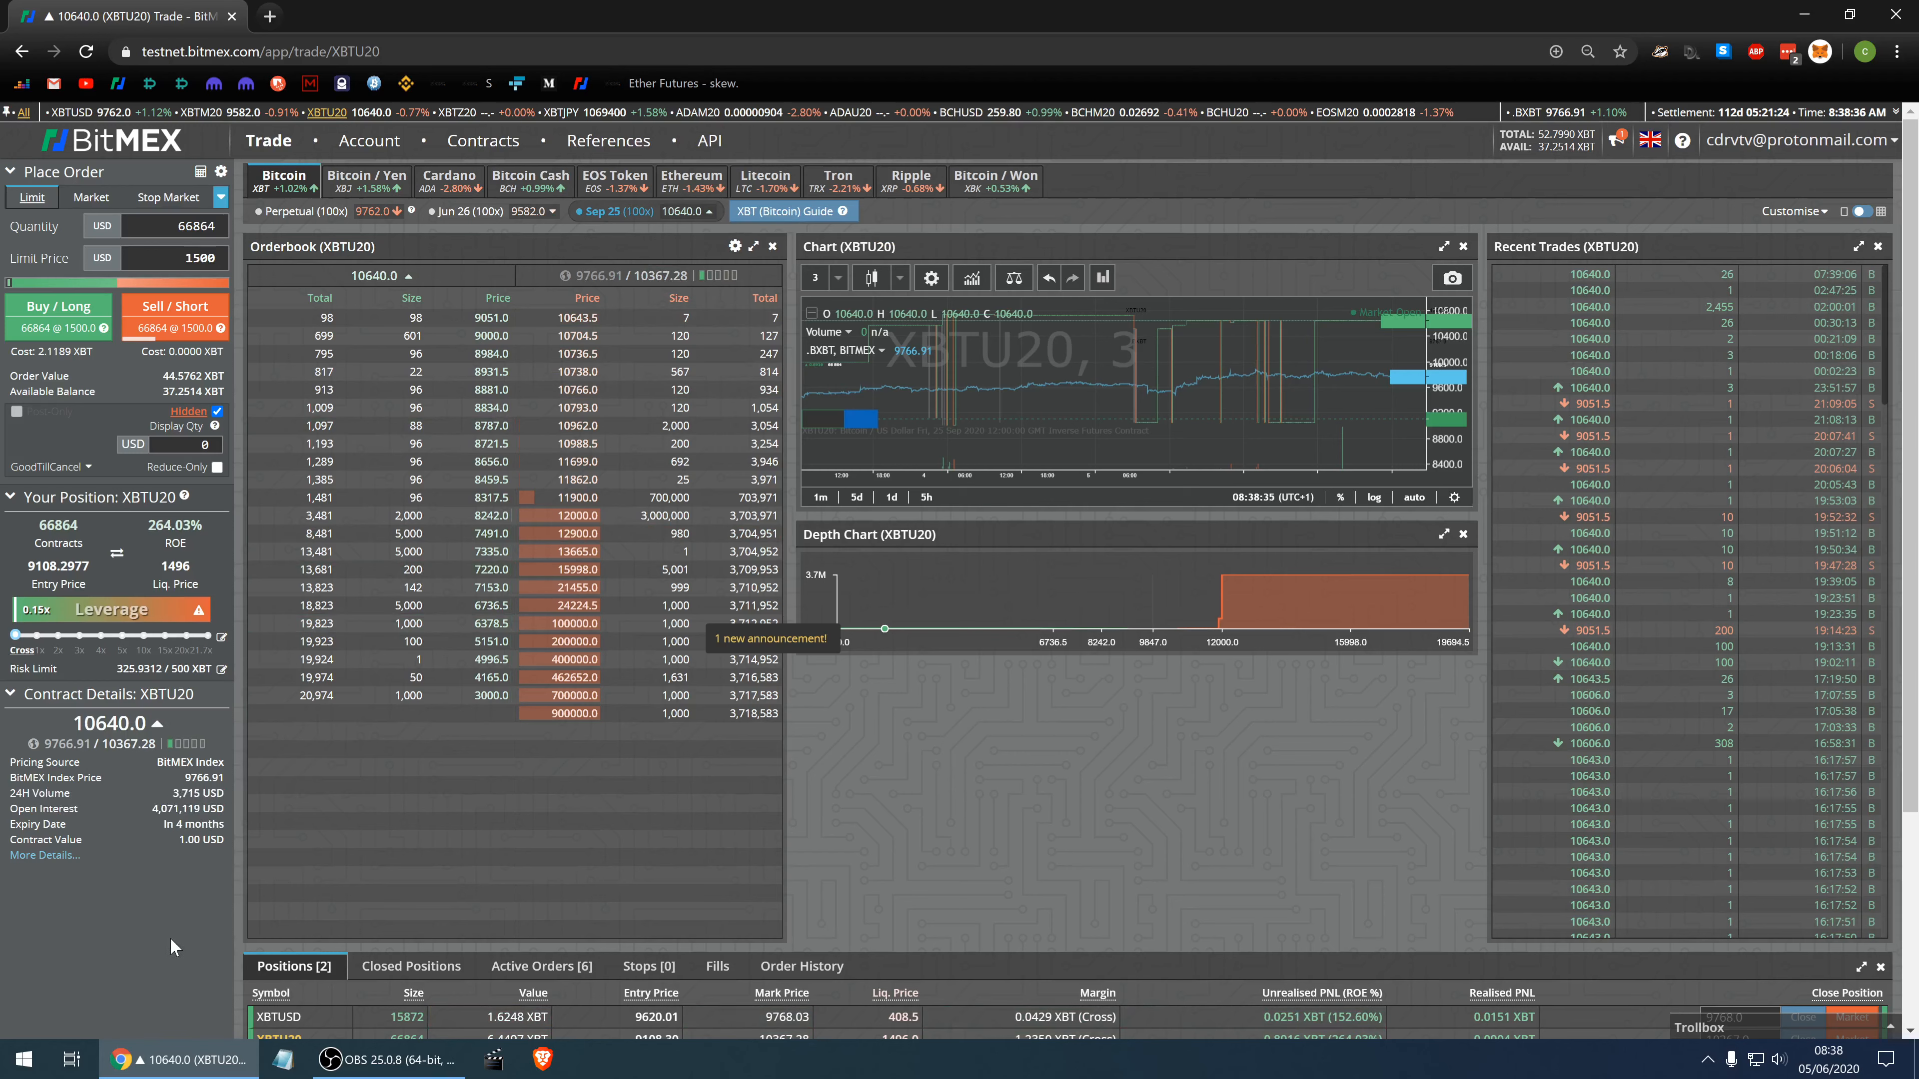
pyautogui.moveTo(178, 912)
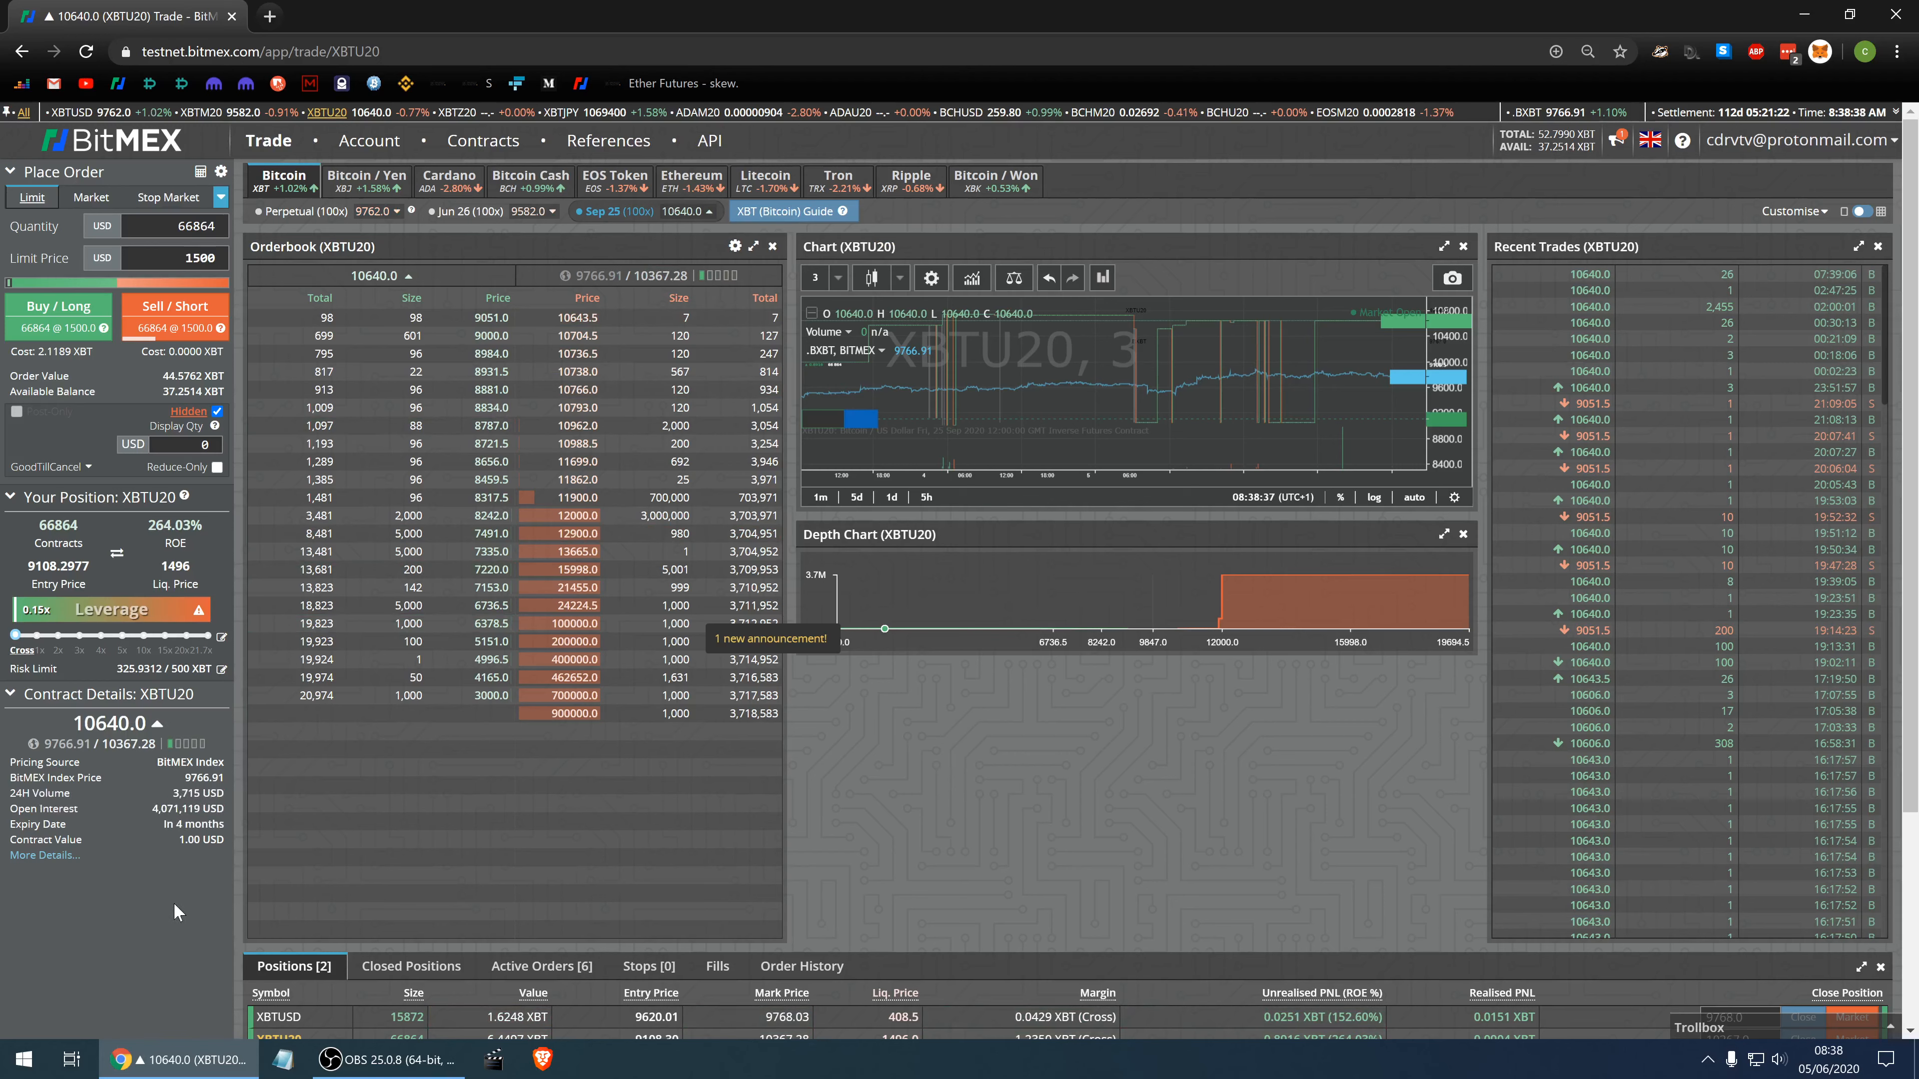
pyautogui.moveTo(1019, 735)
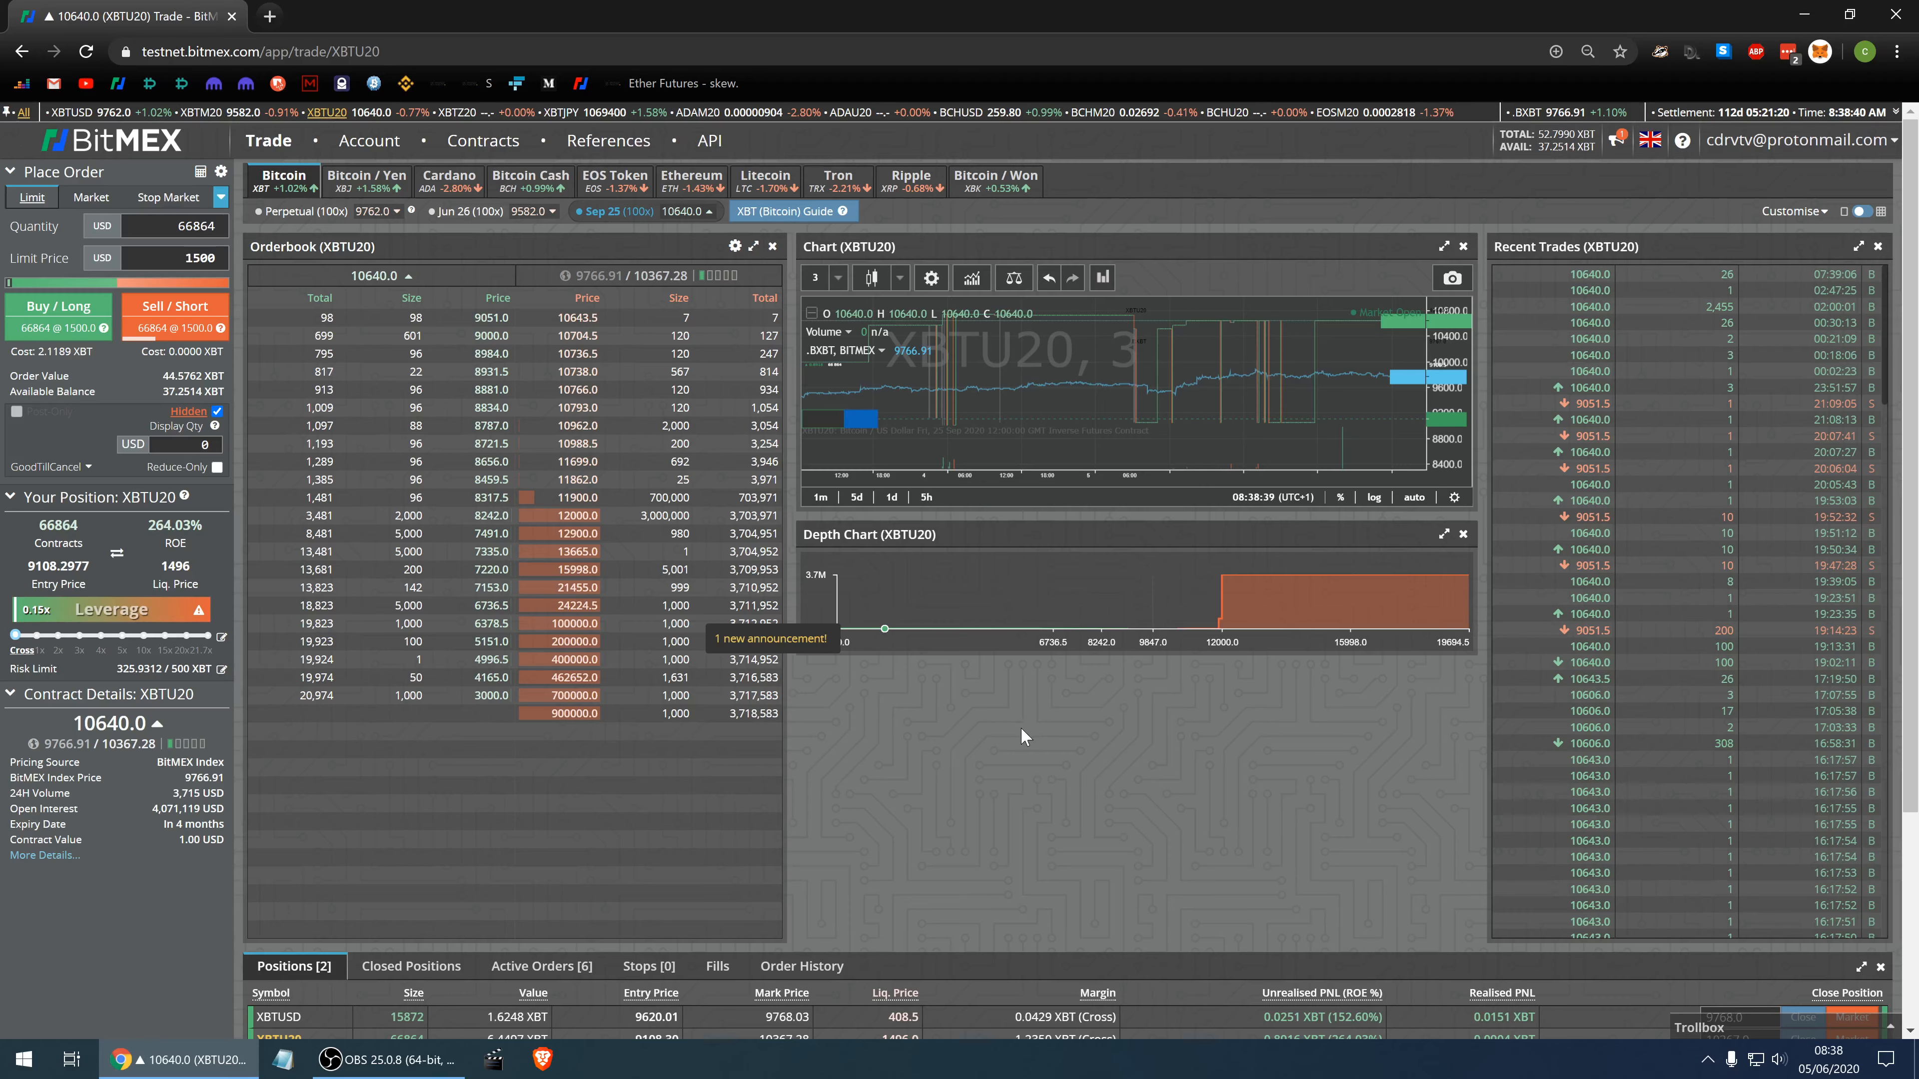
pyautogui.scroll(-3)
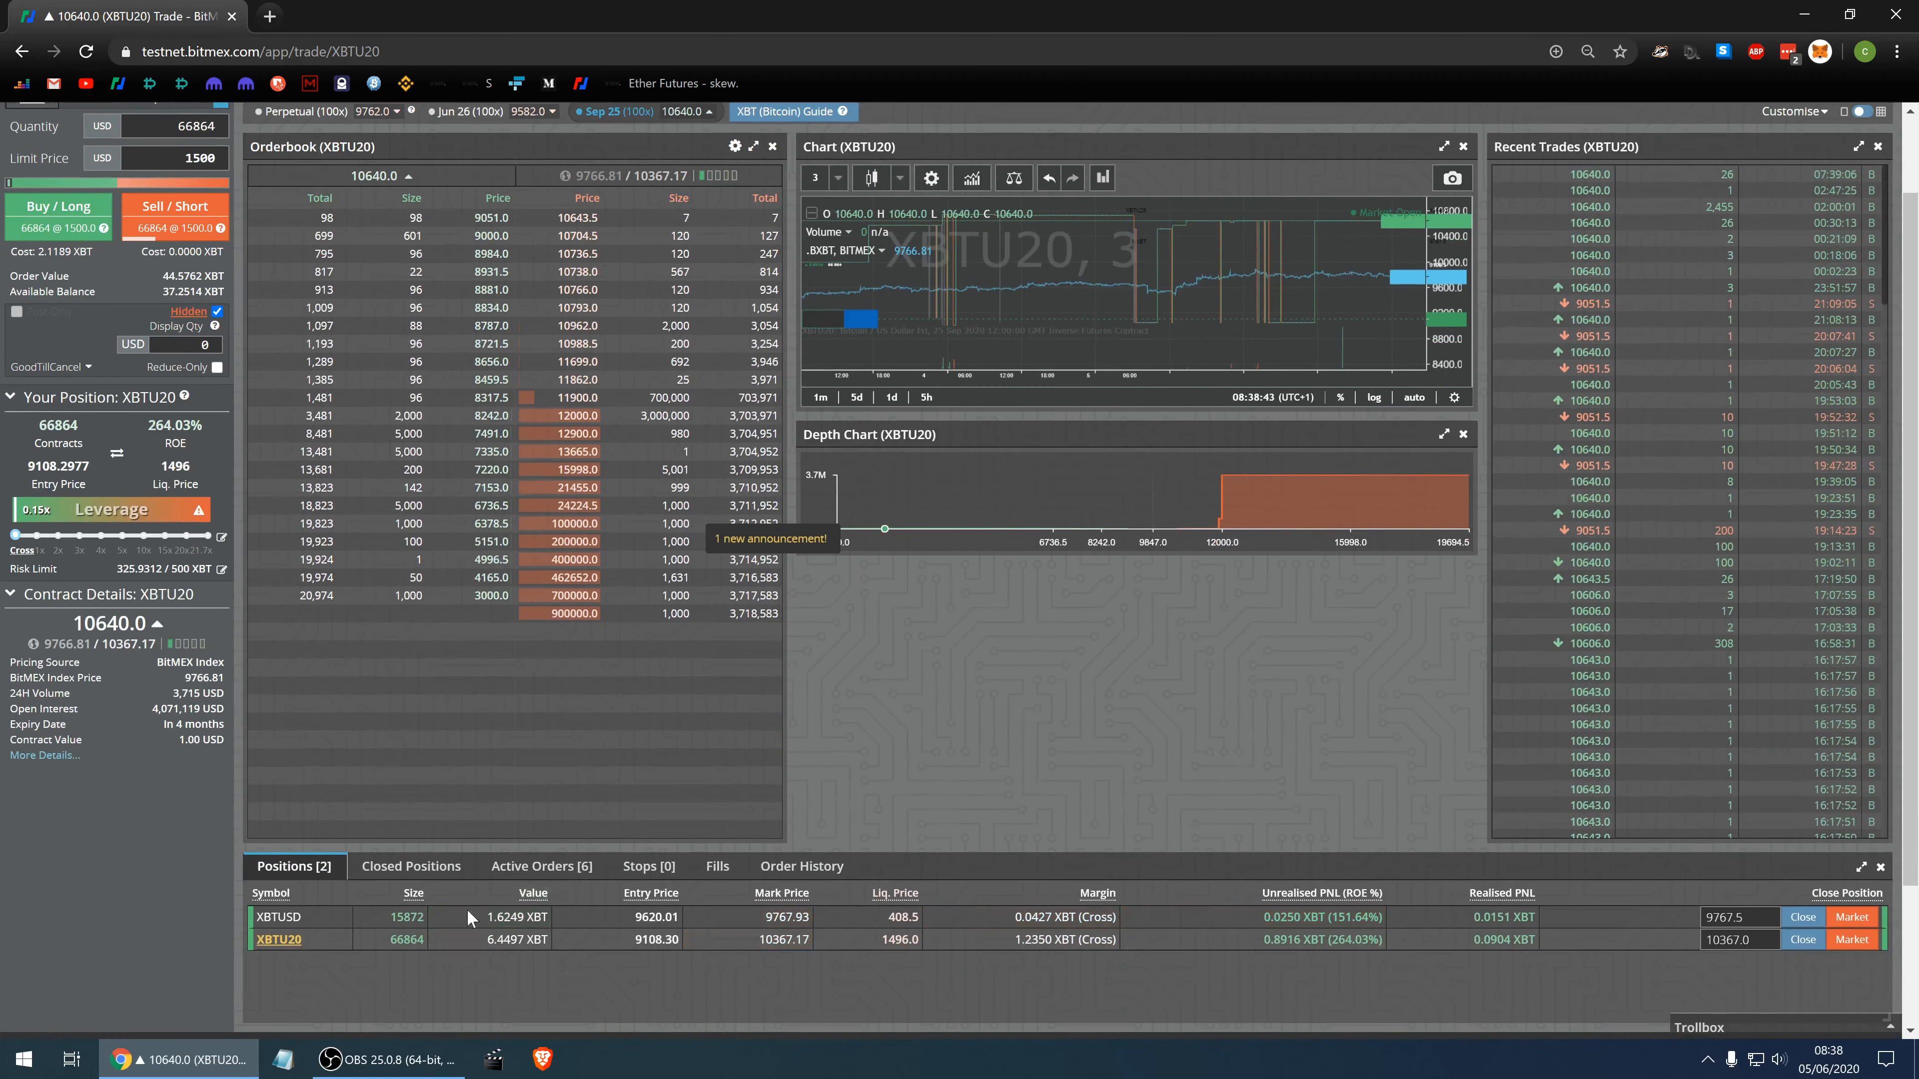
pyautogui.moveTo(975, 703)
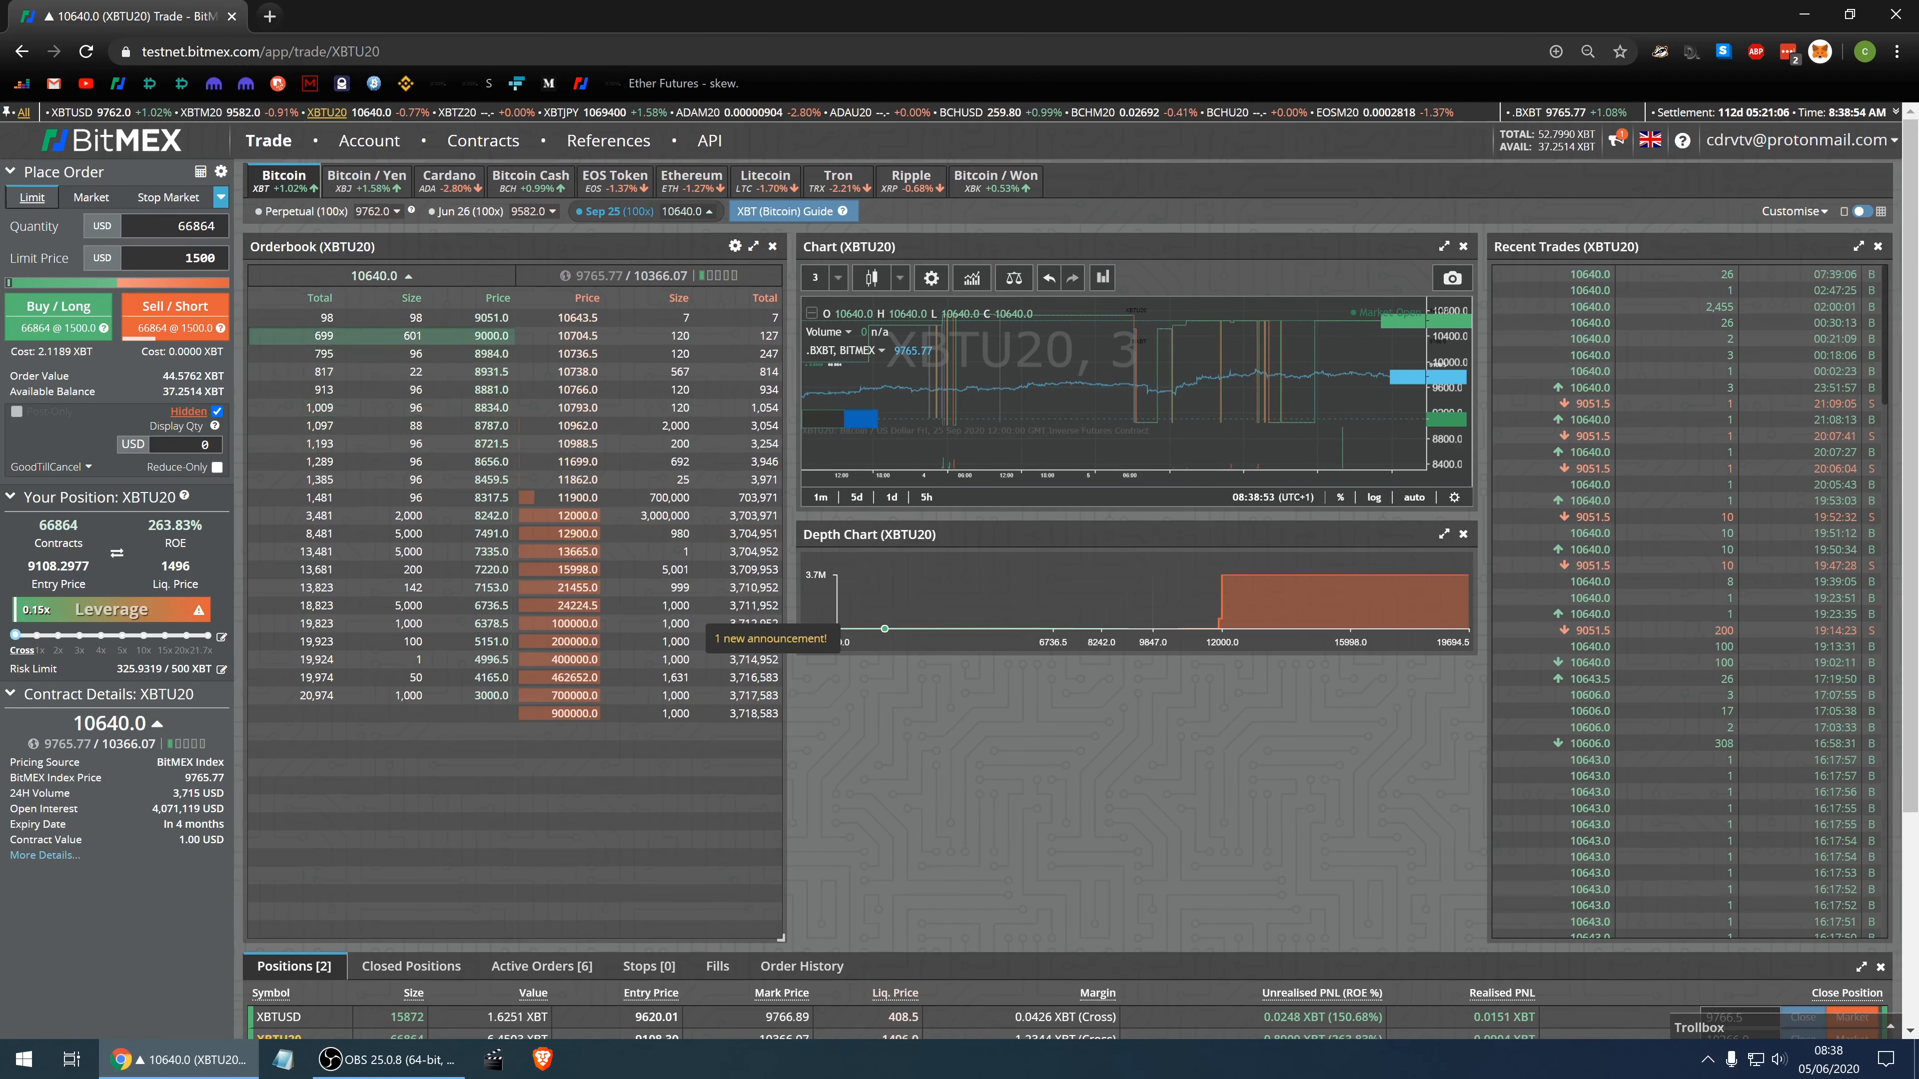
pyautogui.moveTo(660, 276)
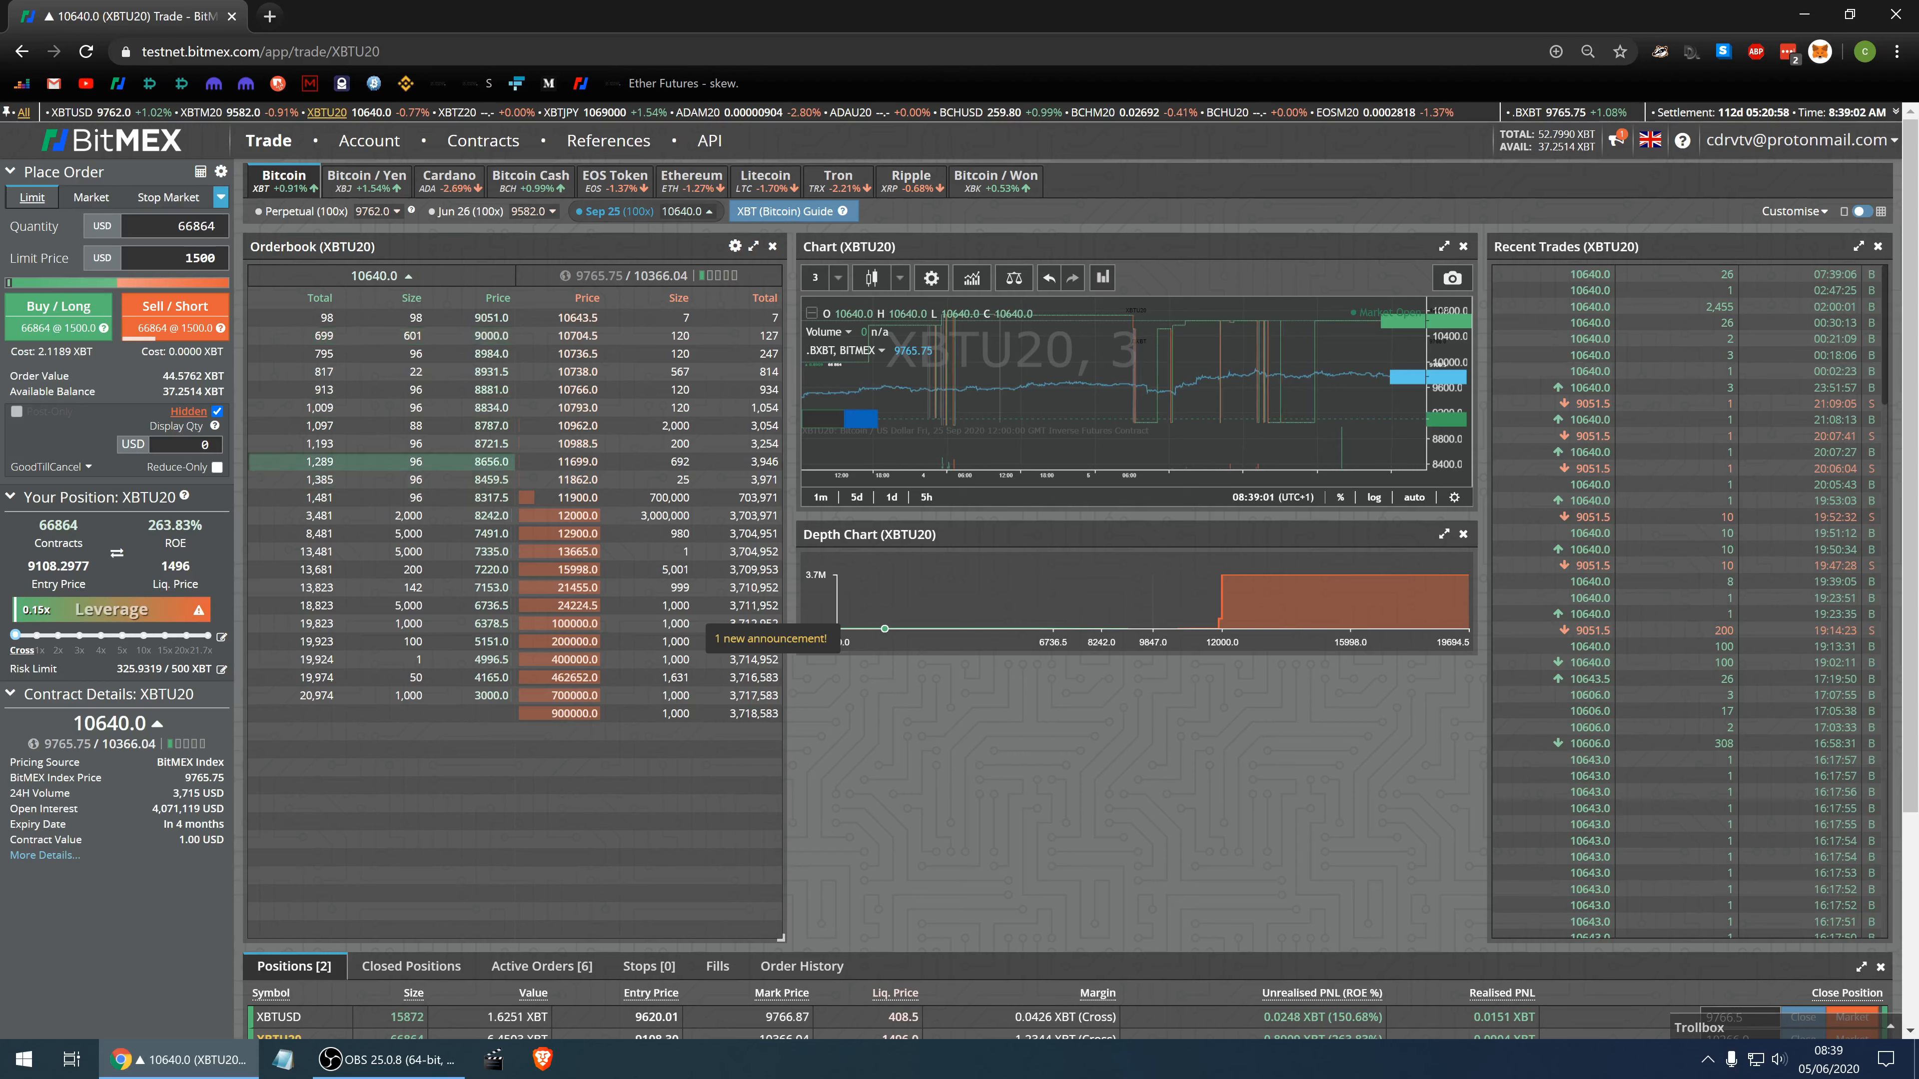
# Step: Submit a reduce-only sell of 66,864 XBTU20 contracts at 9000.0 to close the long
pyautogui.click(490, 515)
pyautogui.write('9000')
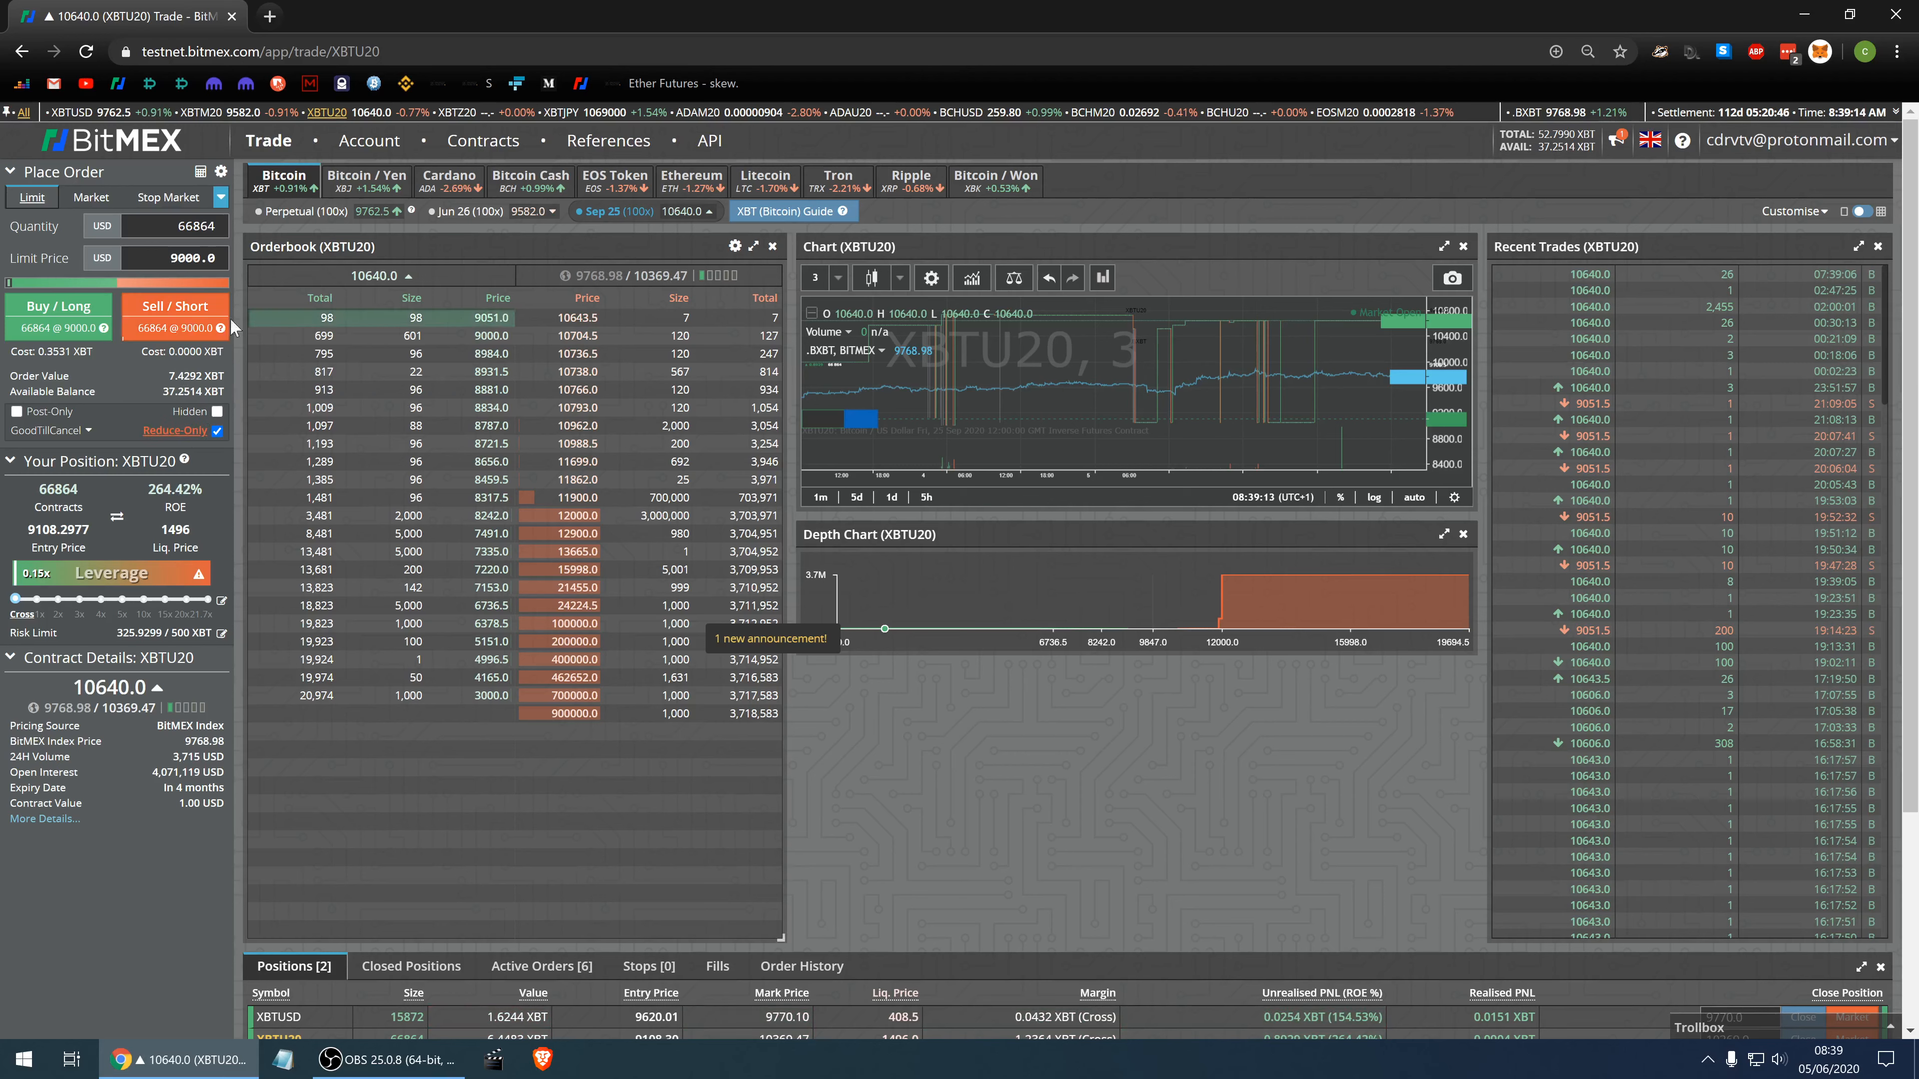
pyautogui.click(175, 306)
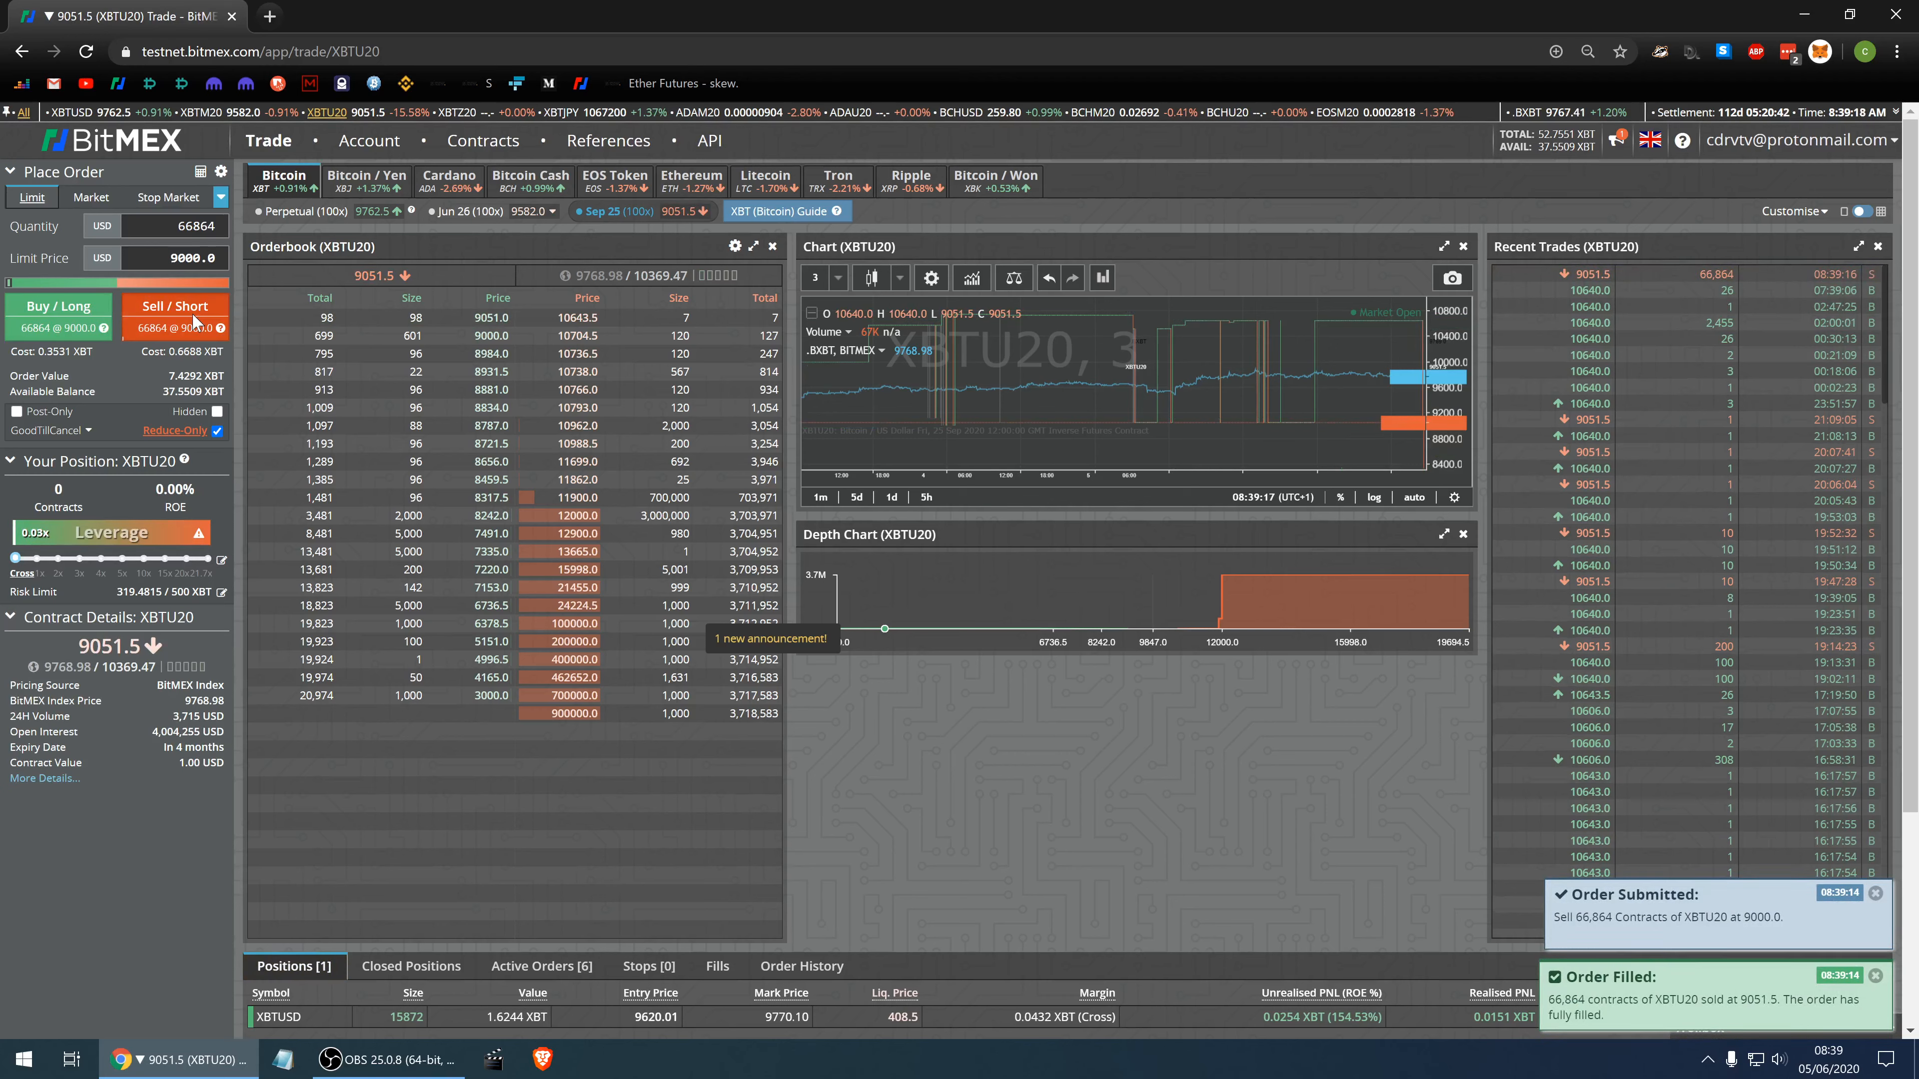
pyautogui.moveTo(995, 799)
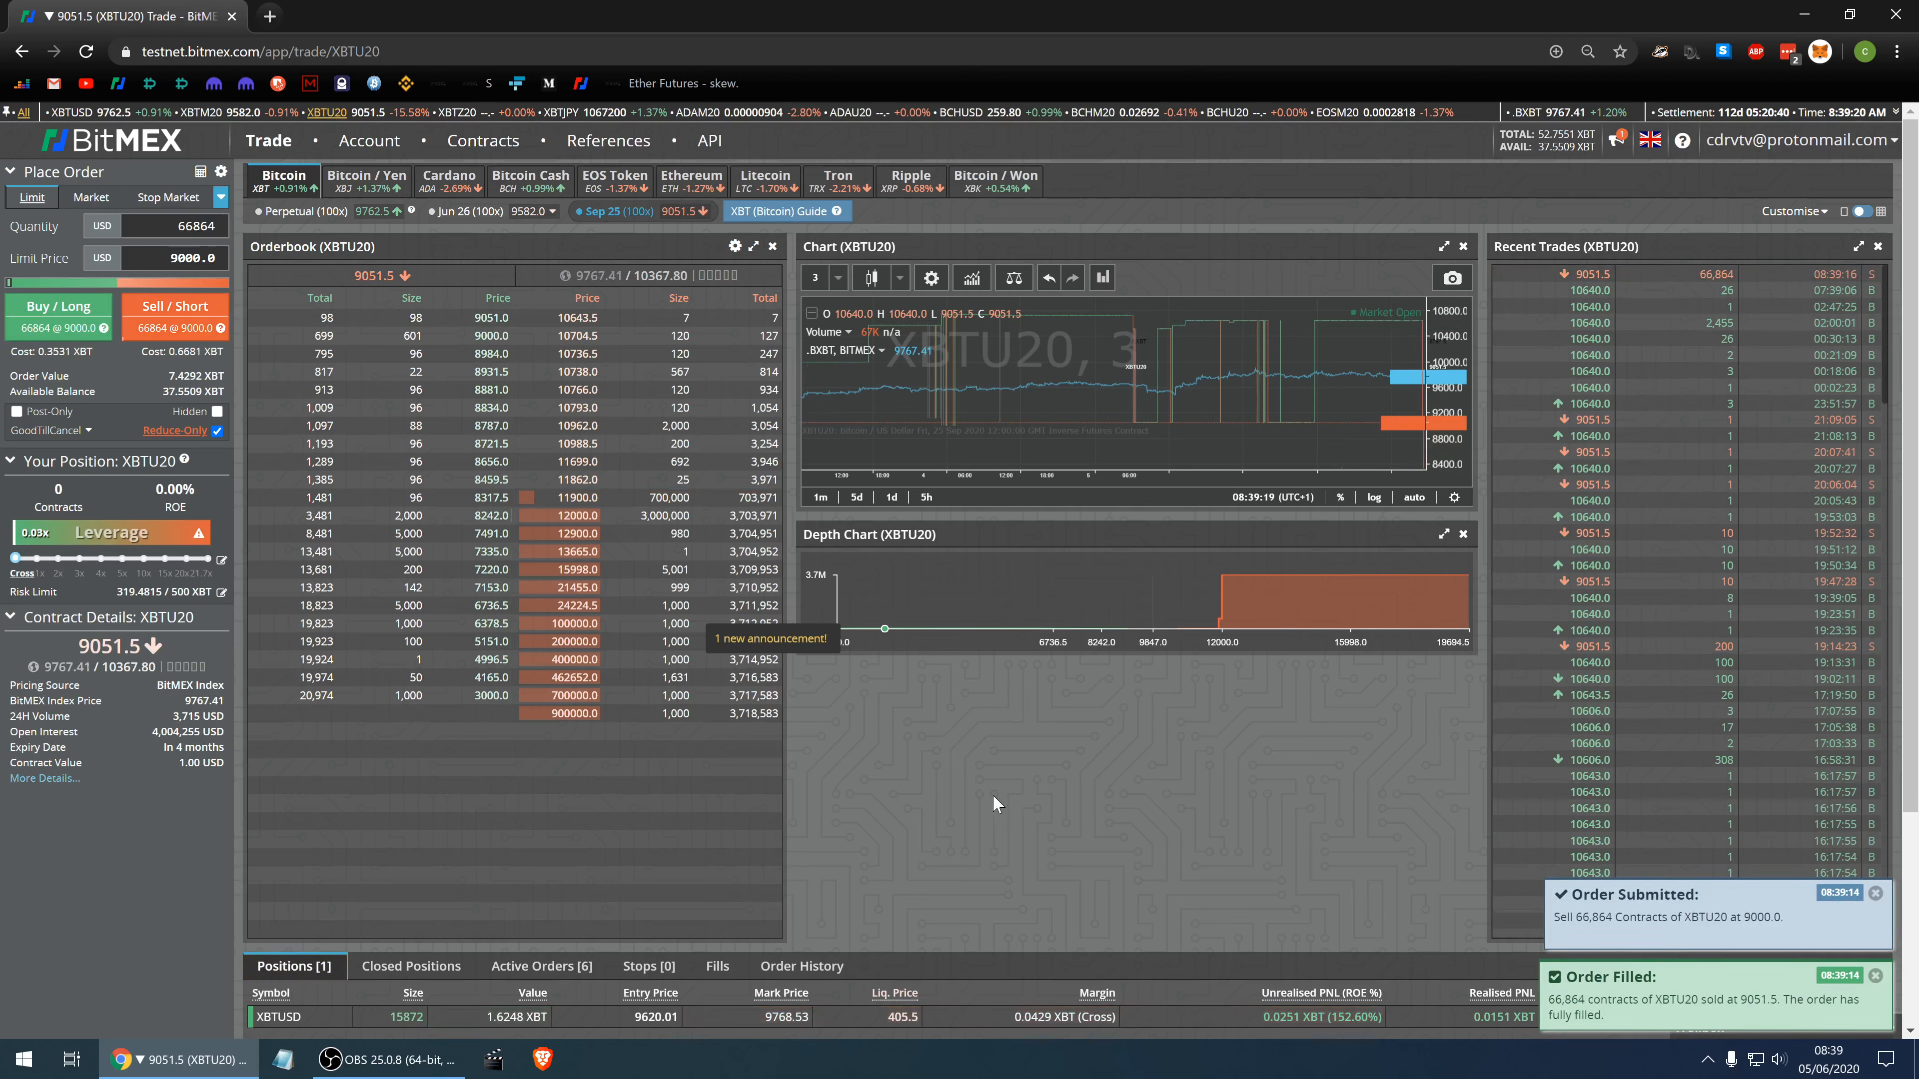
pyautogui.moveTo(1229, 808)
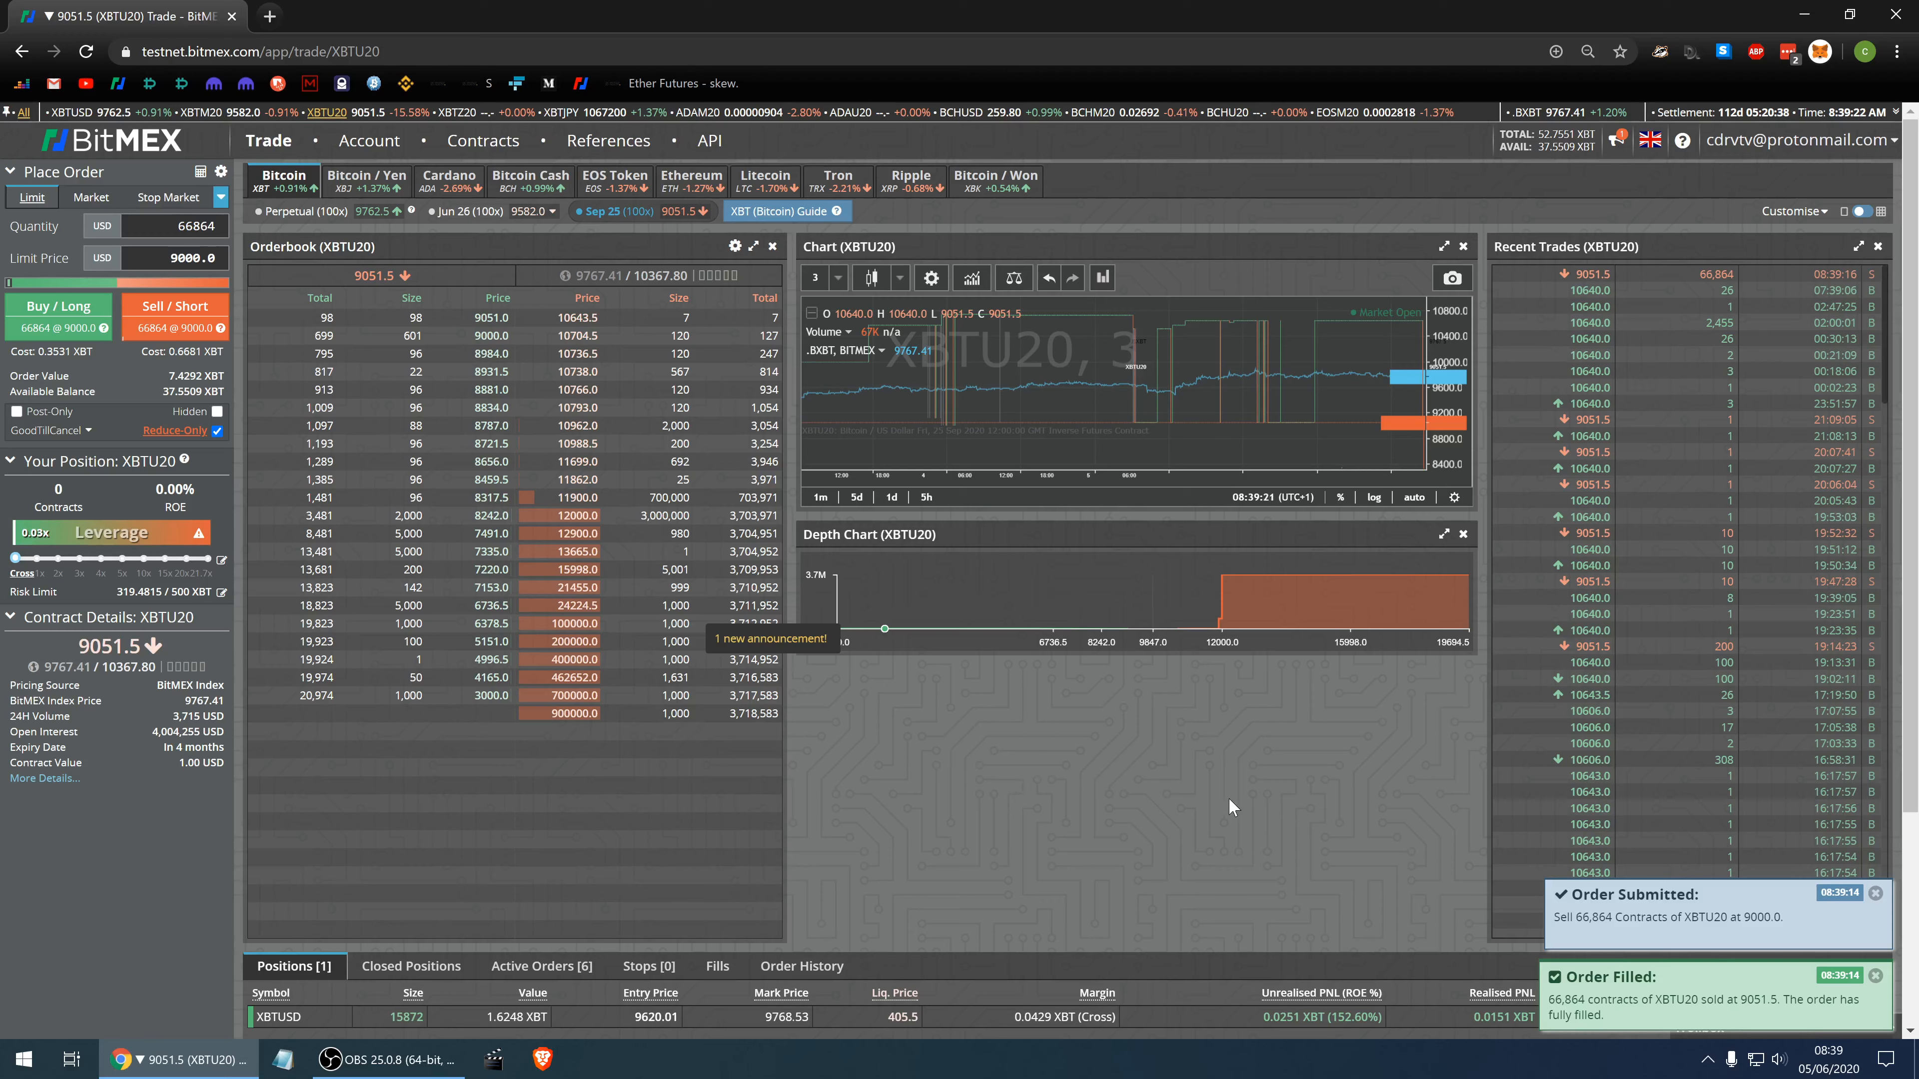
pyautogui.moveTo(100, 841)
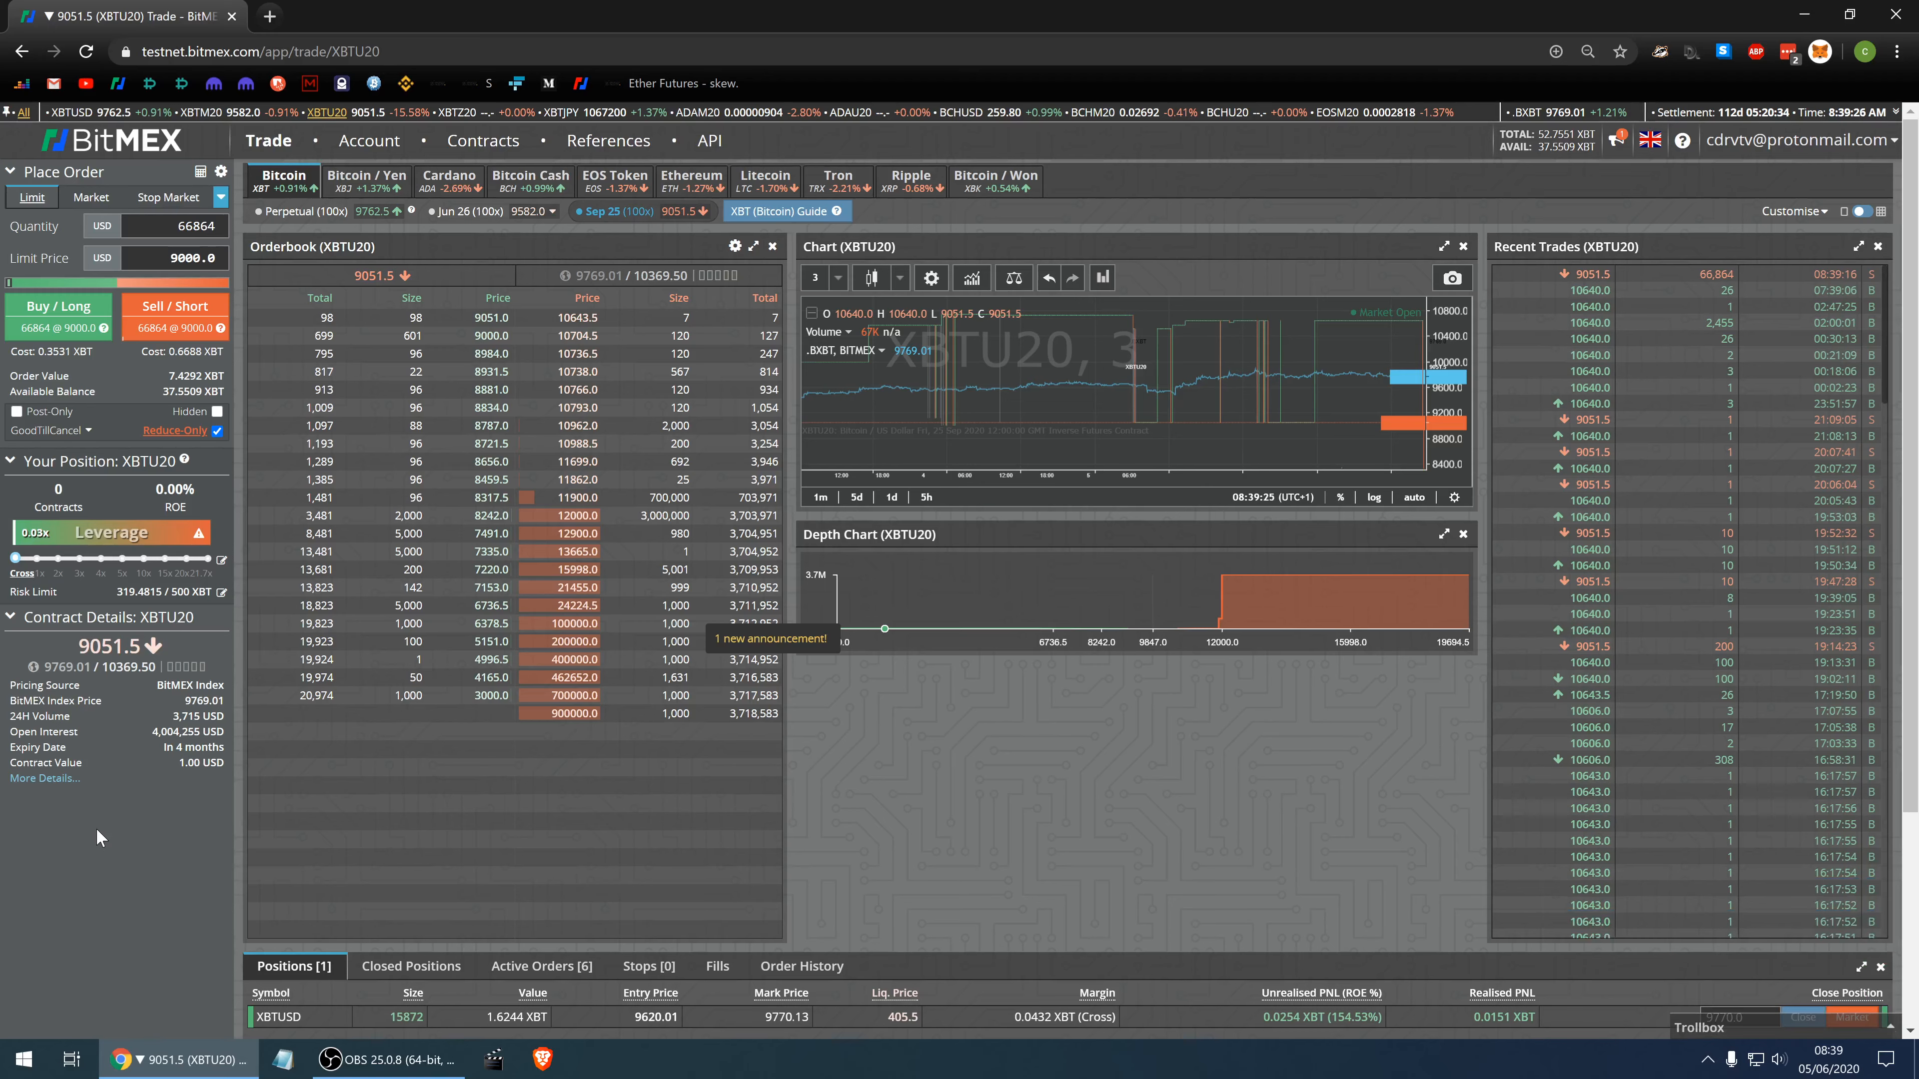
pyautogui.scroll(-3)
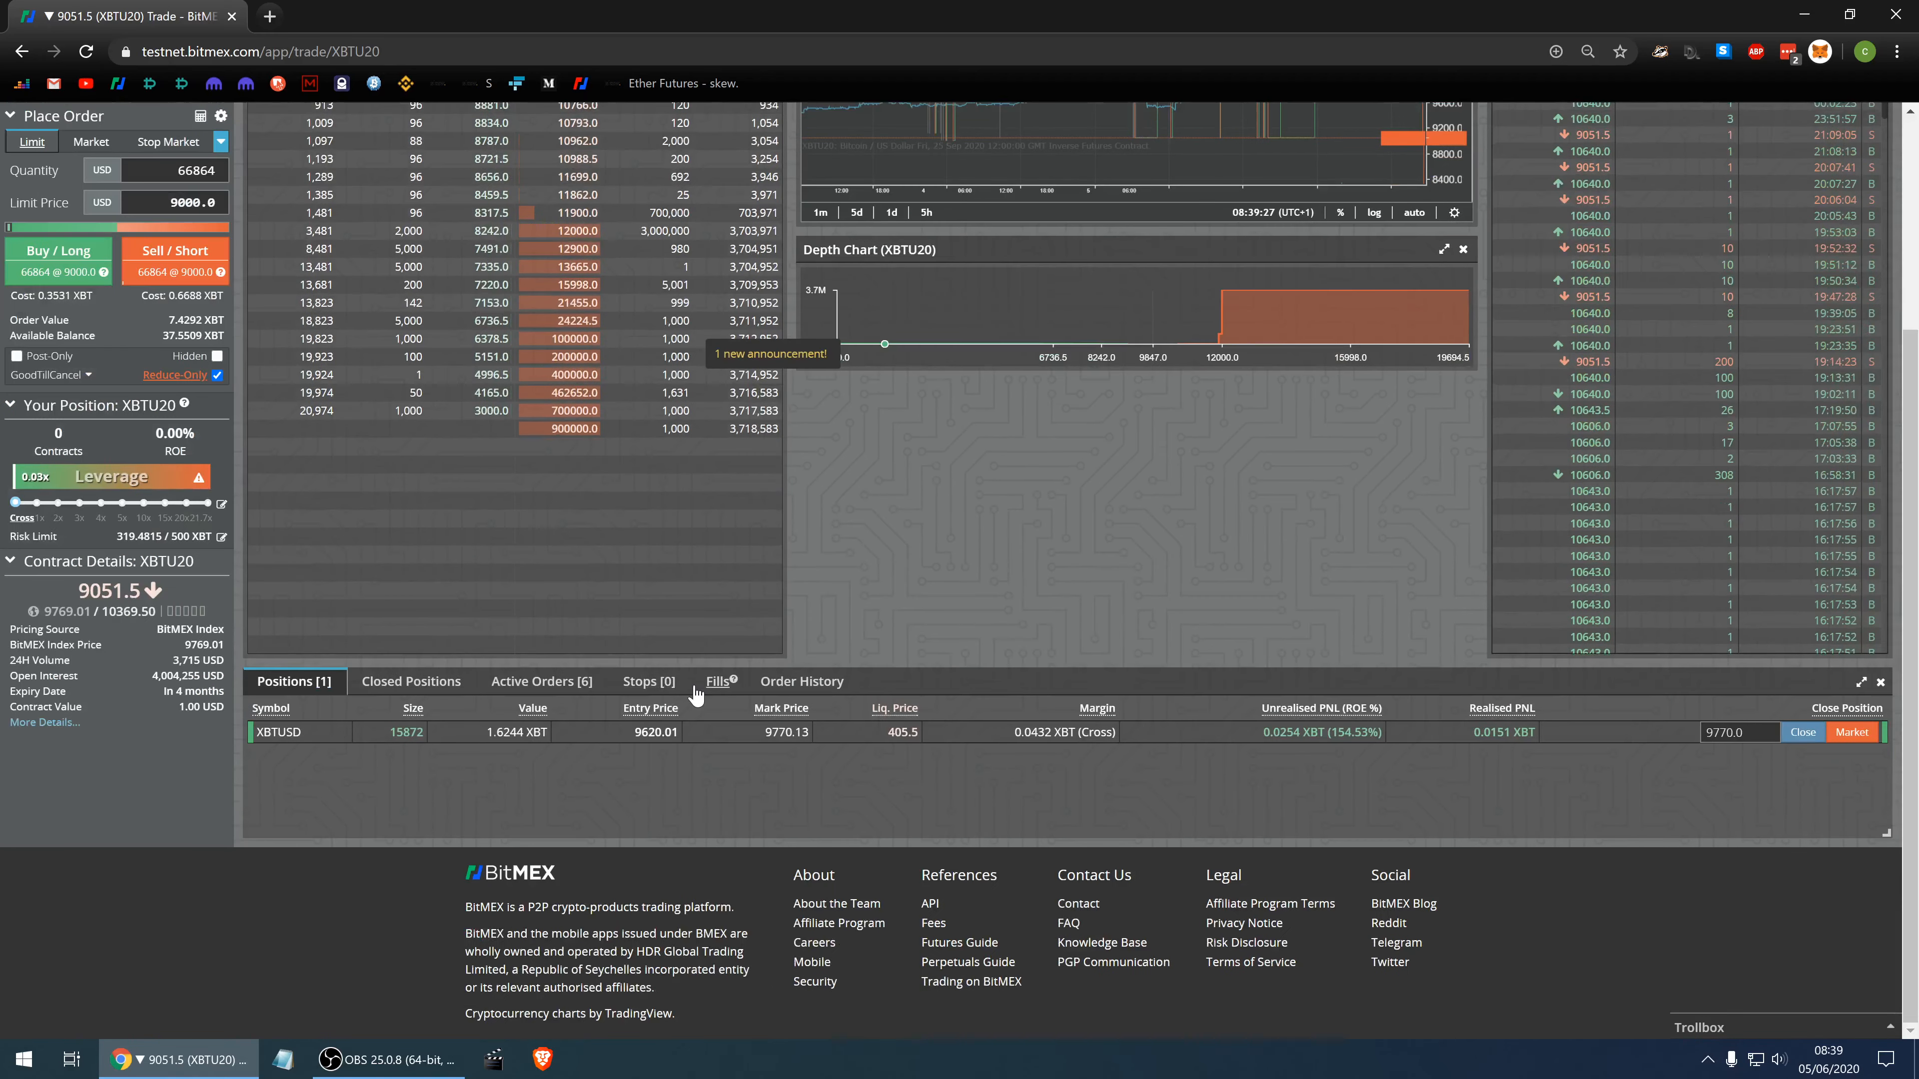
# Step: Review the Closed Positions list, then show the Active Orders list
pyautogui.click(411, 682)
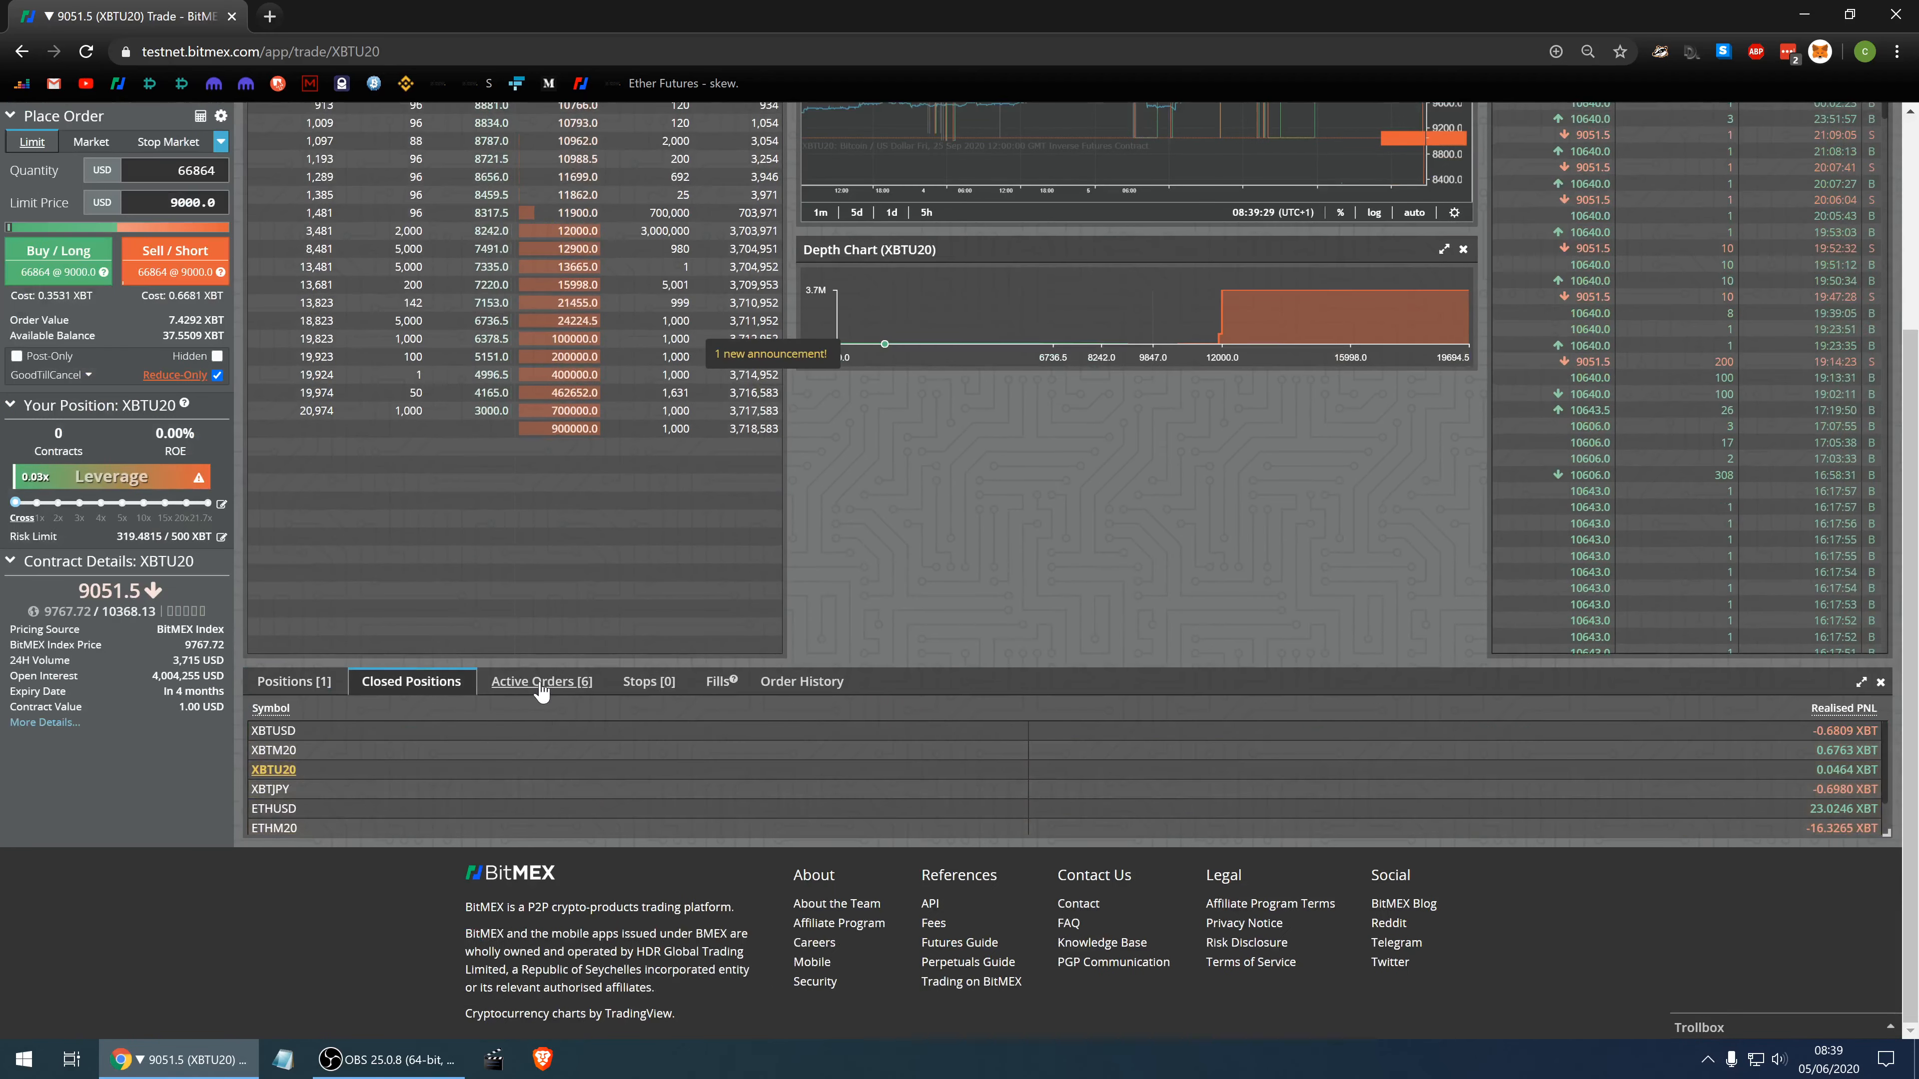
pyautogui.click(541, 681)
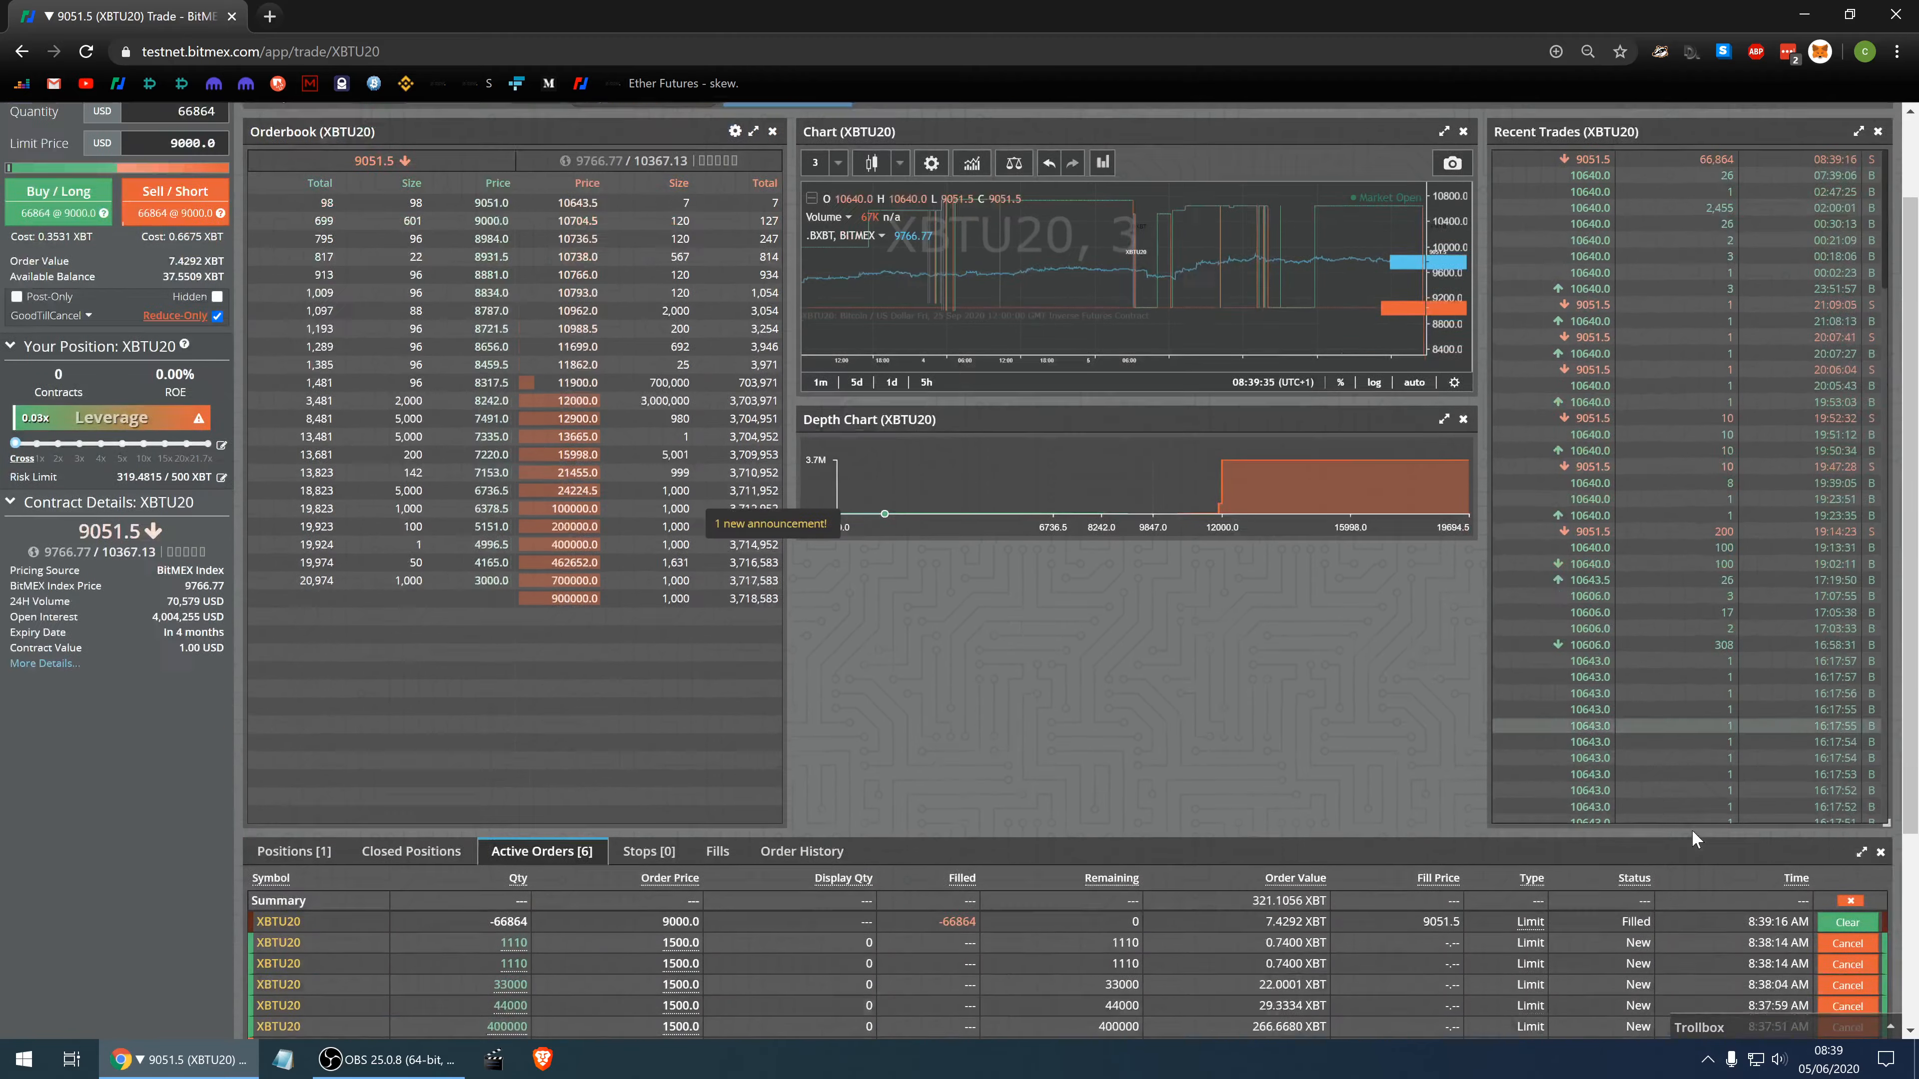
pyautogui.scroll(-3)
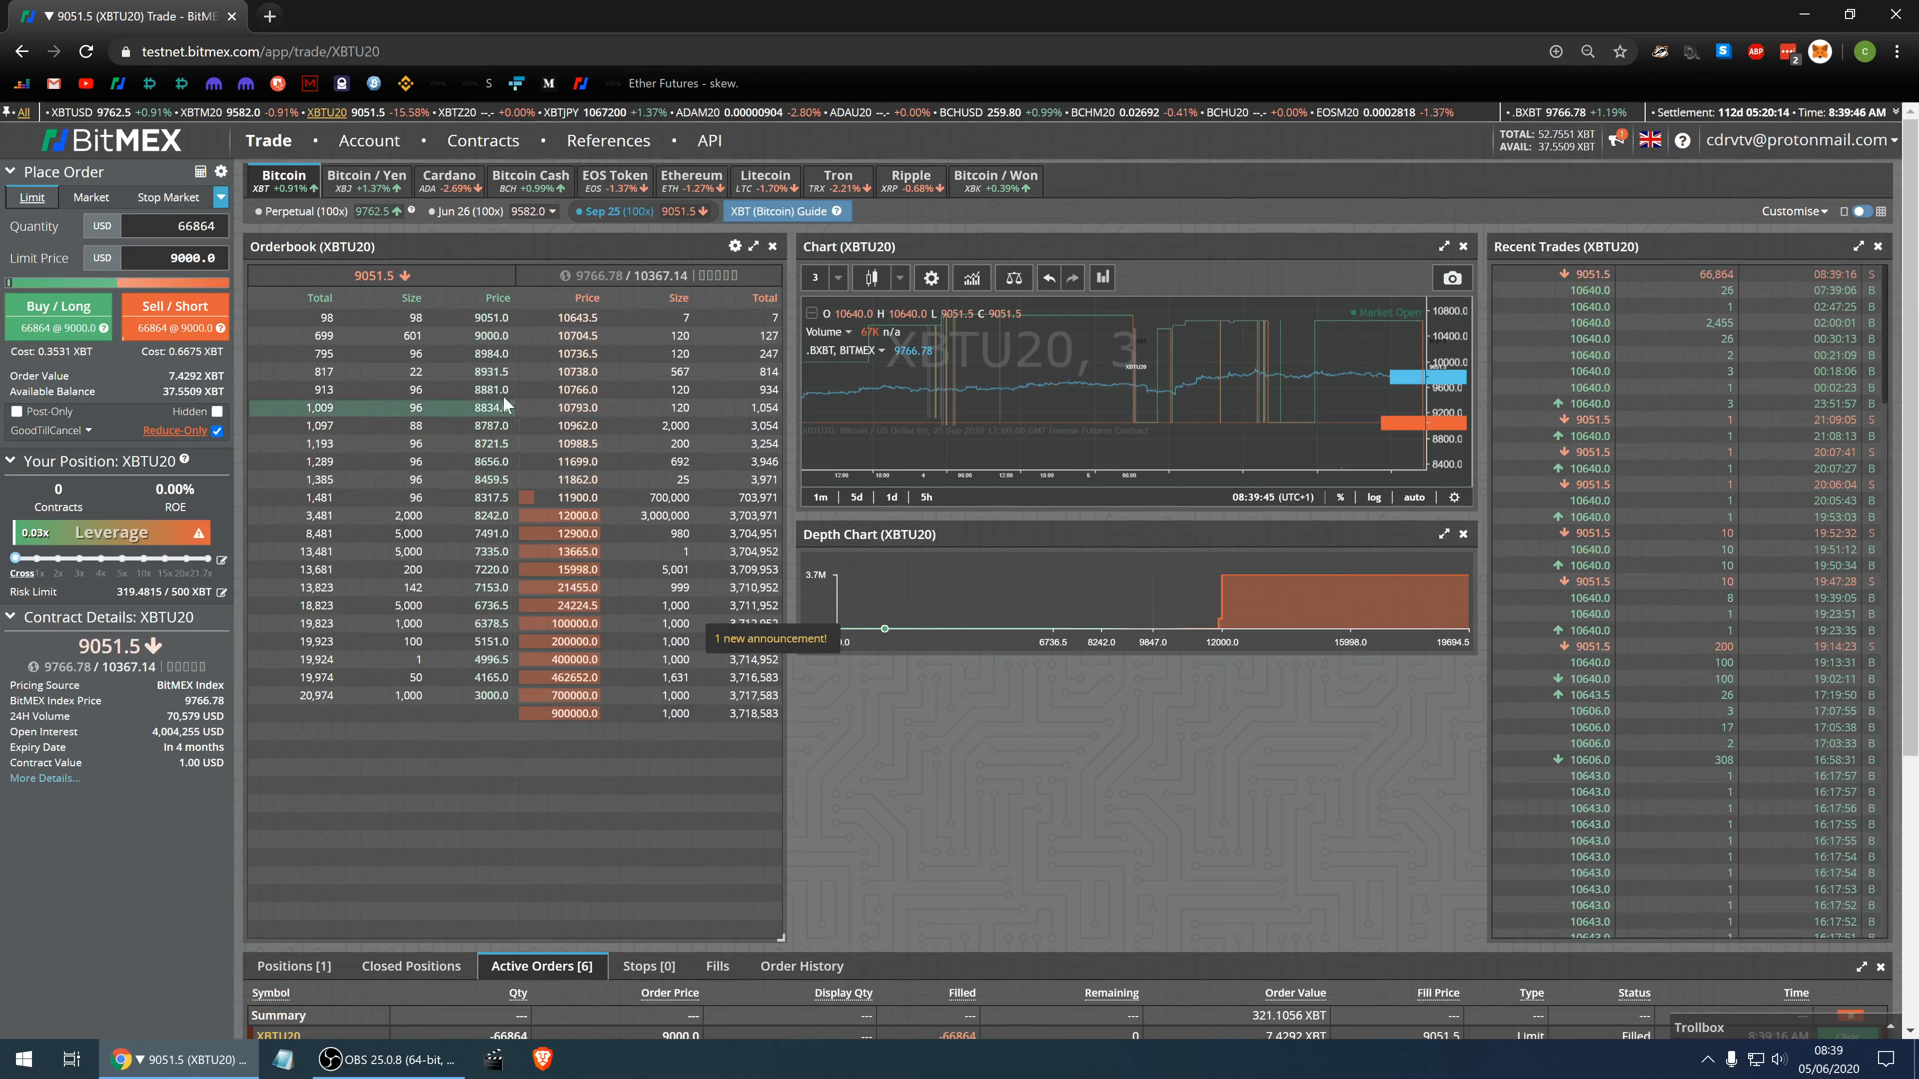
# Step: Show open positions again, set the chart interval to 1 hour, and bring up OBS
pyautogui.click(293, 965)
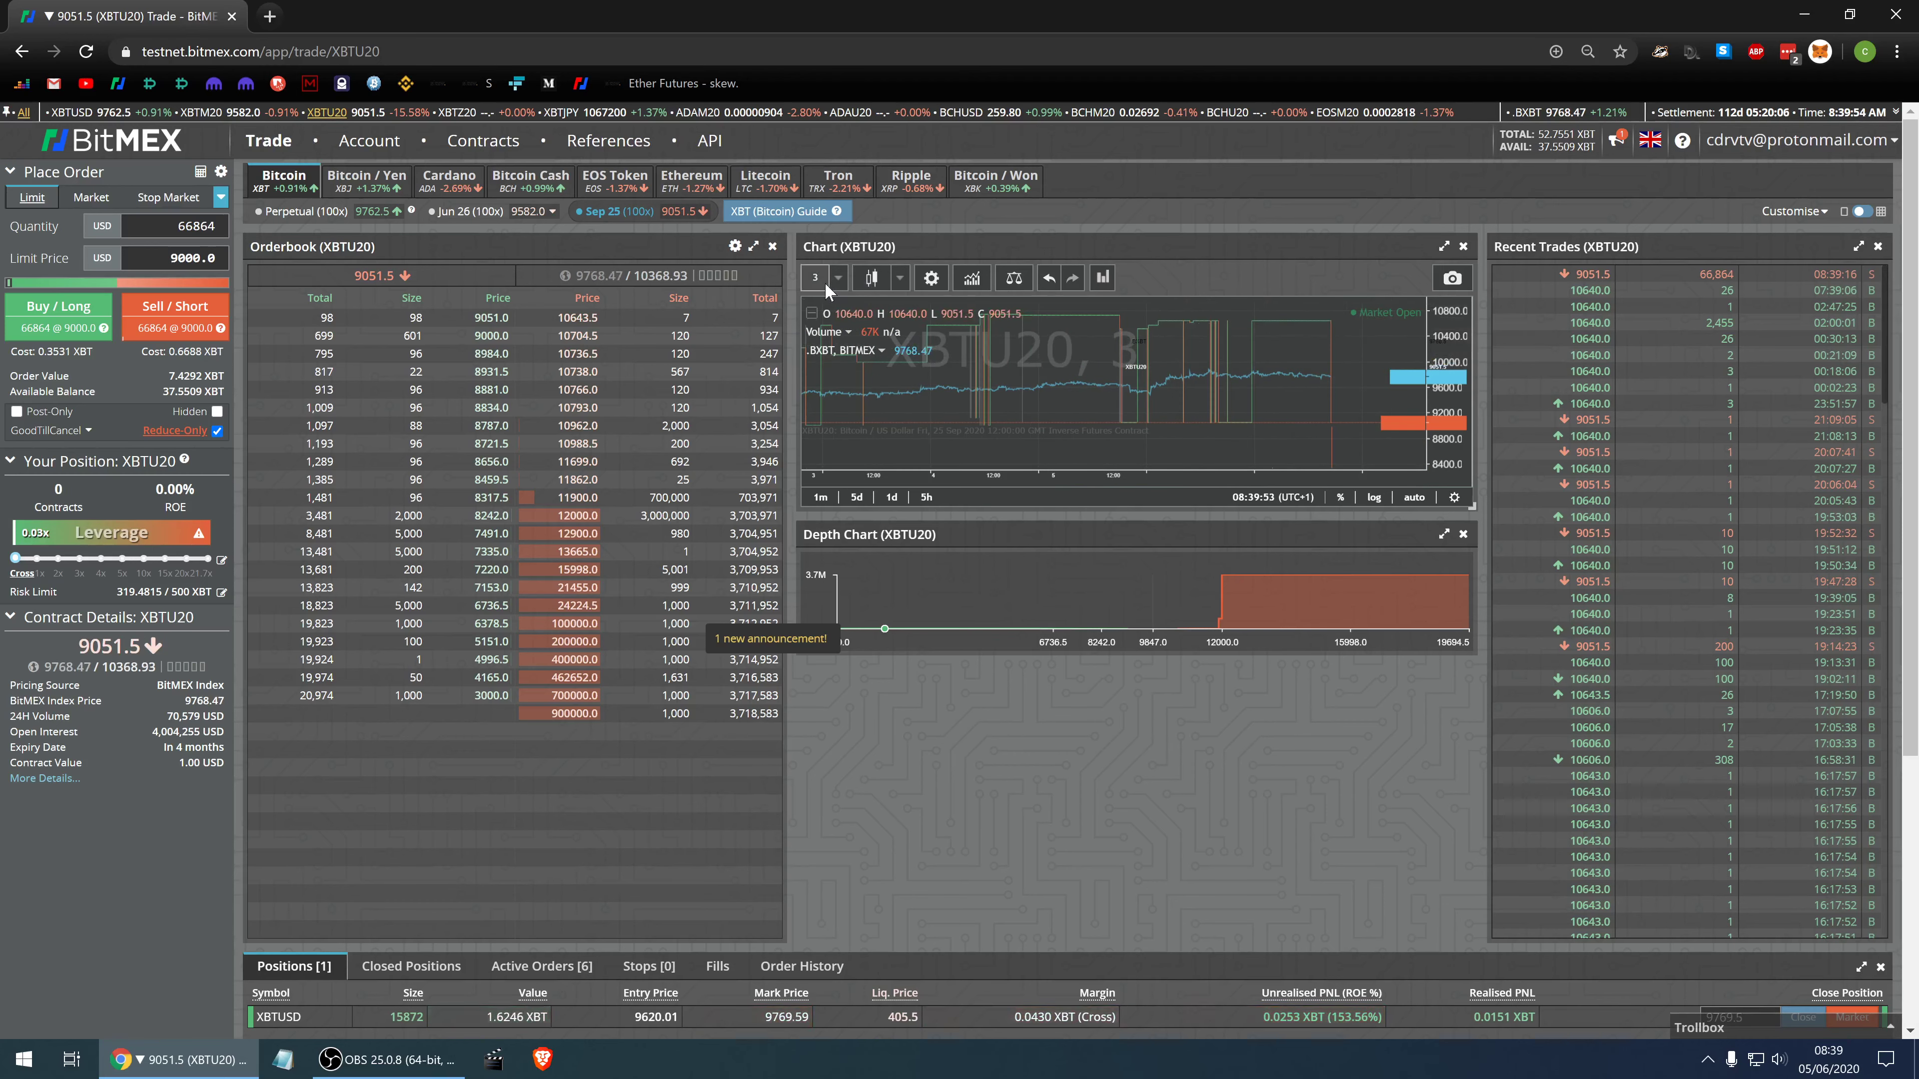
pyautogui.click(839, 278)
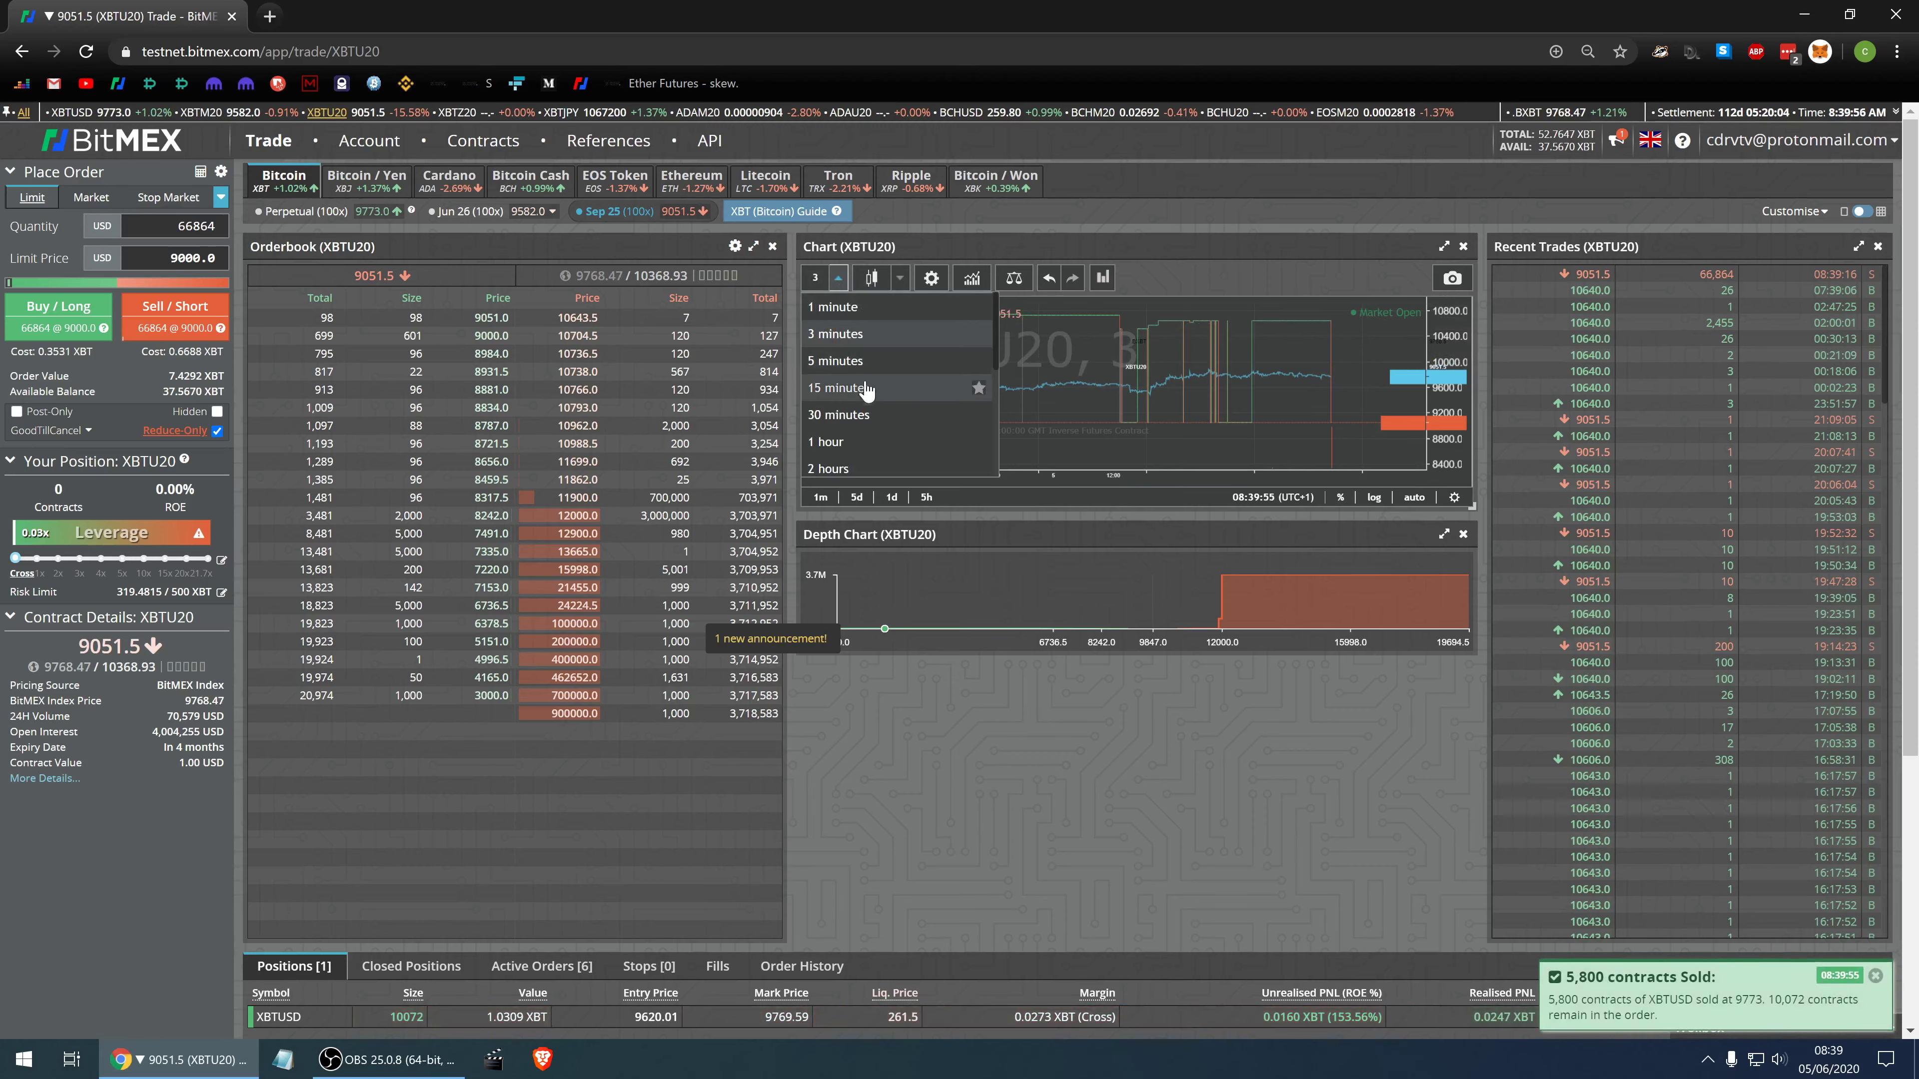
pyautogui.moveTo(873, 398)
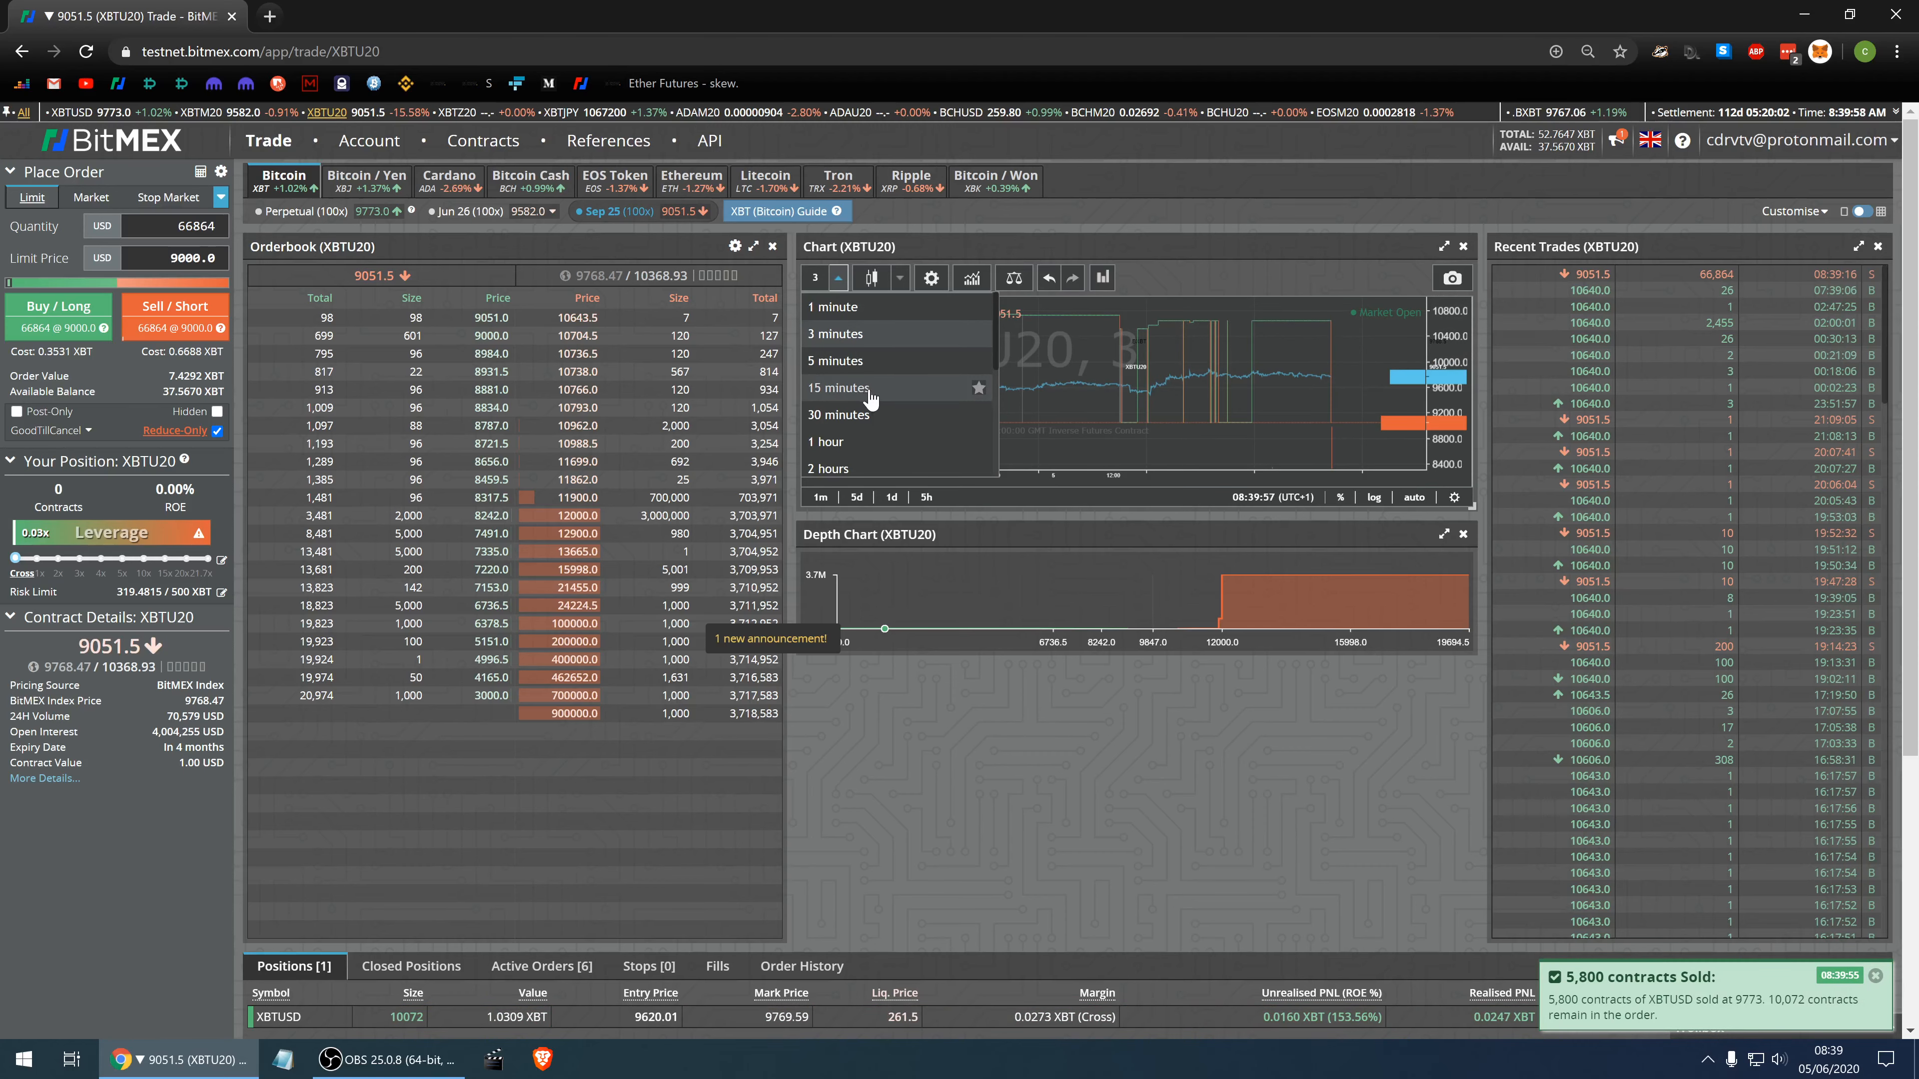
pyautogui.scroll(-3)
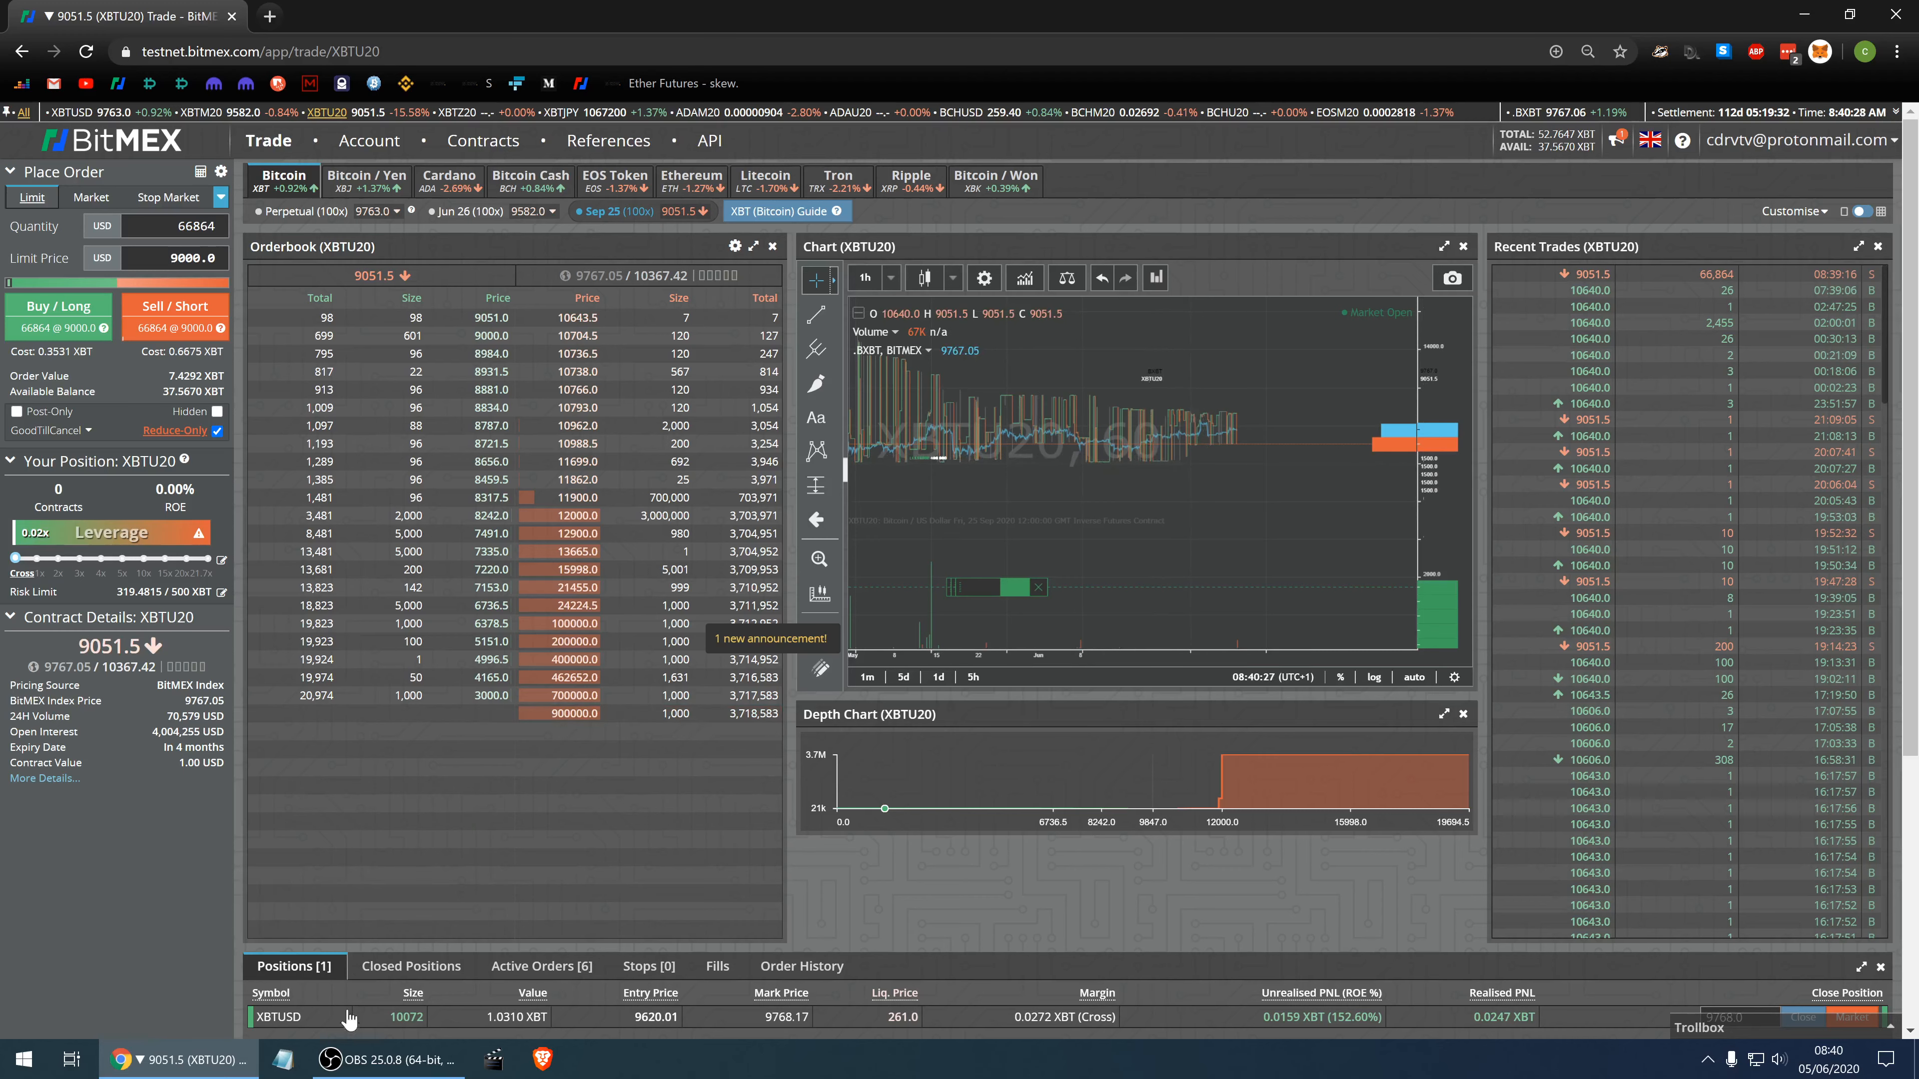
pyautogui.moveTo(366, 1064)
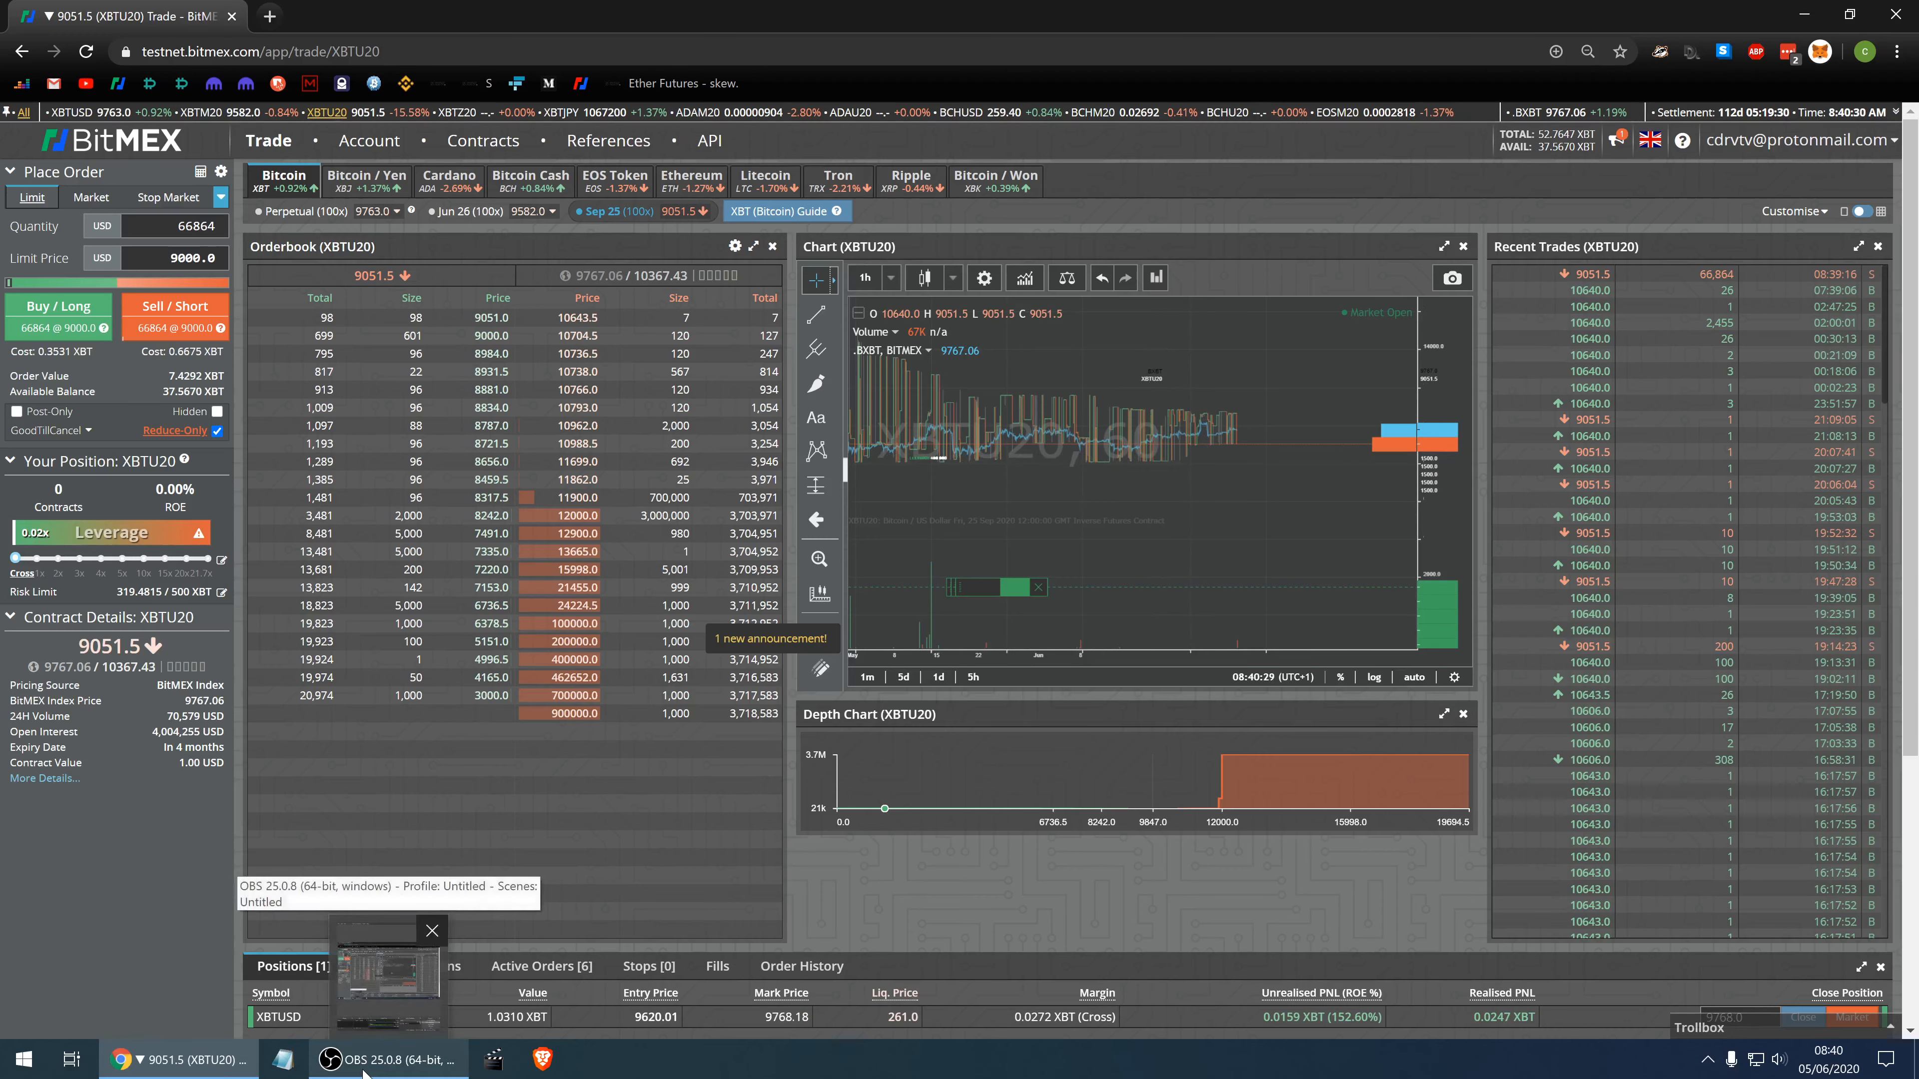
pyautogui.click(330, 1059)
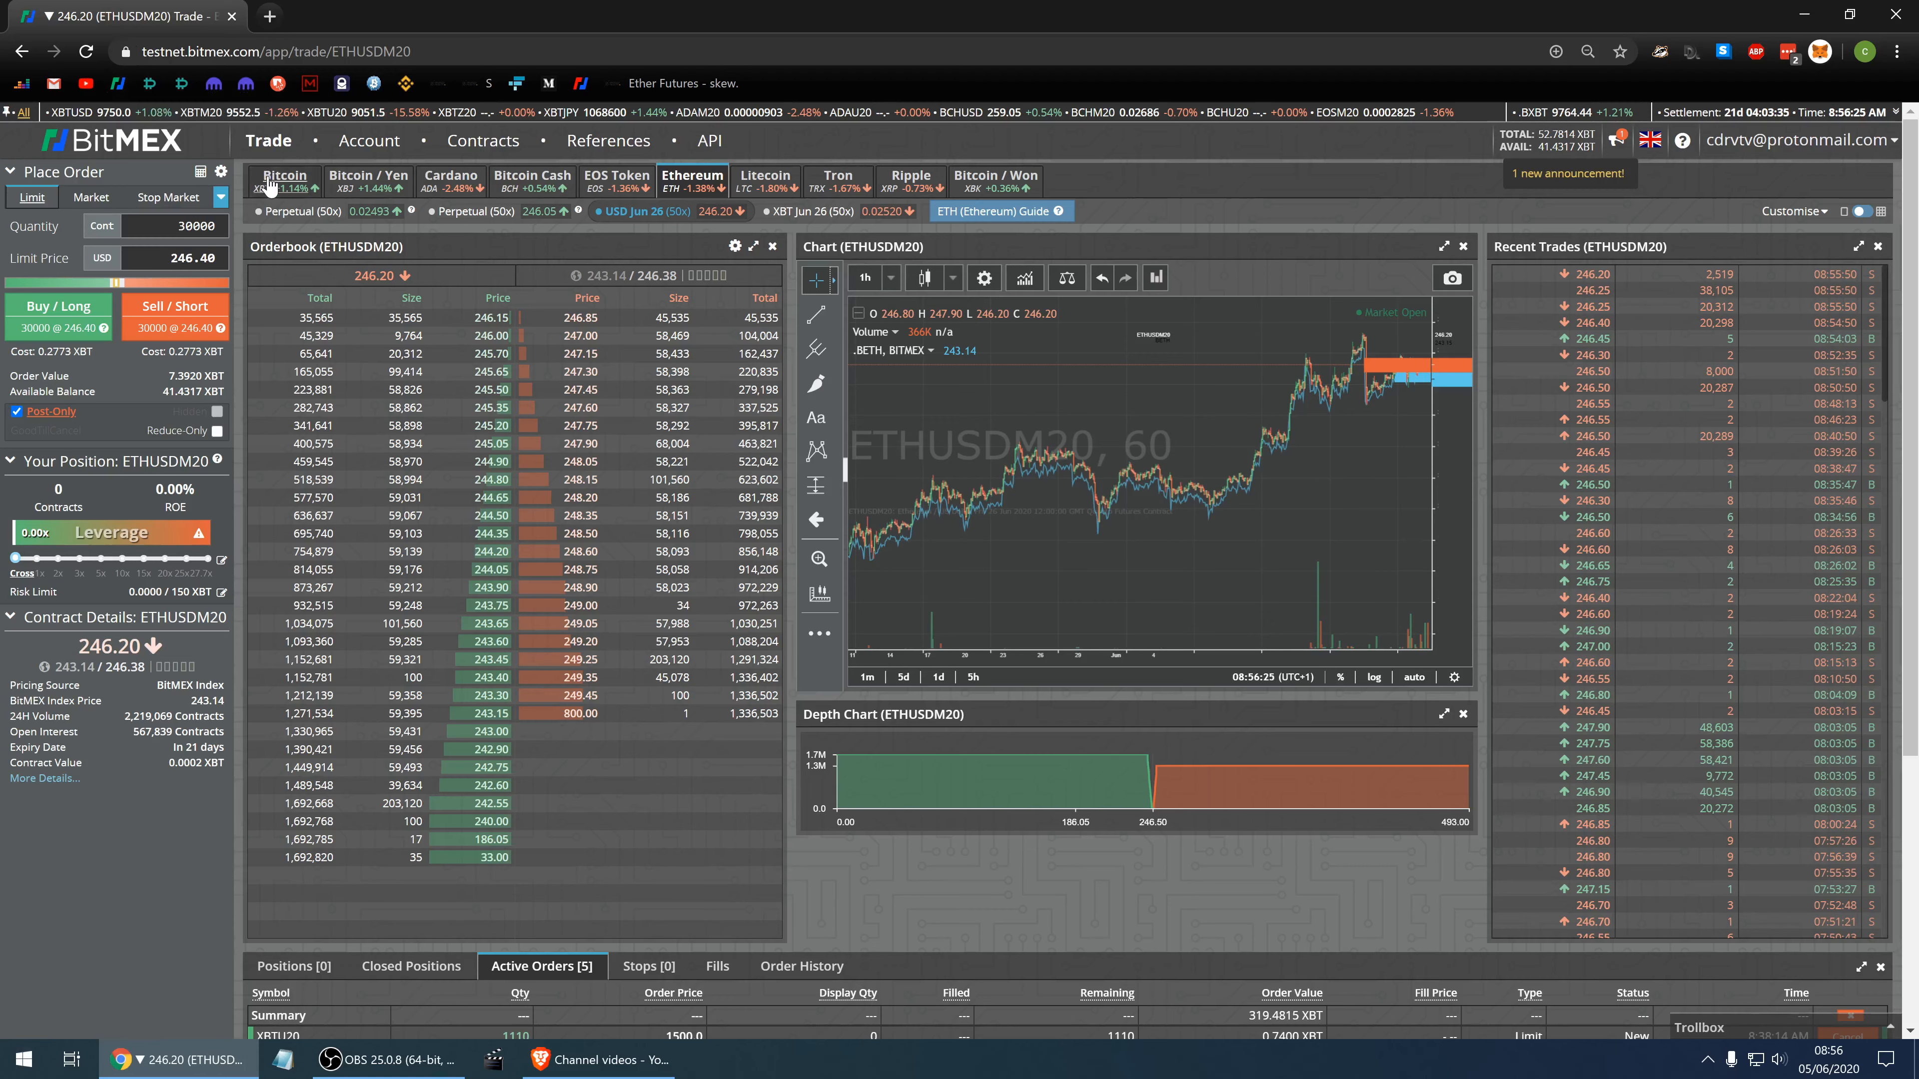
# Step: Return to the XBTU20 contract and go to the Account wallet balances page
pyautogui.click(284, 175)
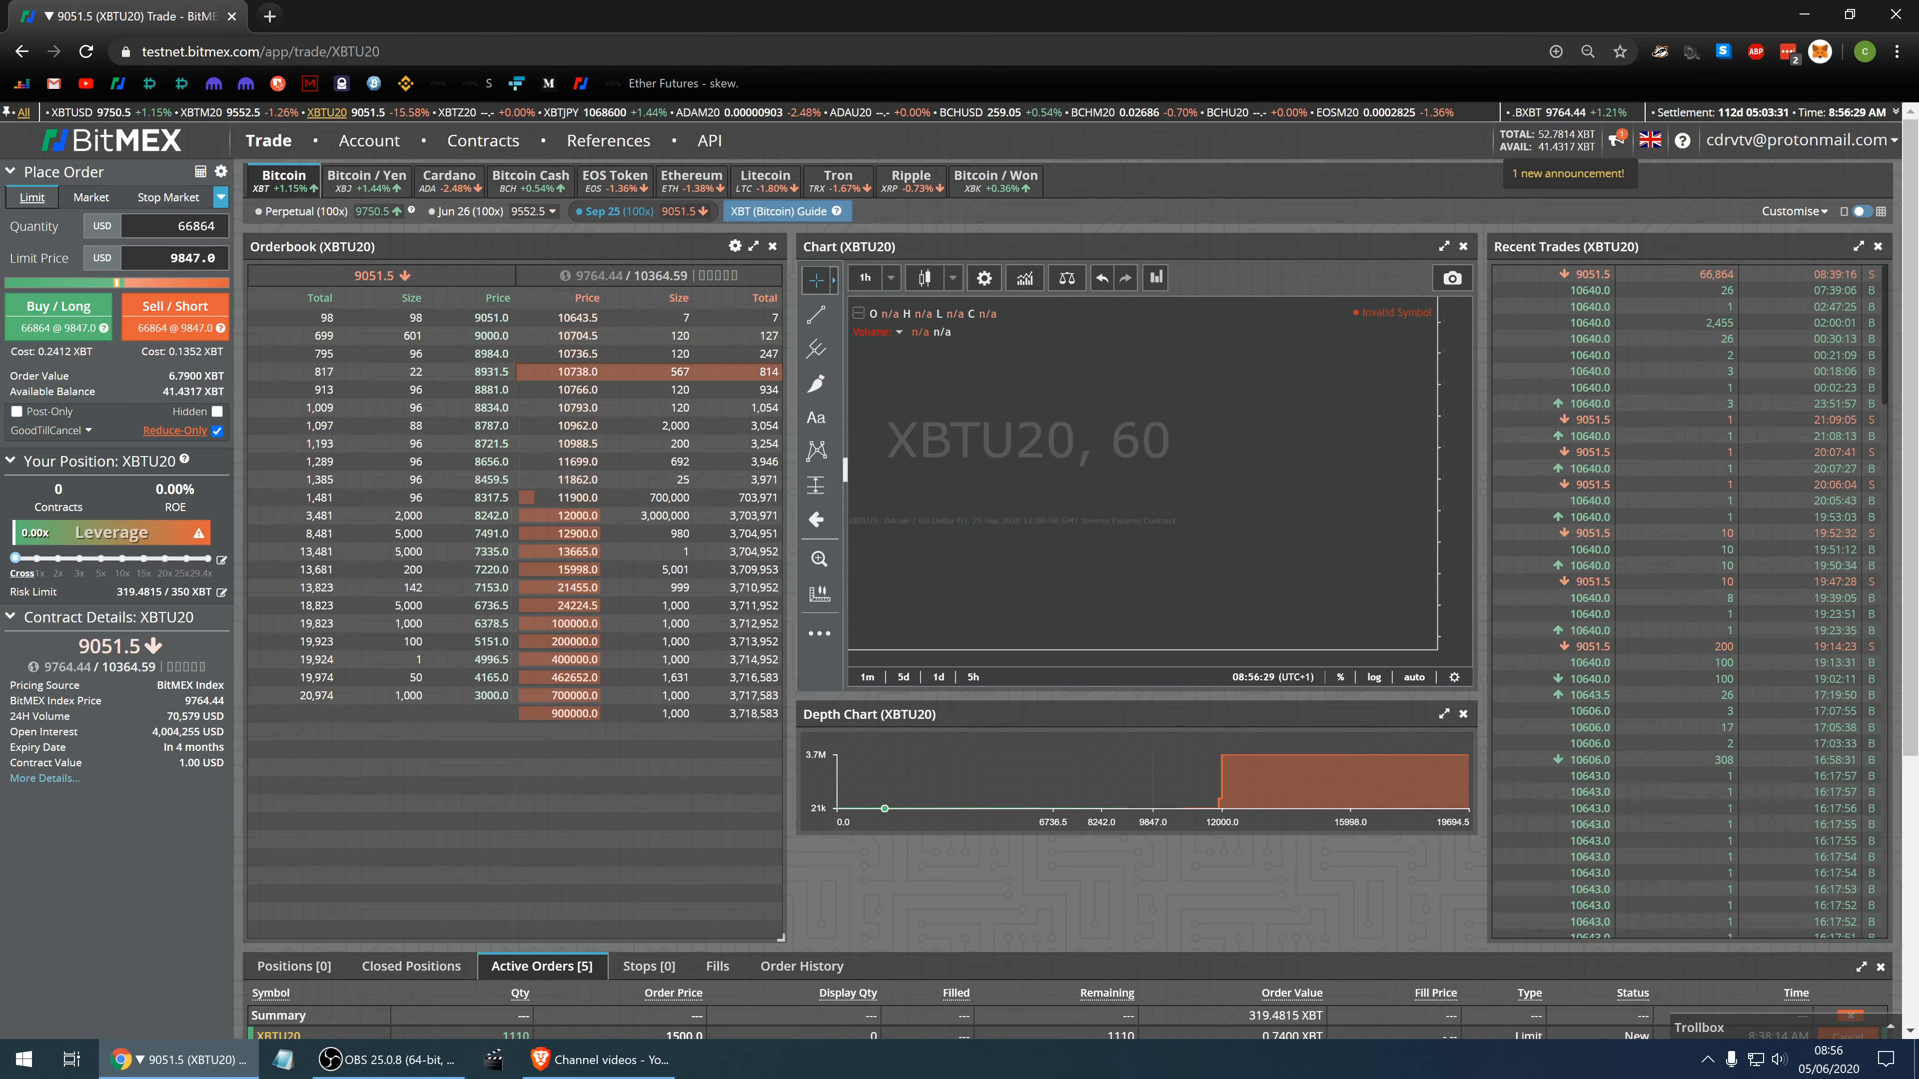
pyautogui.click(85, 50)
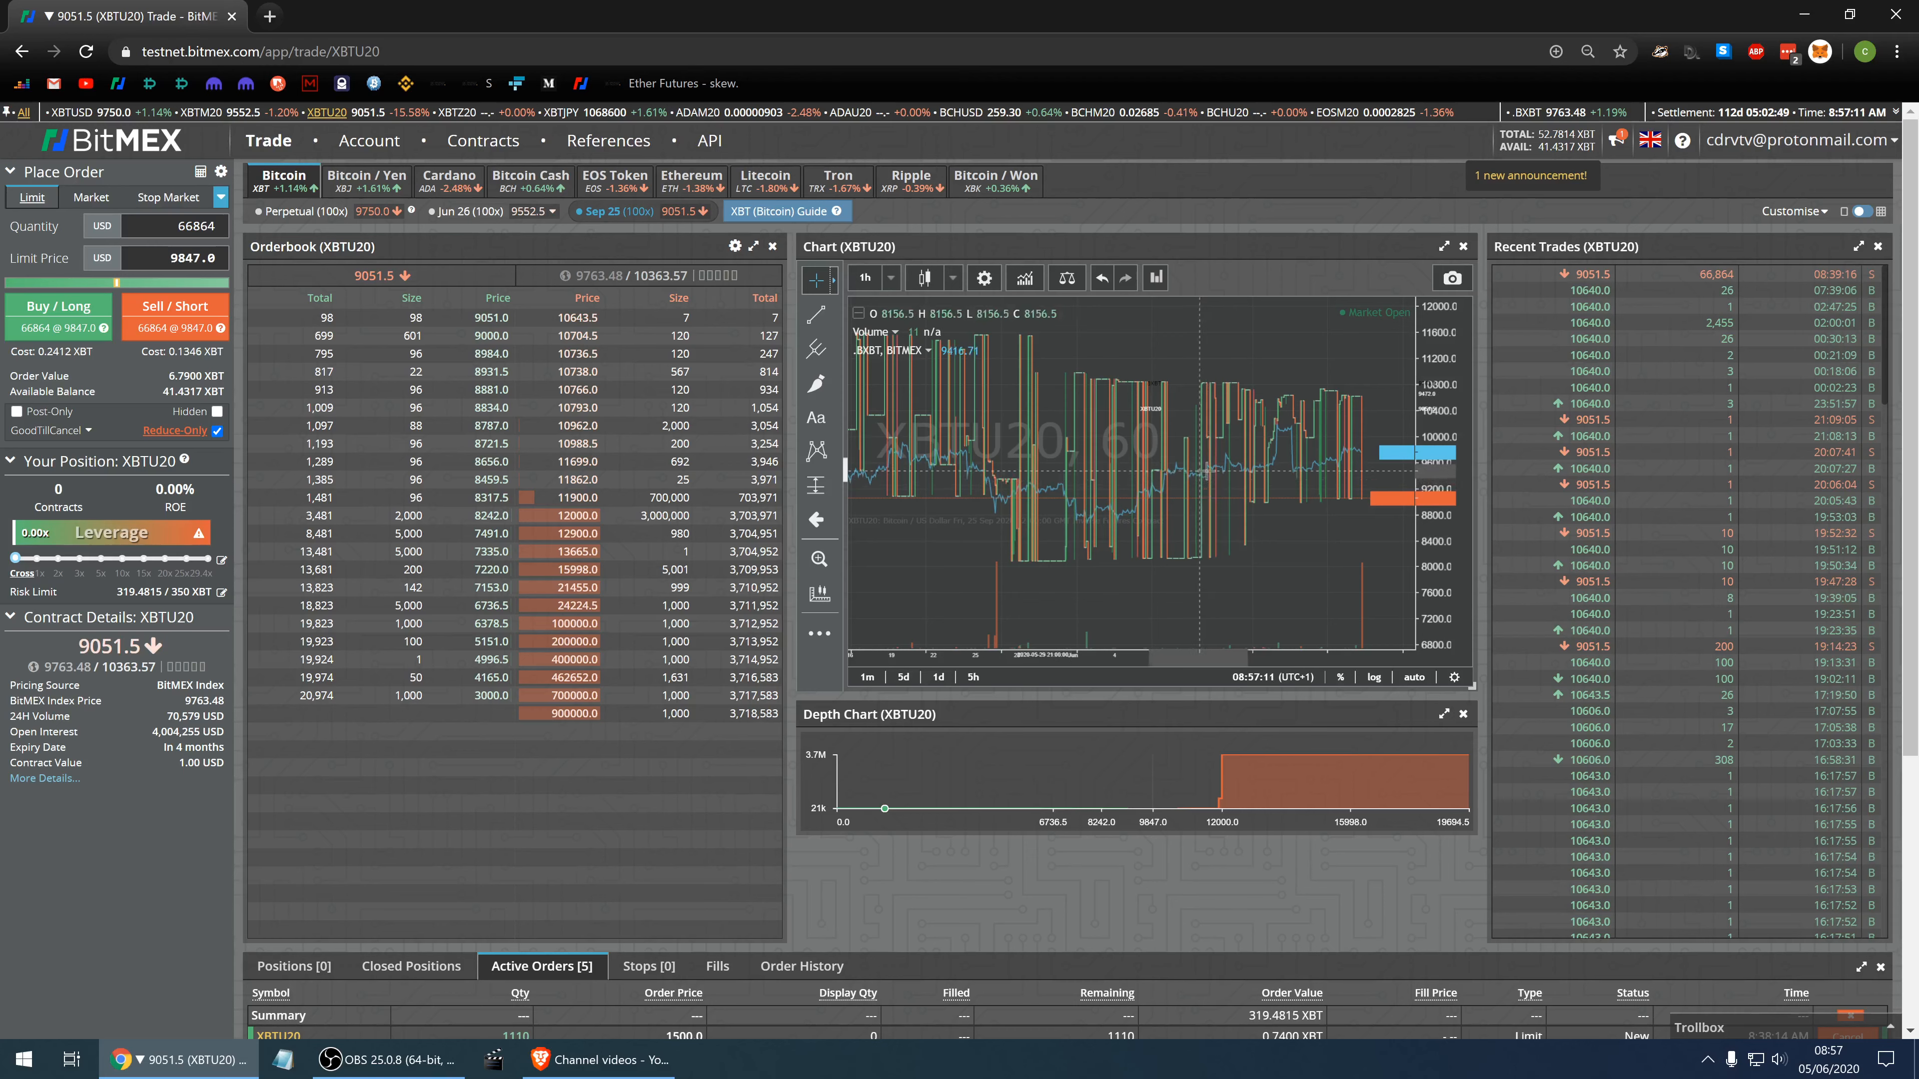
pyautogui.moveTo(1203, 471)
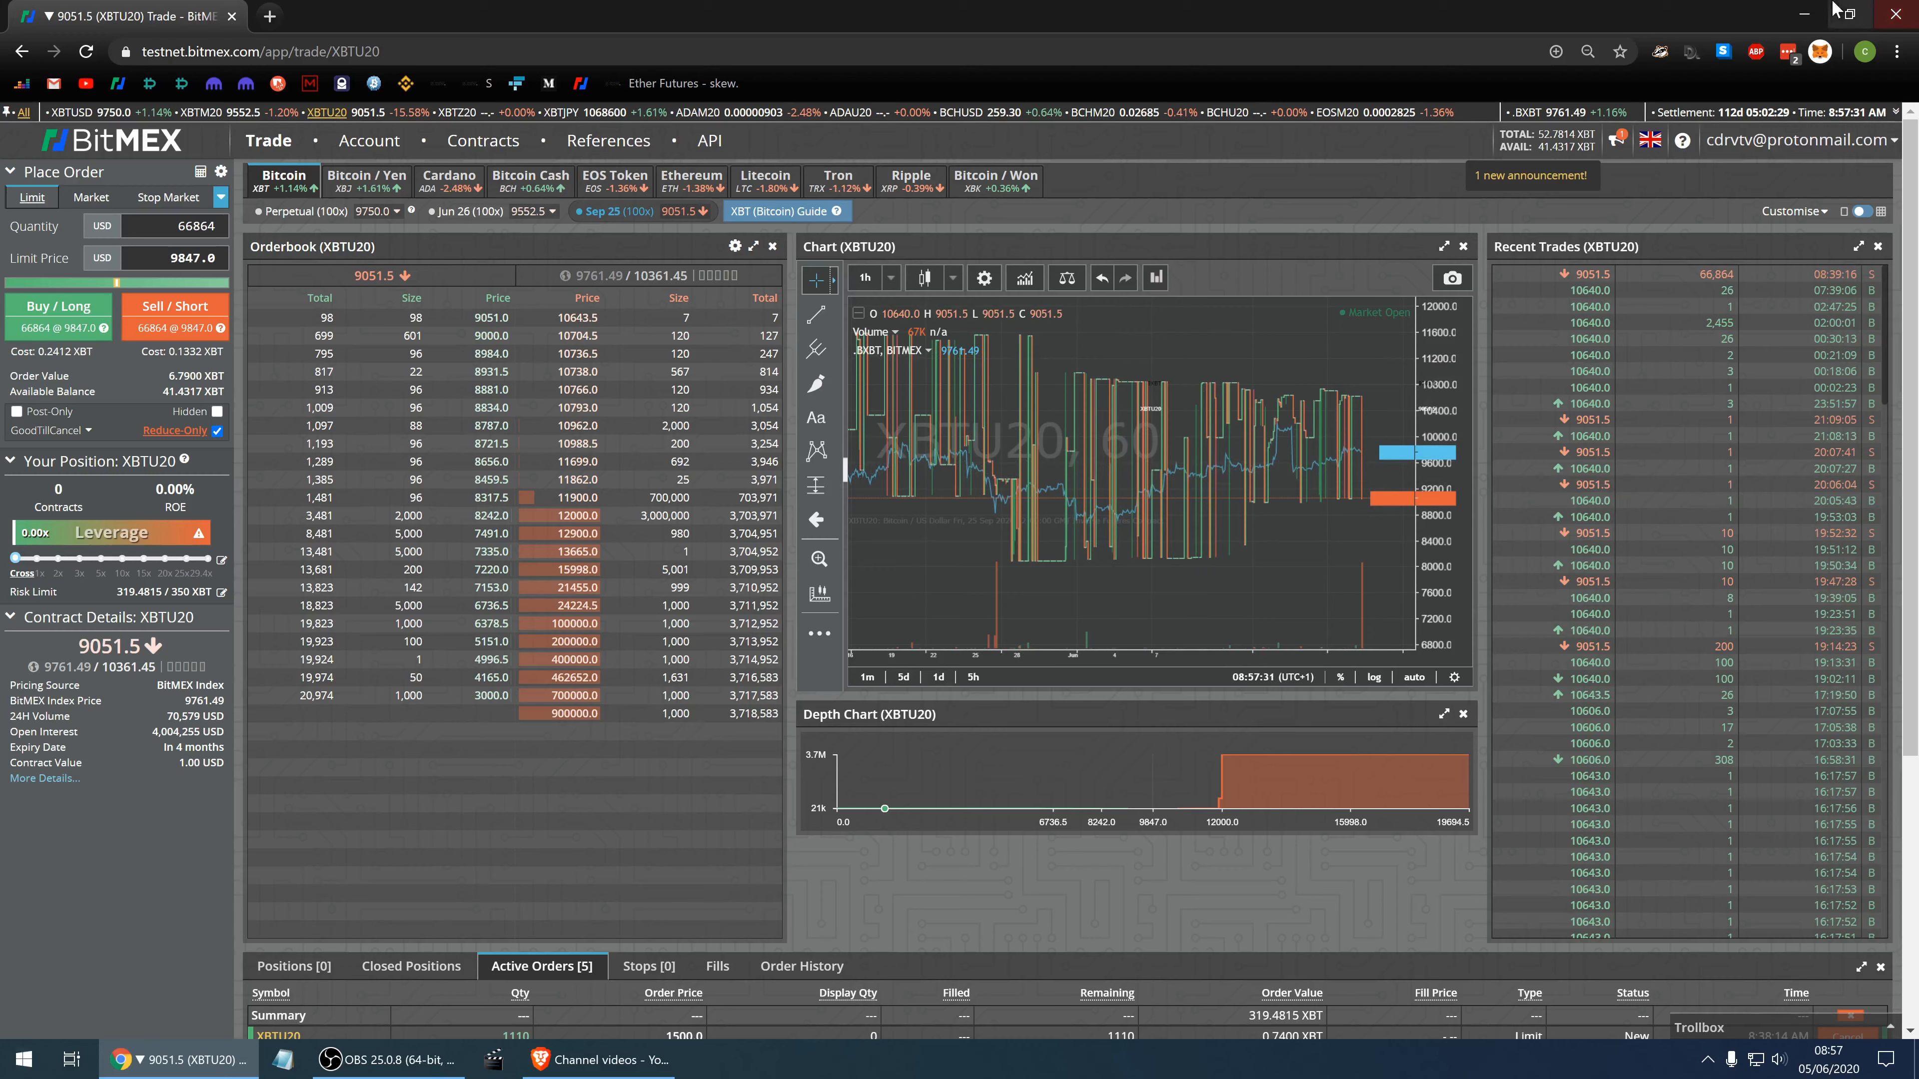
pyautogui.moveTo(1345, 503)
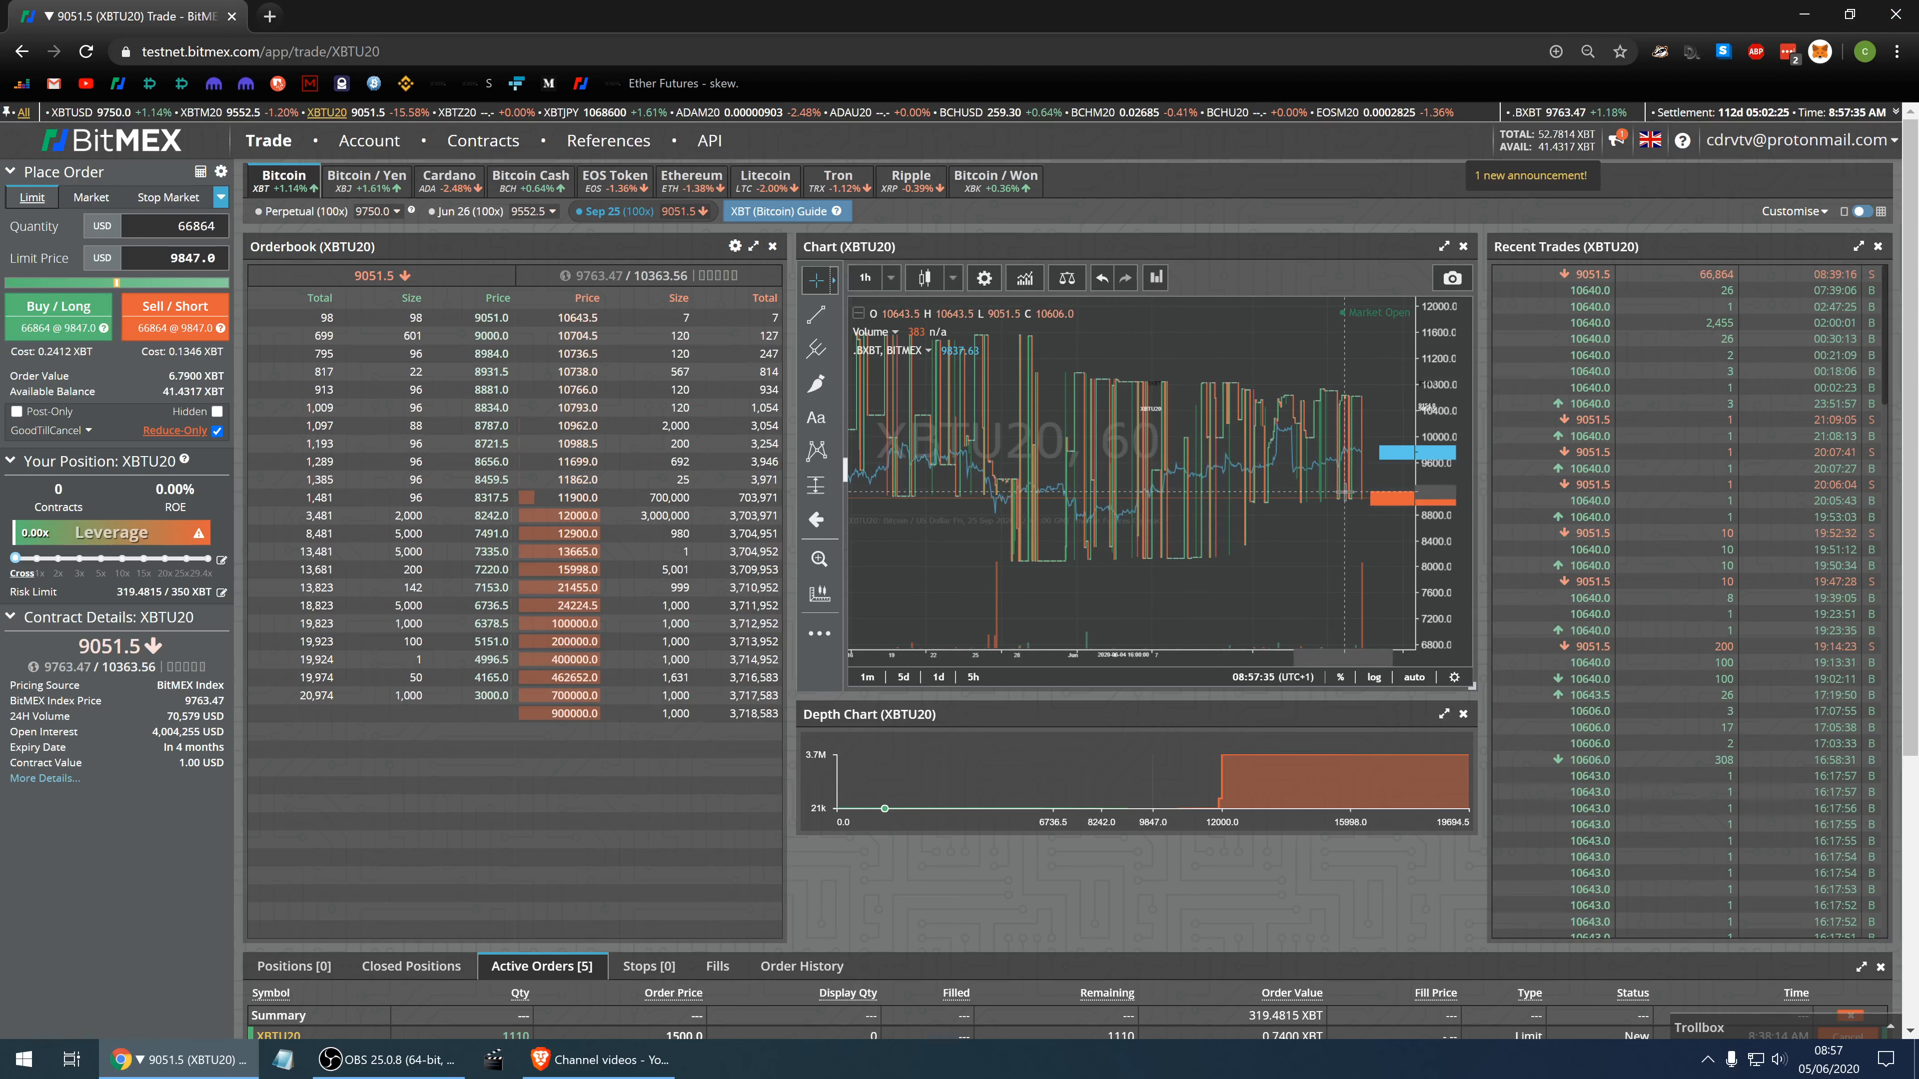
pyautogui.moveTo(1349, 502)
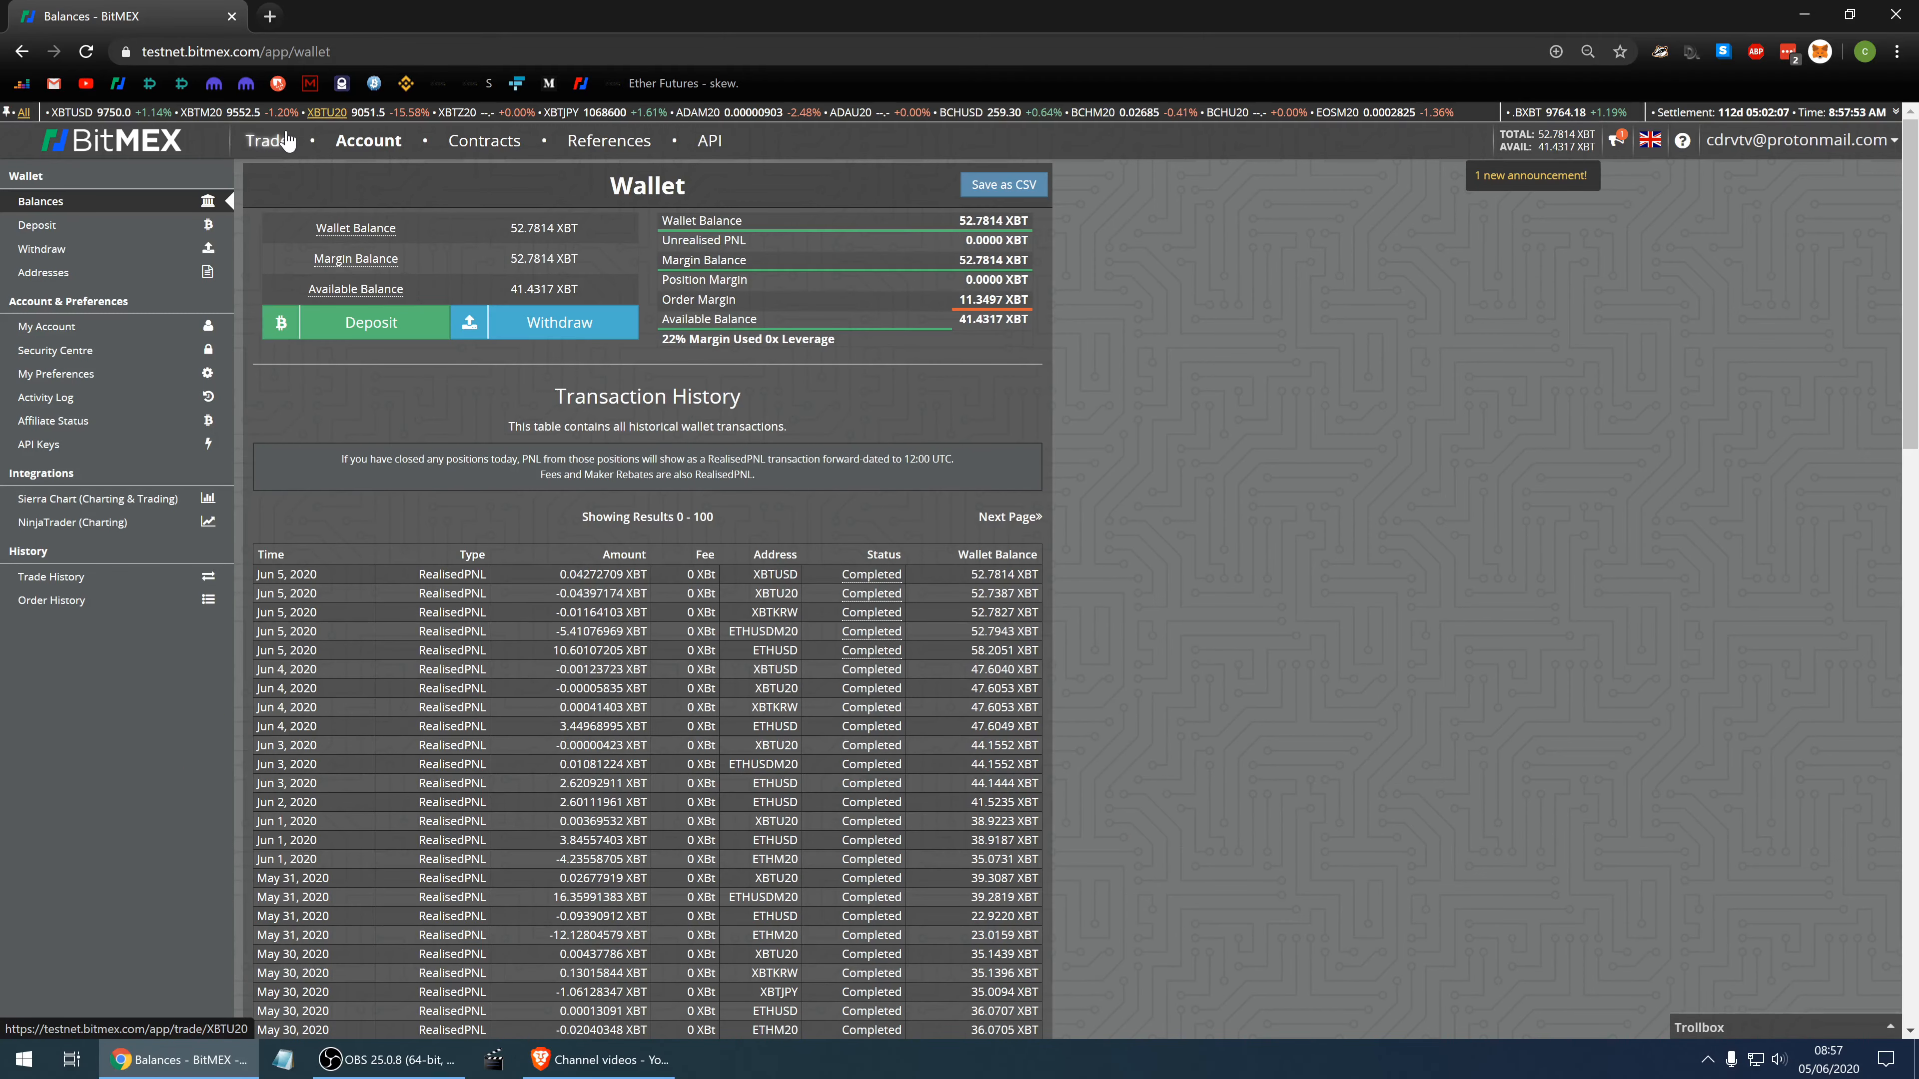
# Step: Go back to the XBTU20 trading page via Trade in the top navigation
pyautogui.click(265, 140)
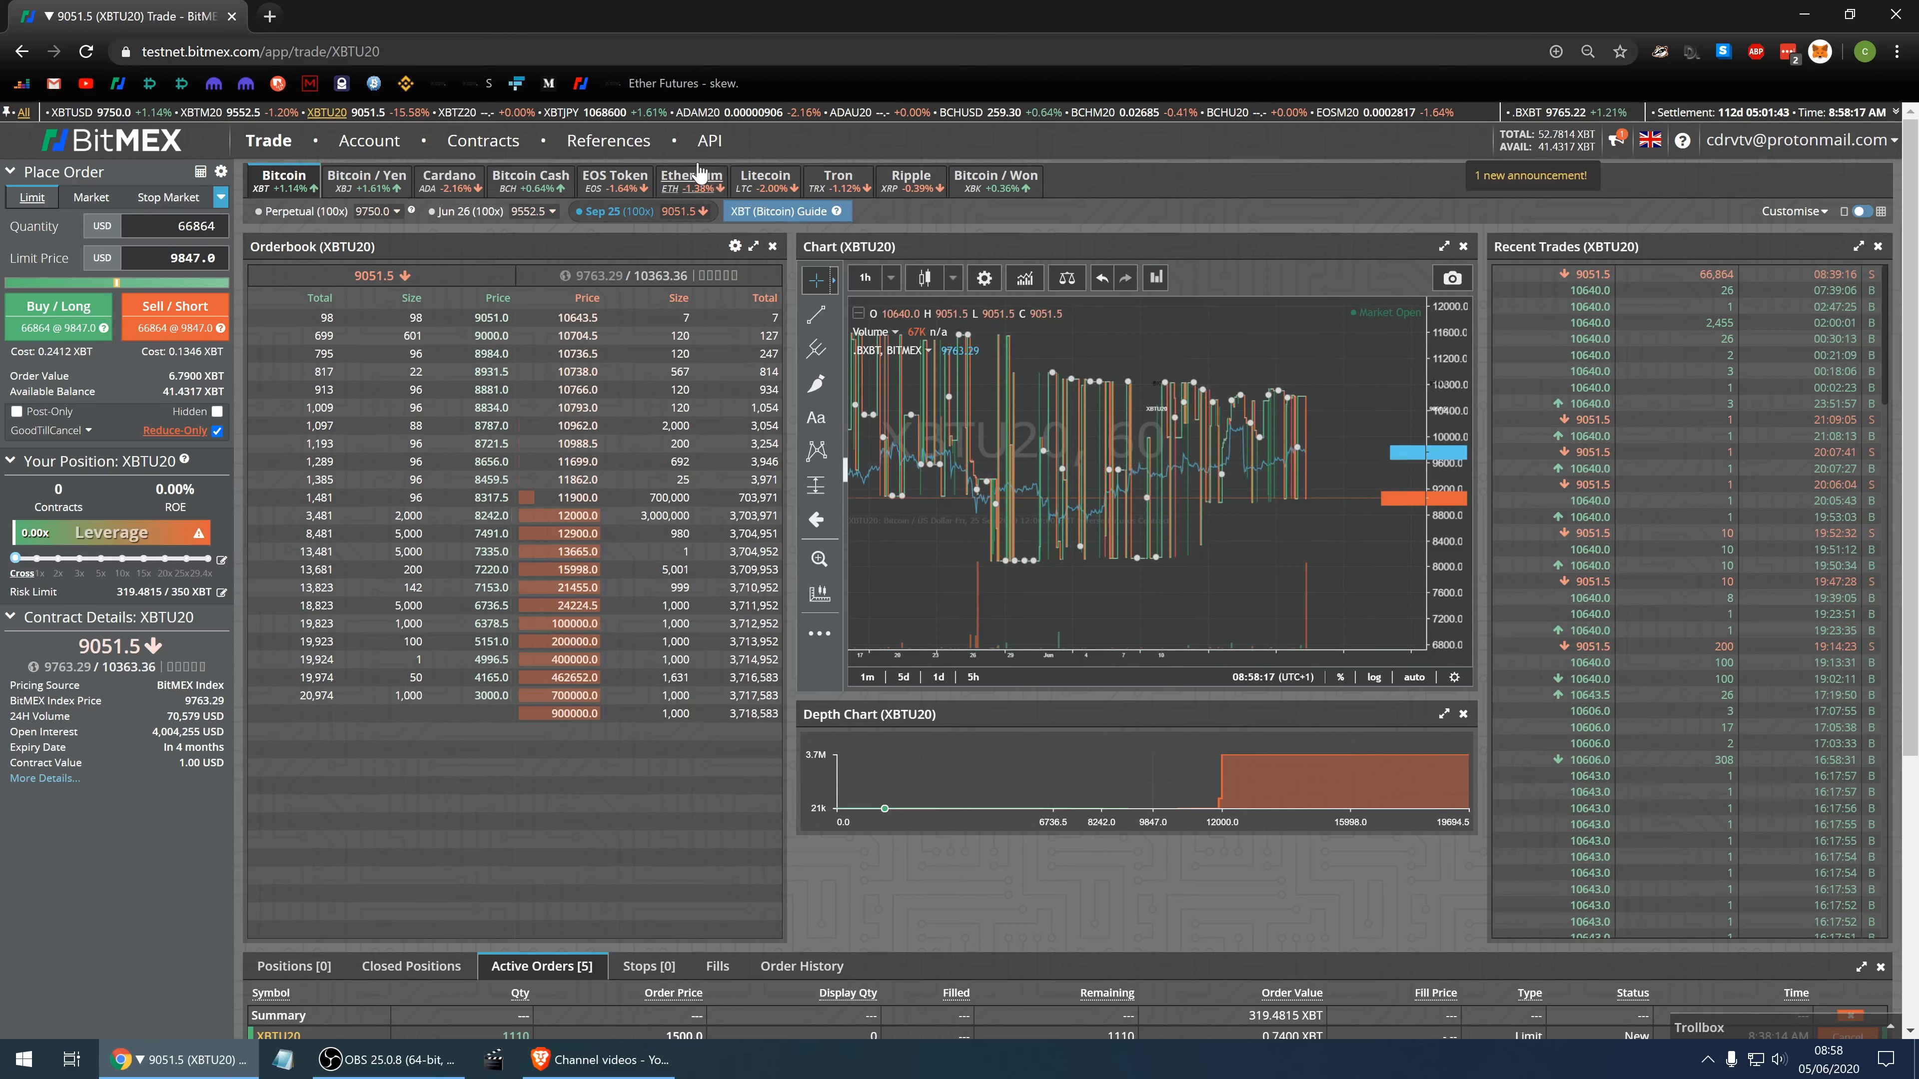
# Step: Browse the Ethereum, XBTKRW and XBTU20 contract tabs, landing on the ETHUSDM20 June contract
pyautogui.click(691, 175)
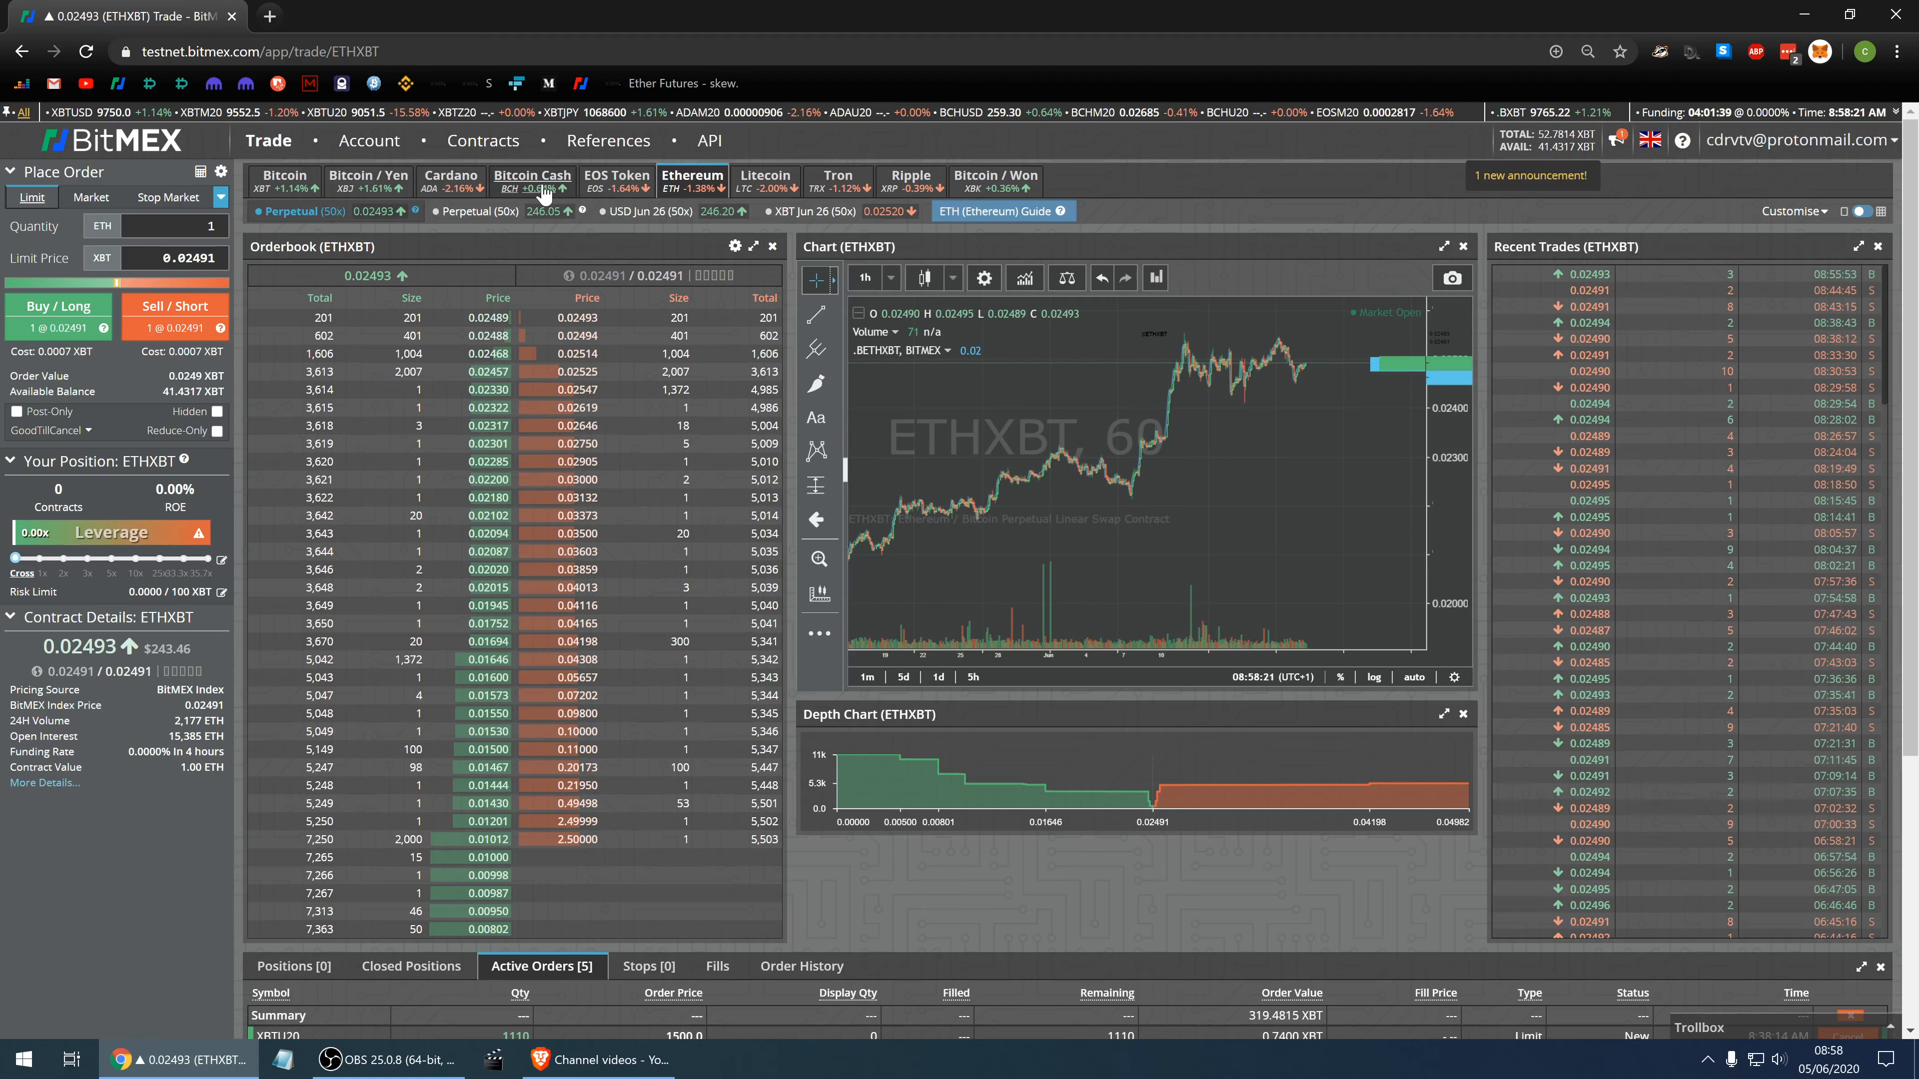
pyautogui.click(995, 180)
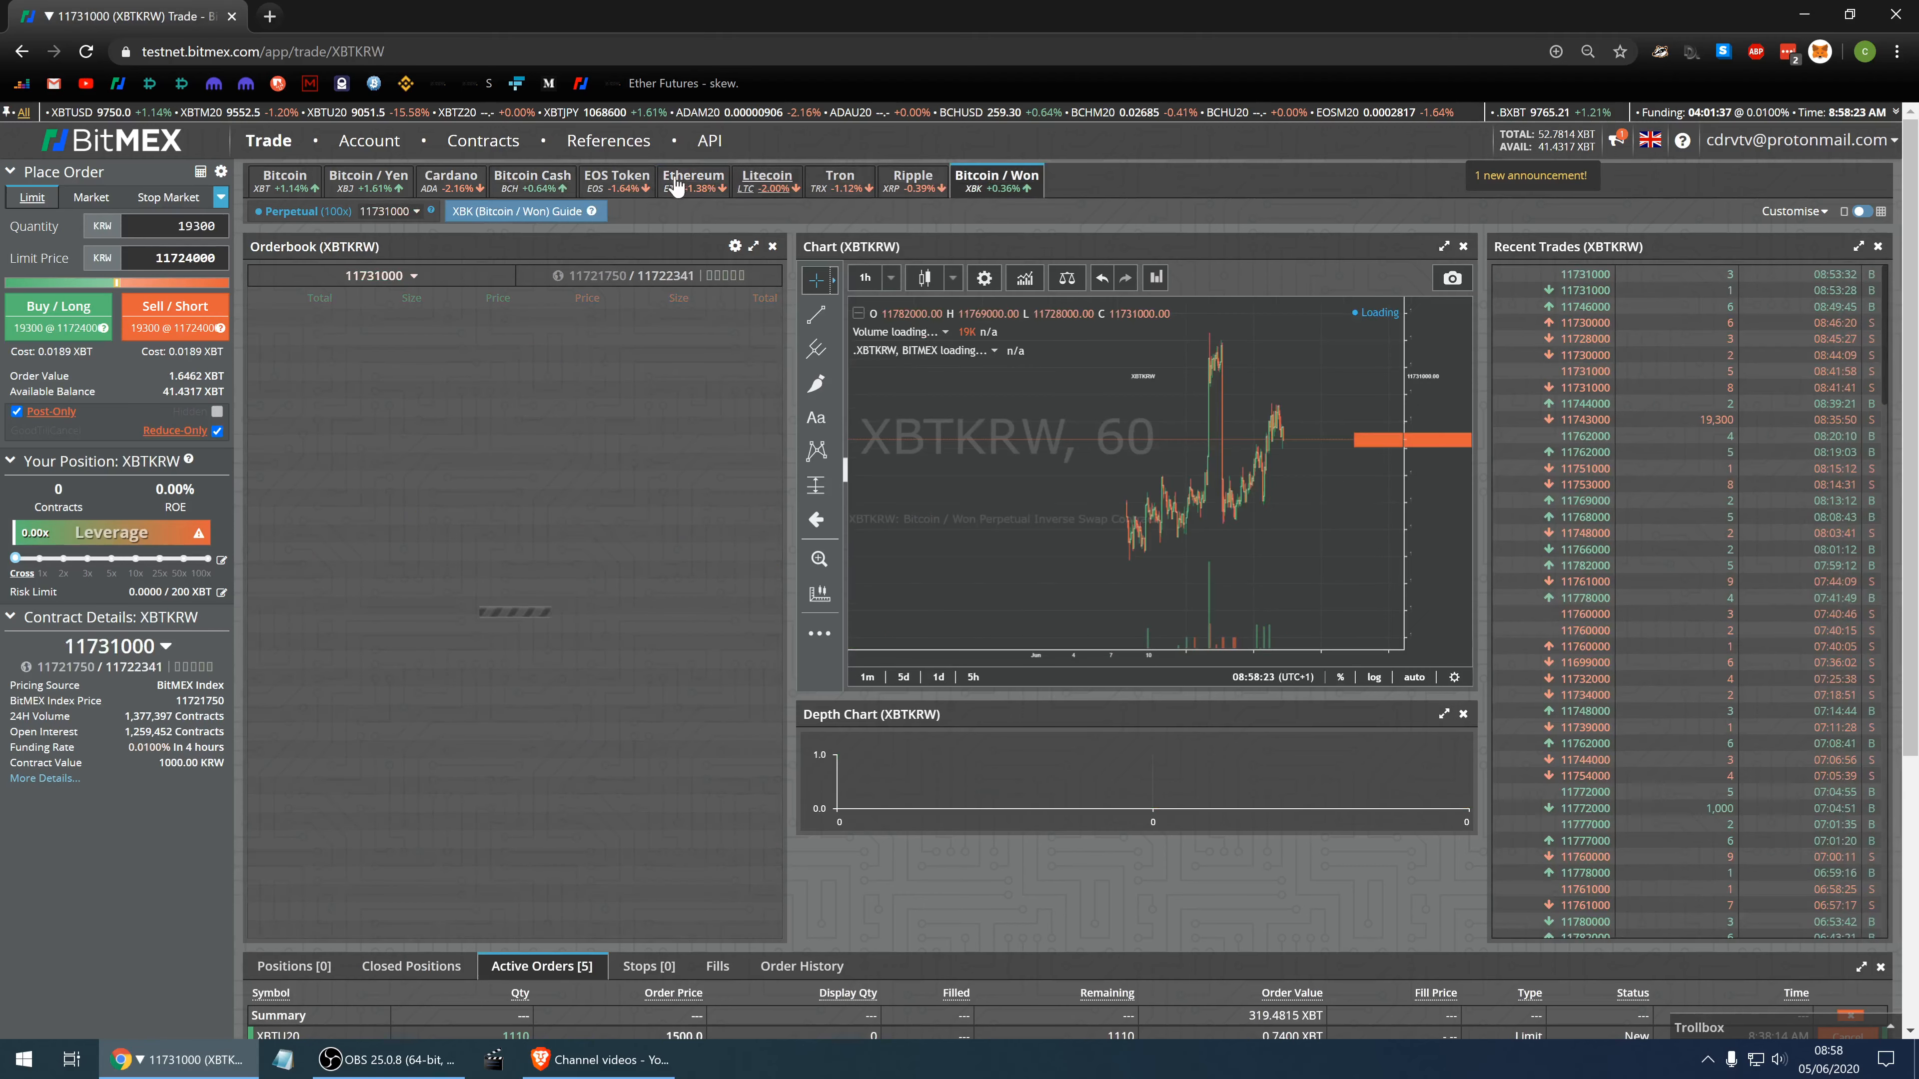
pyautogui.click(692, 178)
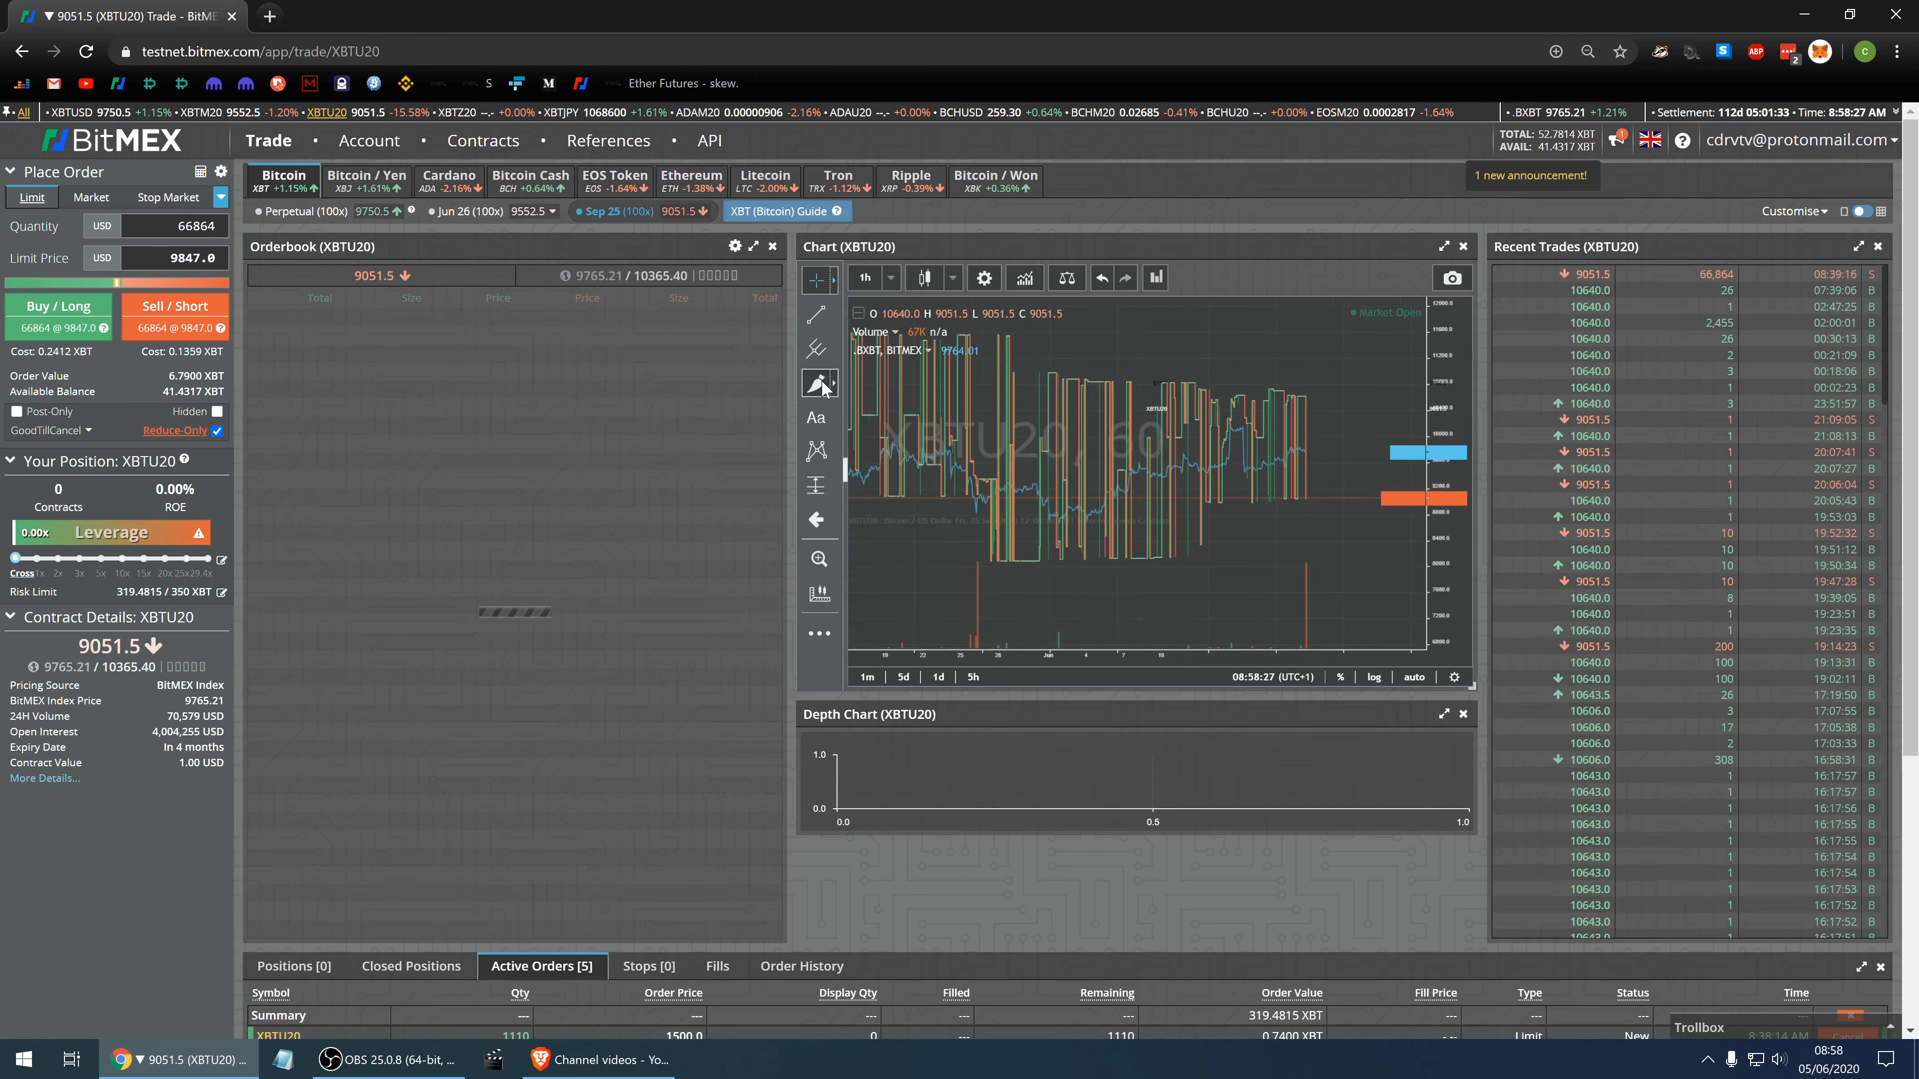
pyautogui.click(996, 180)
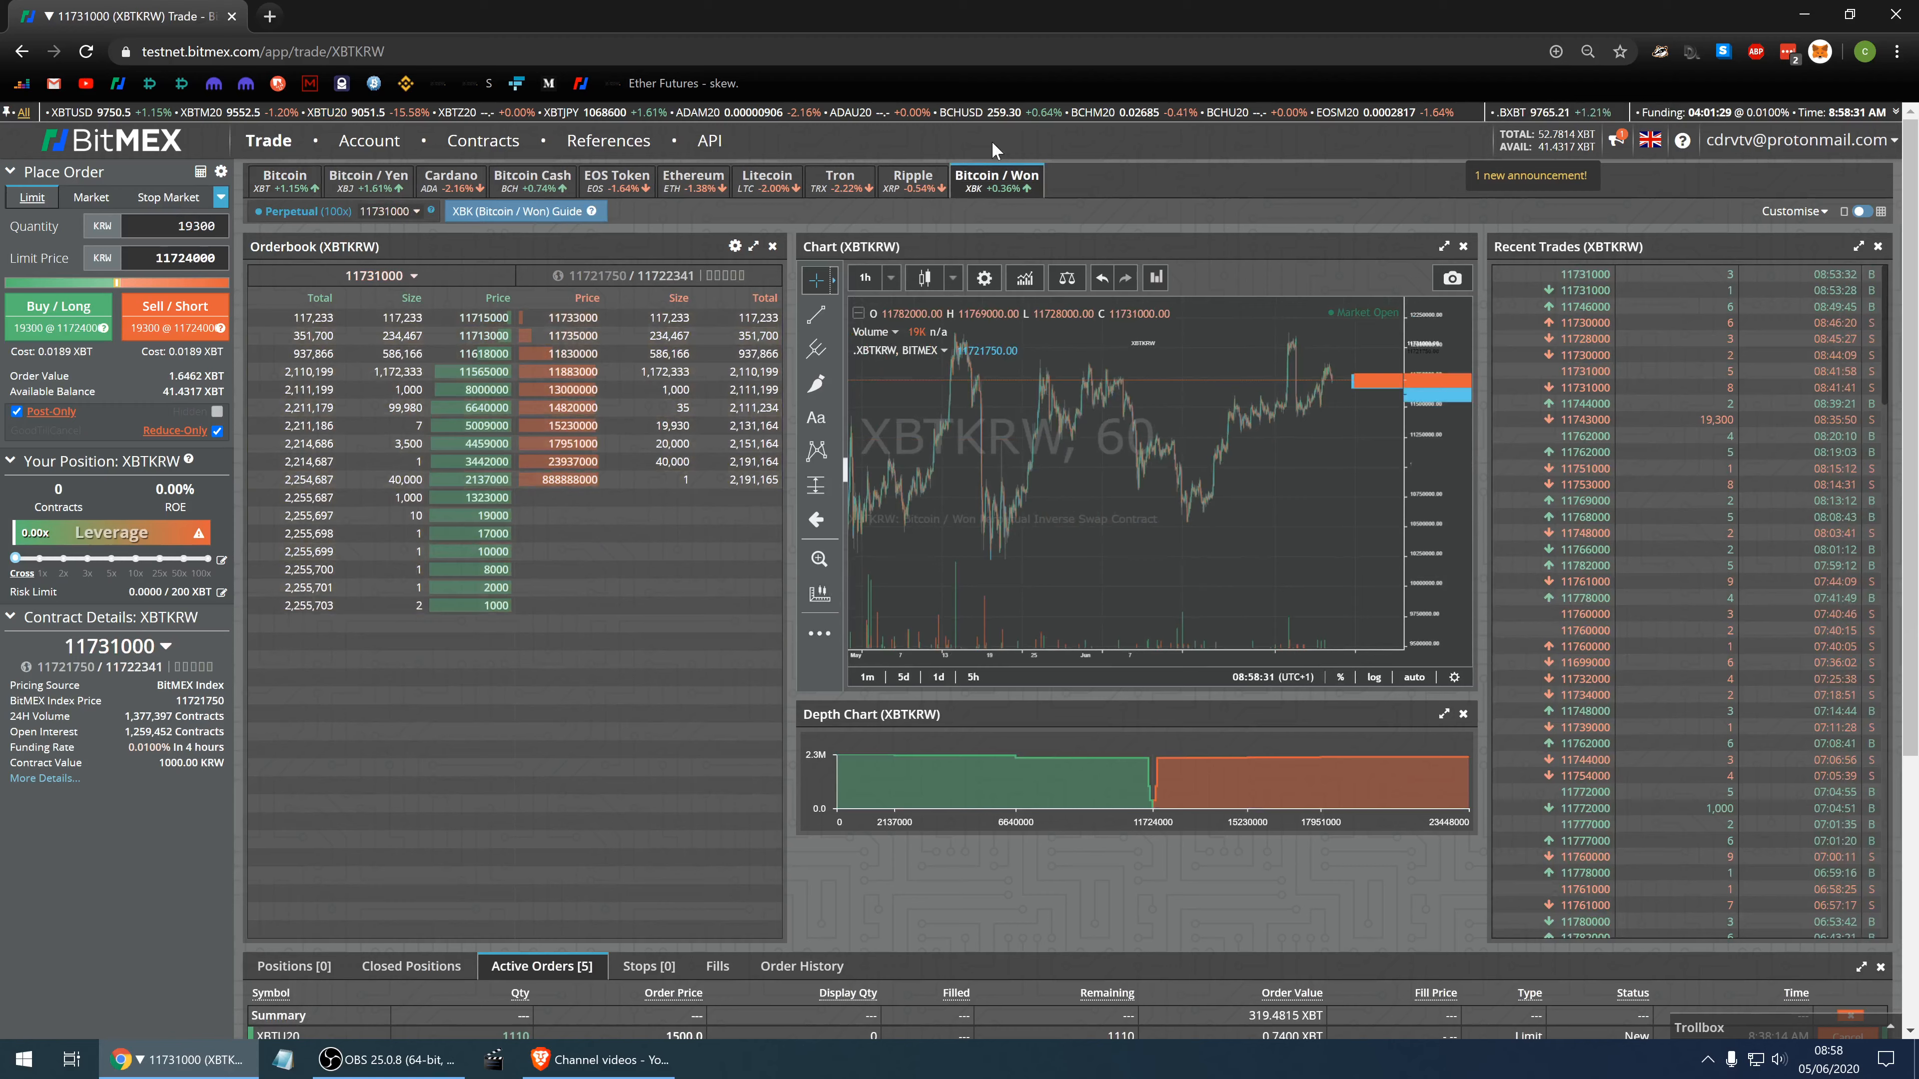
pyautogui.click(368, 178)
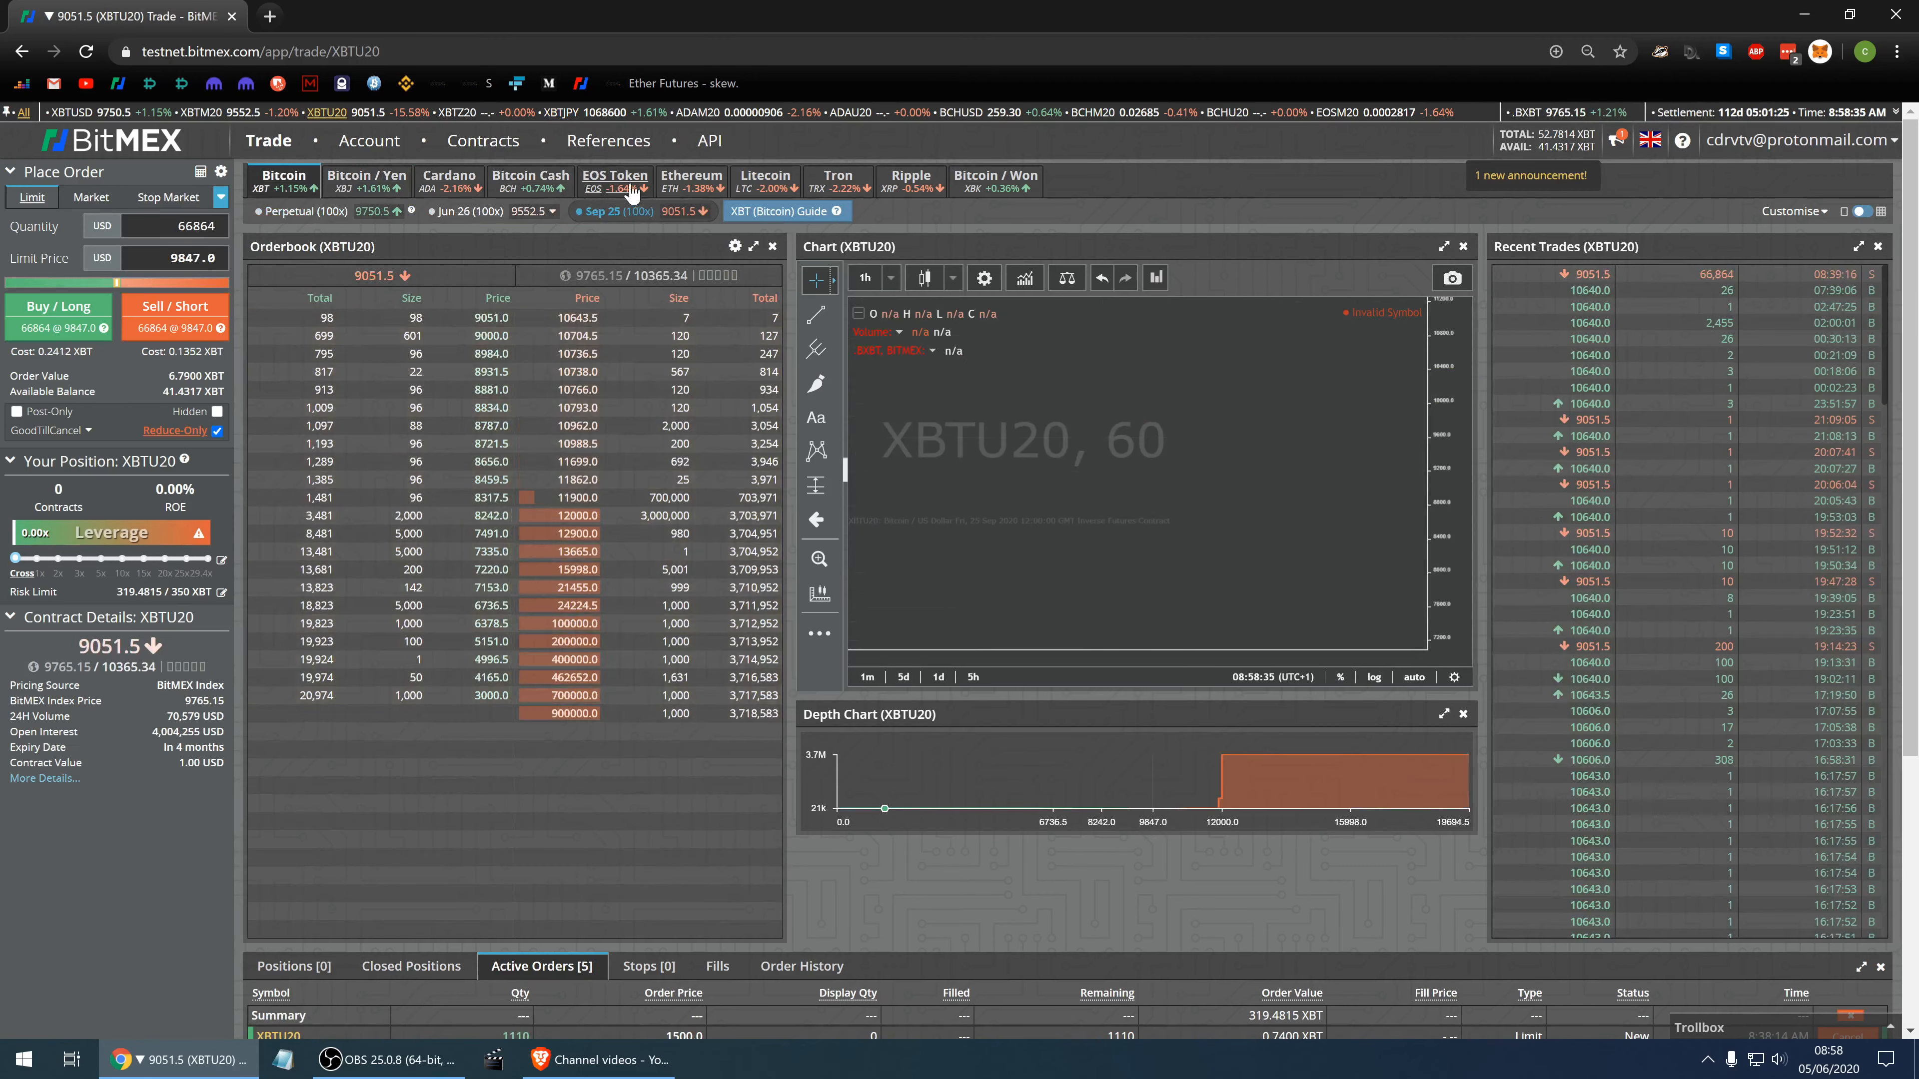
pyautogui.click(692, 179)
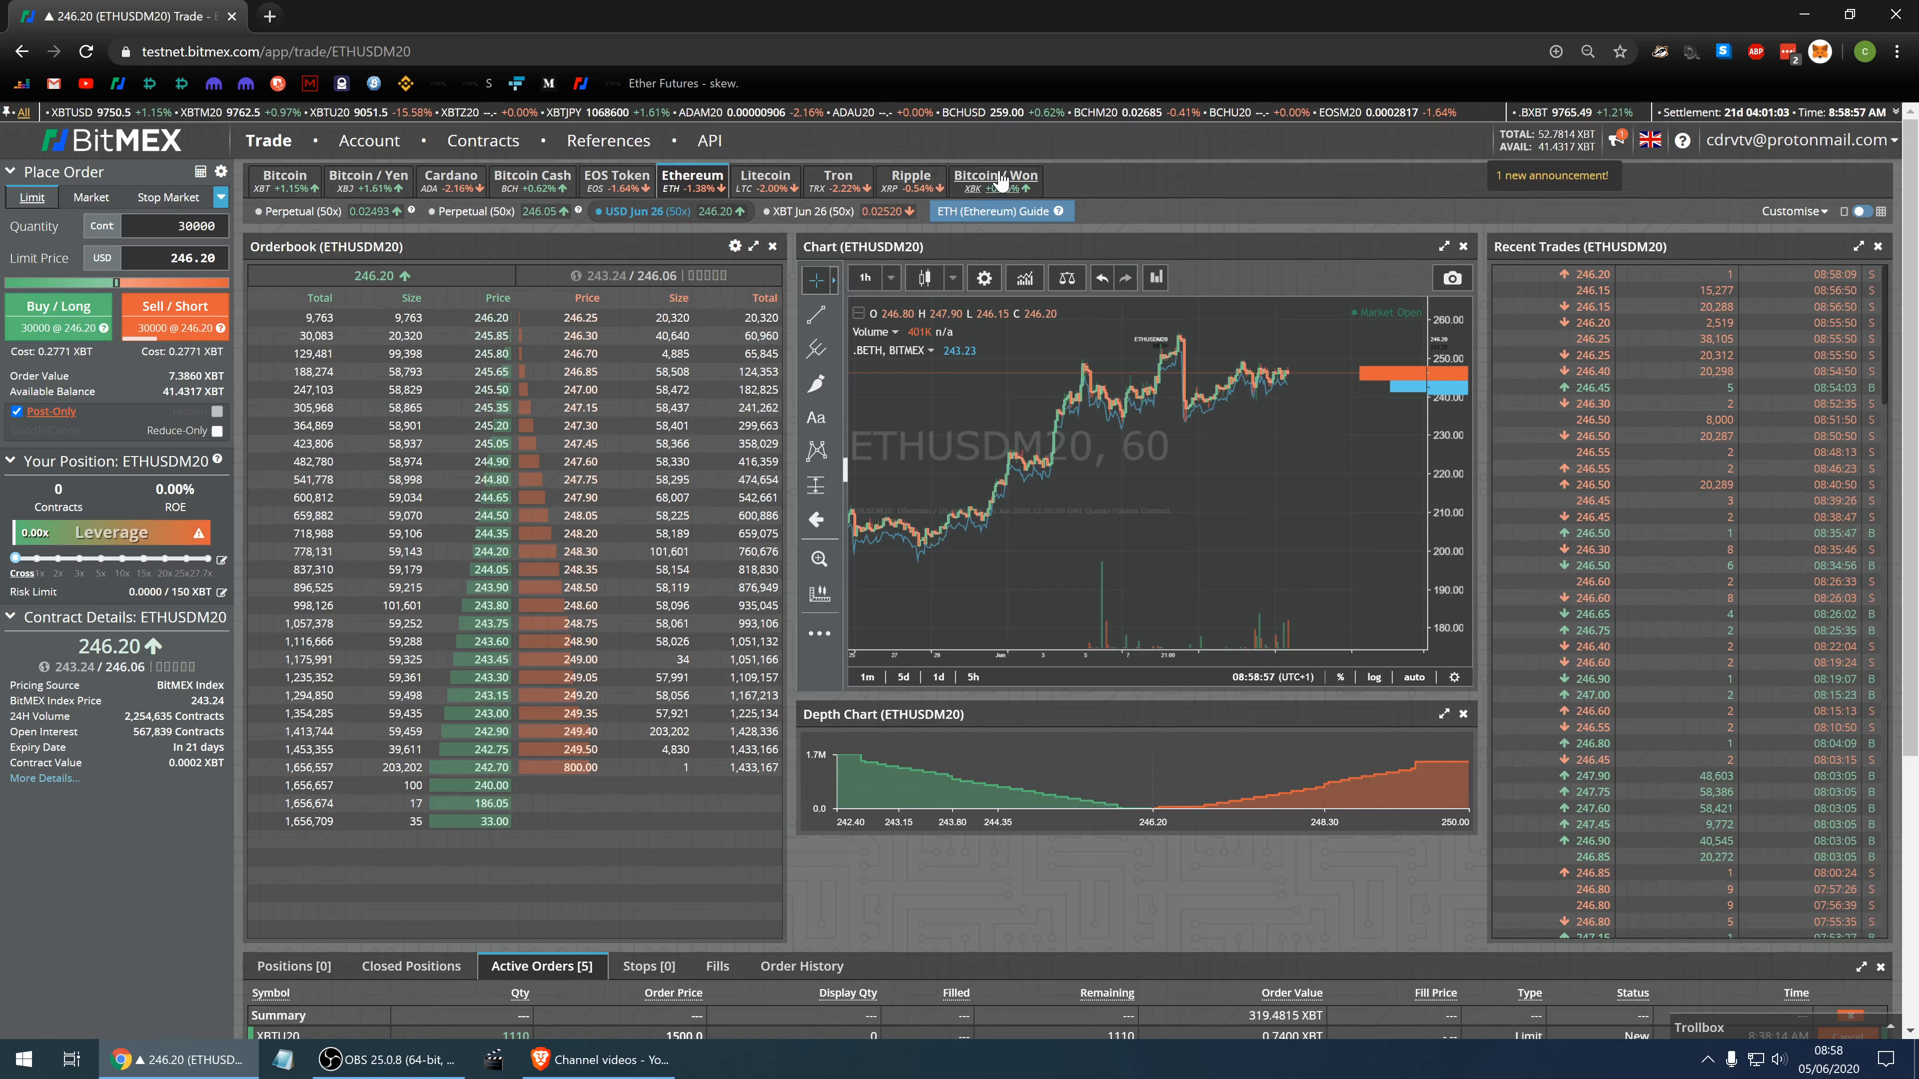
# Step: Flip between the XBTKRW and XBTJPY contracts, then land on the ETHUSD perpetual page
pyautogui.click(996, 178)
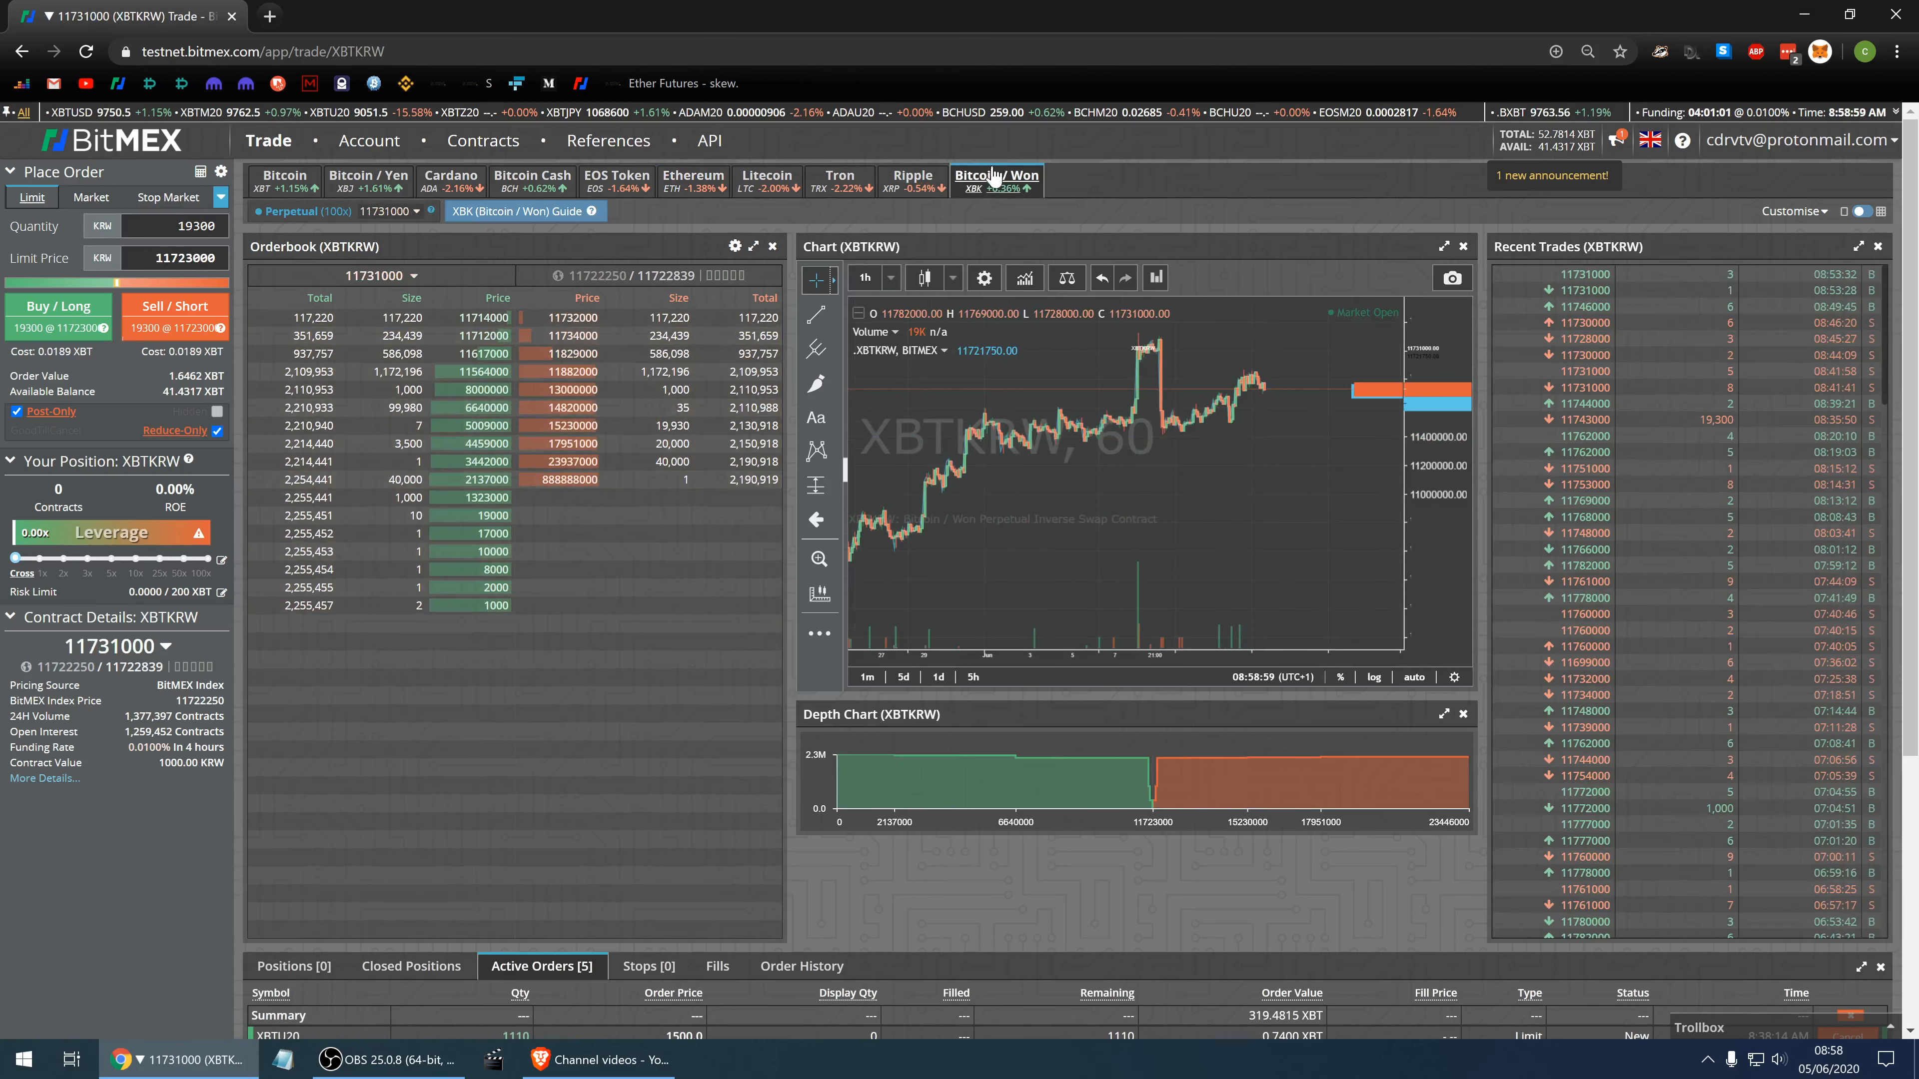
pyautogui.click(368, 179)
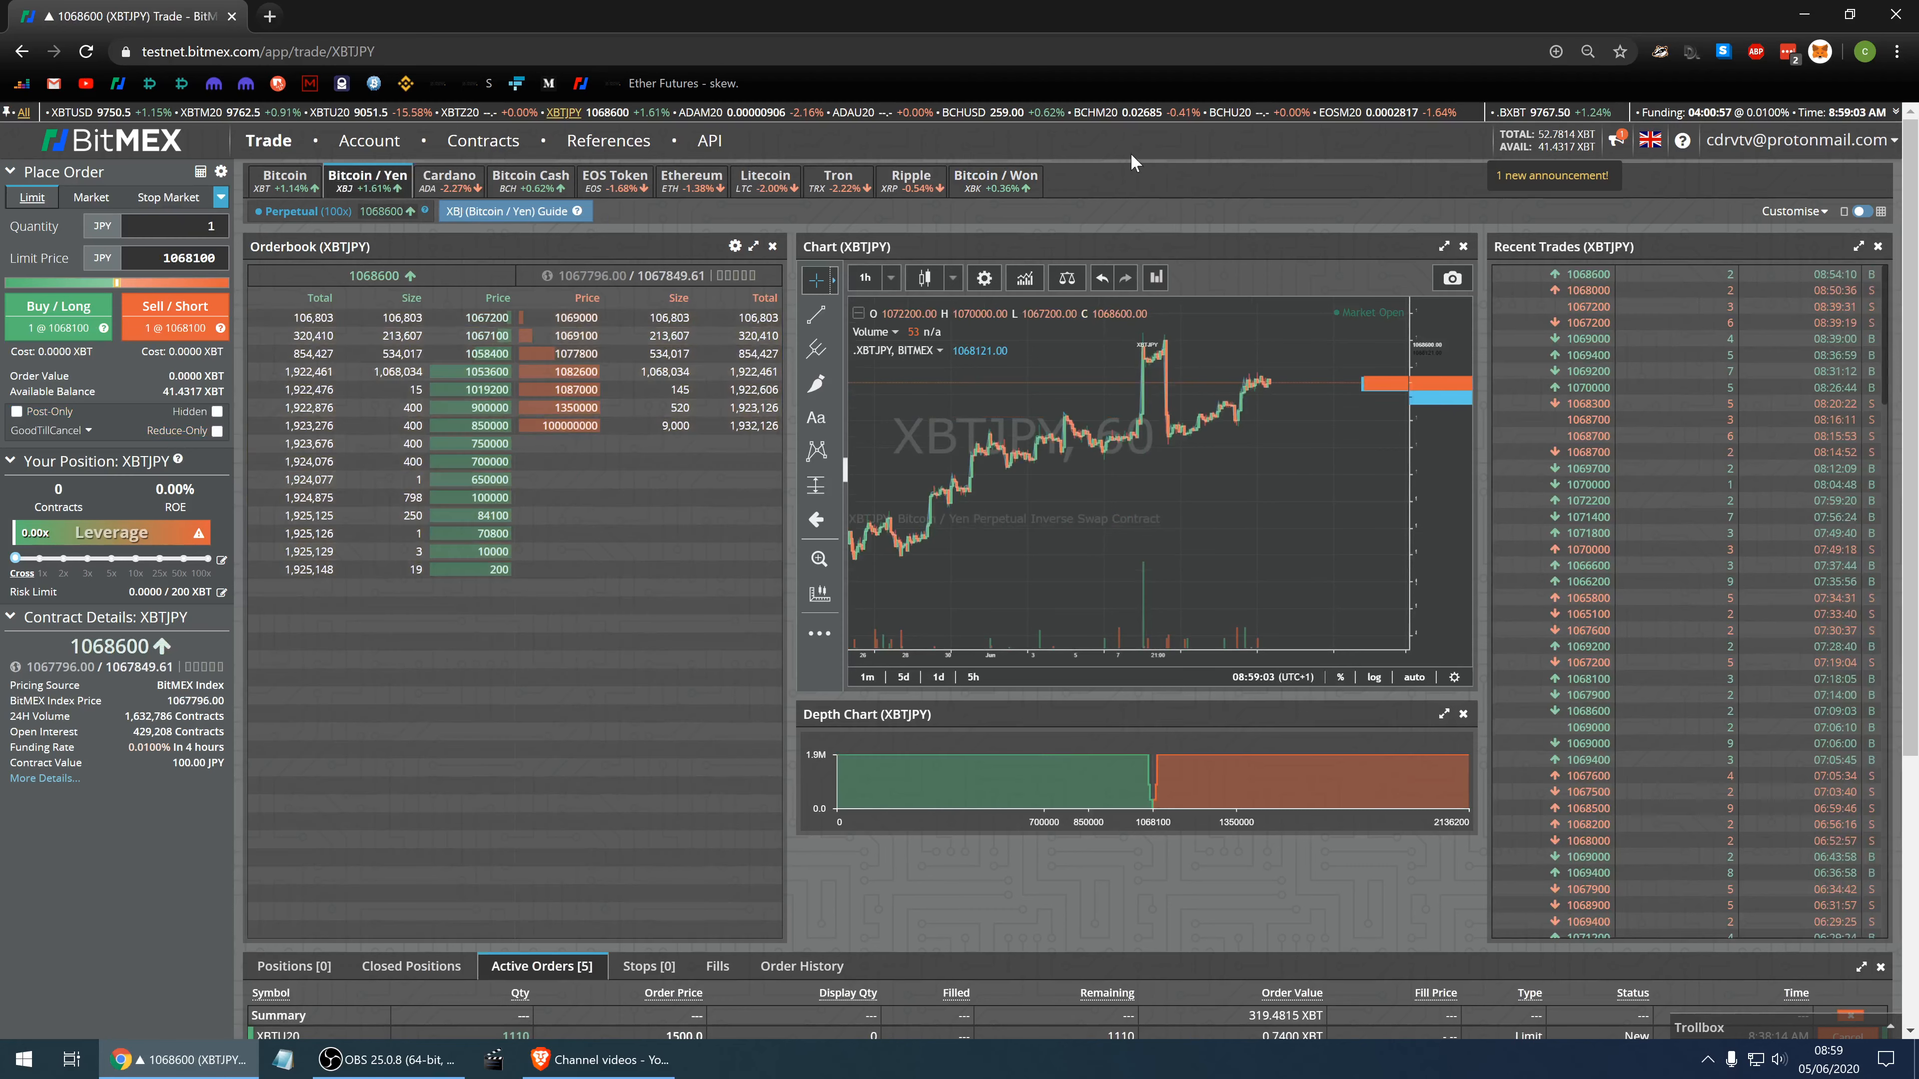
pyautogui.moveTo(1022, 192)
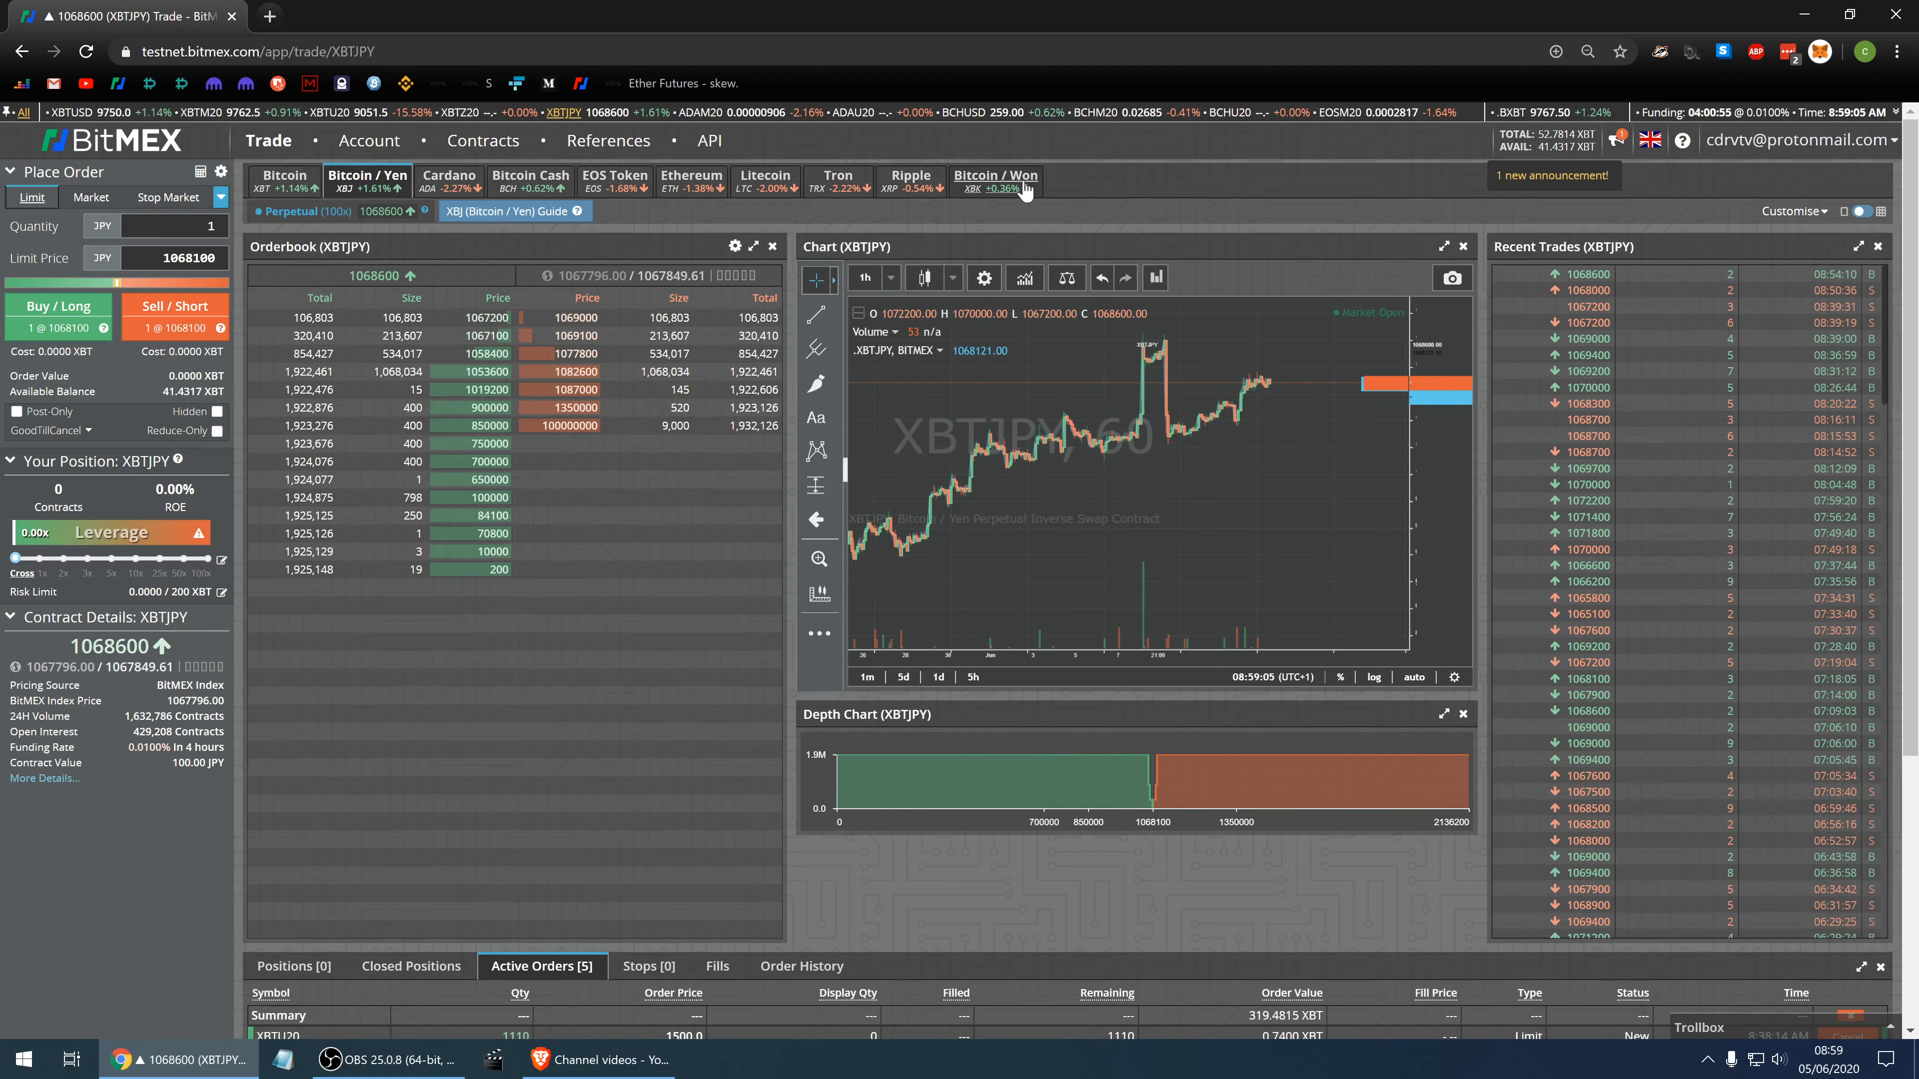
pyautogui.click(996, 181)
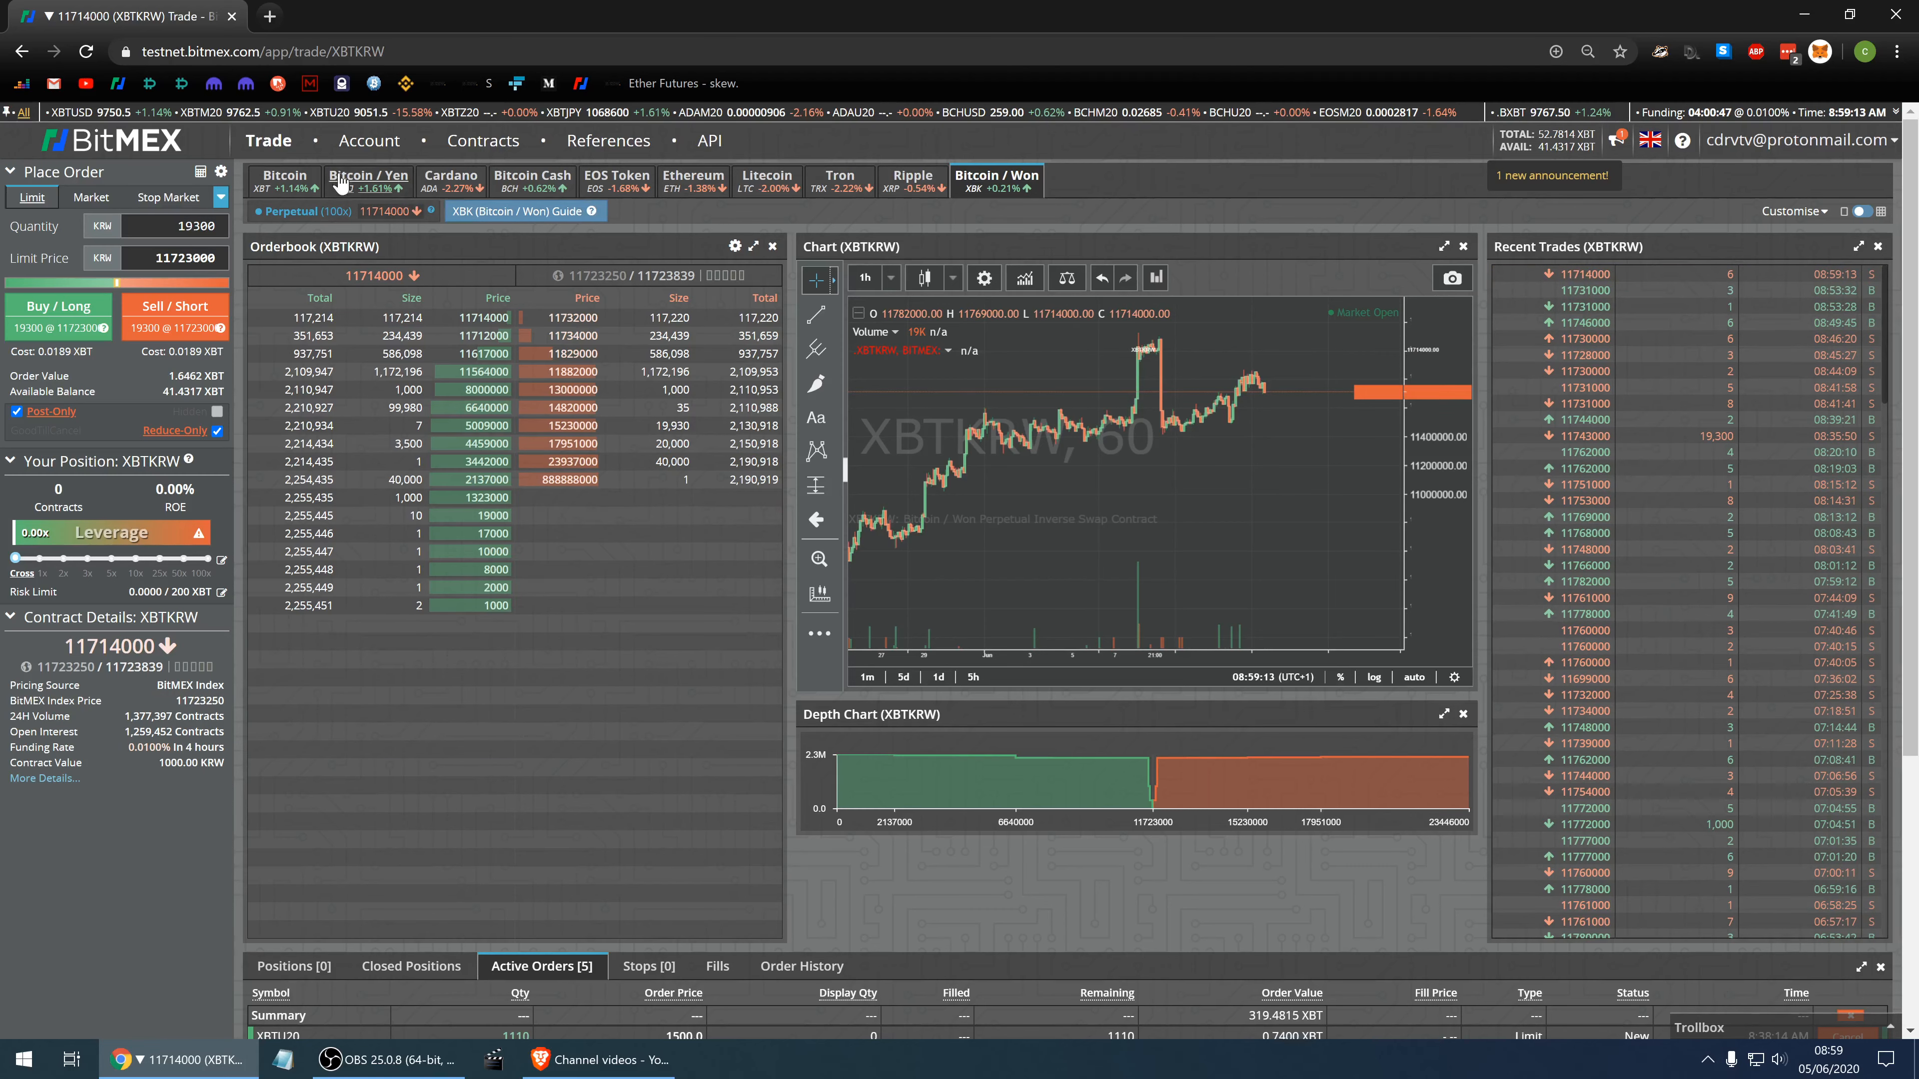
pyautogui.click(368, 180)
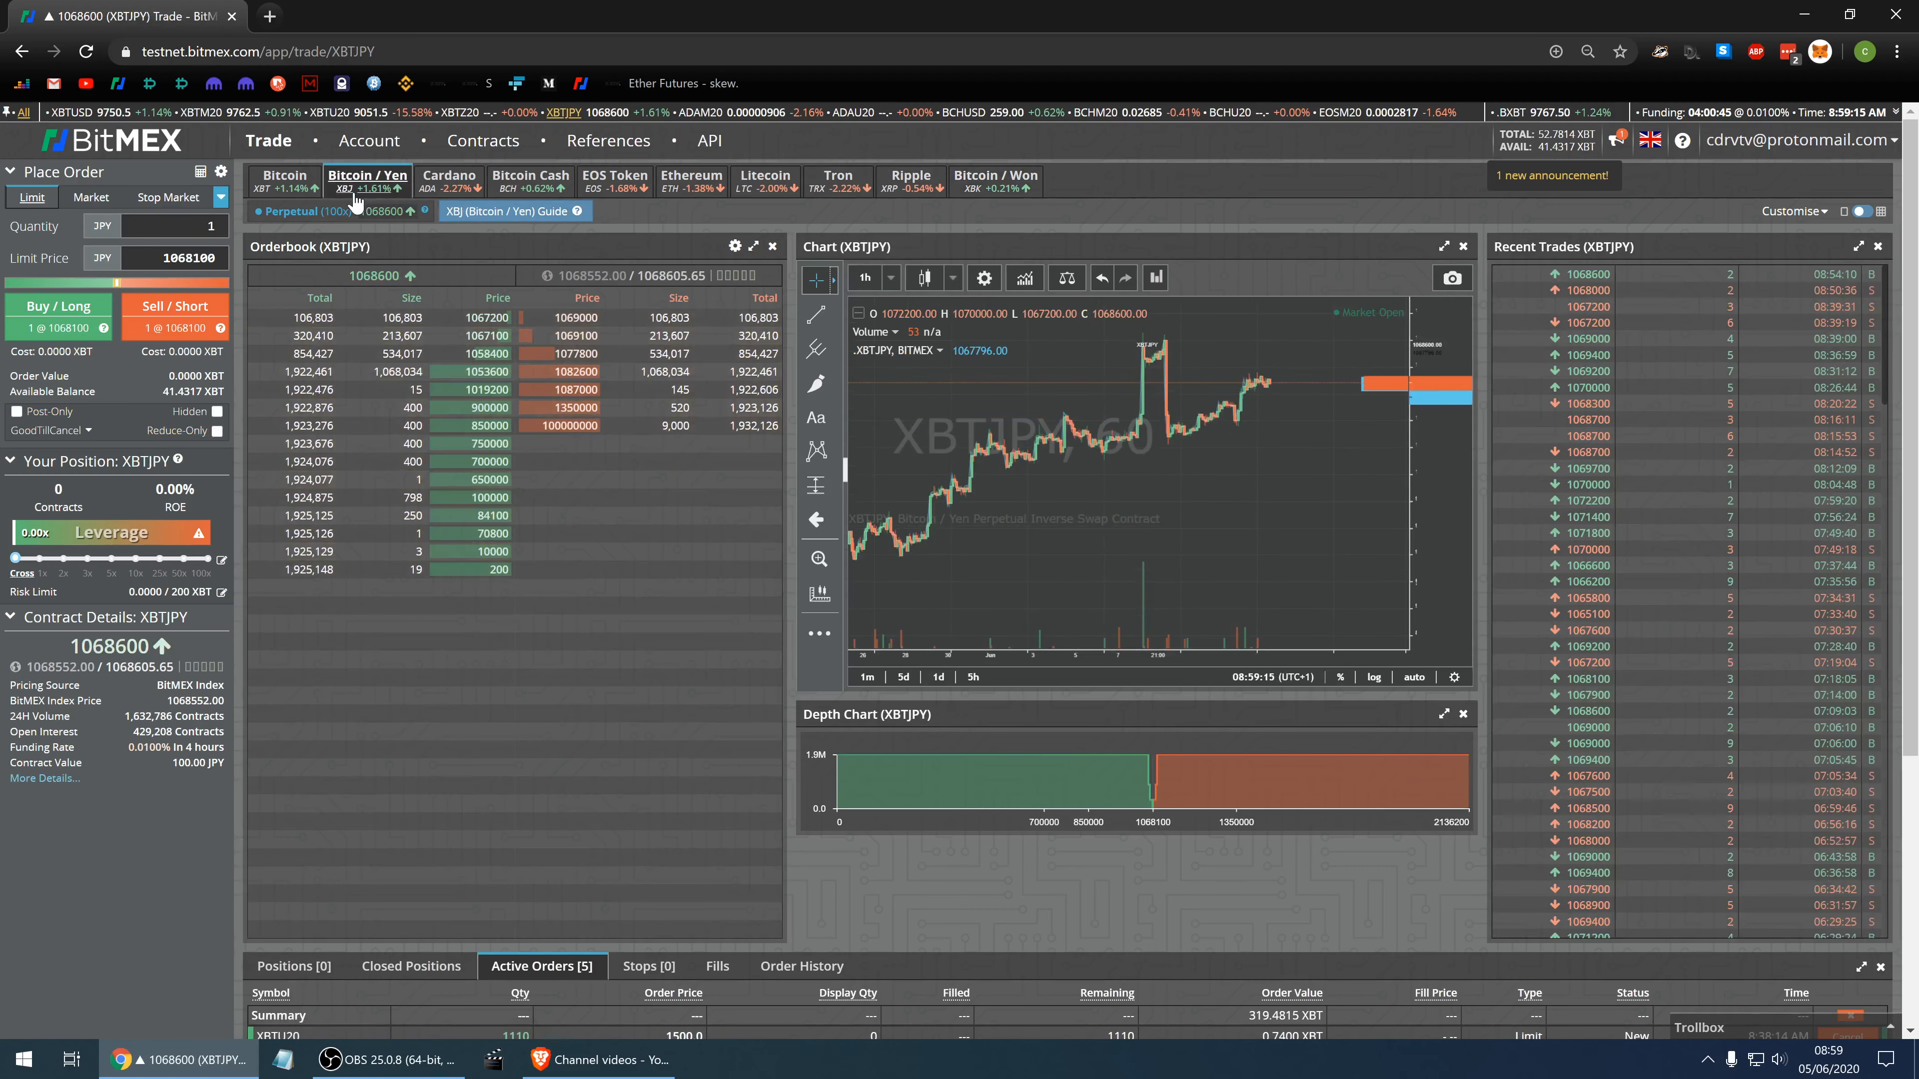
pyautogui.click(691, 175)
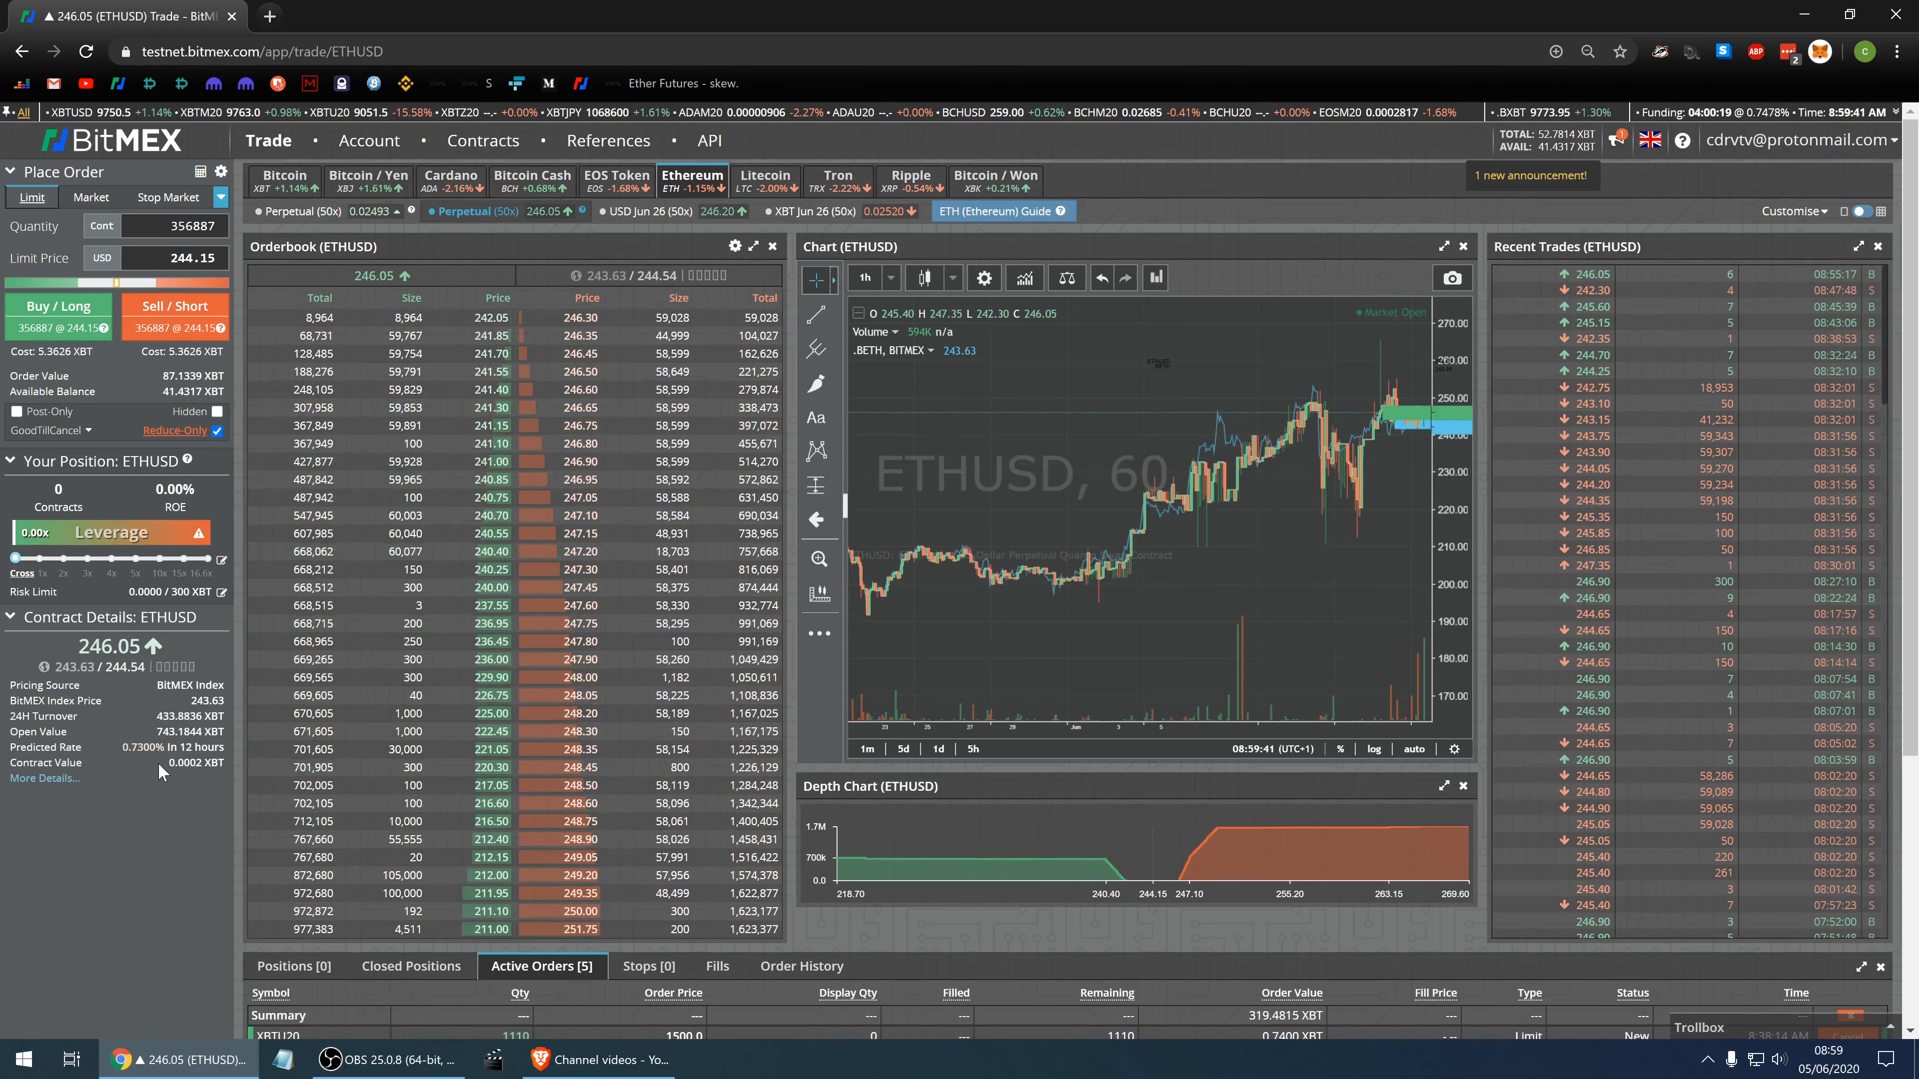
pyautogui.moveTo(160, 748)
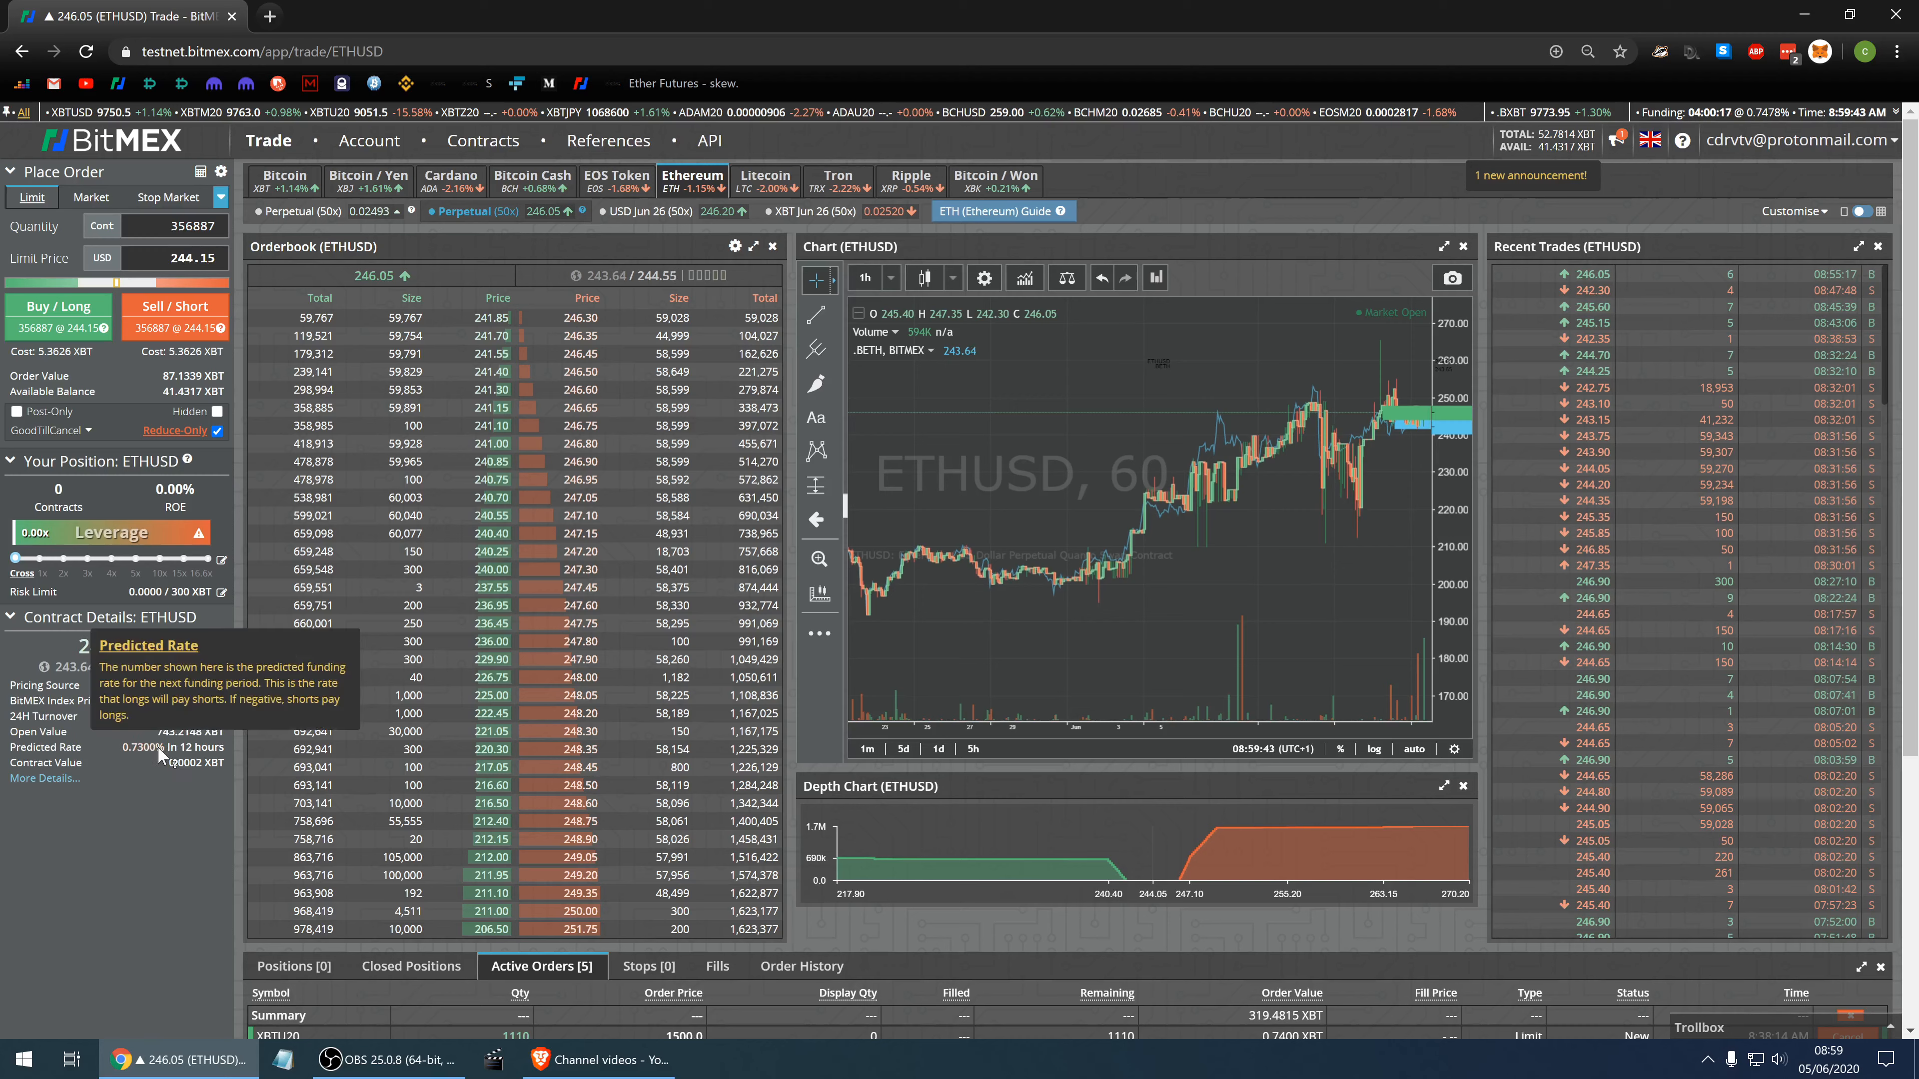
pyautogui.moveTo(166, 801)
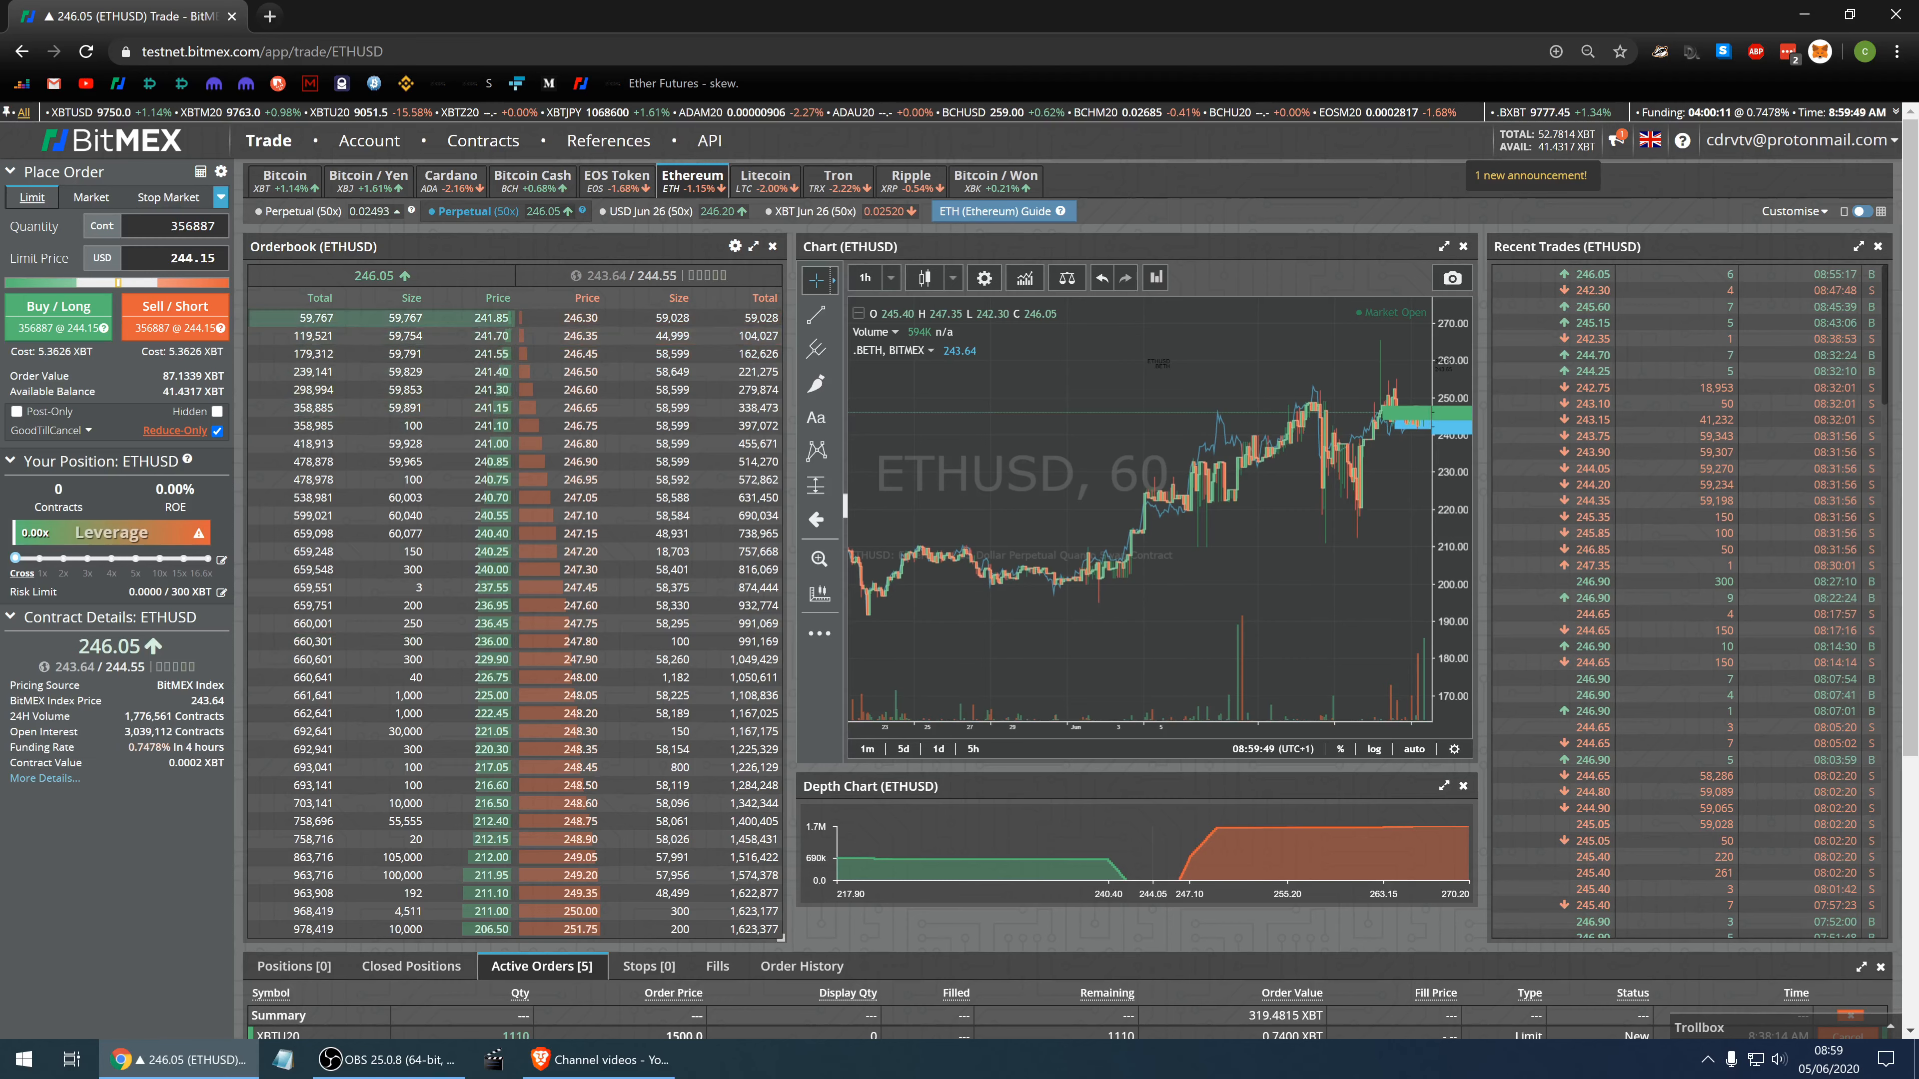
# Step: Select the ETHUSDM20 USD Jun 26 futures contract
pyautogui.click(641, 212)
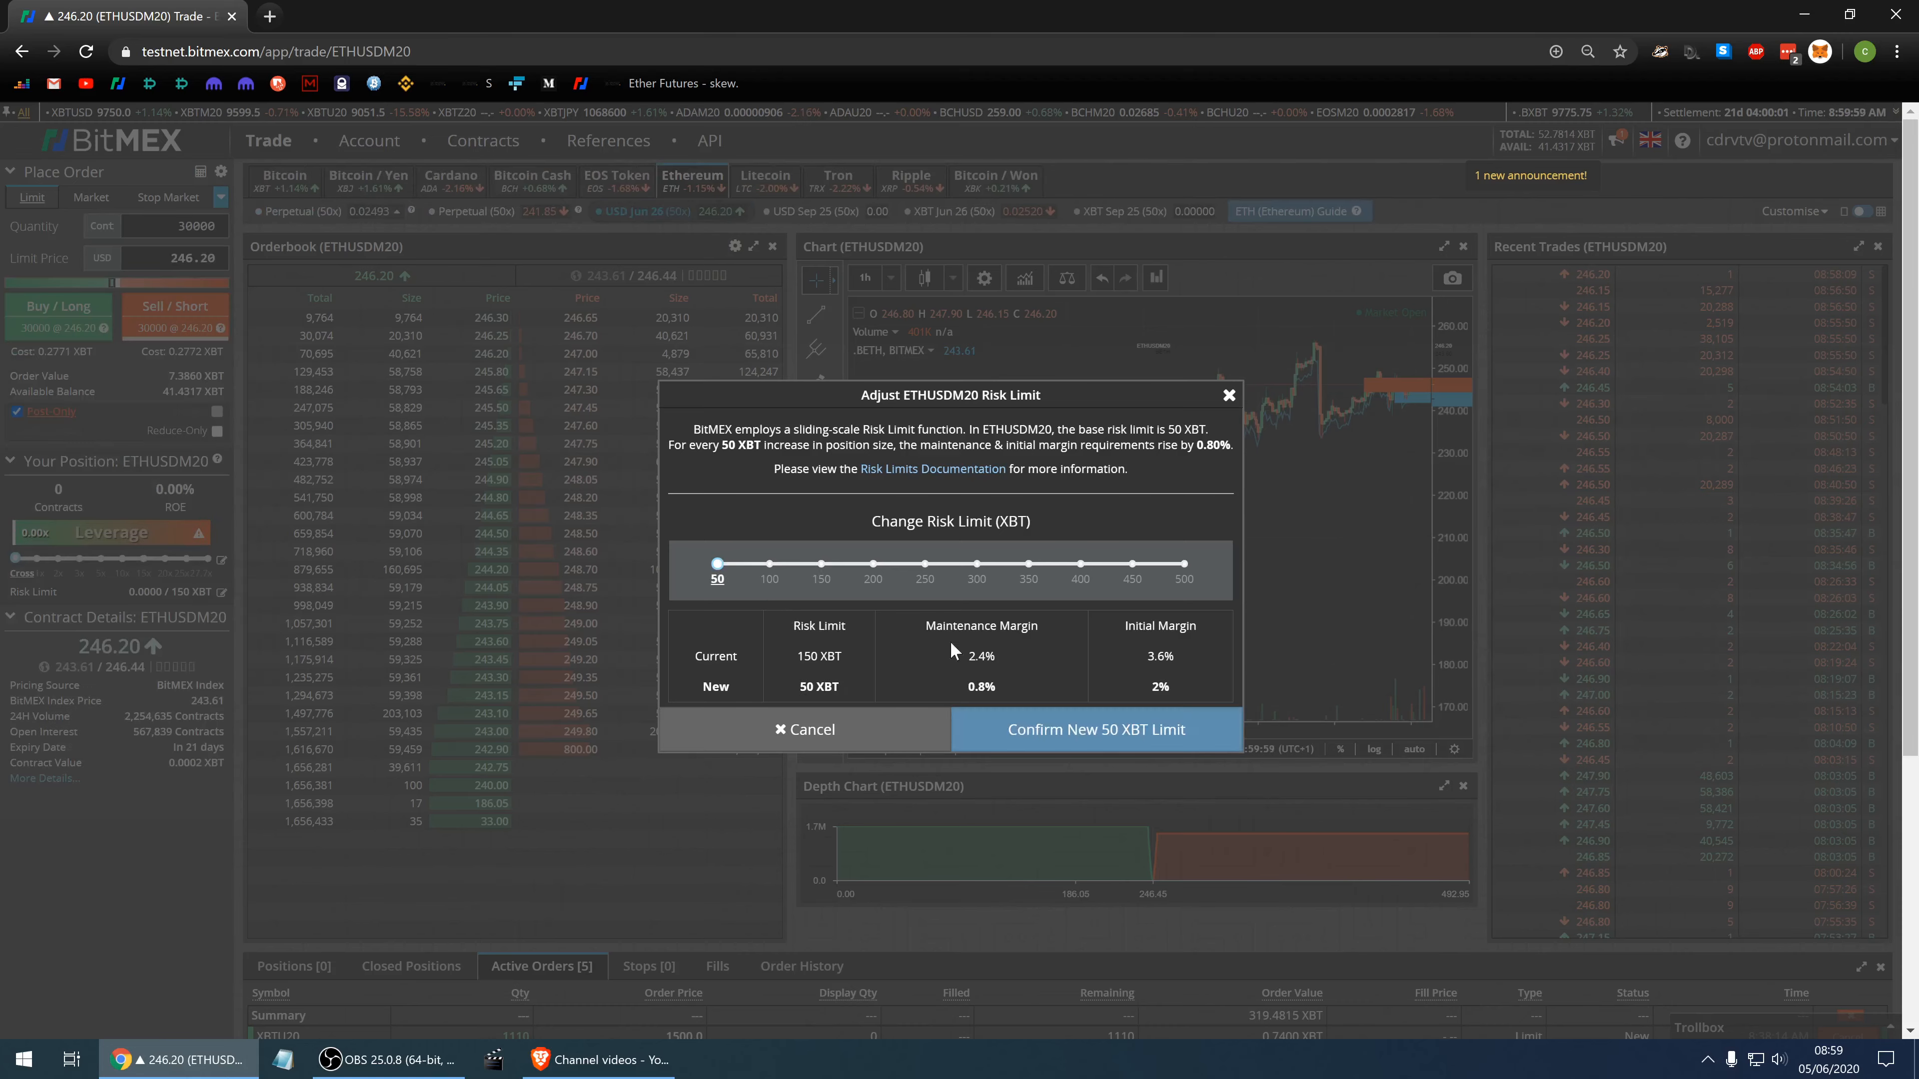
# Step: Confirm the new 50 XBT risk limit for ETHUSDM20
pyautogui.click(1096, 729)
pyautogui.write('246.6')
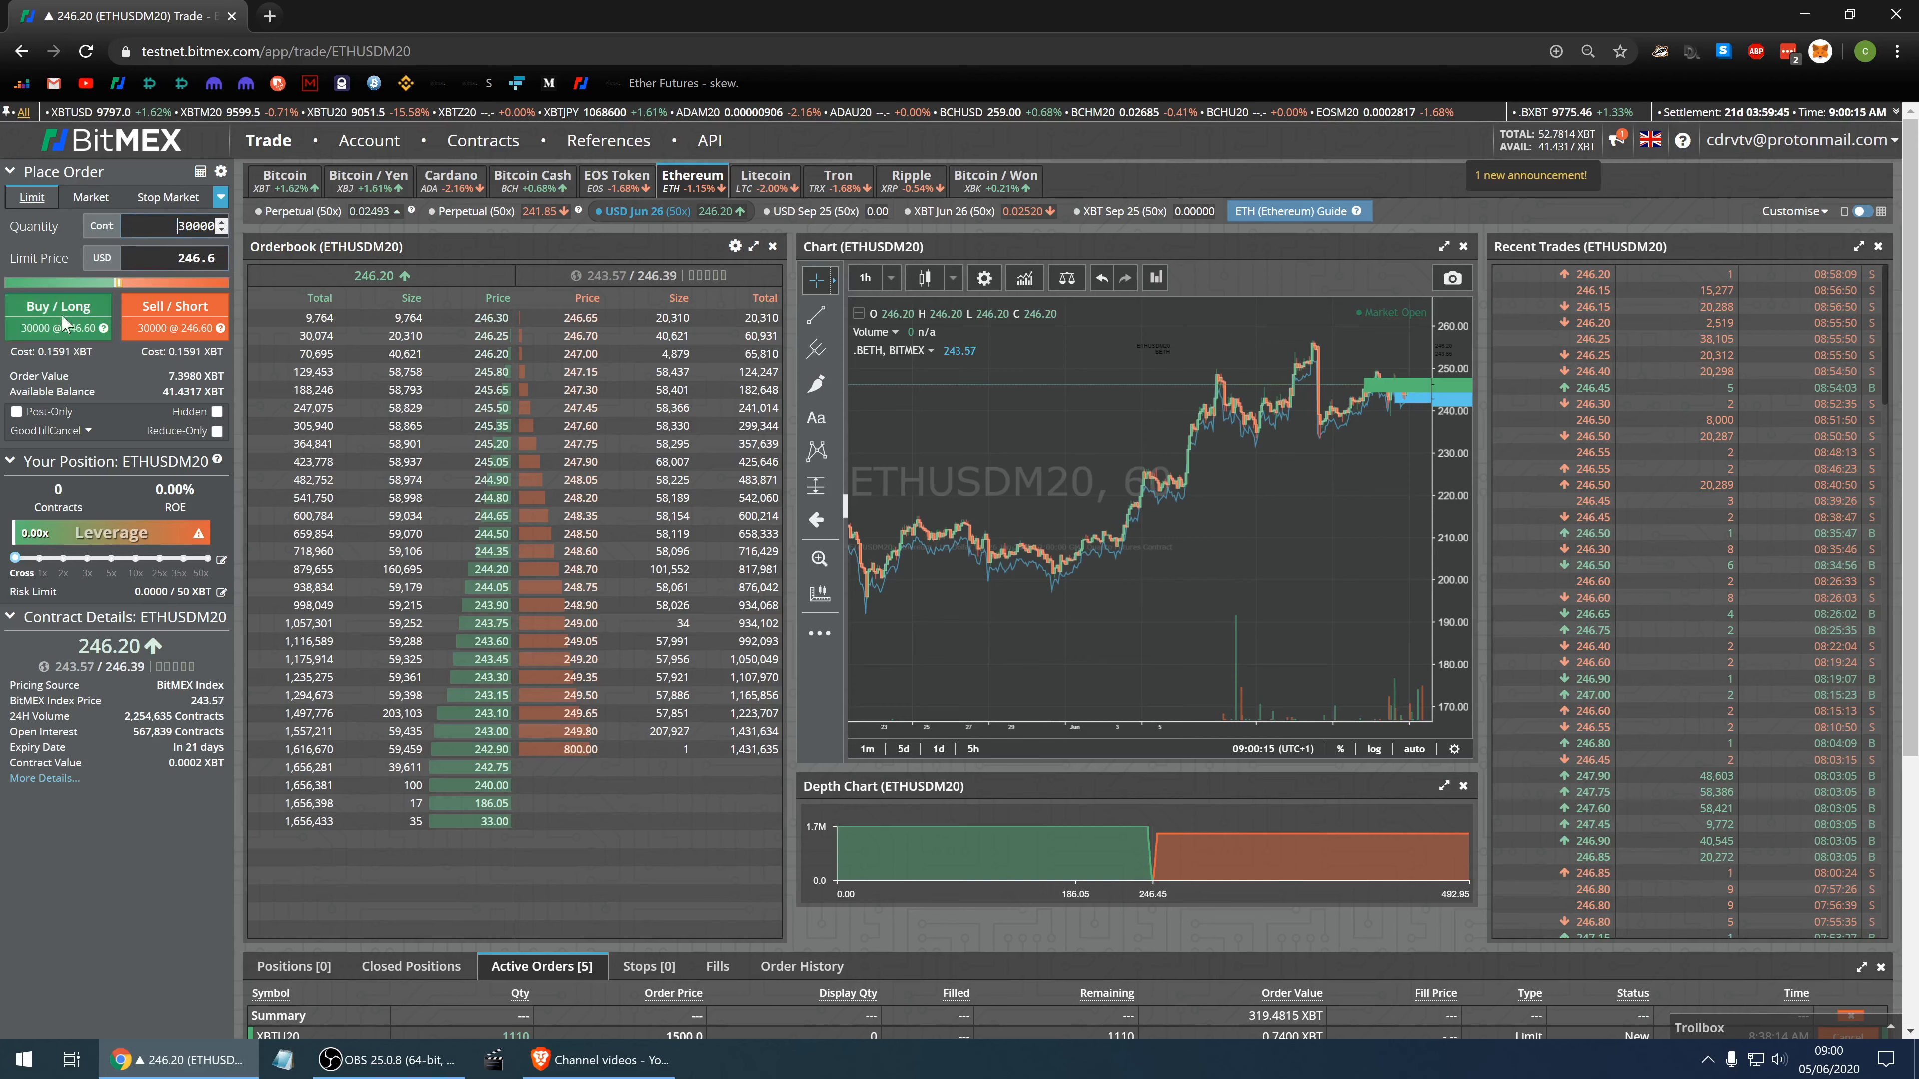
# Step: Submit successive 30,000-contract ETHUSDM20 buy orders until one exceeds the 50 XBT limit
pyautogui.click(17, 412)
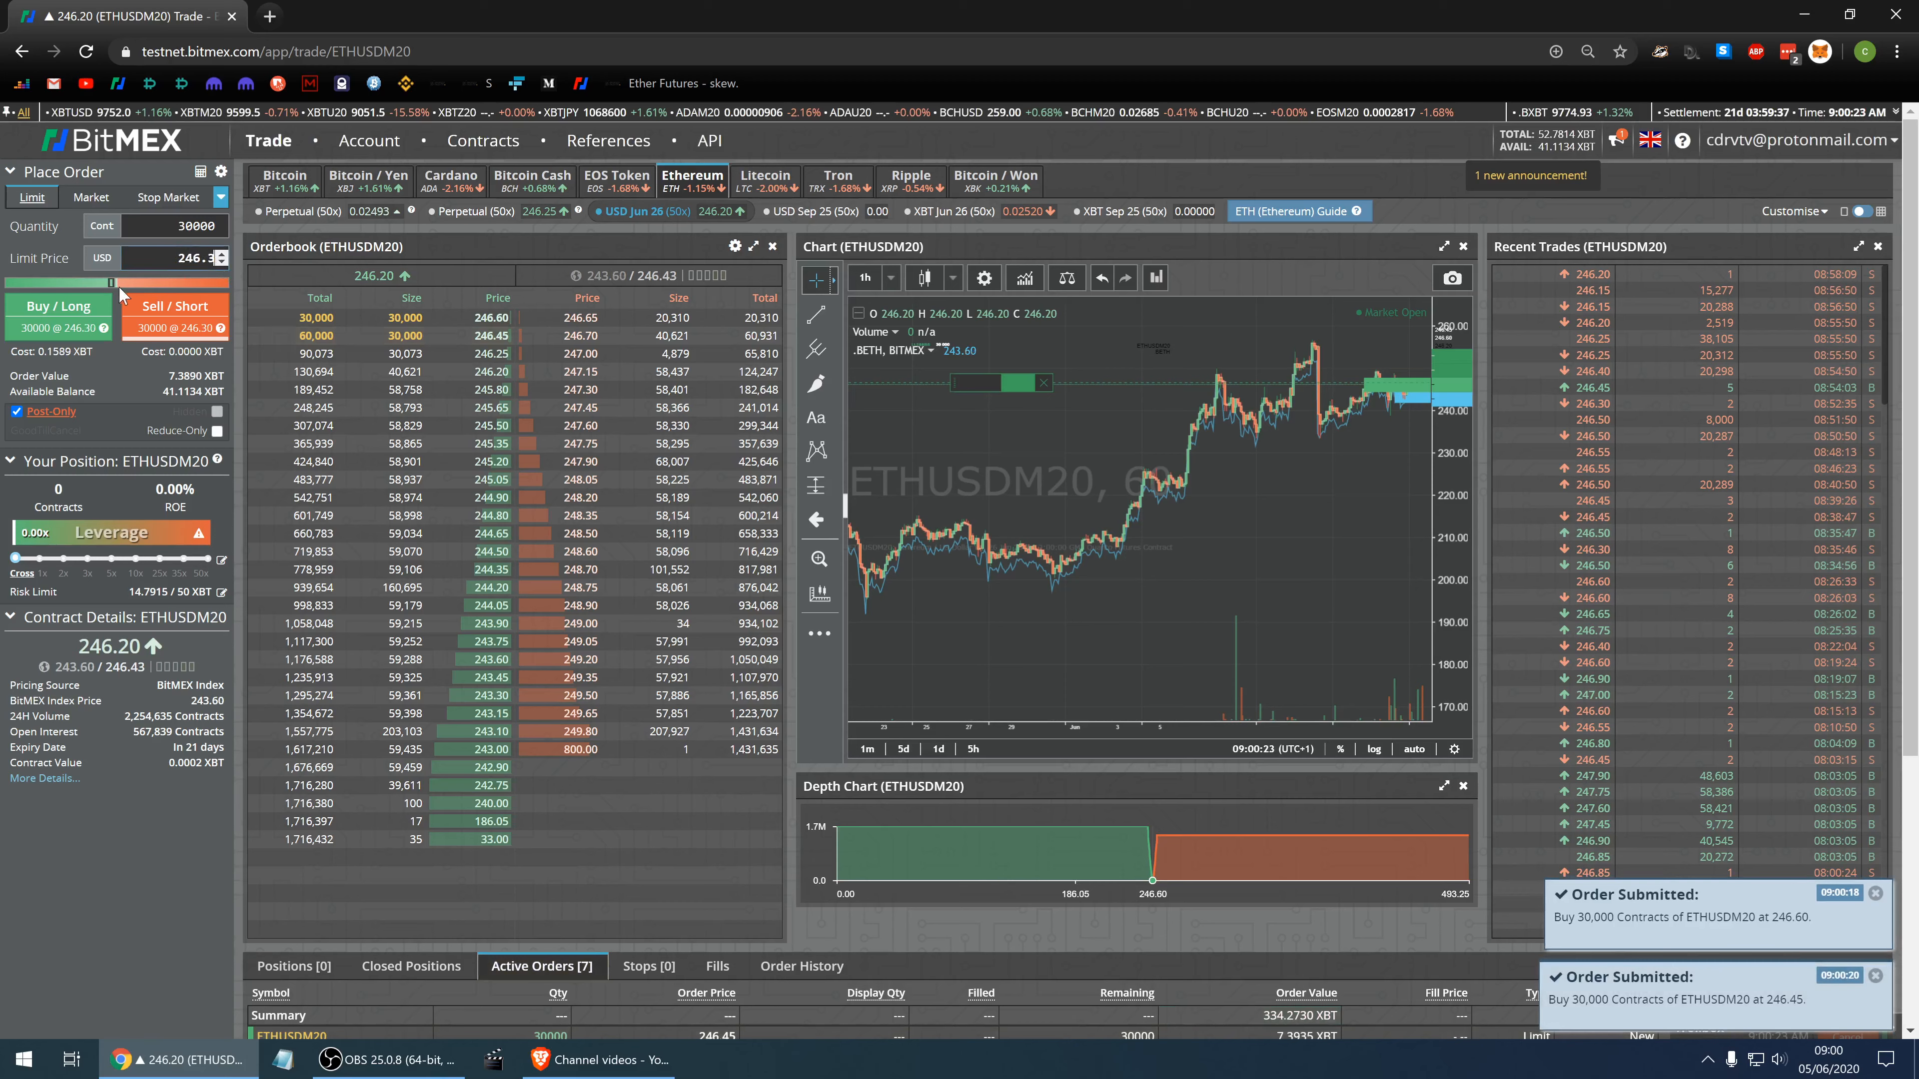
pyautogui.click(58, 305)
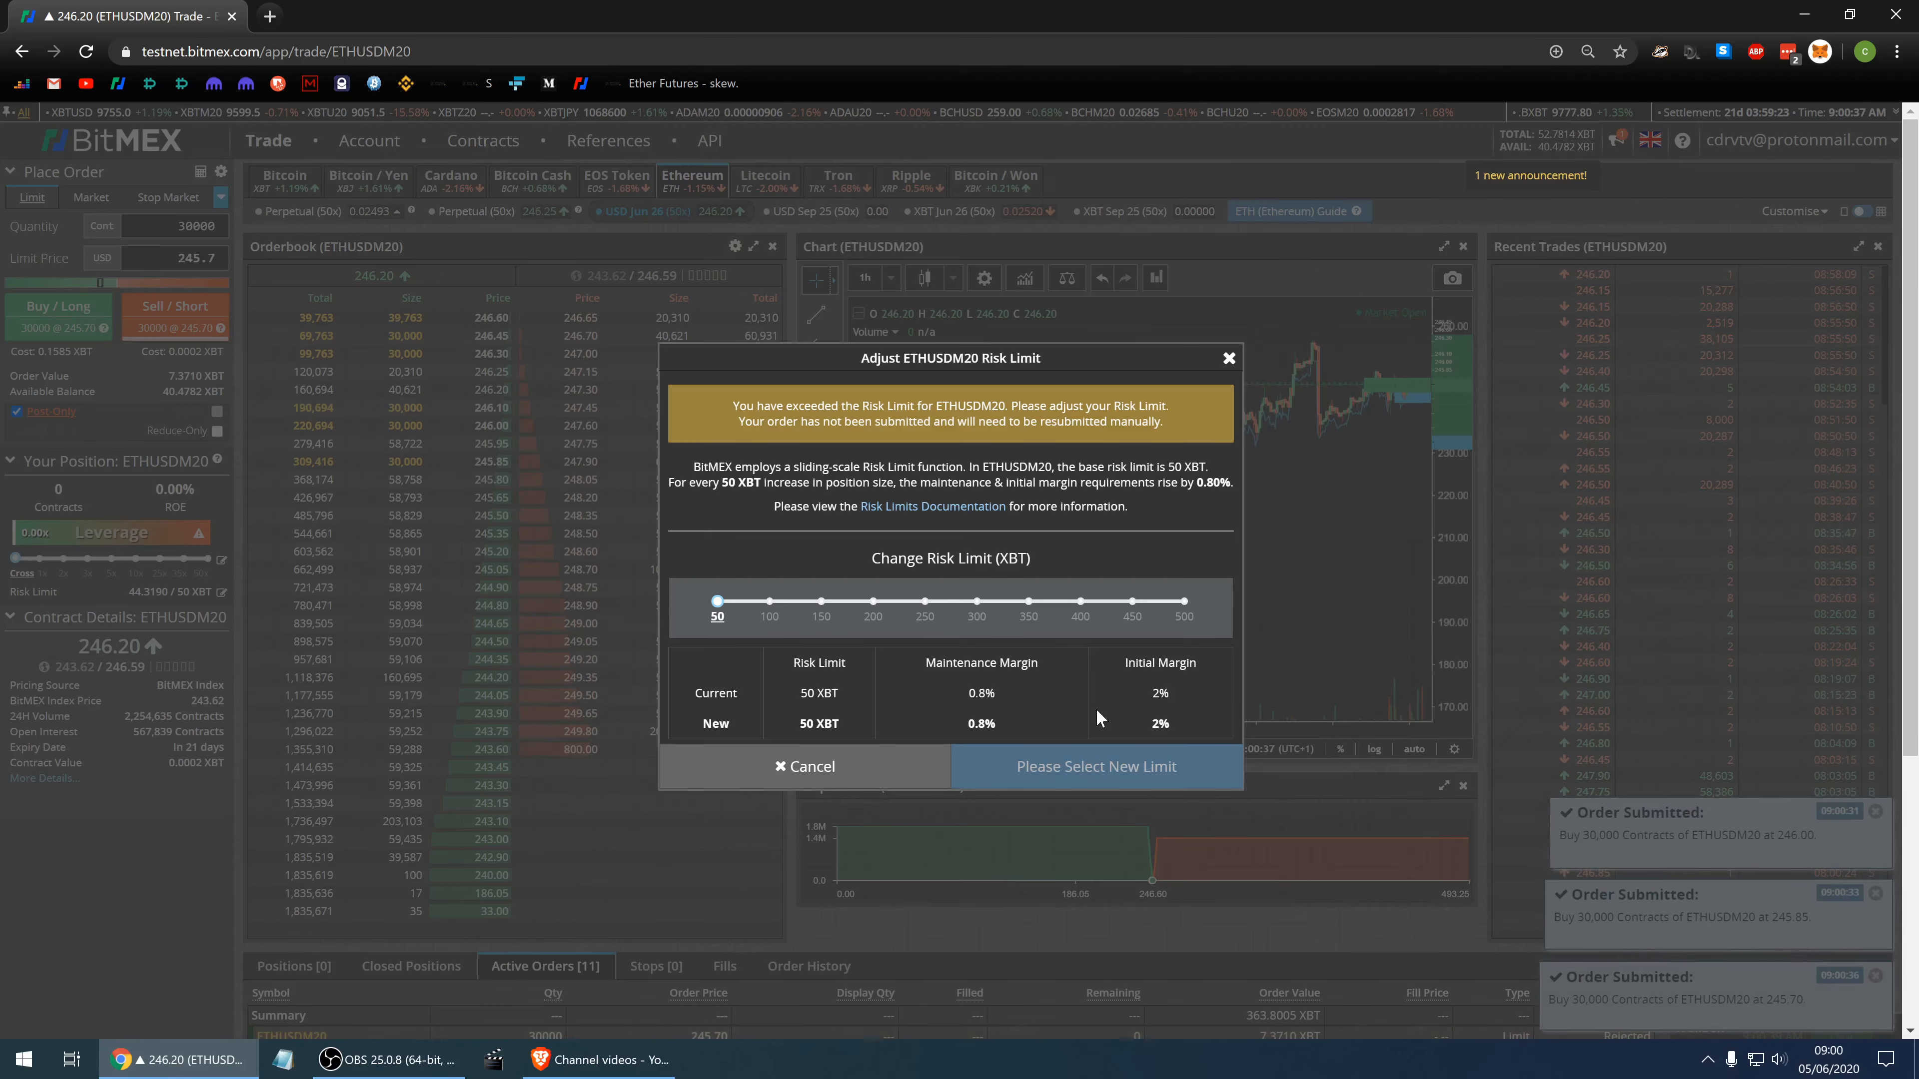
pyautogui.moveTo(1307, 935)
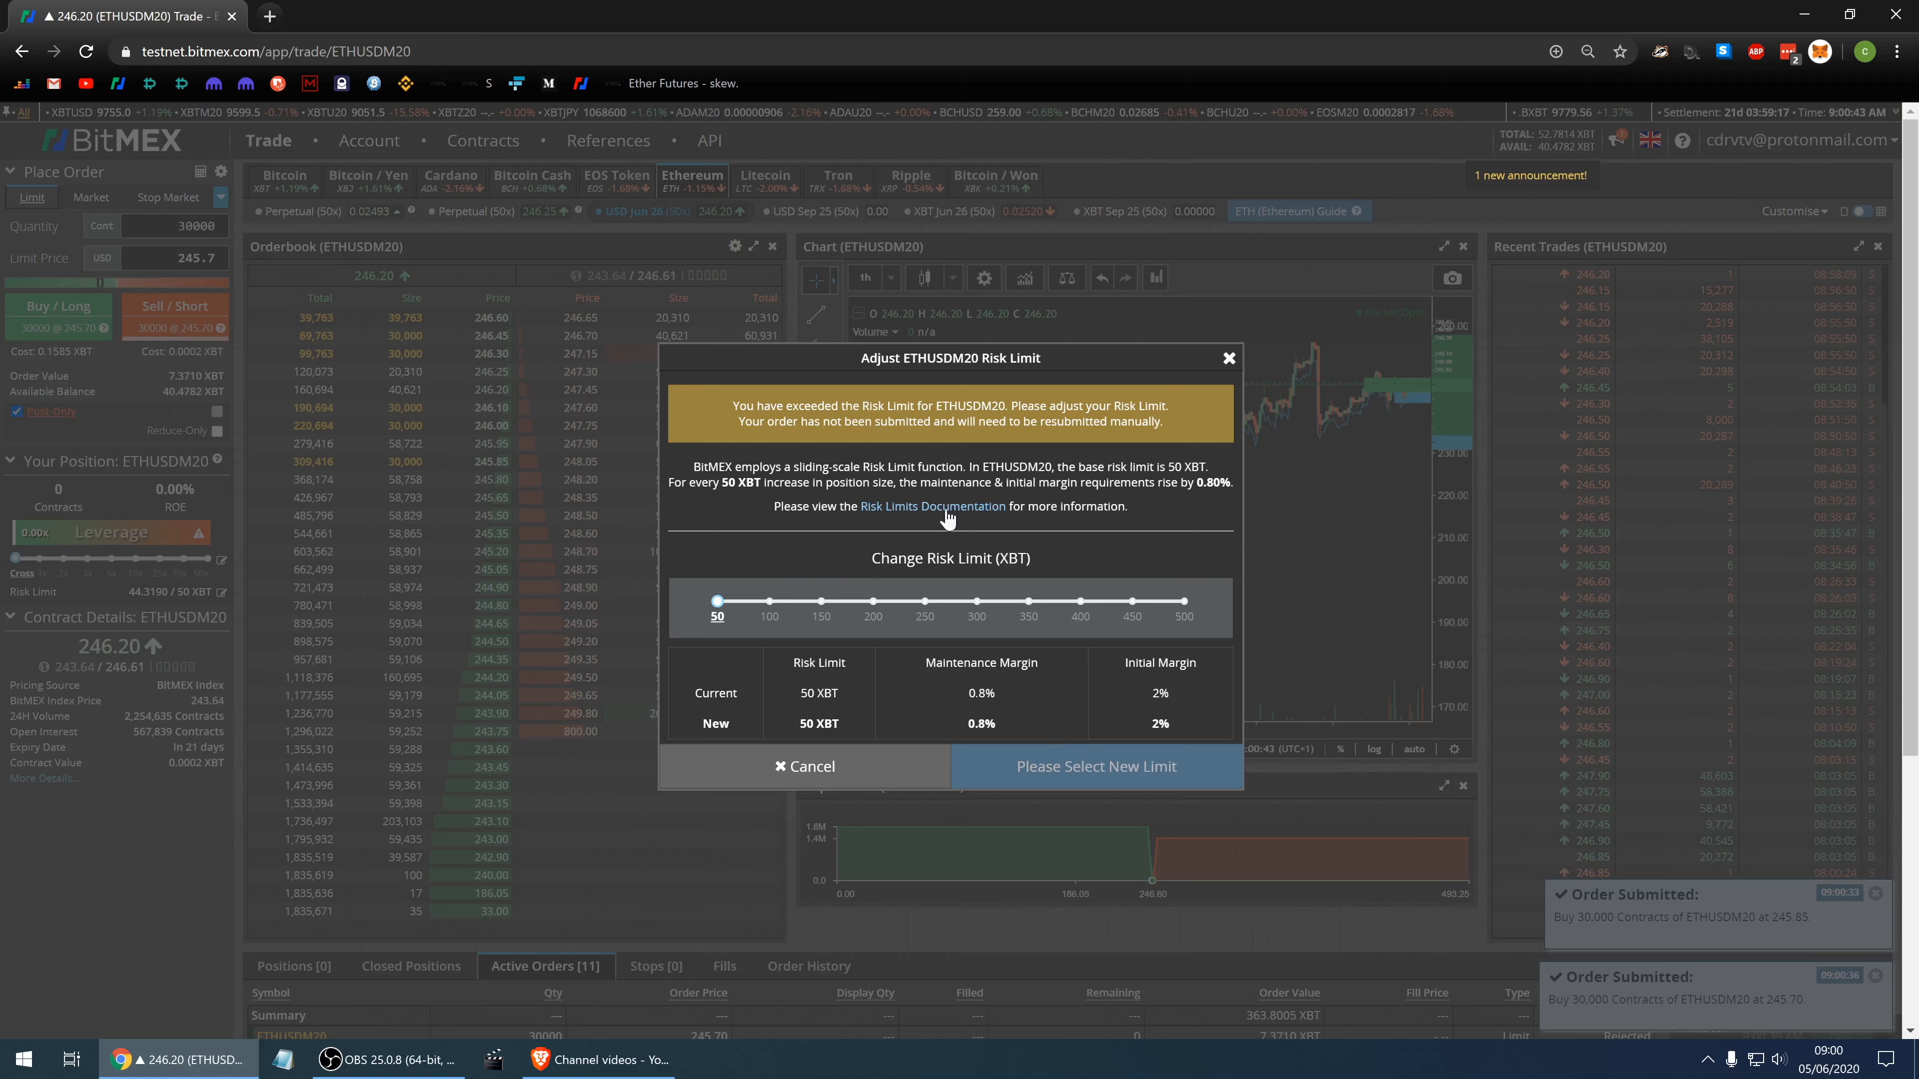
# Step: Raise the ETHUSDM20 risk limit to 100 XBT, then bring OBS forward
pyautogui.click(769, 600)
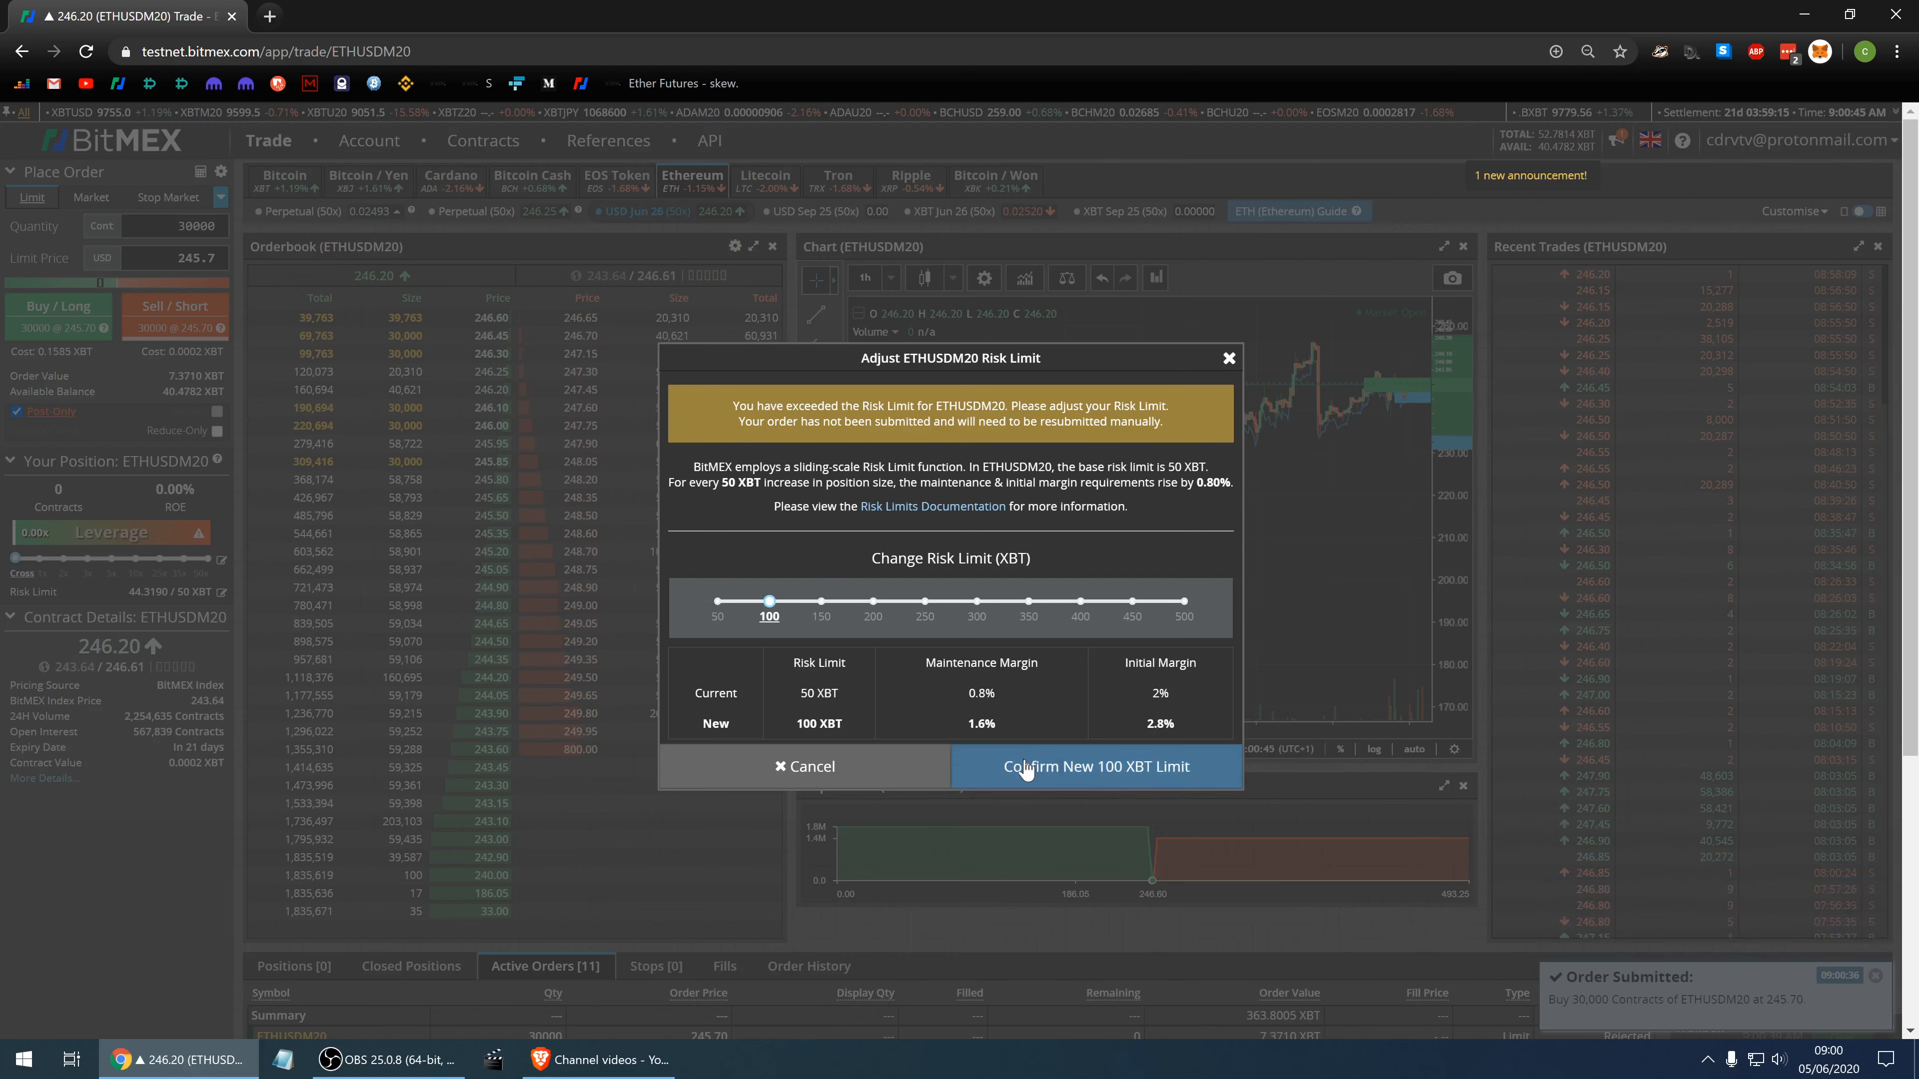
pyautogui.click(1096, 766)
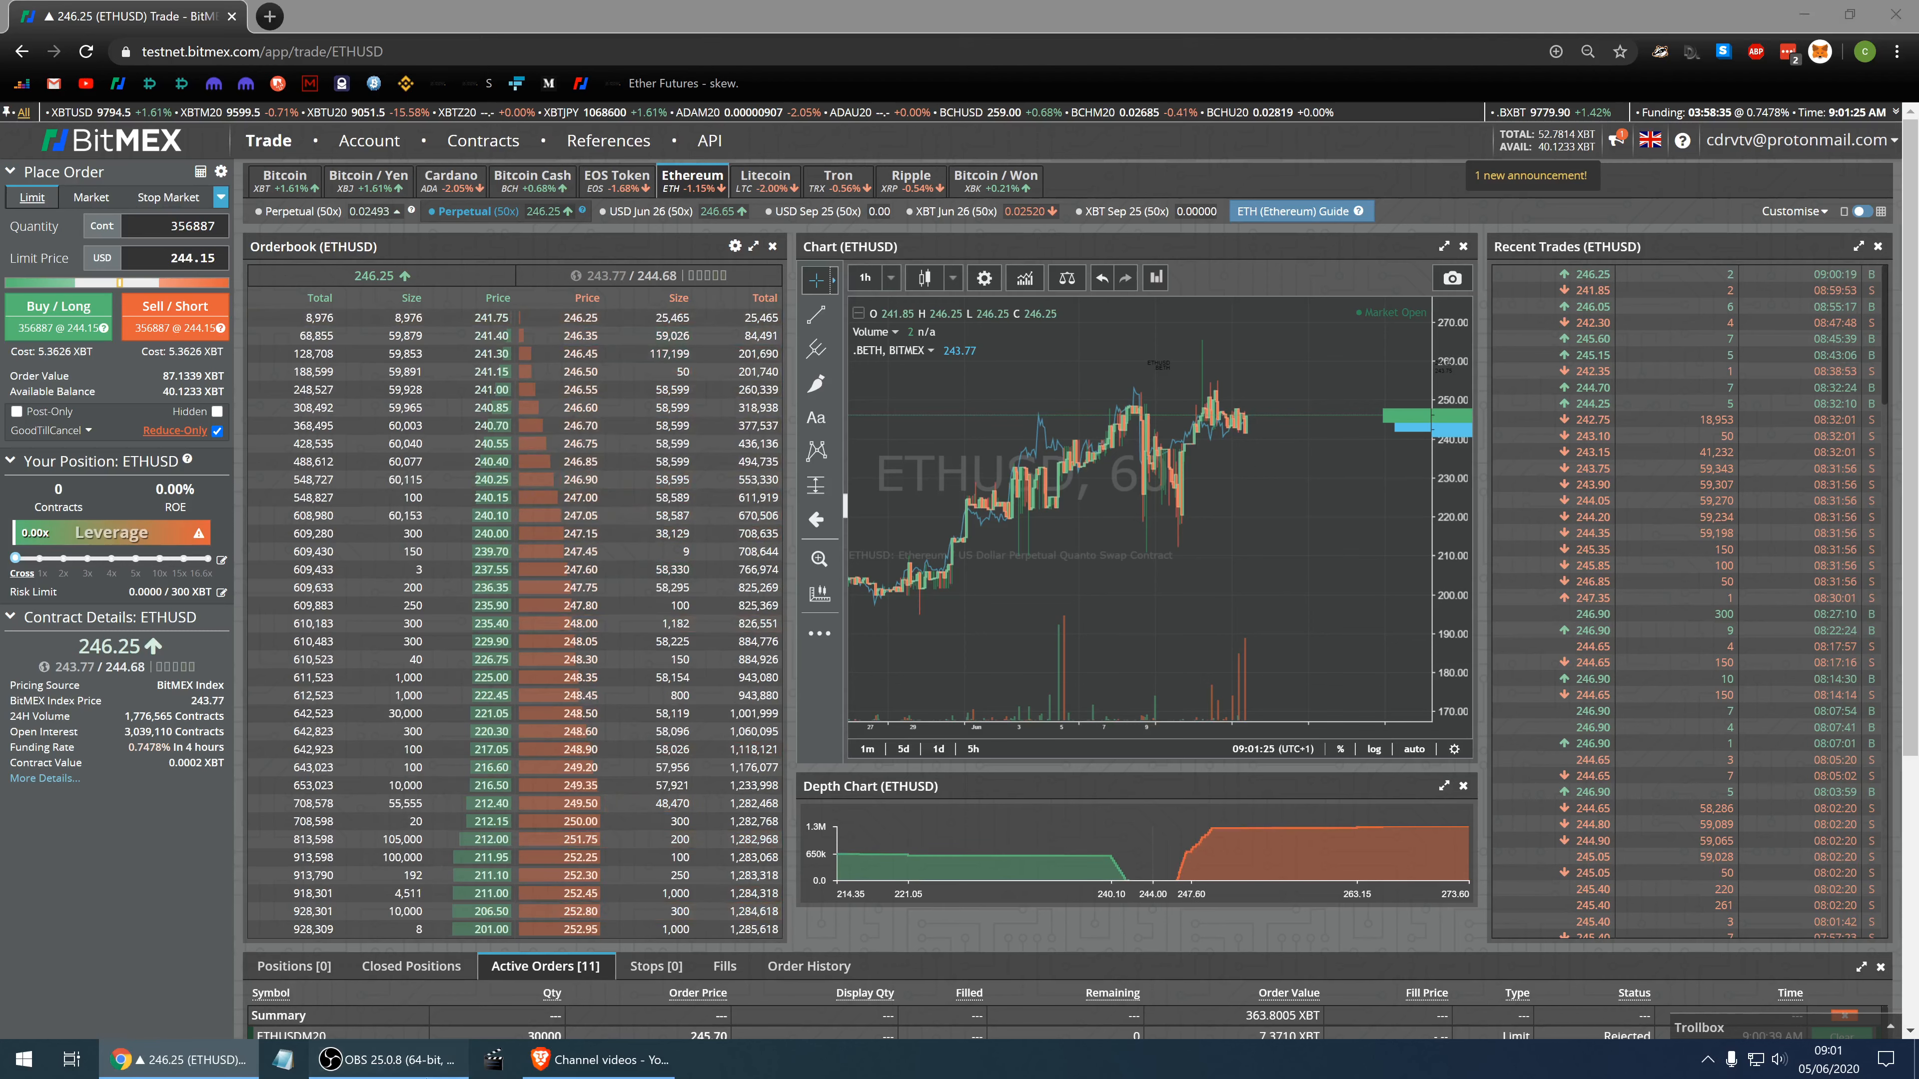
pyautogui.click(390, 1073)
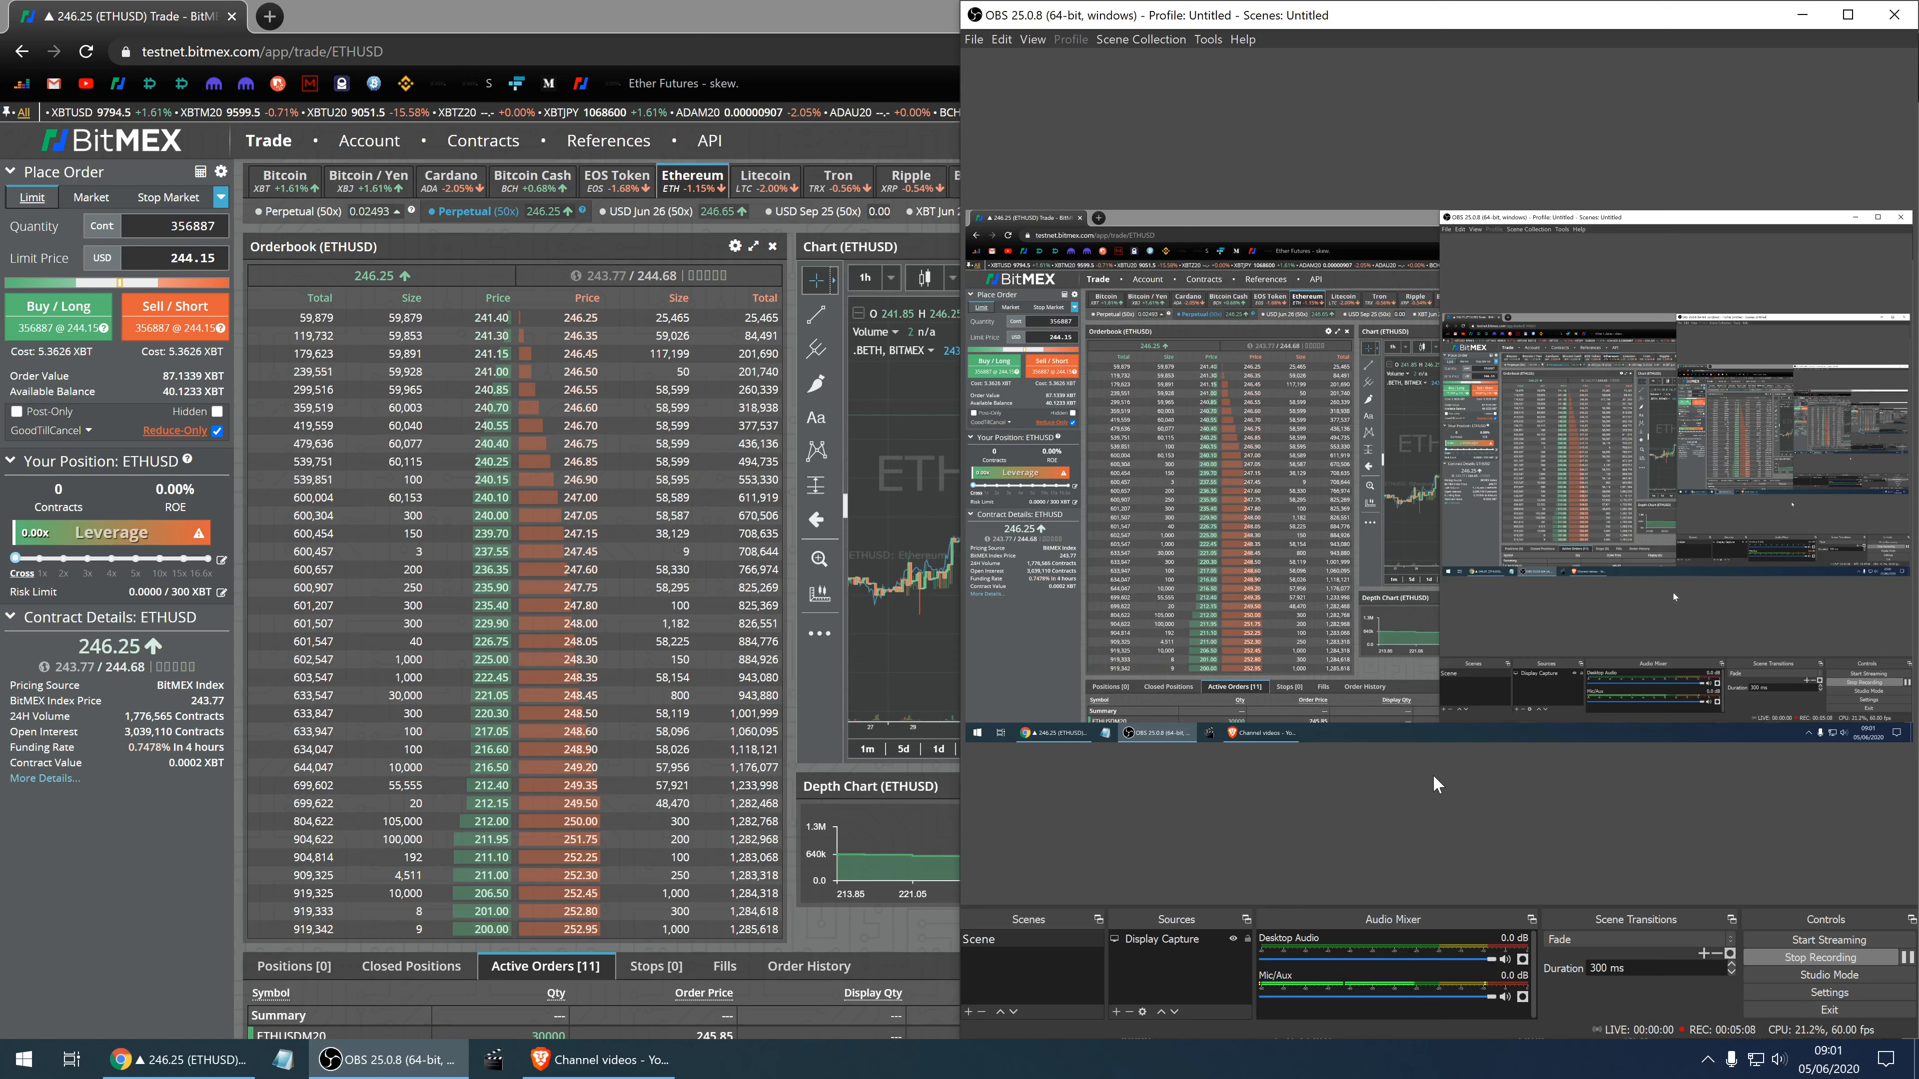
pyautogui.moveTo(1447, 769)
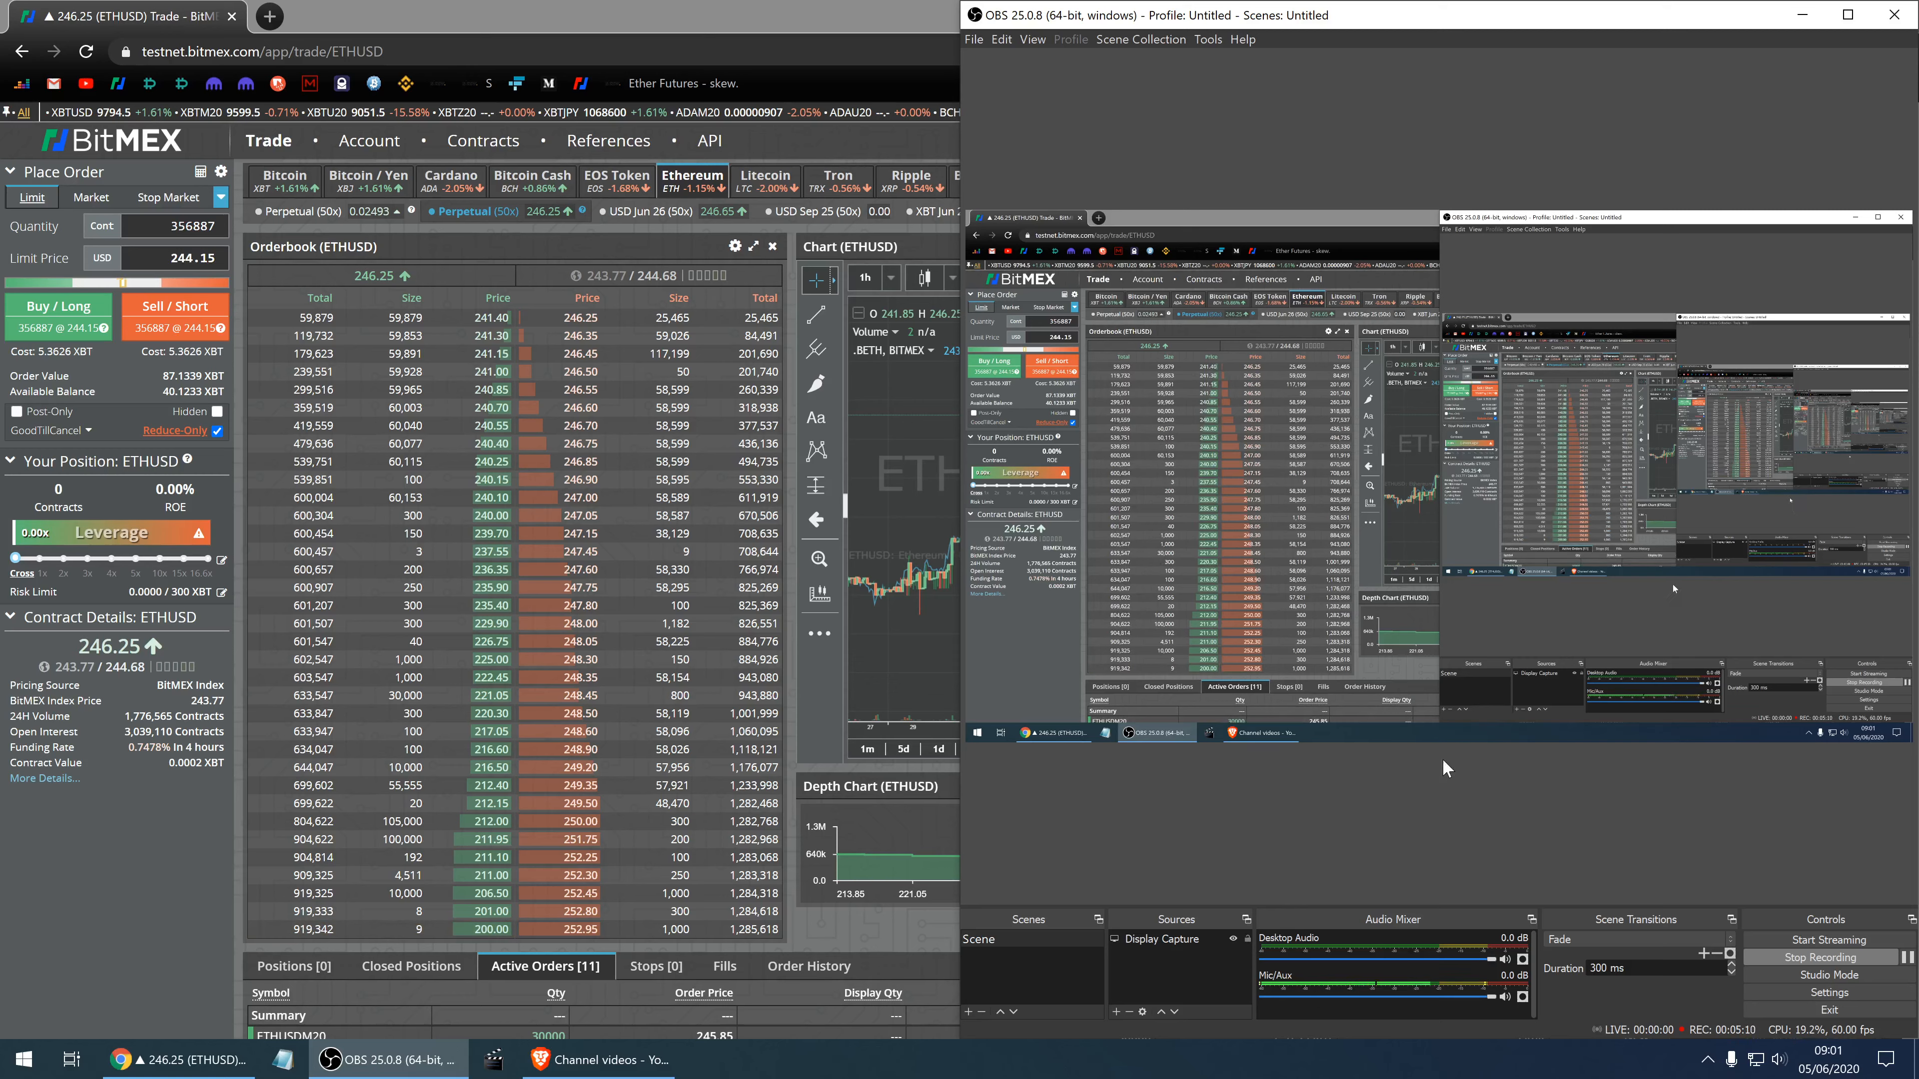